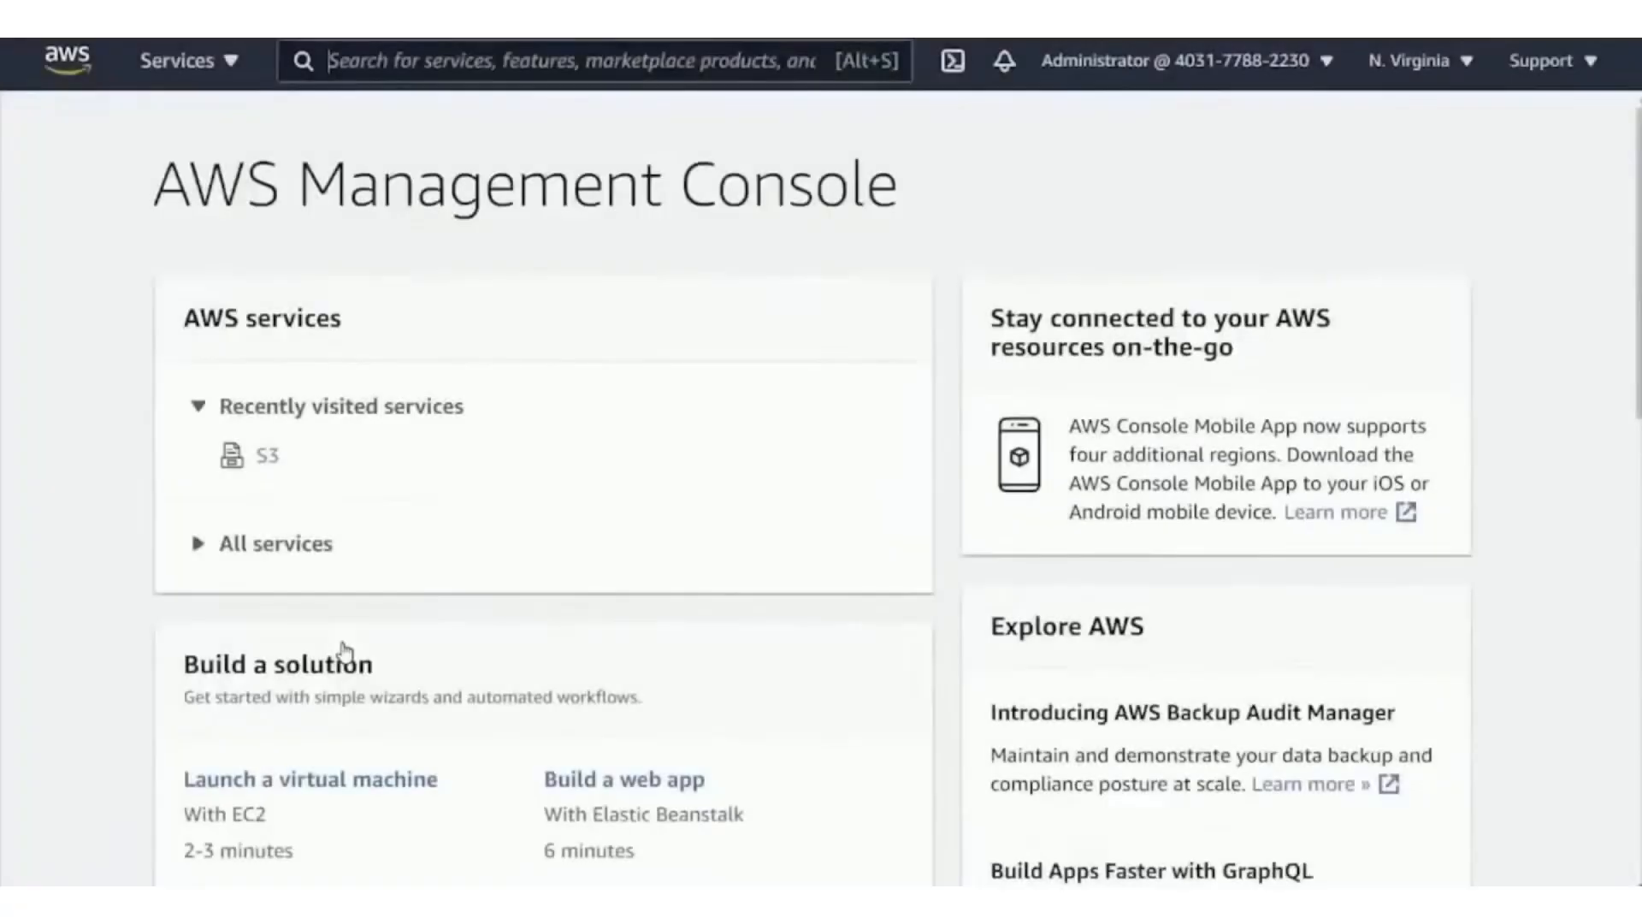
mouse_move(269, 455)
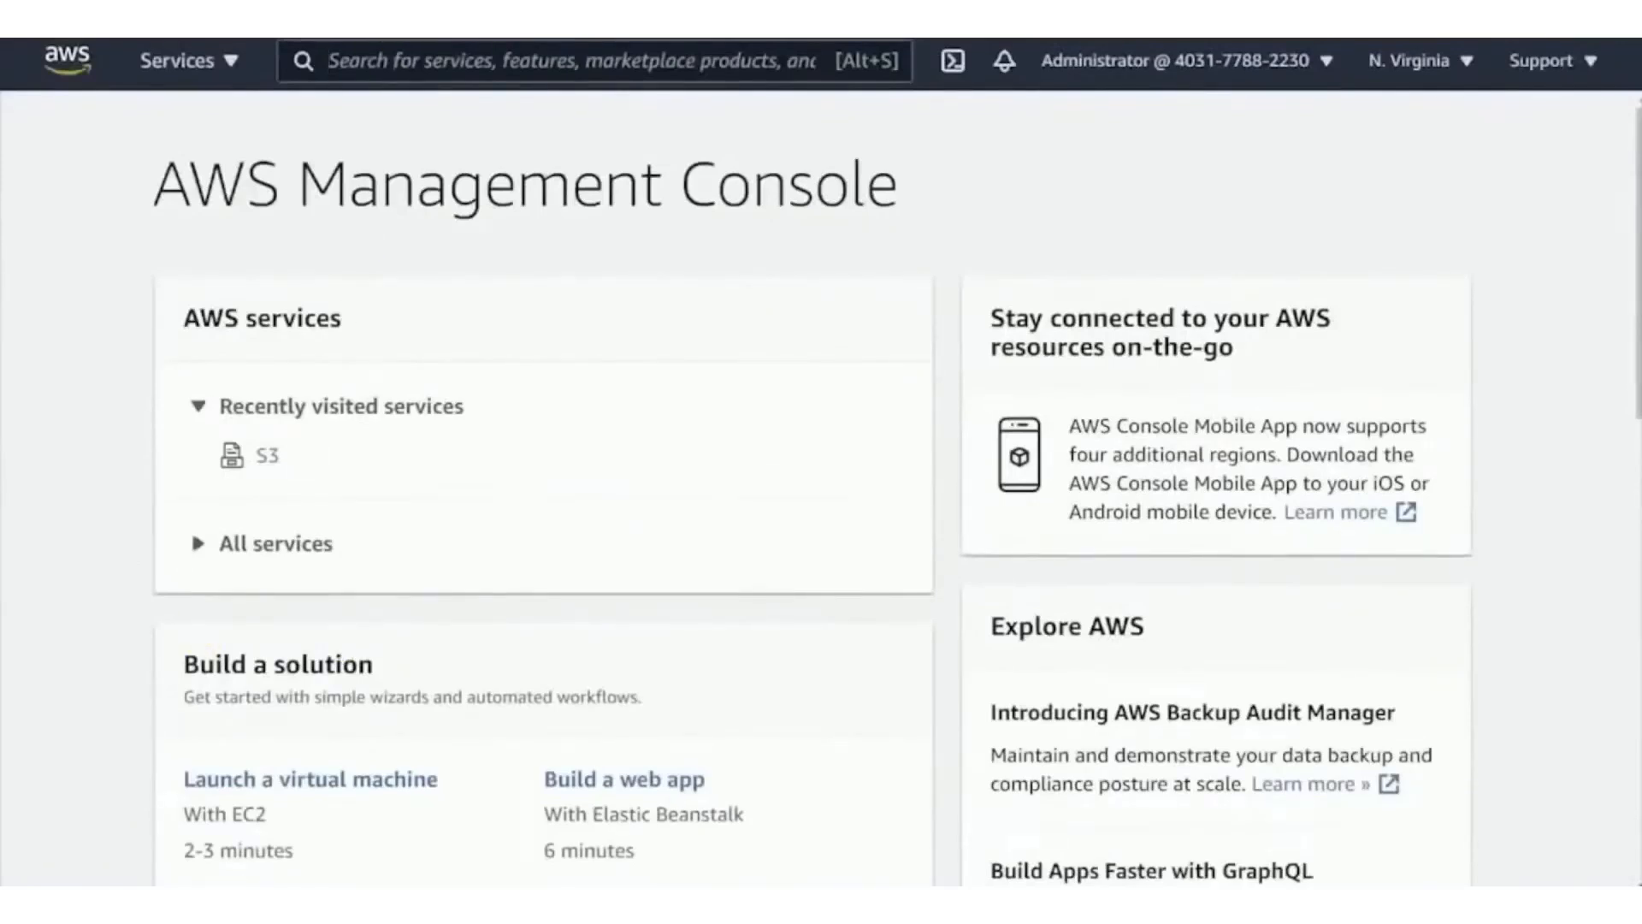
Step: Find S3 via the console search and bring up the account's two existing buckets
text(s3)
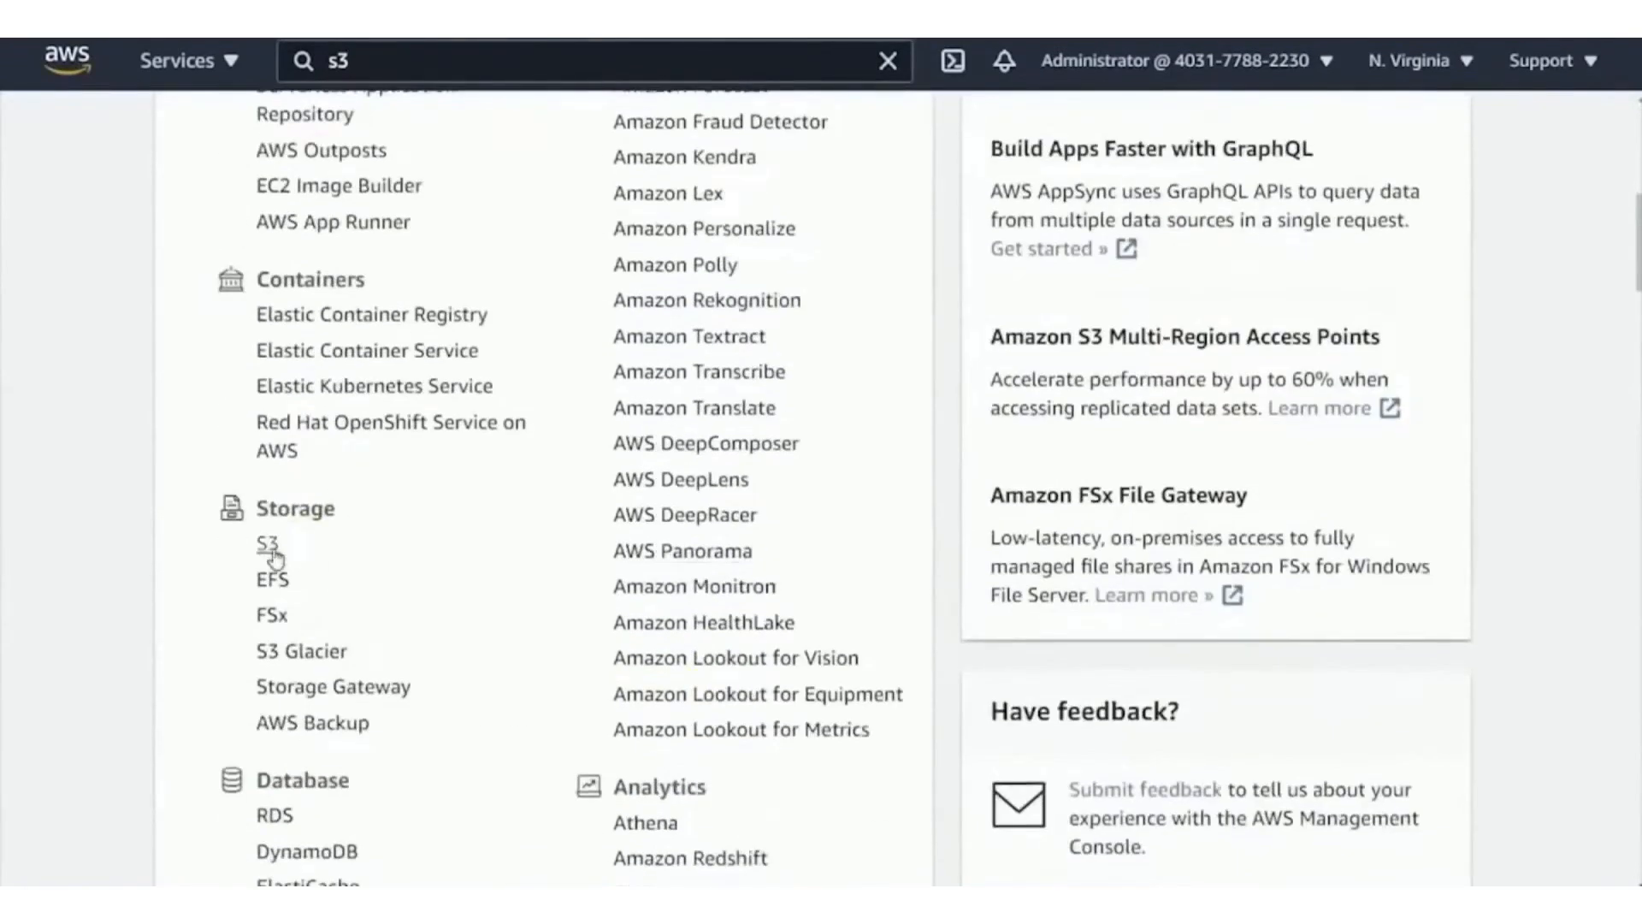
click(268, 544)
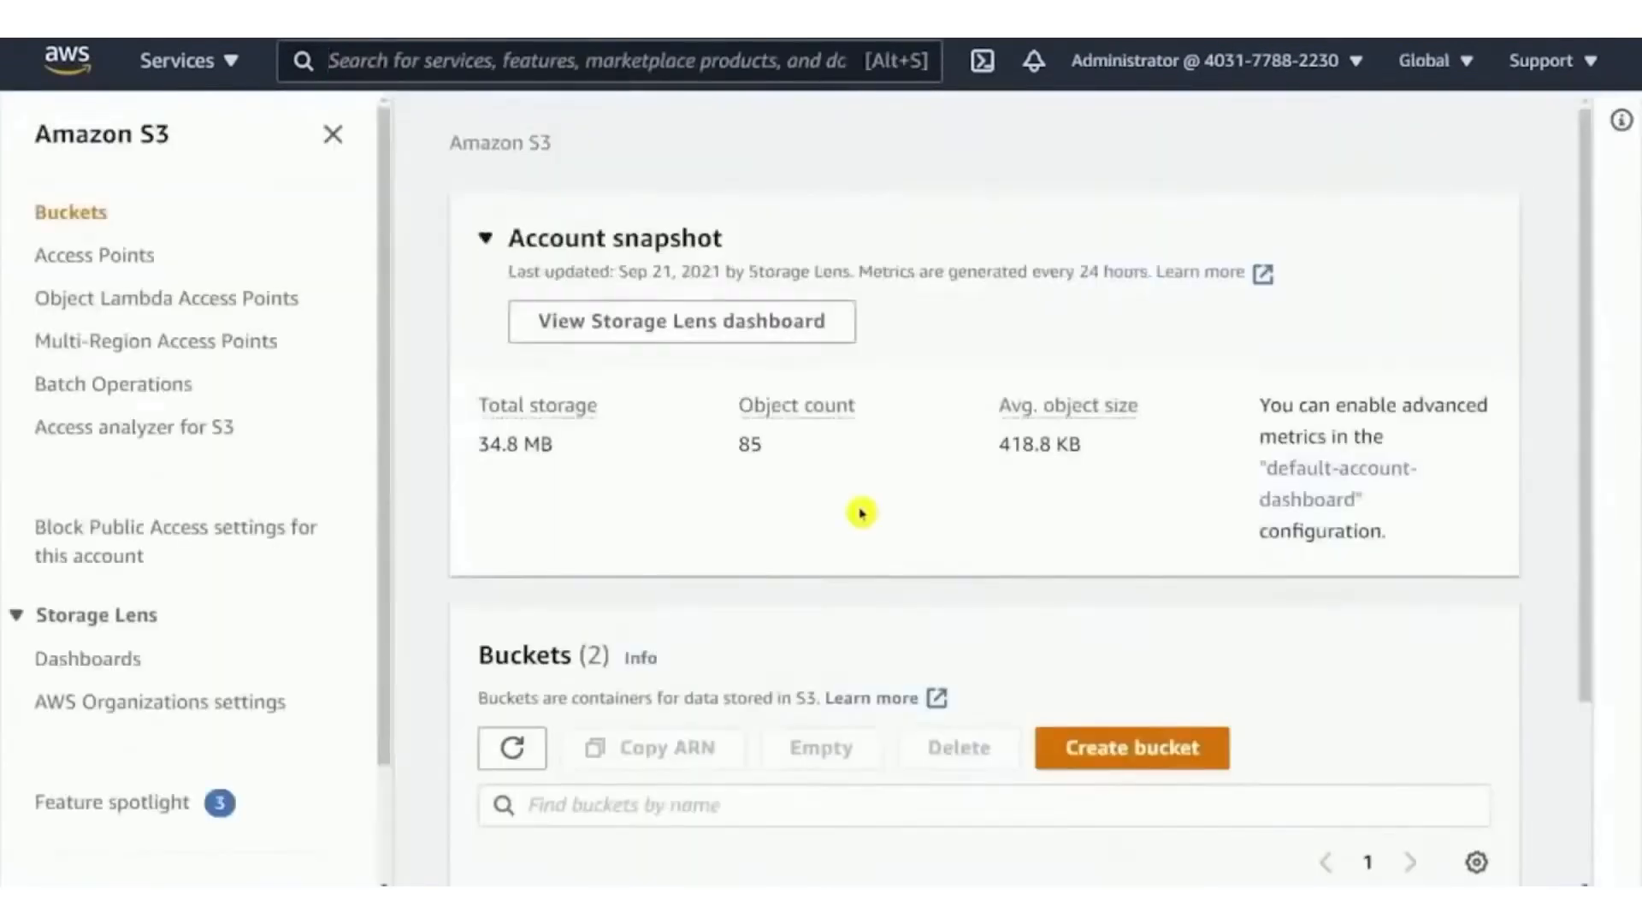
scroll(down, 3)
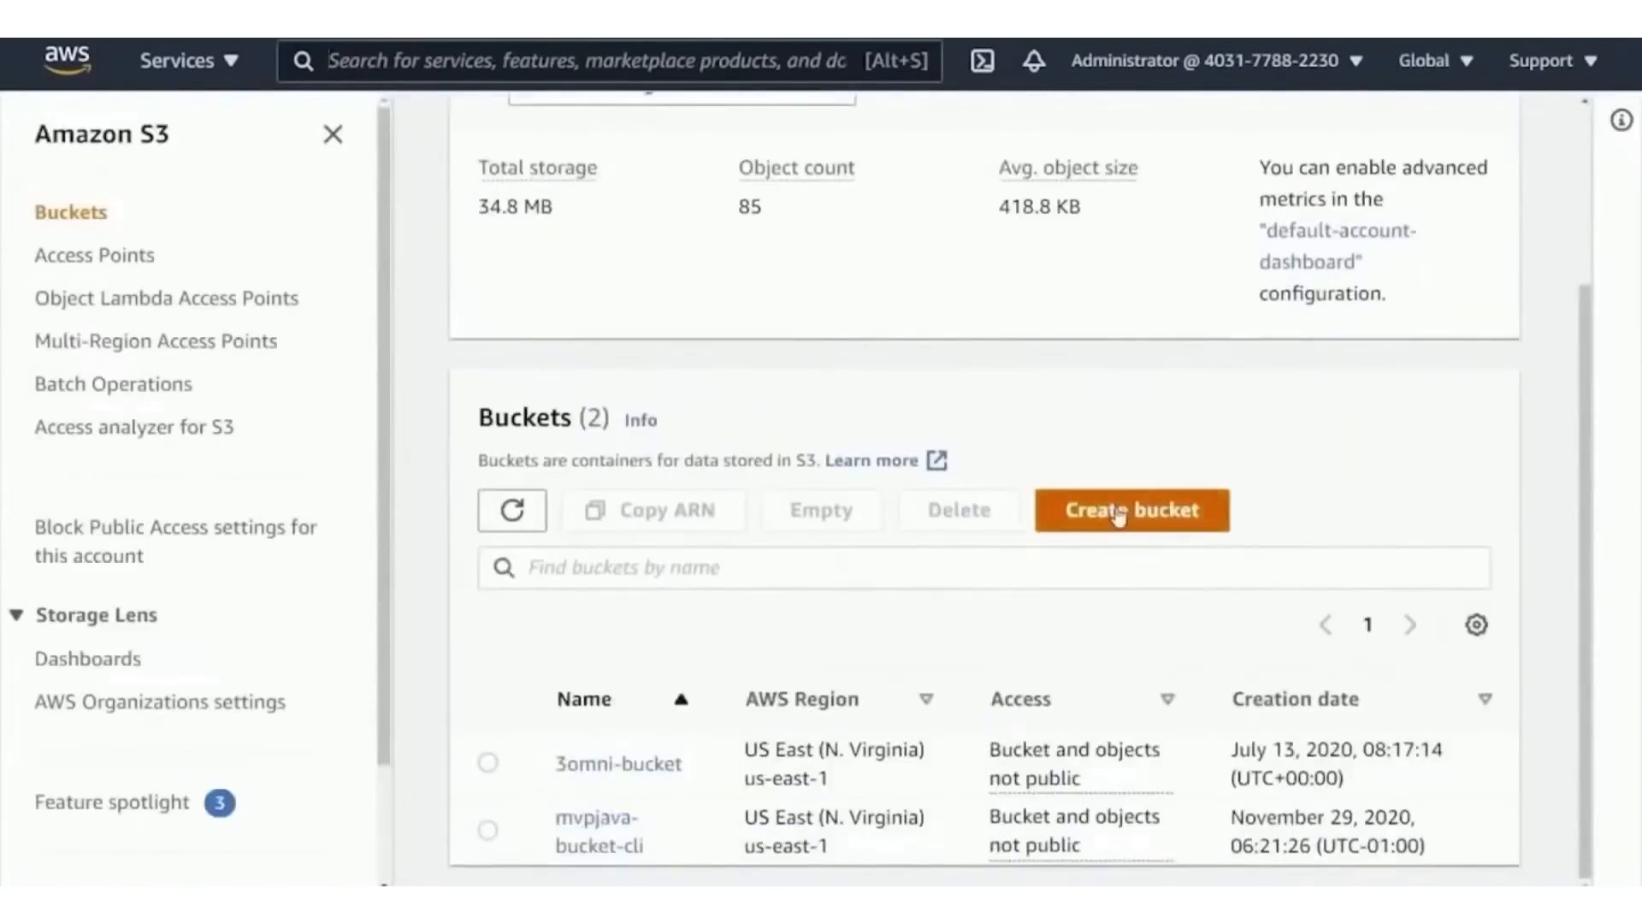
Step: Begin a new bucket named simply-learn-s3-demo in US East (N. Virginia), keeping public access blocked
click(1130, 510)
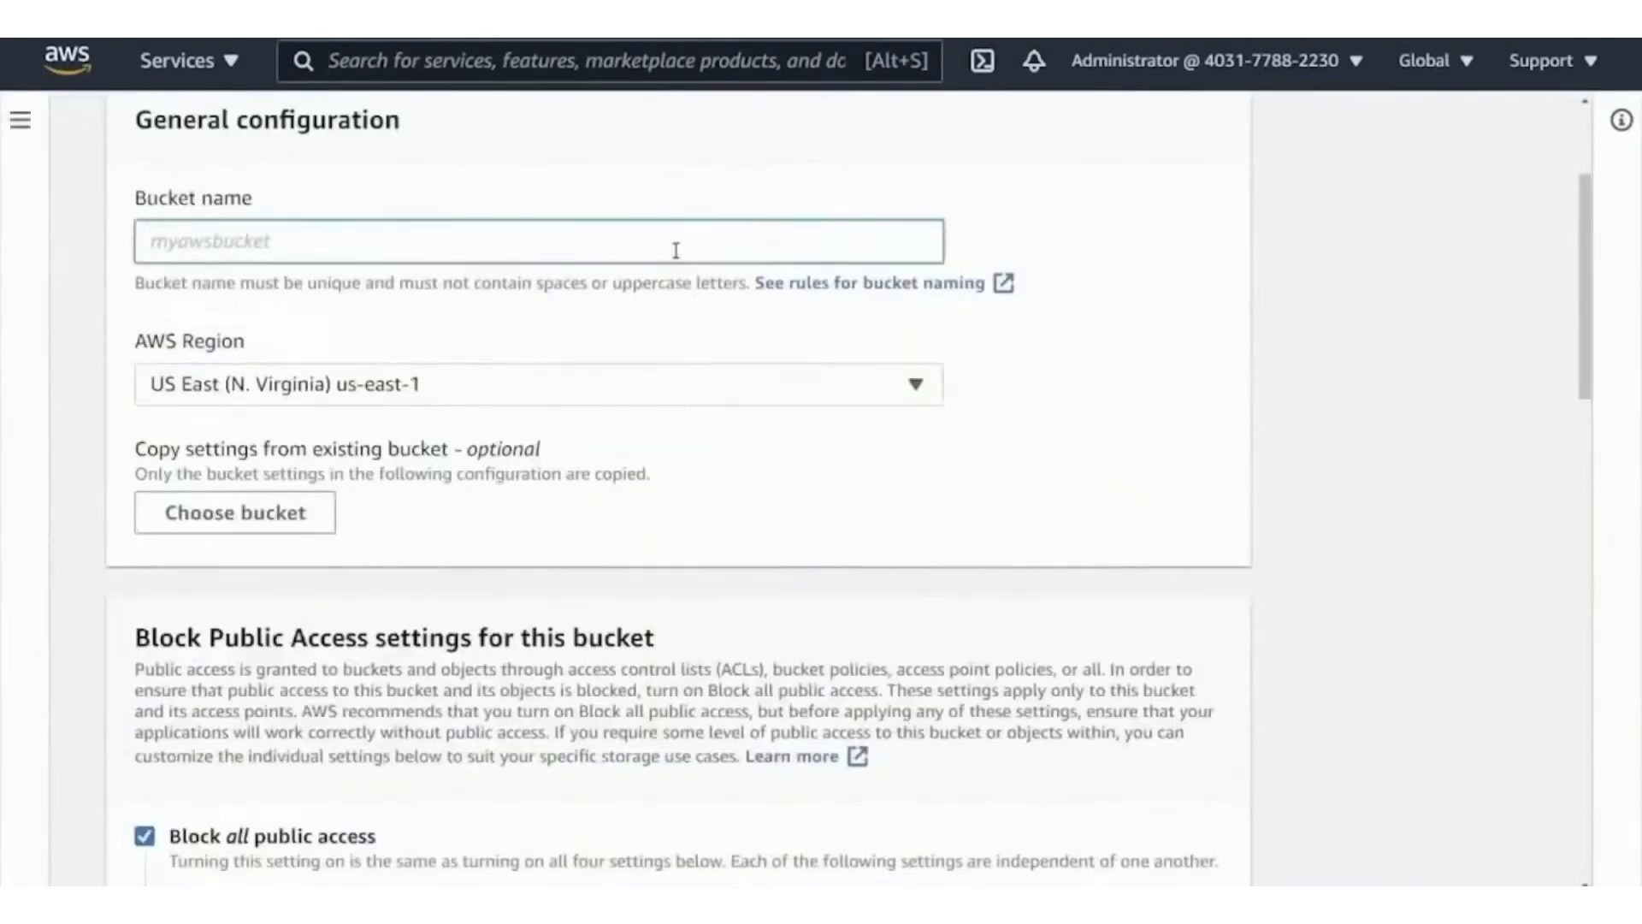
mouse_move(893, 153)
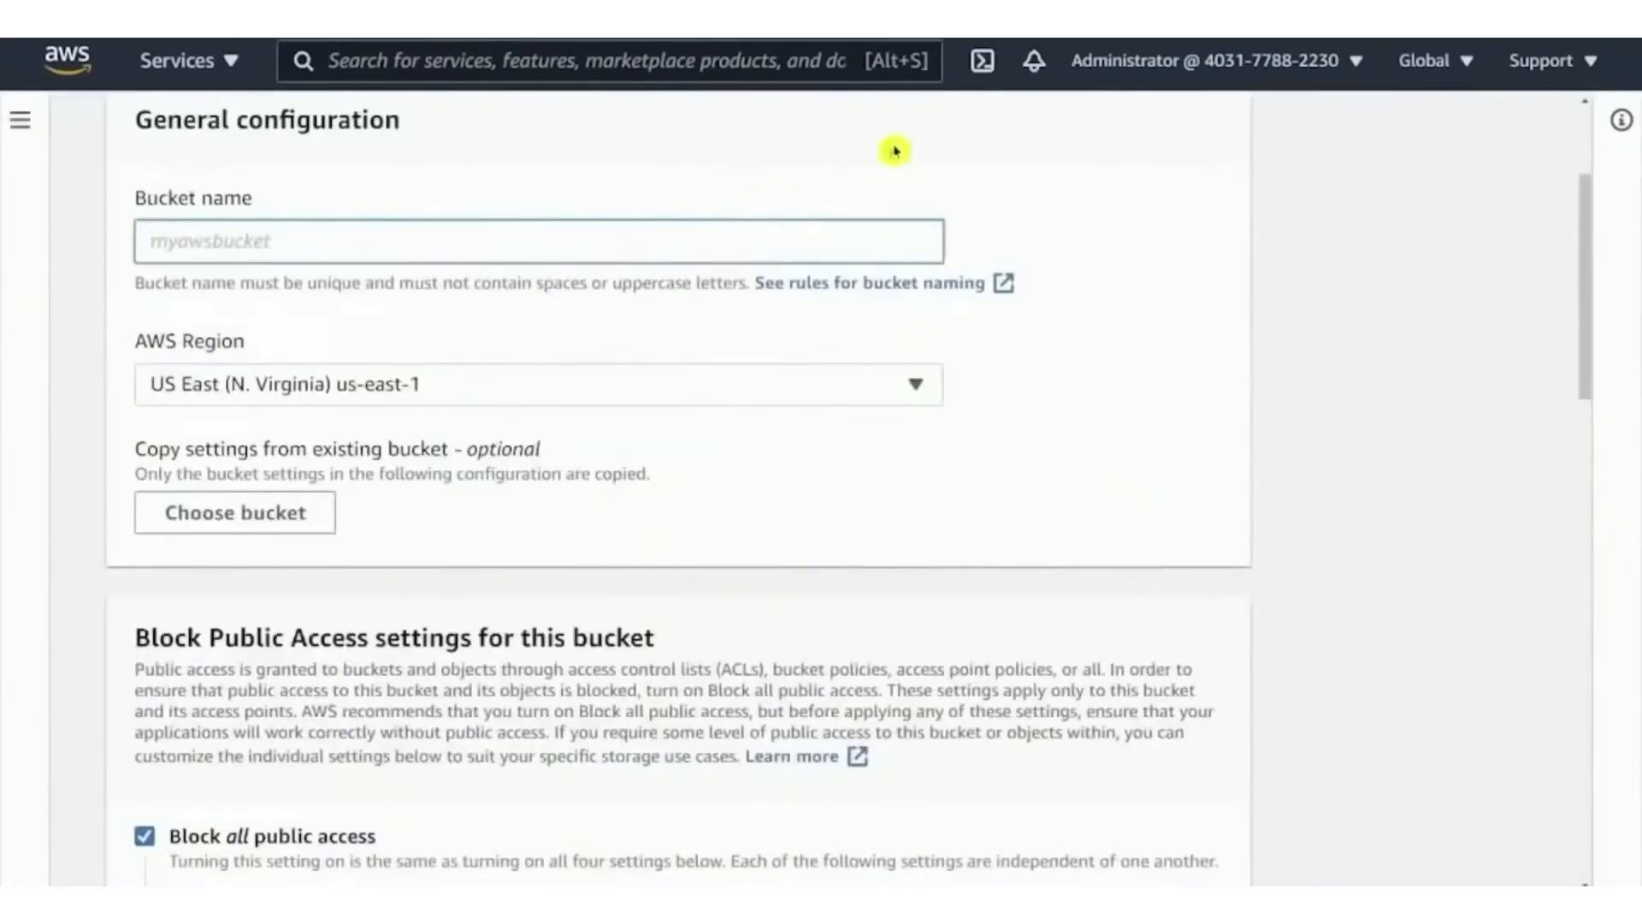
click(1432, 60)
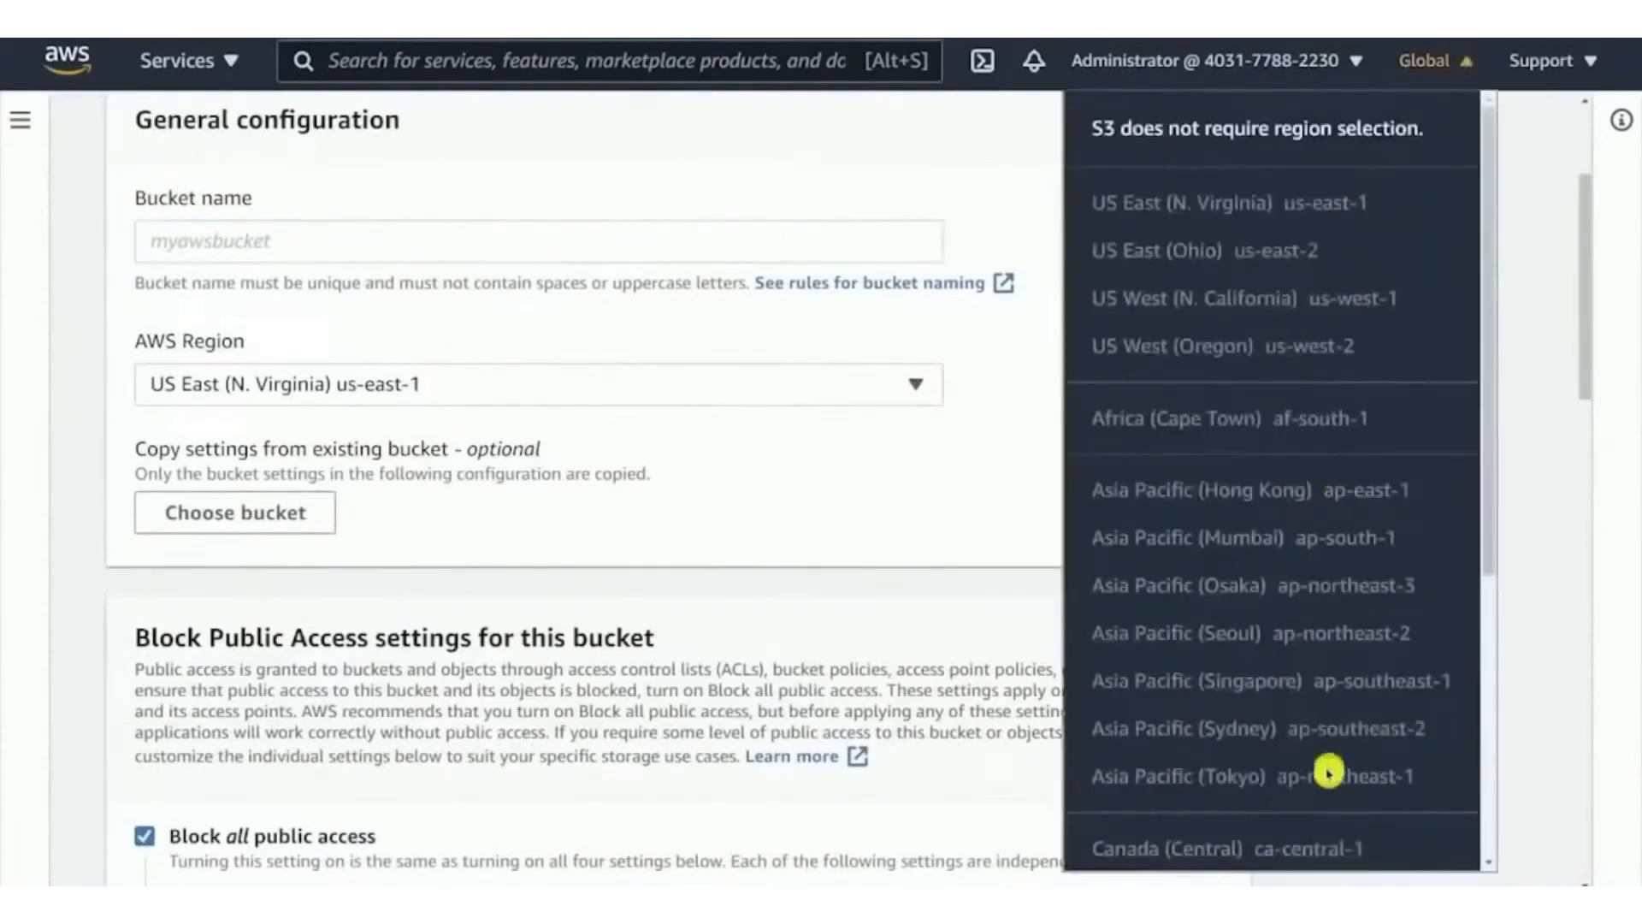
mouse_move(1440, 76)
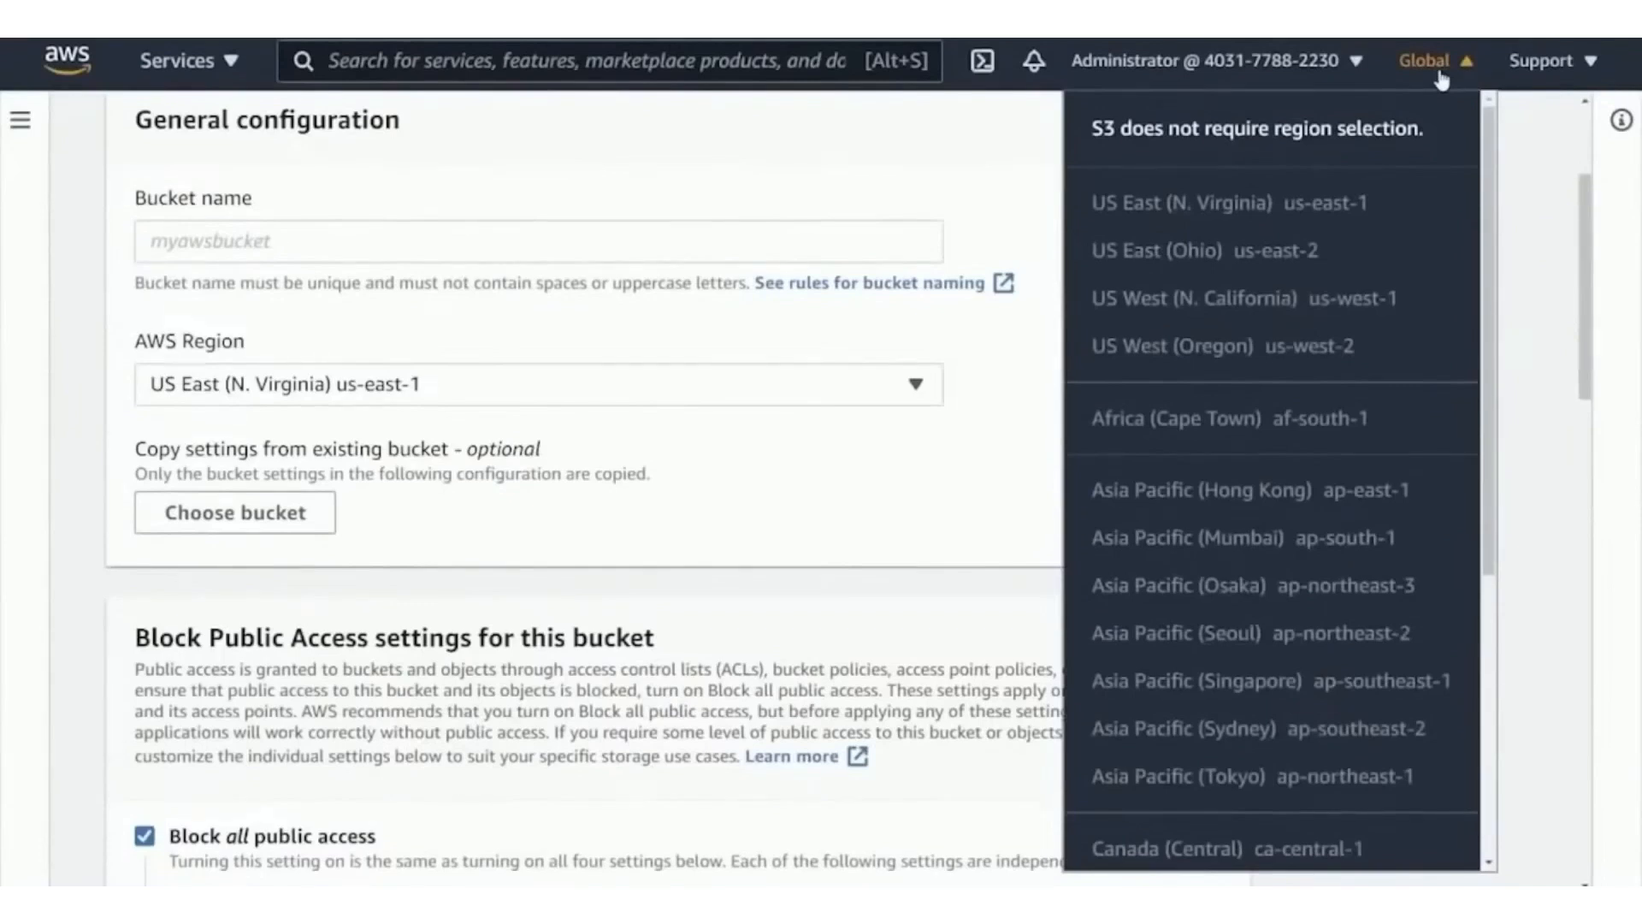
text(simply-)
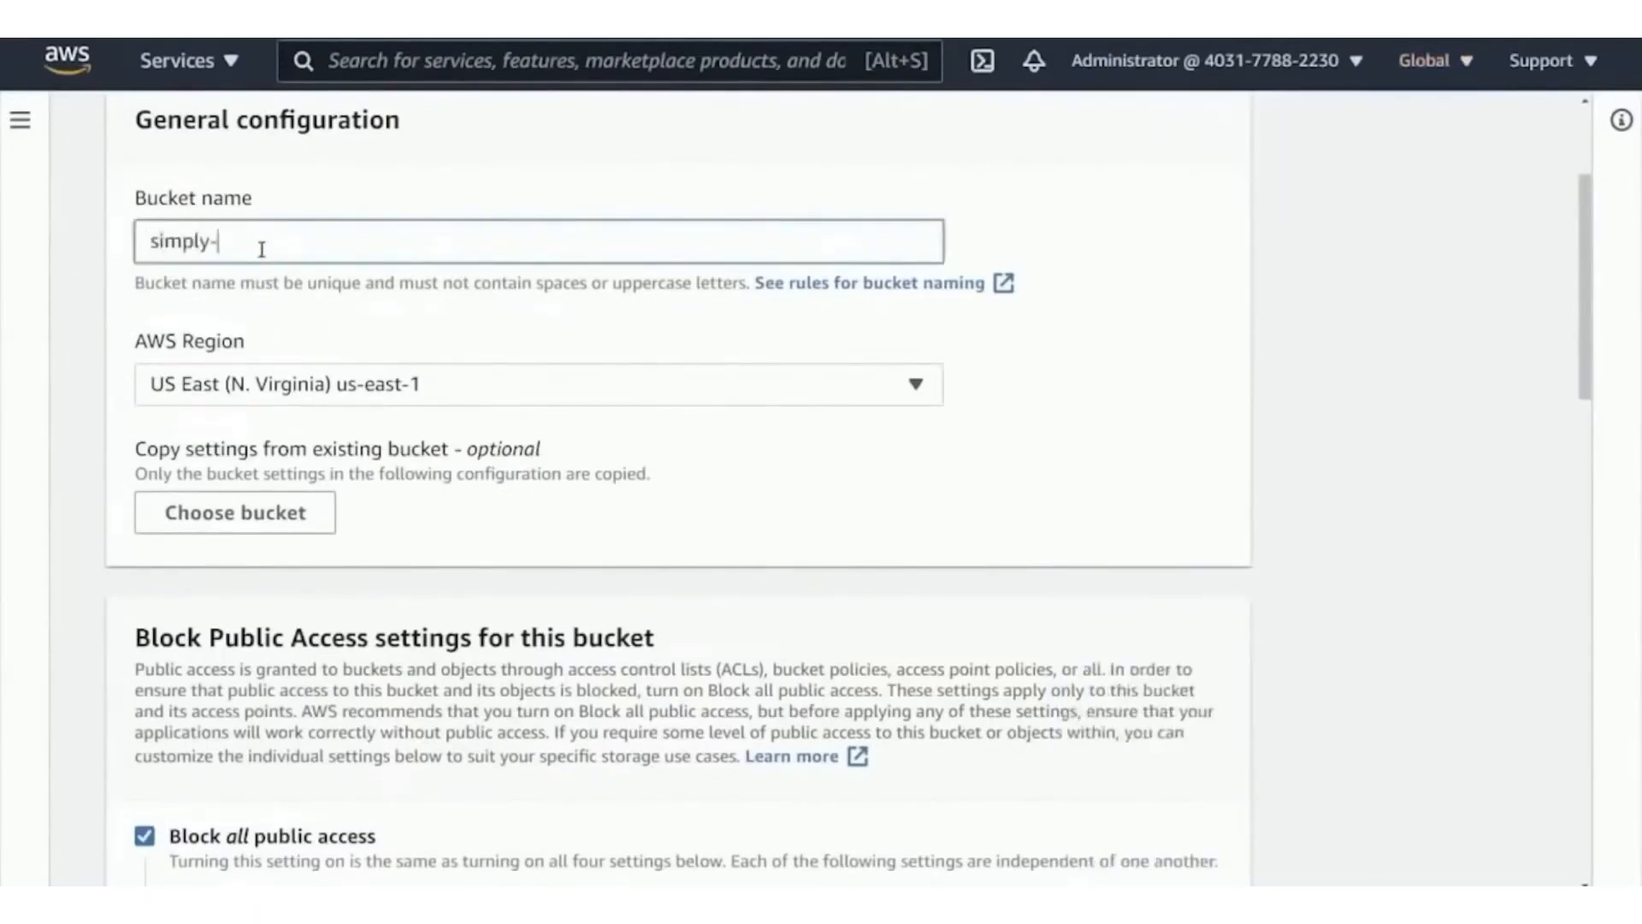
text(learn-s3-demo)
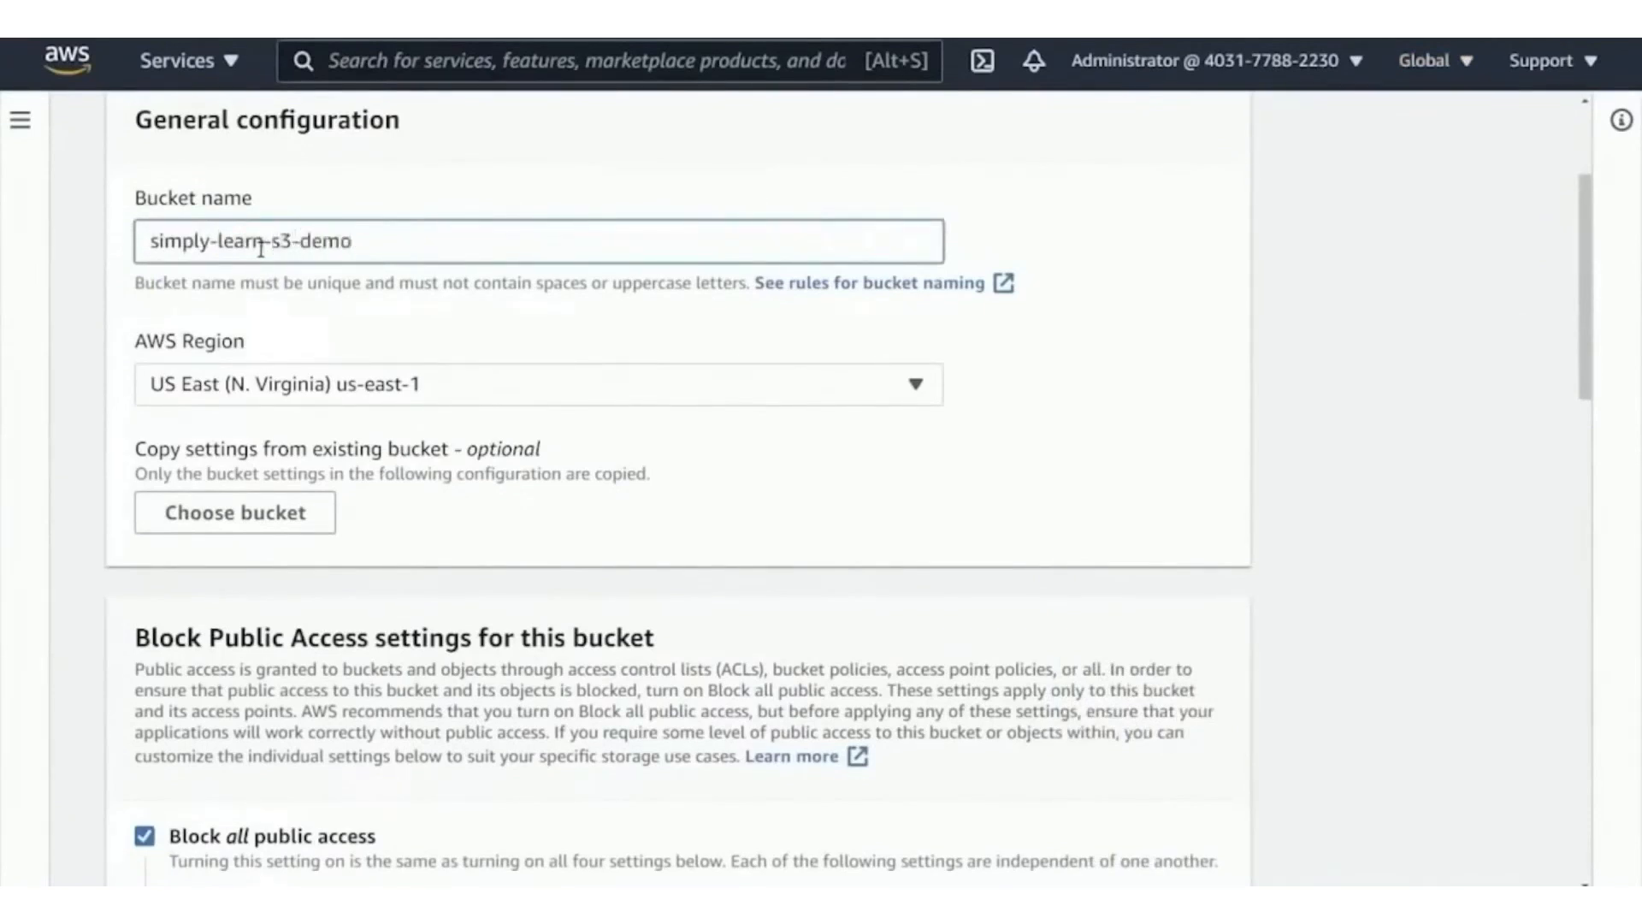
mouse_move(269, 395)
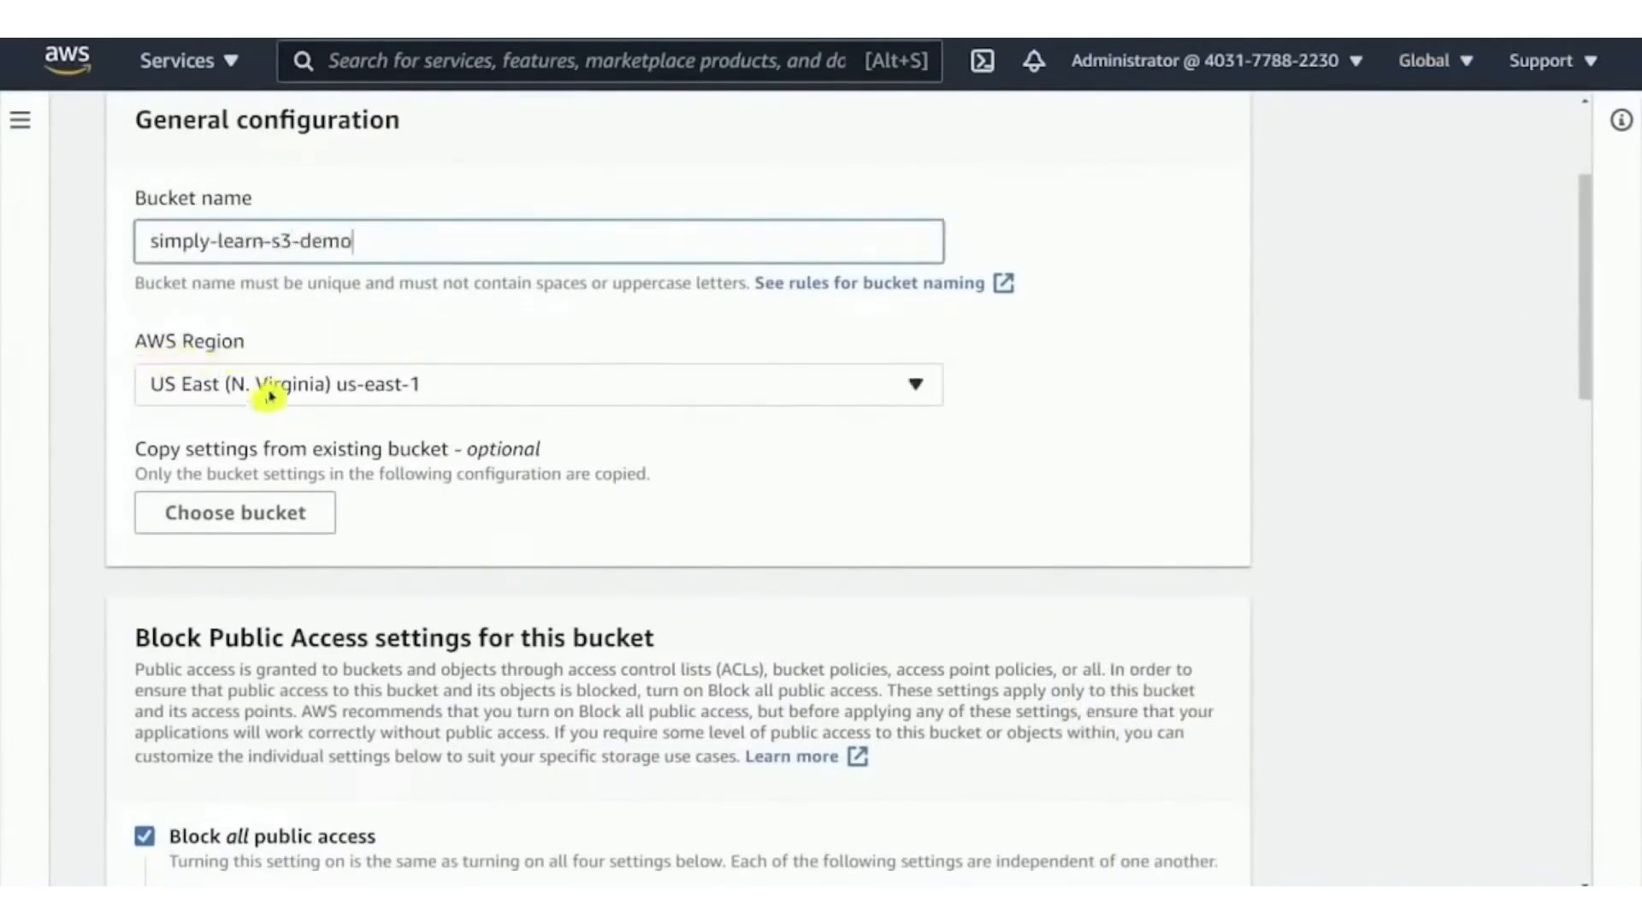
click(535, 383)
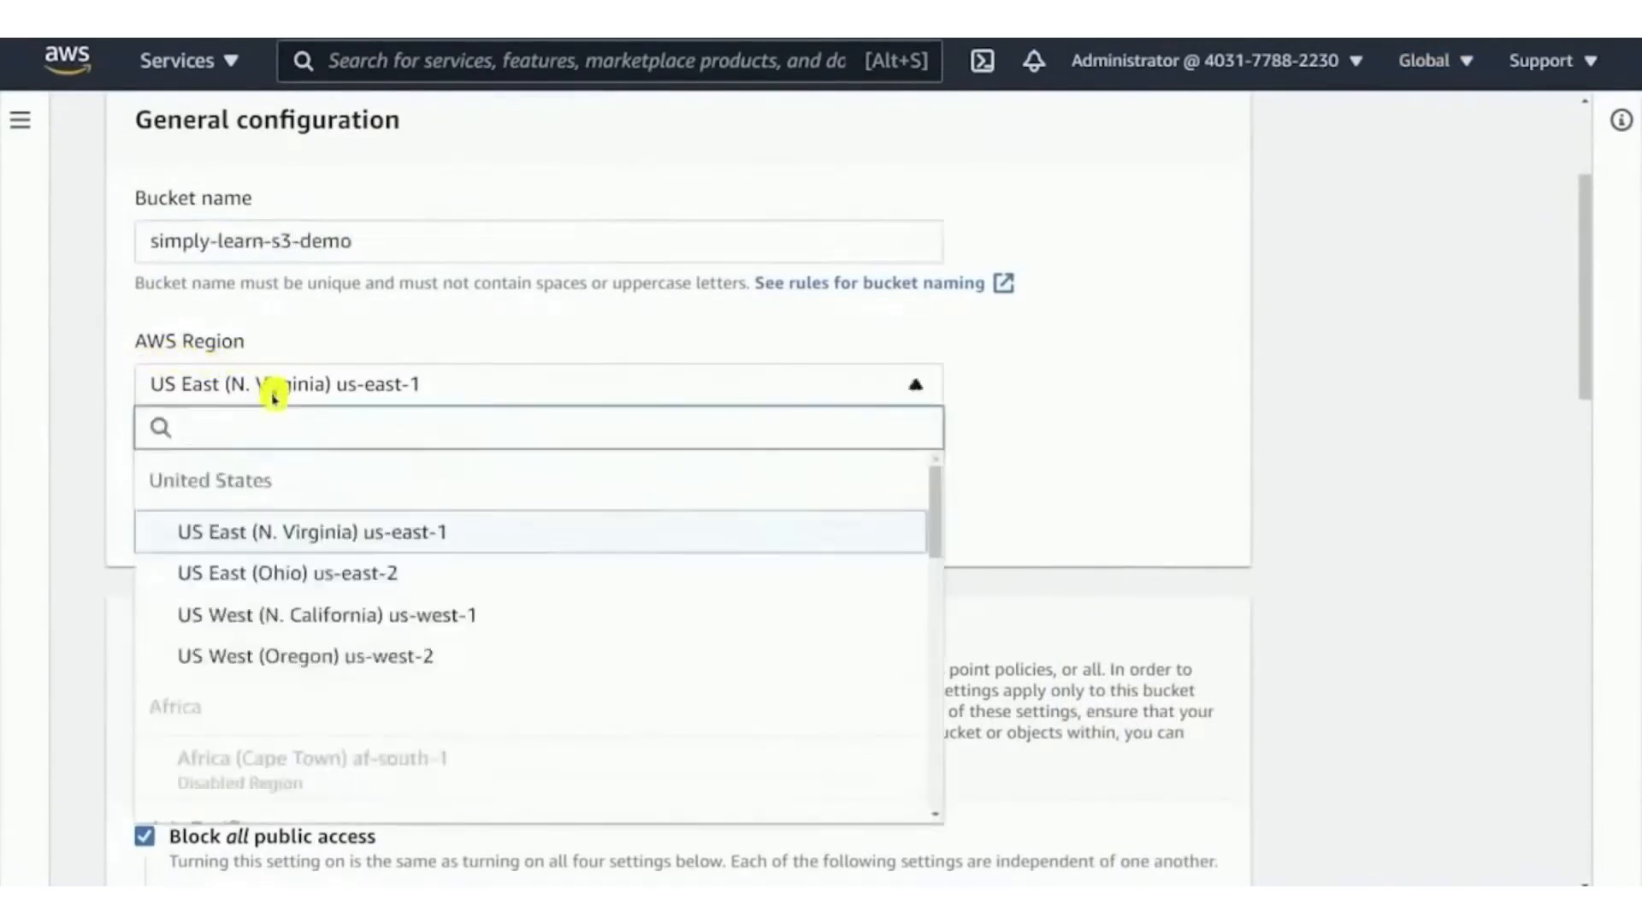
mouse_move(419, 535)
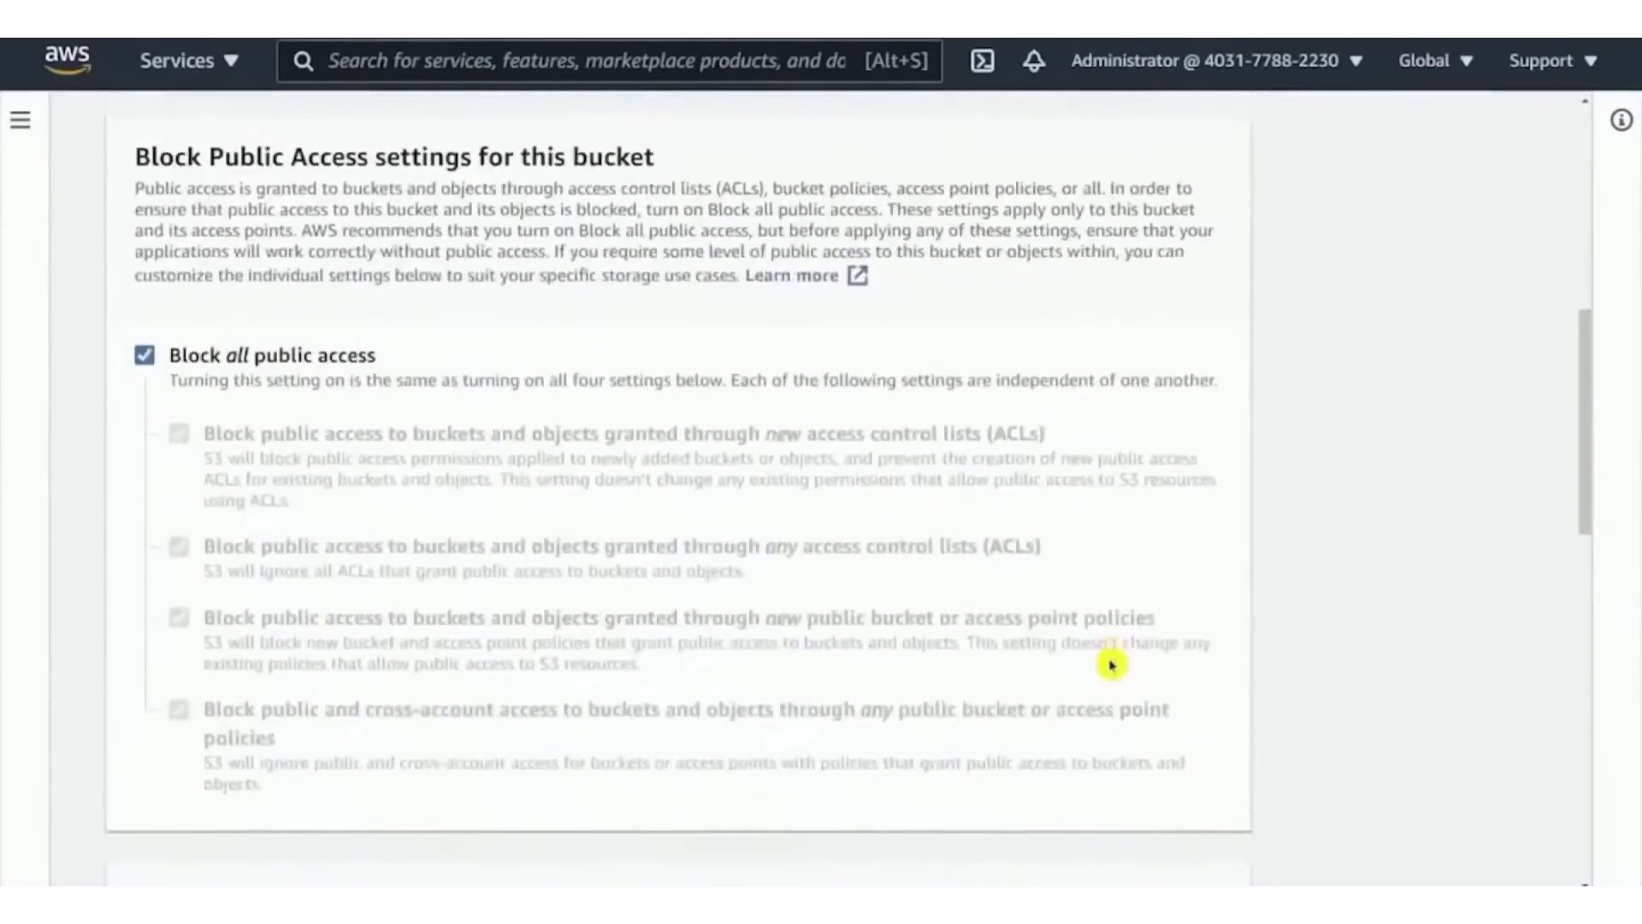
scroll(down, 3)
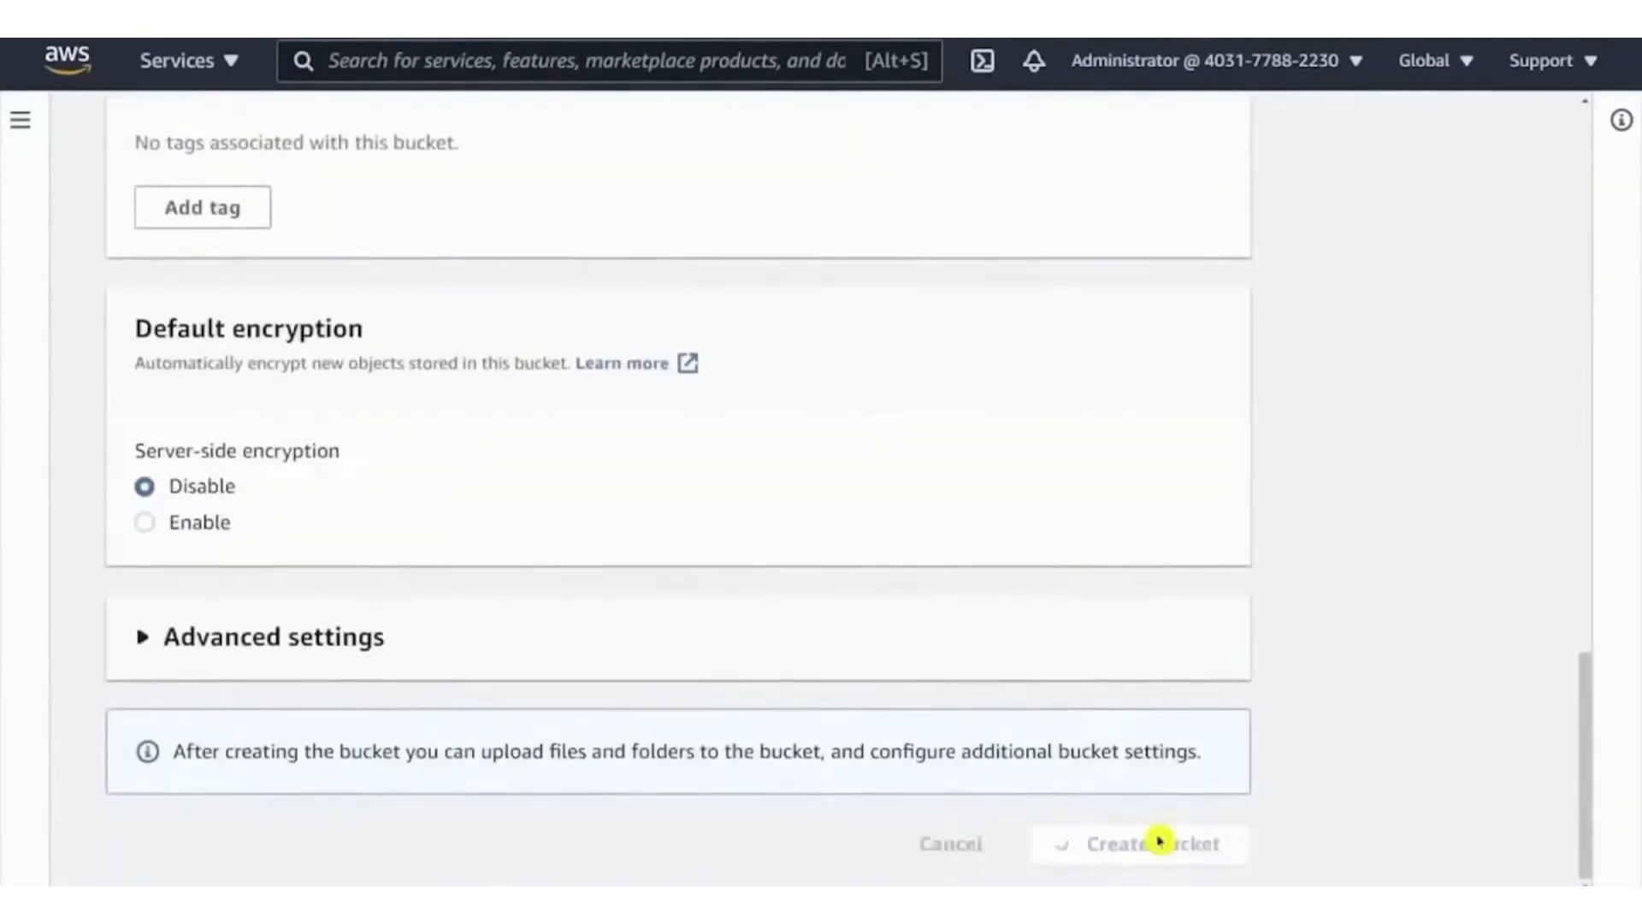
Step: Create the simply-learn-s3-demo bucket and go into it to upload files
click(1136, 844)
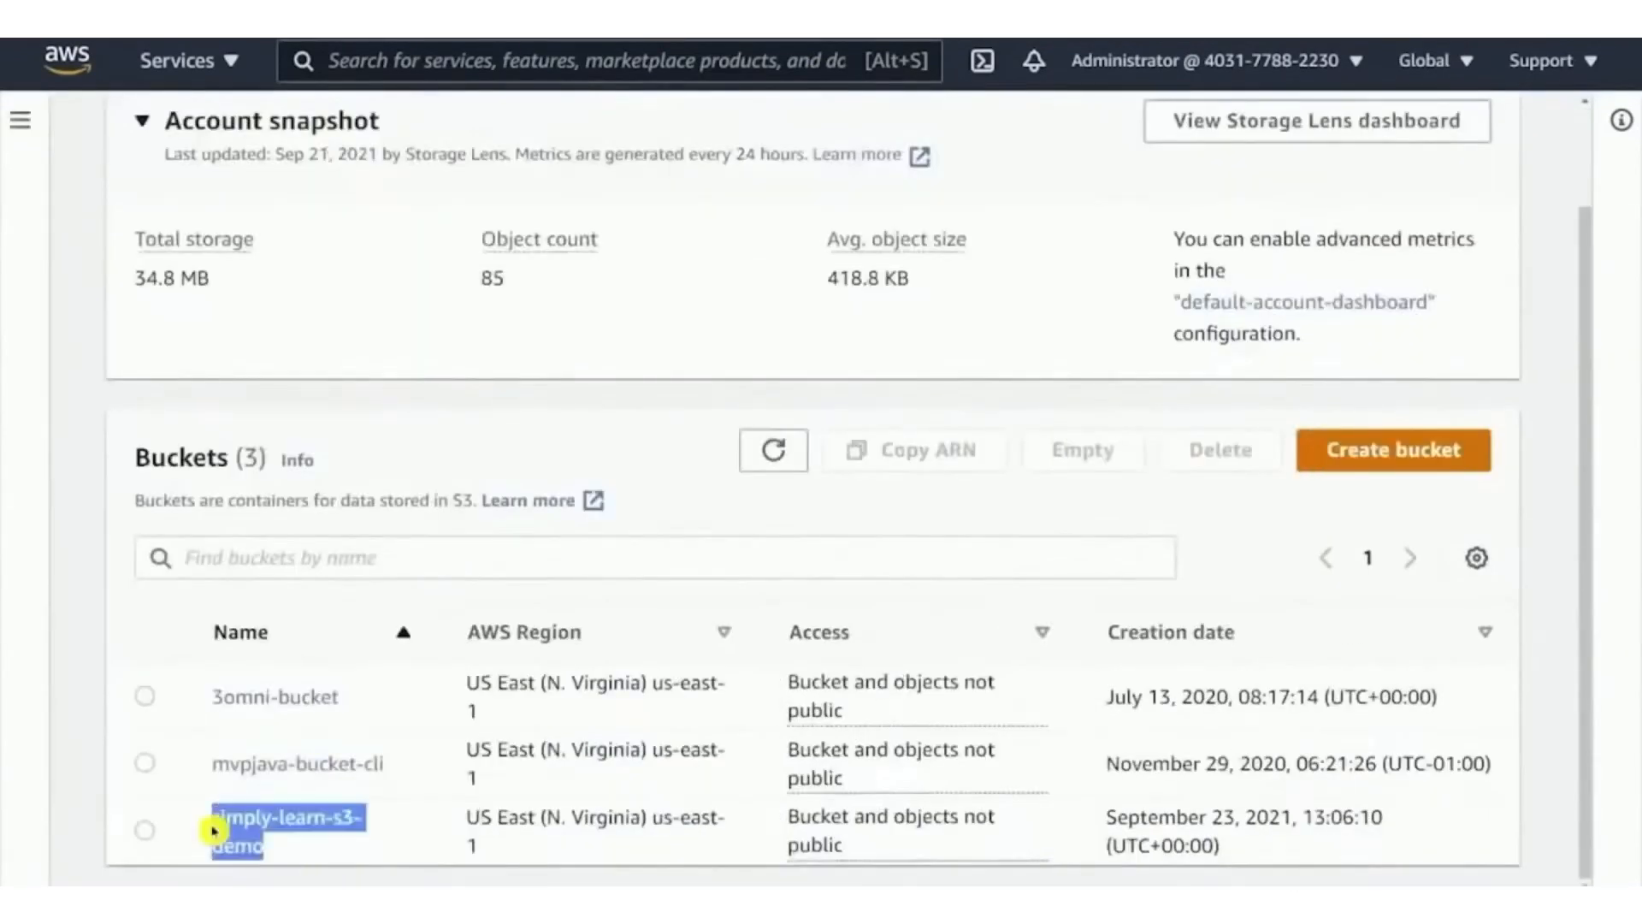
click(289, 818)
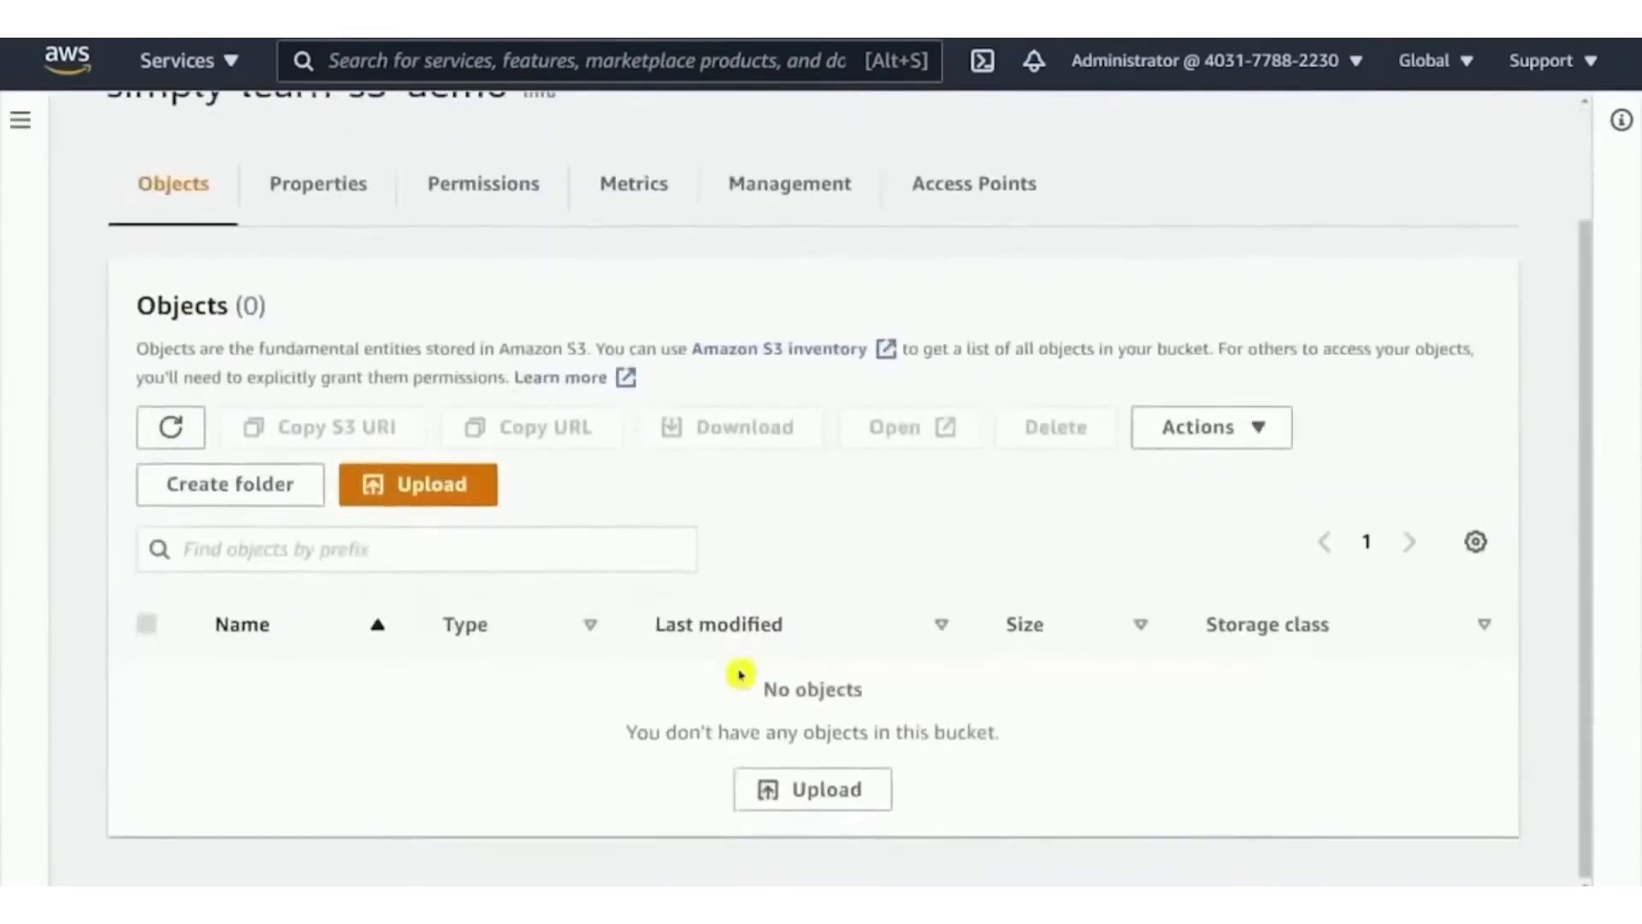
mouse_move(417, 484)
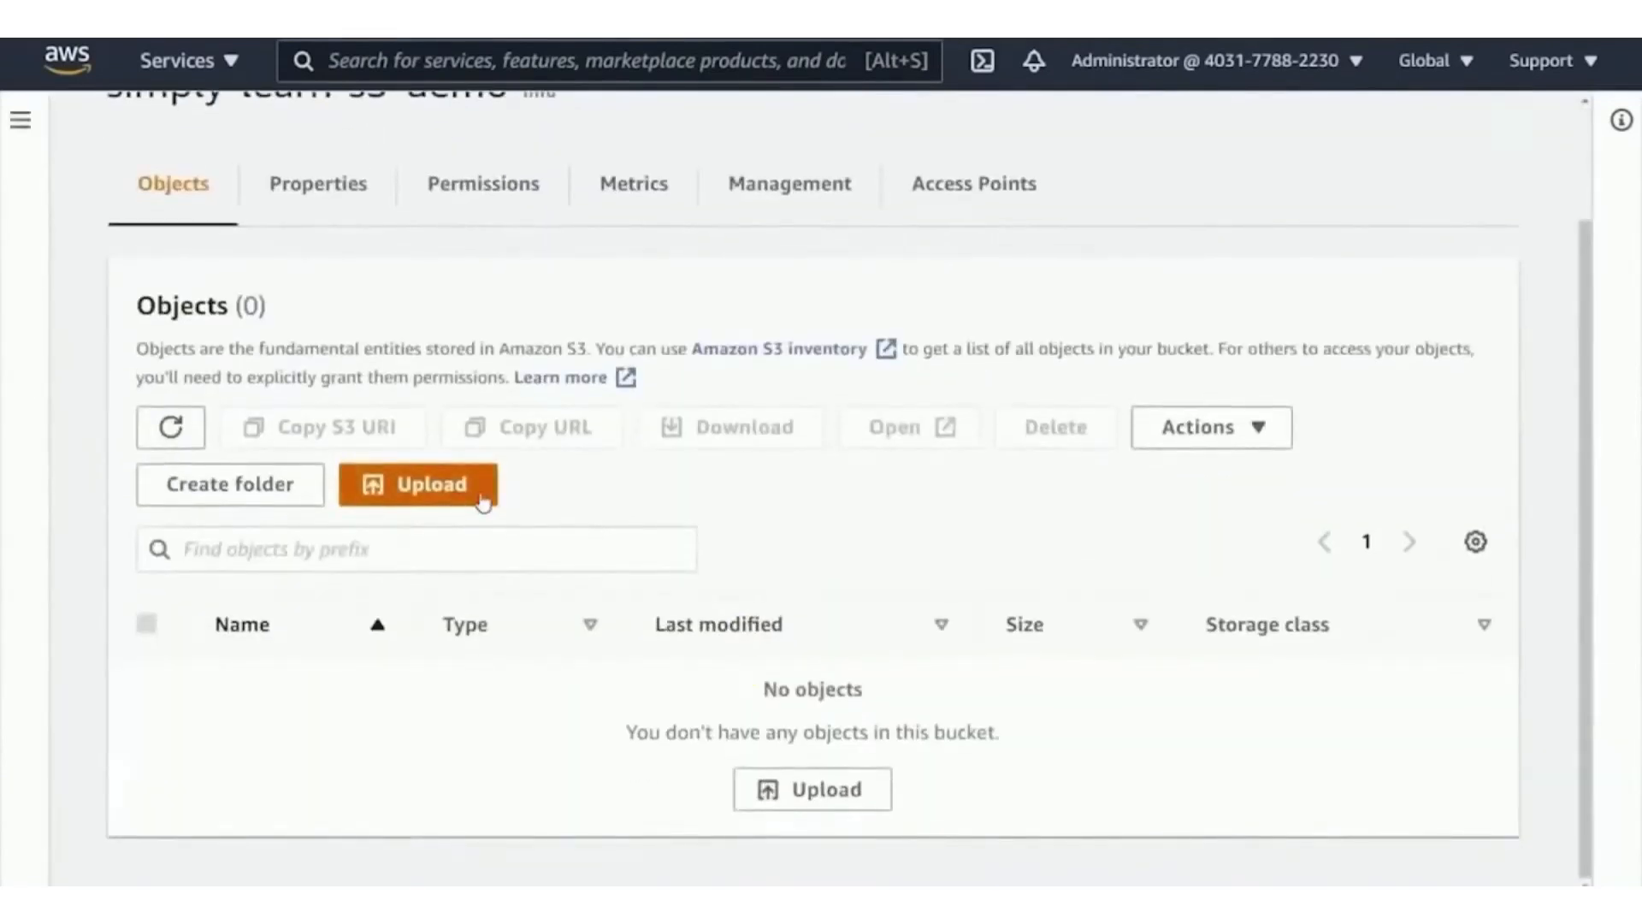
click(417, 484)
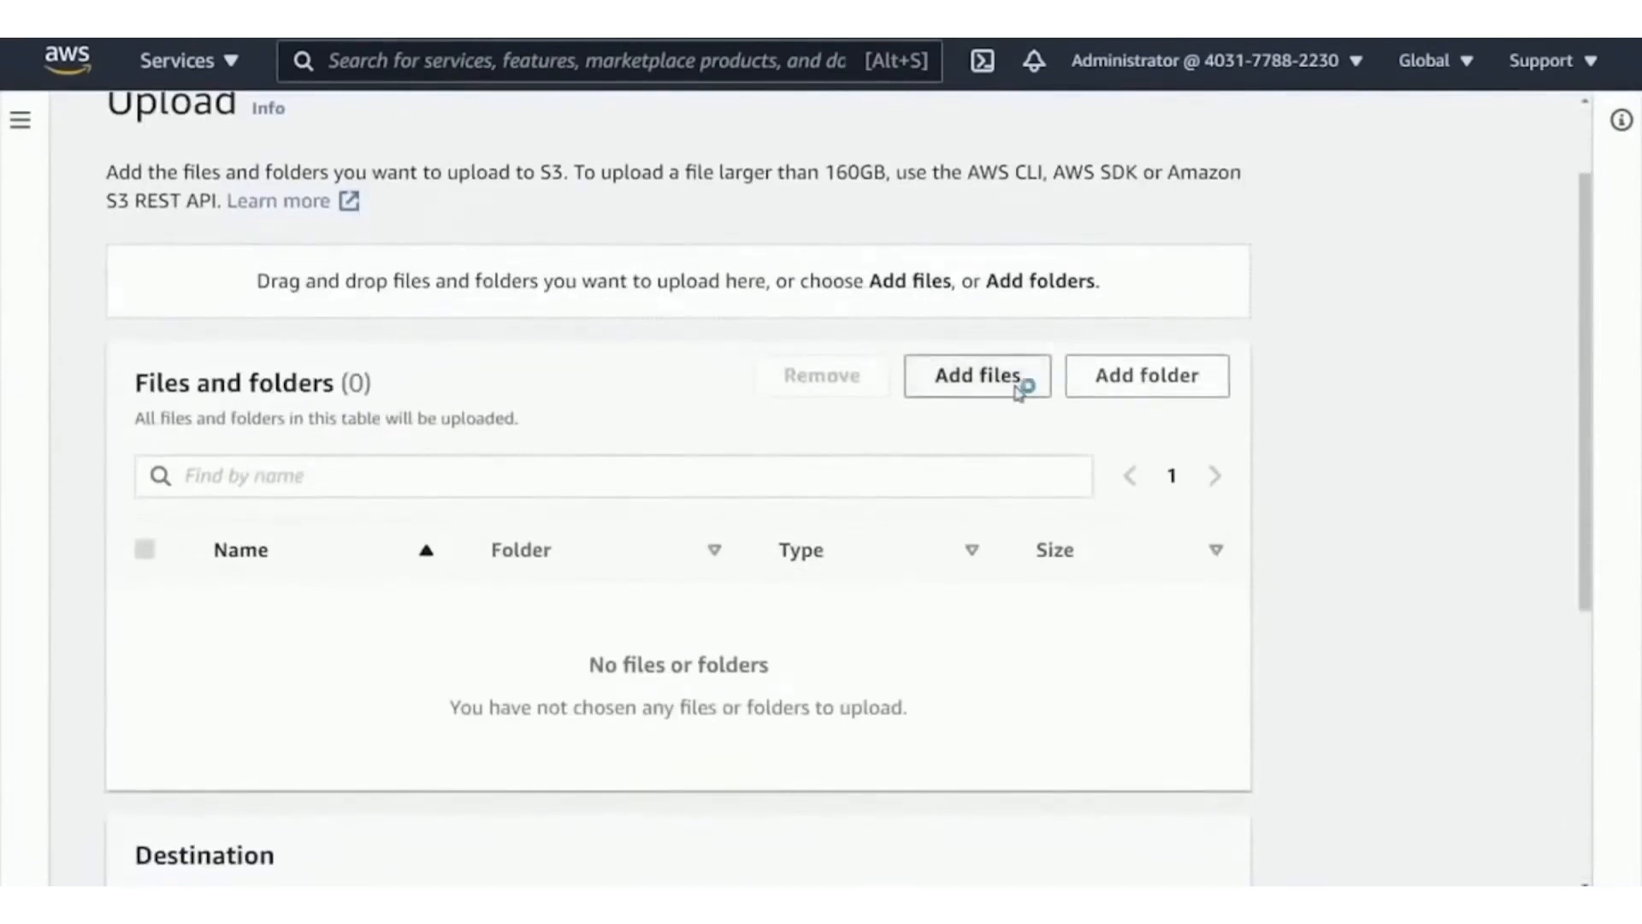
Step: Upload cat.jpg from the computer into the bucket
click(977, 374)
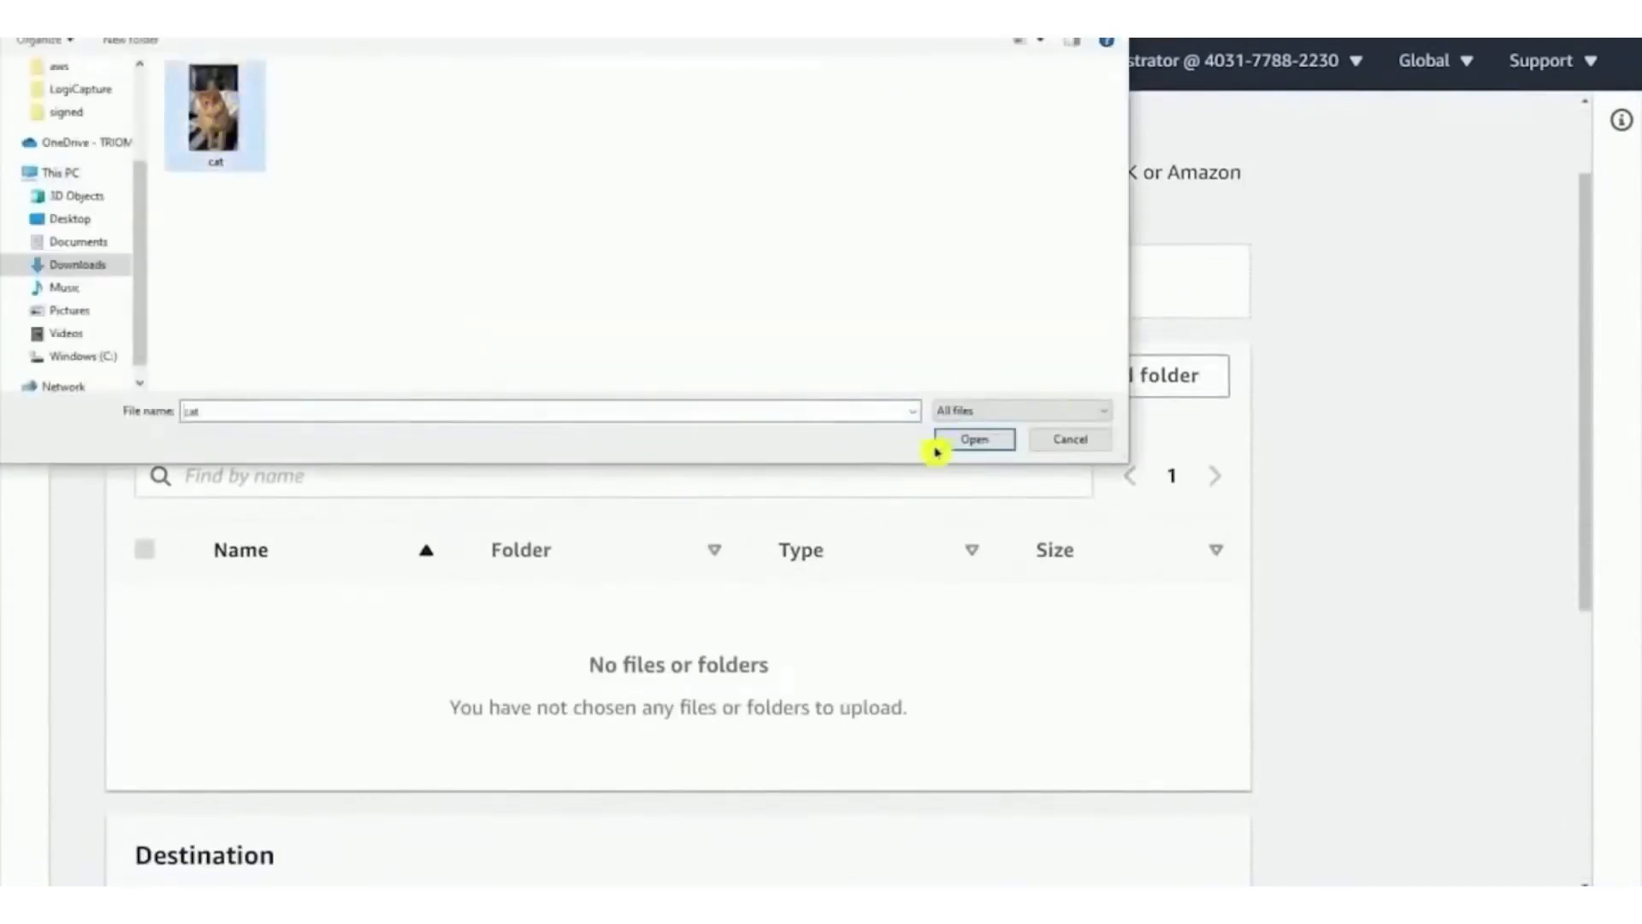
click(973, 440)
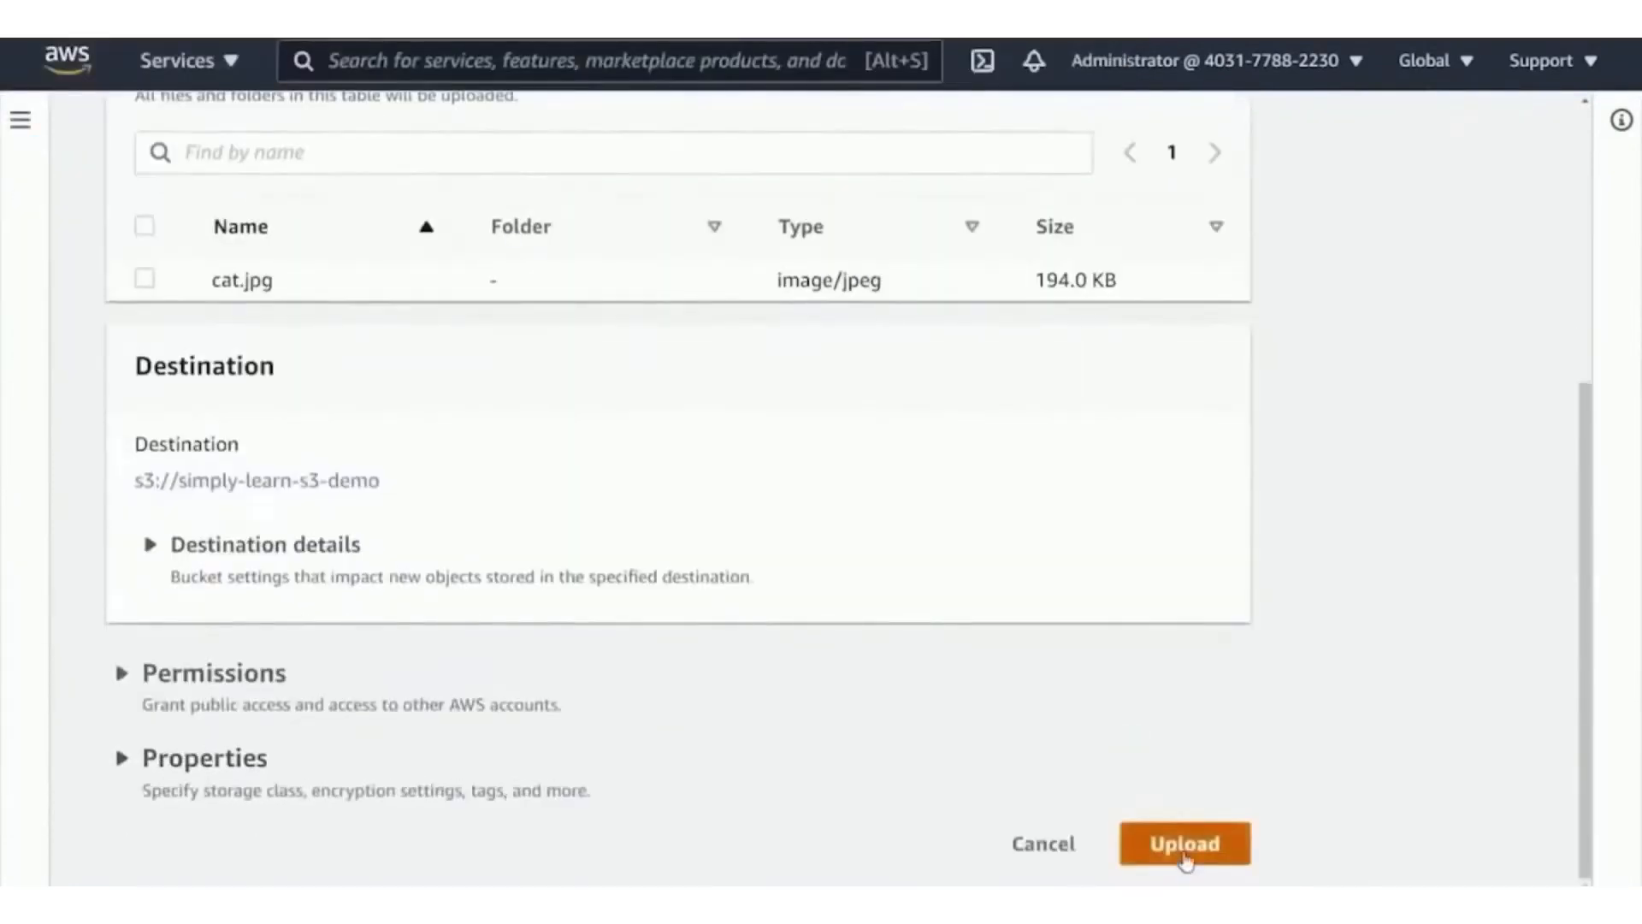
click(1183, 844)
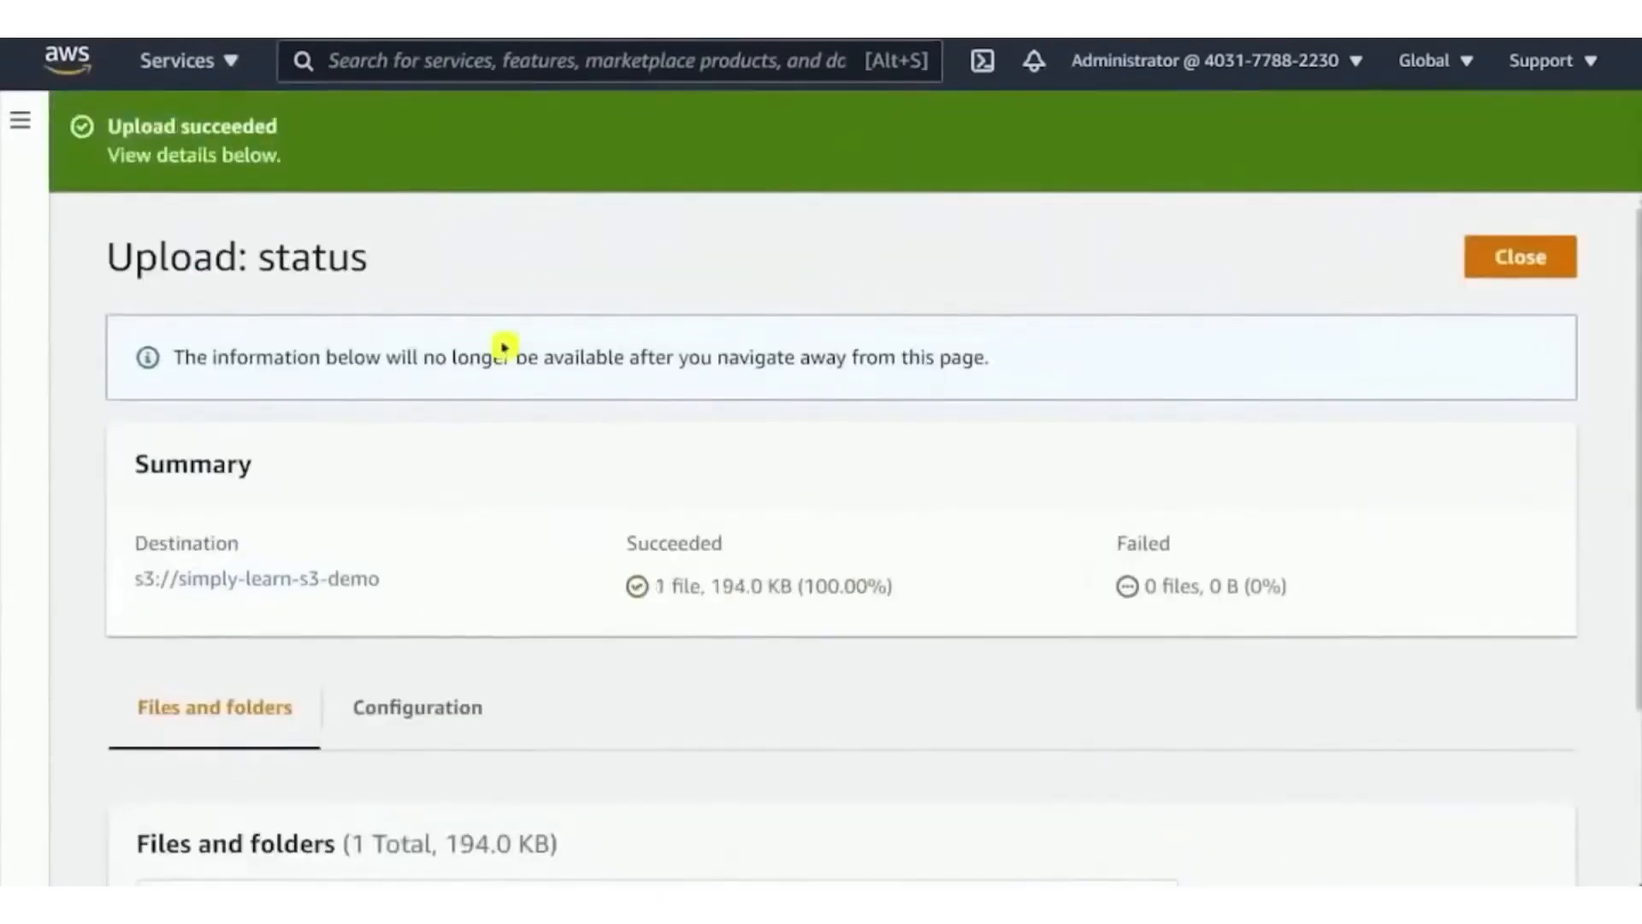
scroll(down, 3)
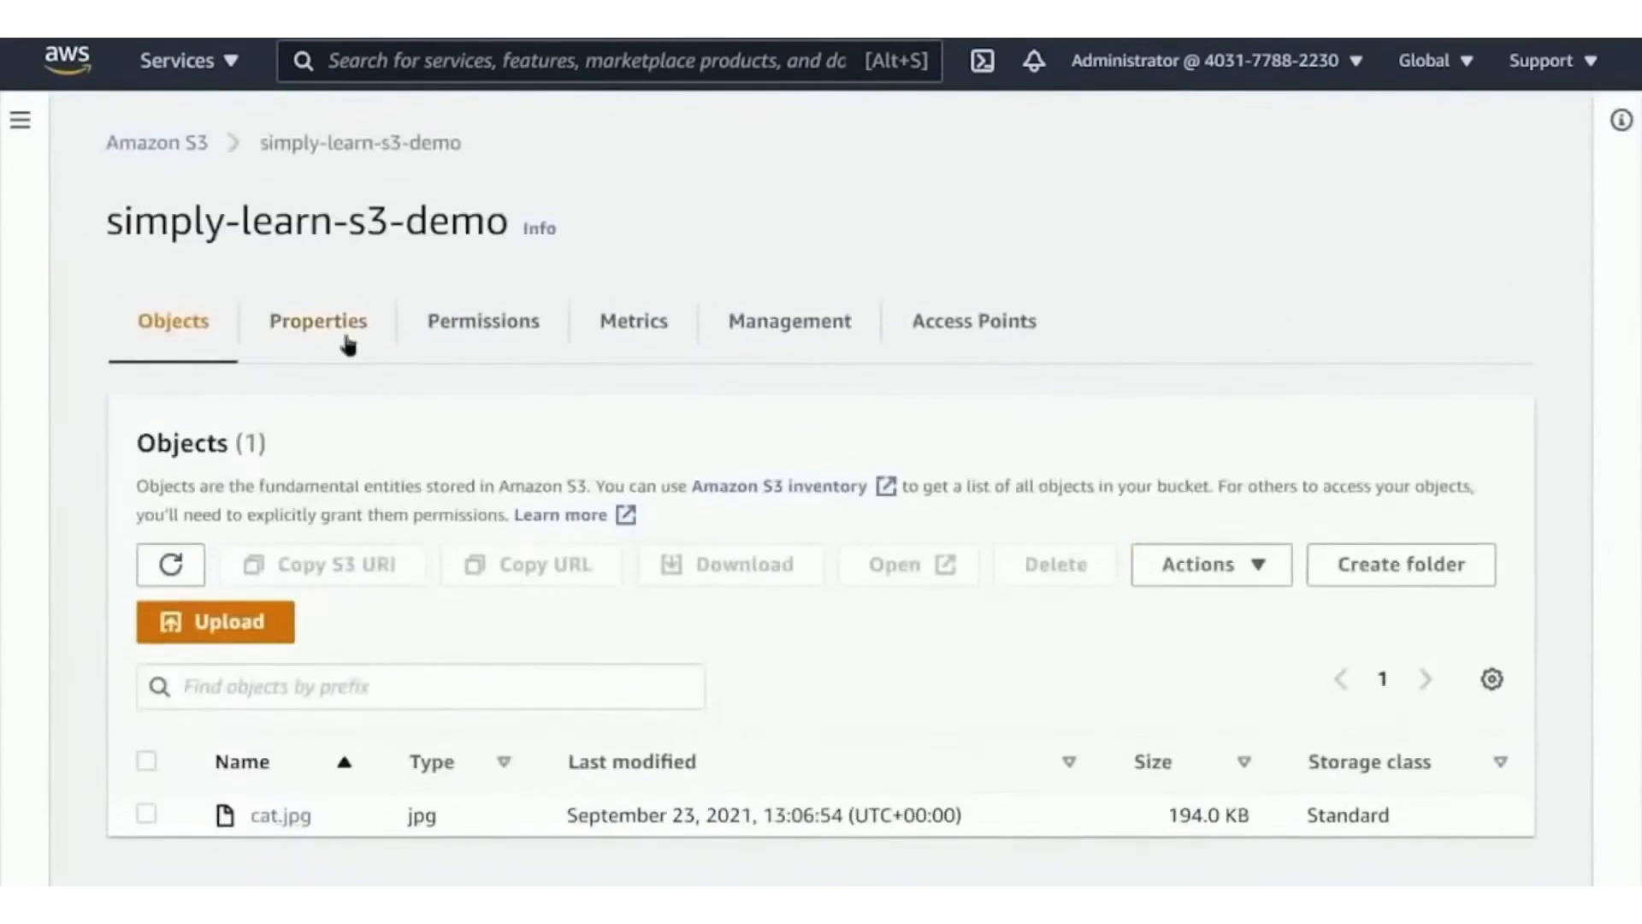
Step: From the Management tab, start lifecycle rule simply-learn-lifecycle-rule filtered to the logs/ prefix
click(789, 321)
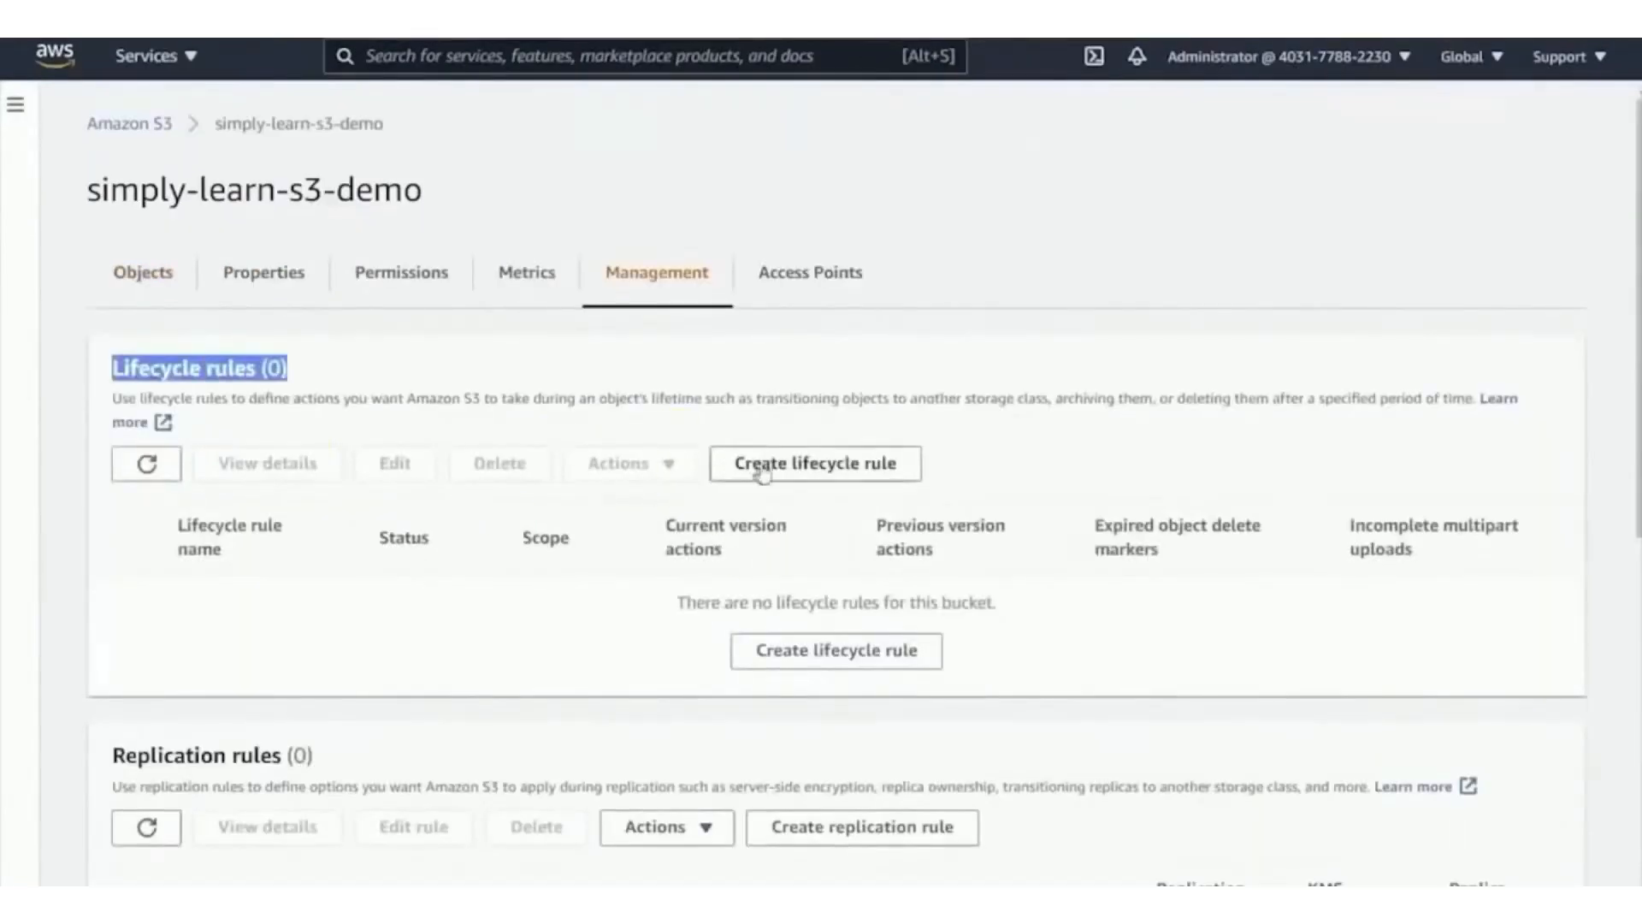
click(814, 464)
text(simply-learn-)
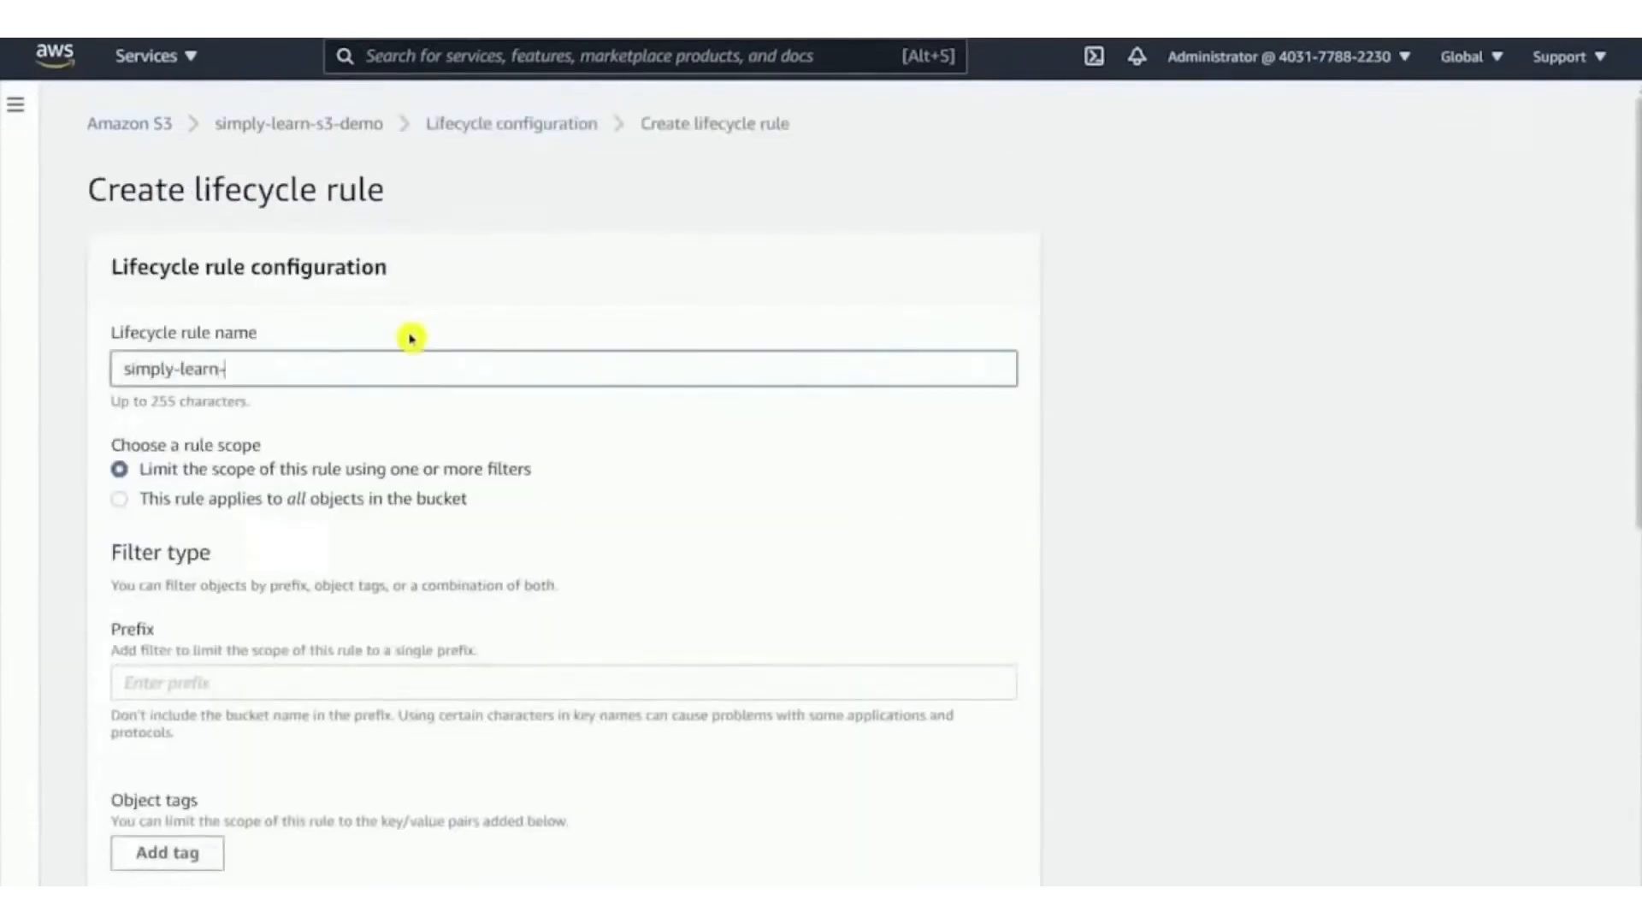
text(lifecycle-rule)
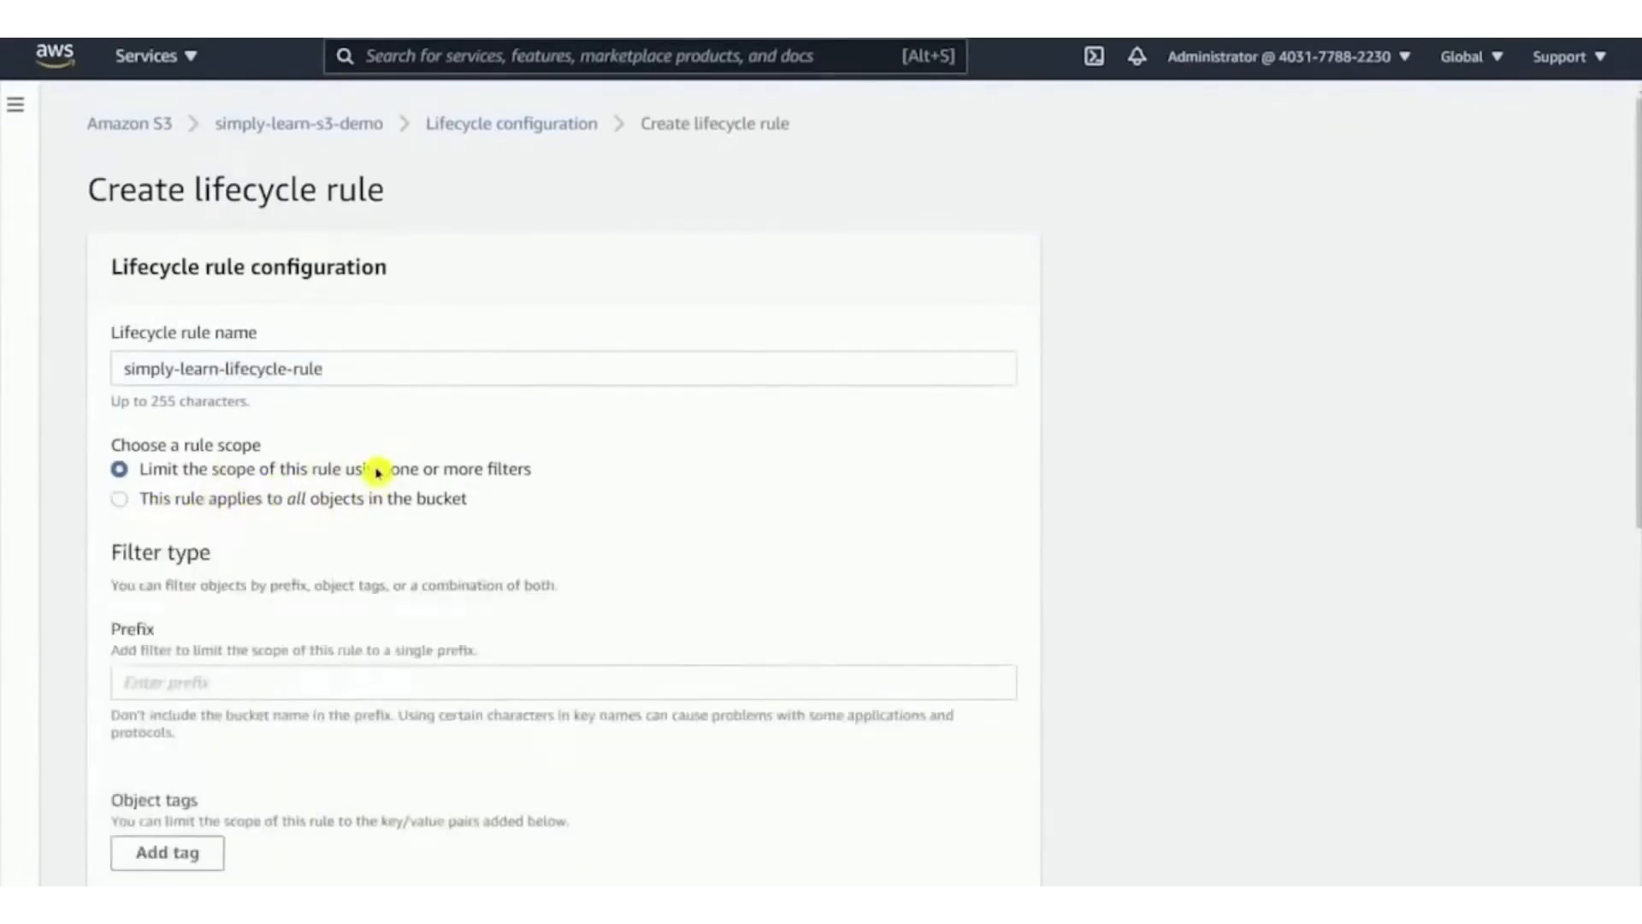
text(logs/)
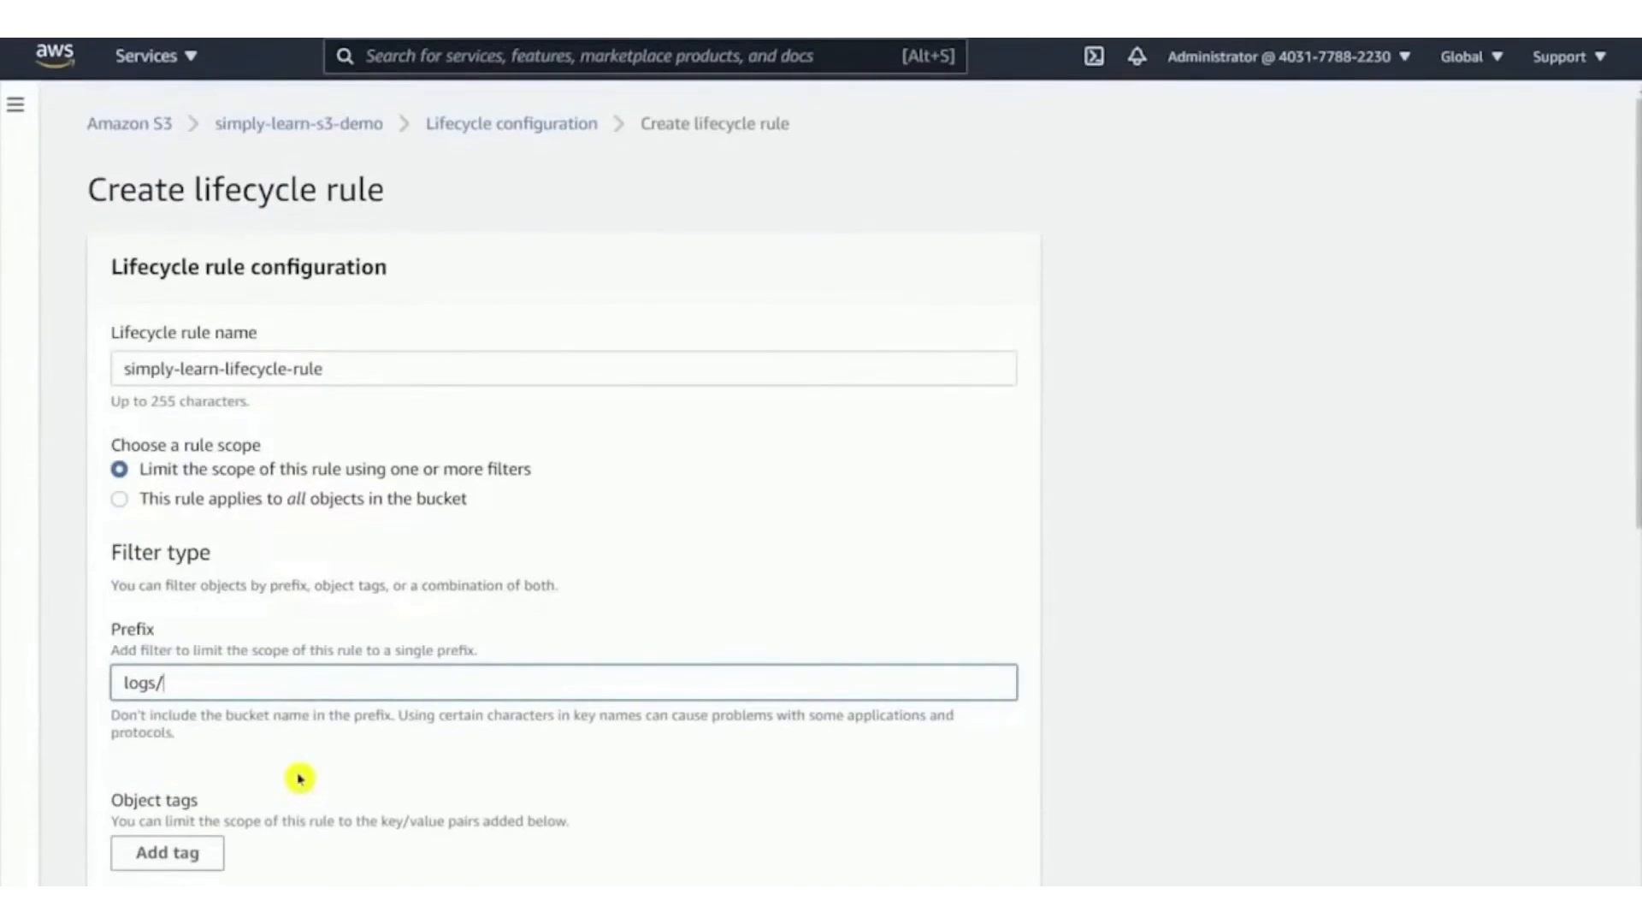
Step: Transition current object versions to Standard-IA after 30 days
scroll(down, 3)
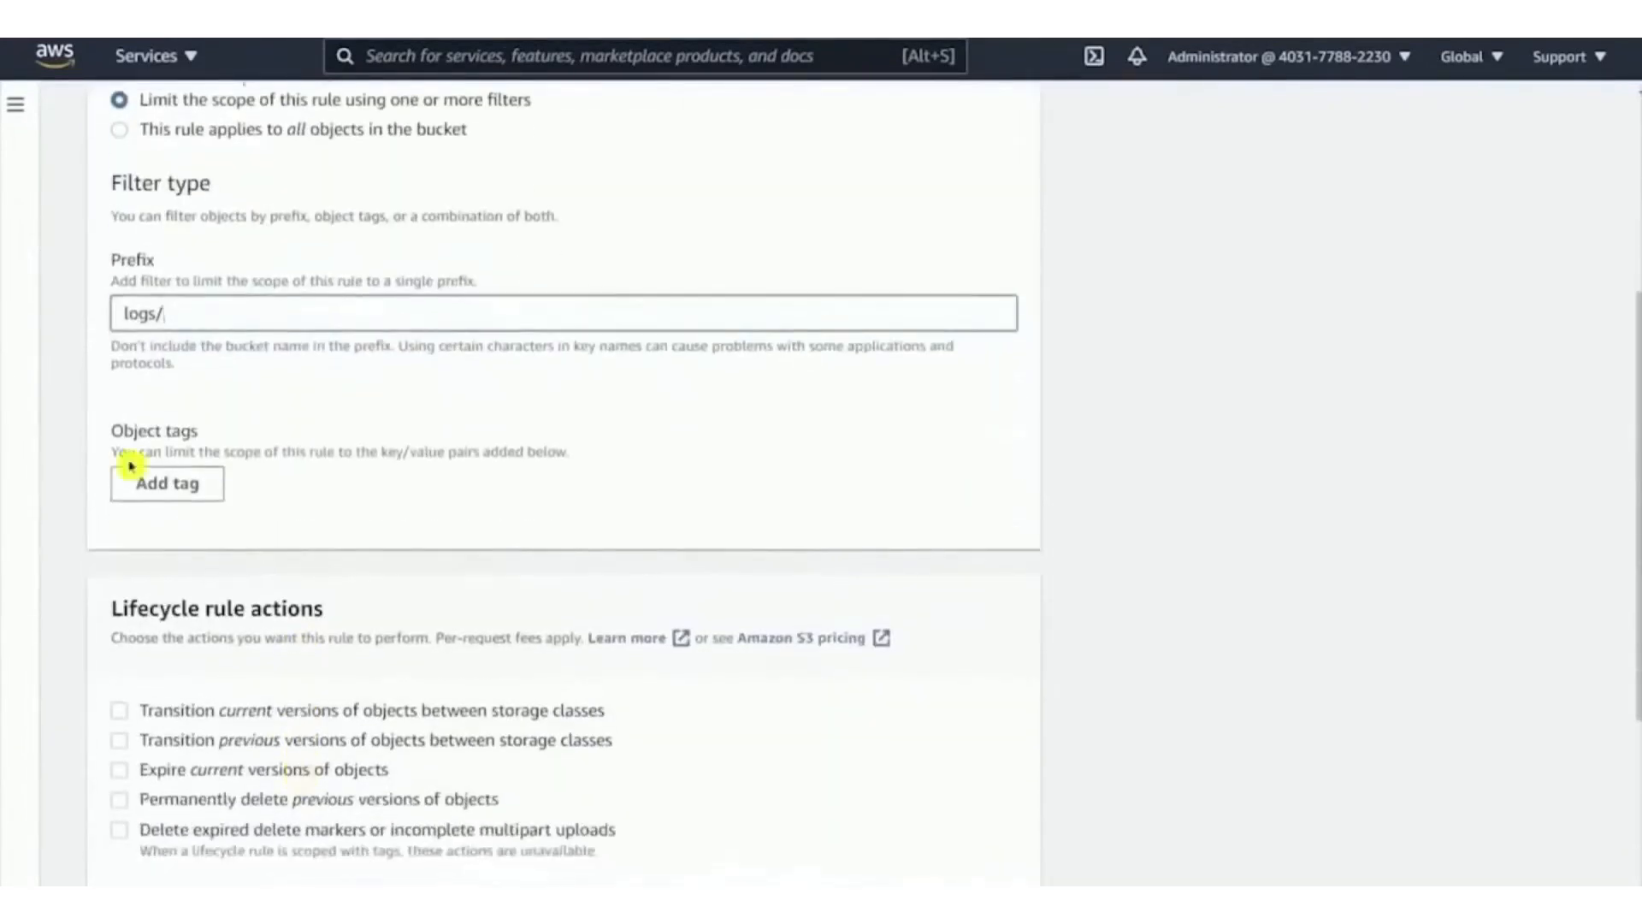
scroll(down, 3)
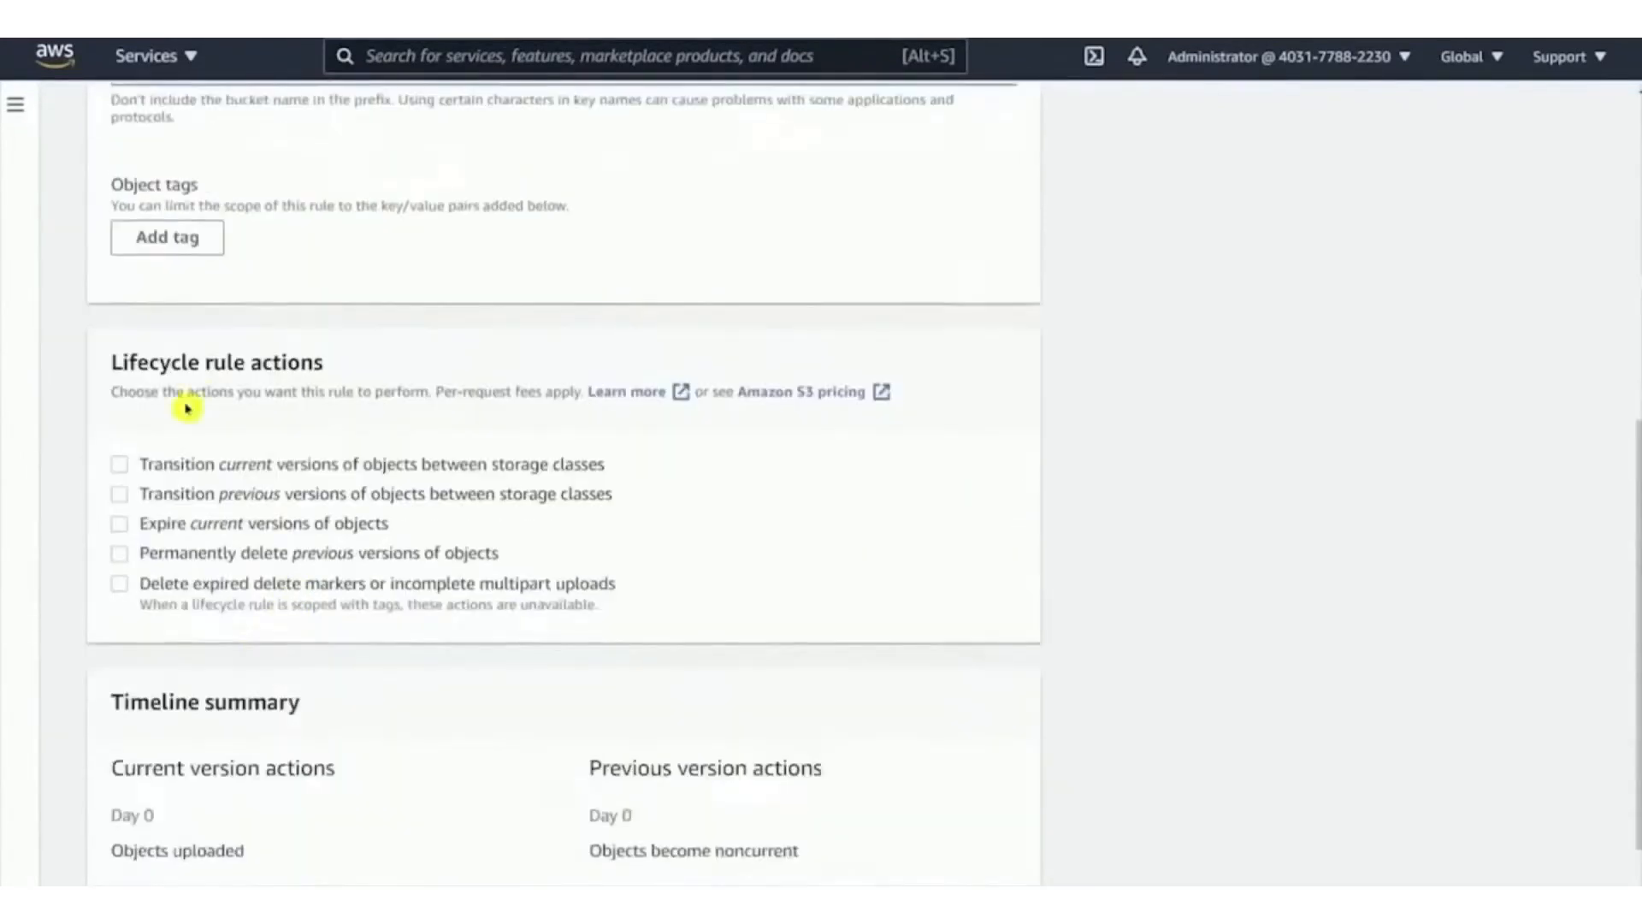
mouse_move(626, 518)
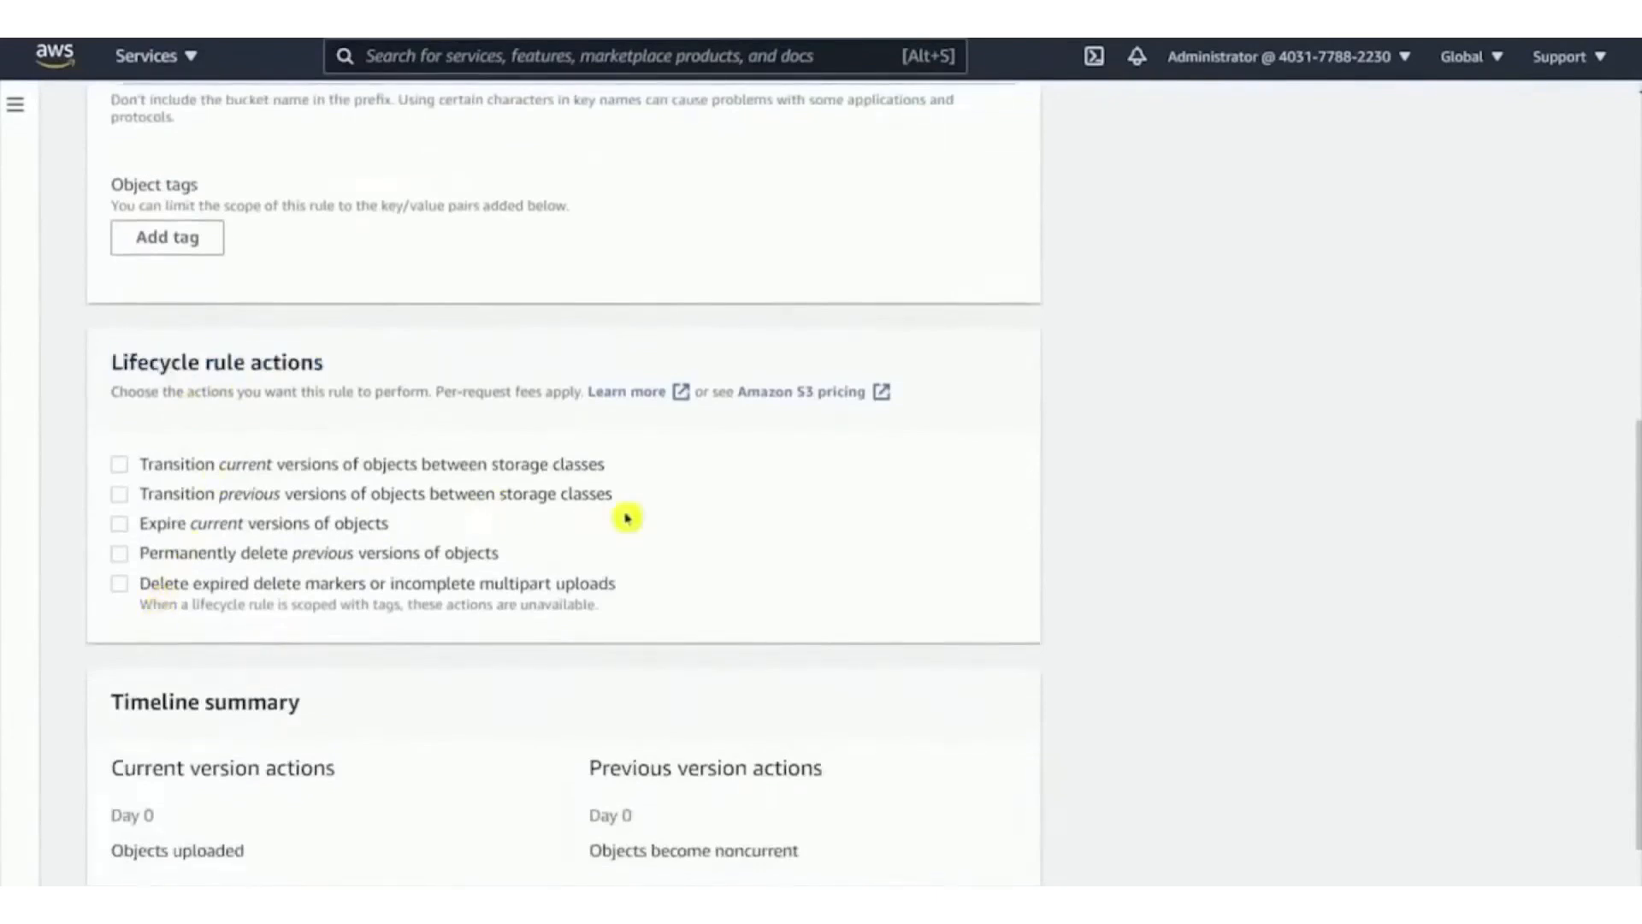
click(120, 464)
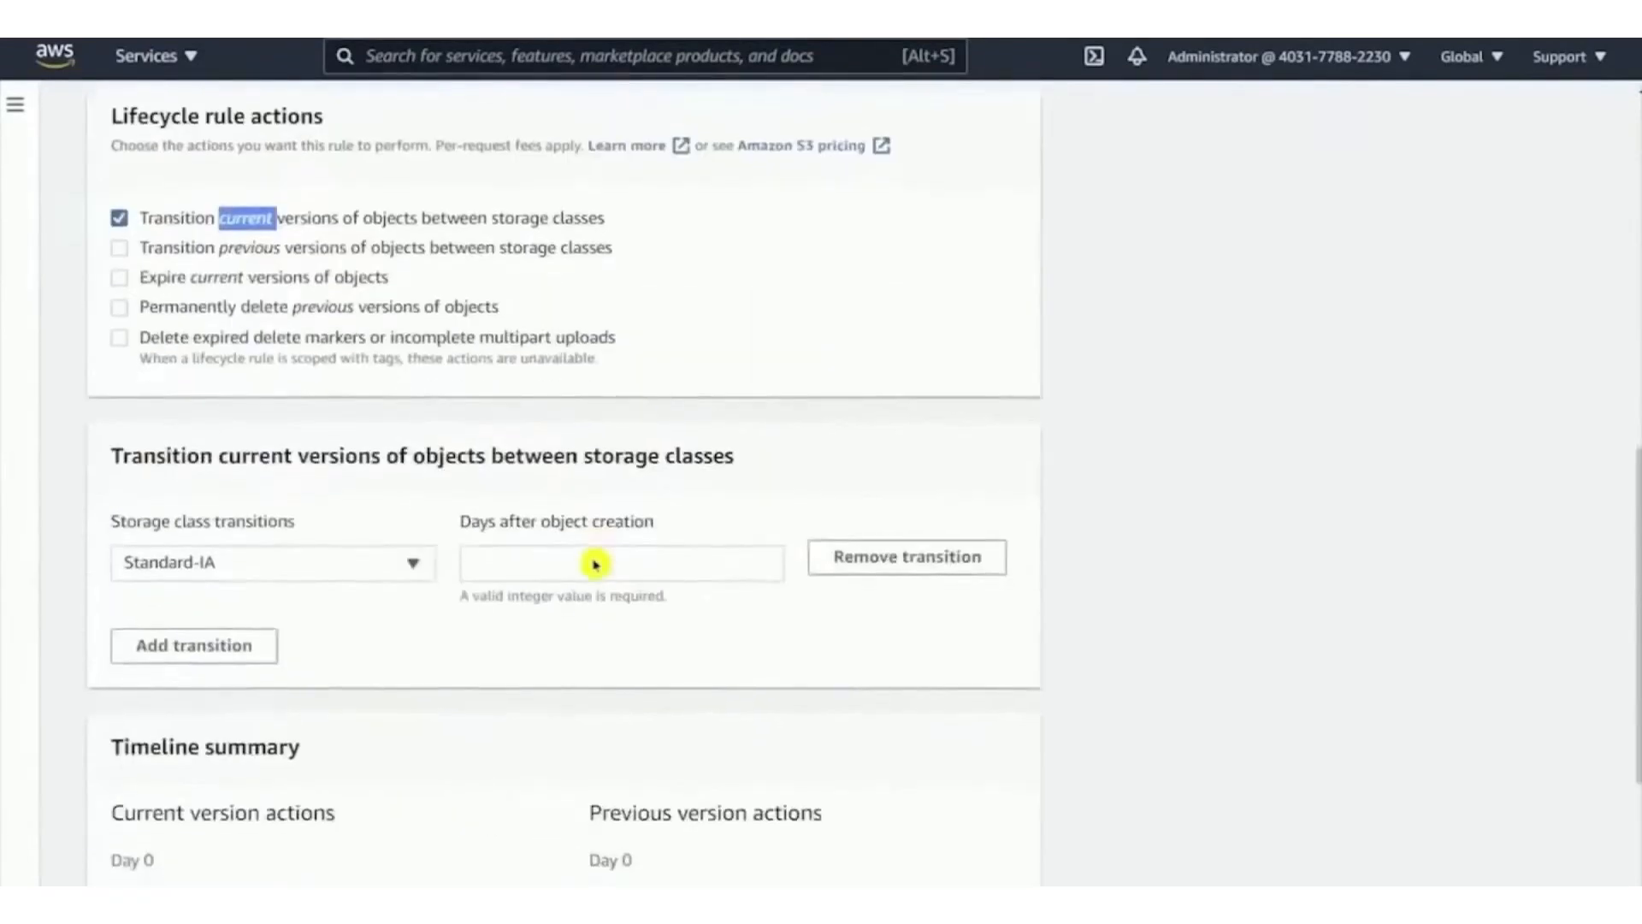
click(272, 563)
text(30)
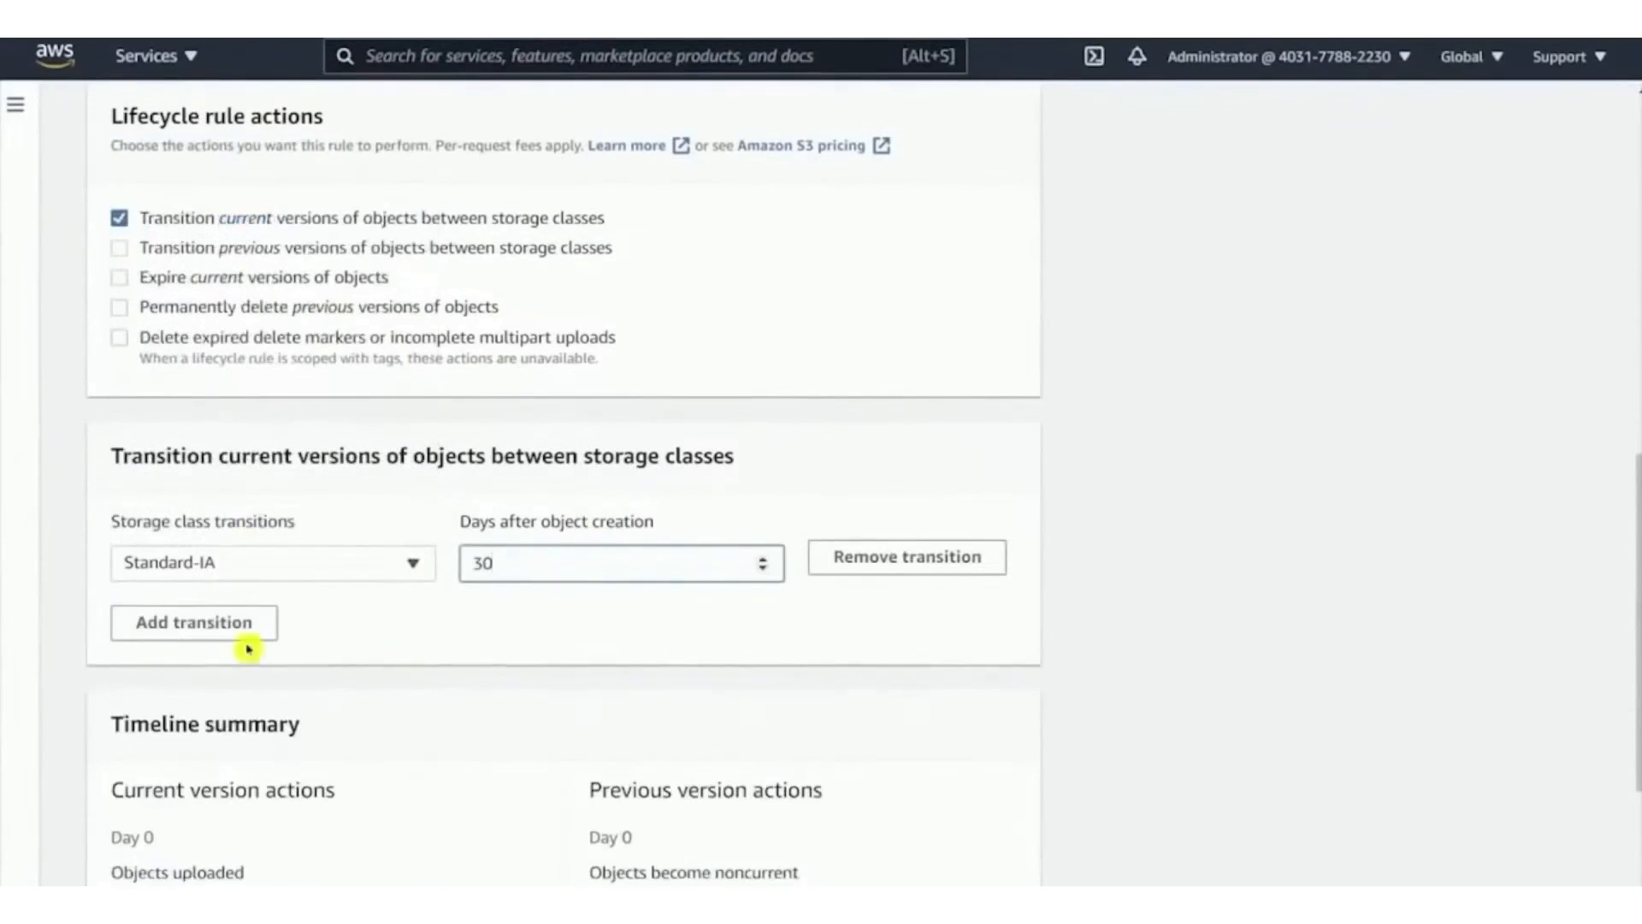
Step: Add Glacier after 90 days and Glacier Deep Archive after 180 days transitions
click(193, 622)
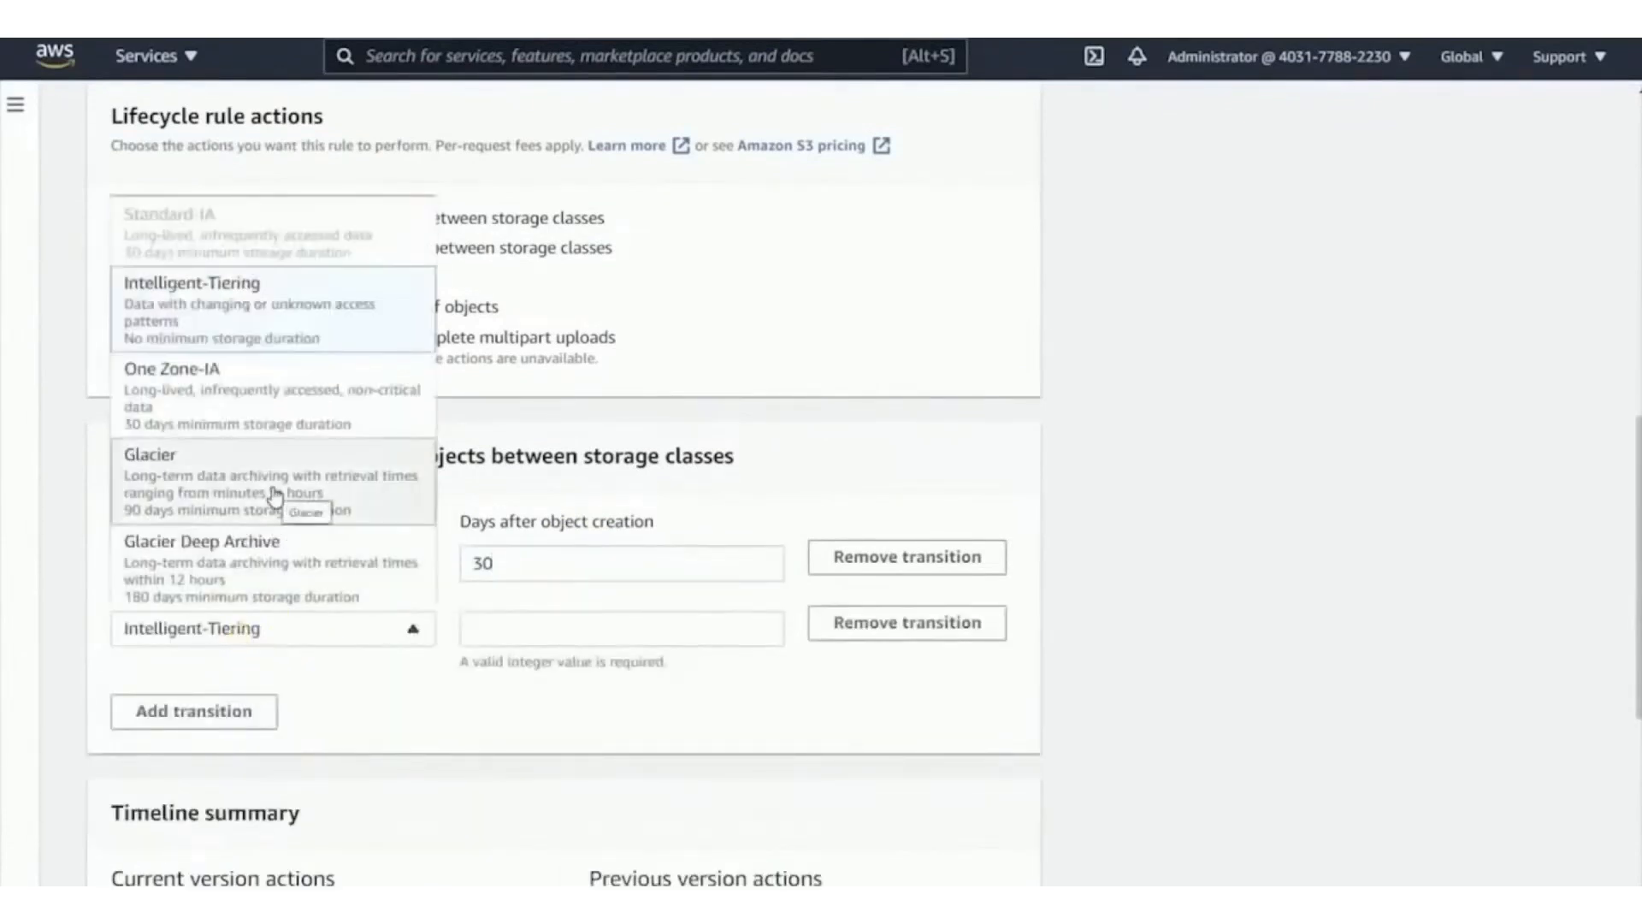
click(150, 453)
text(90)
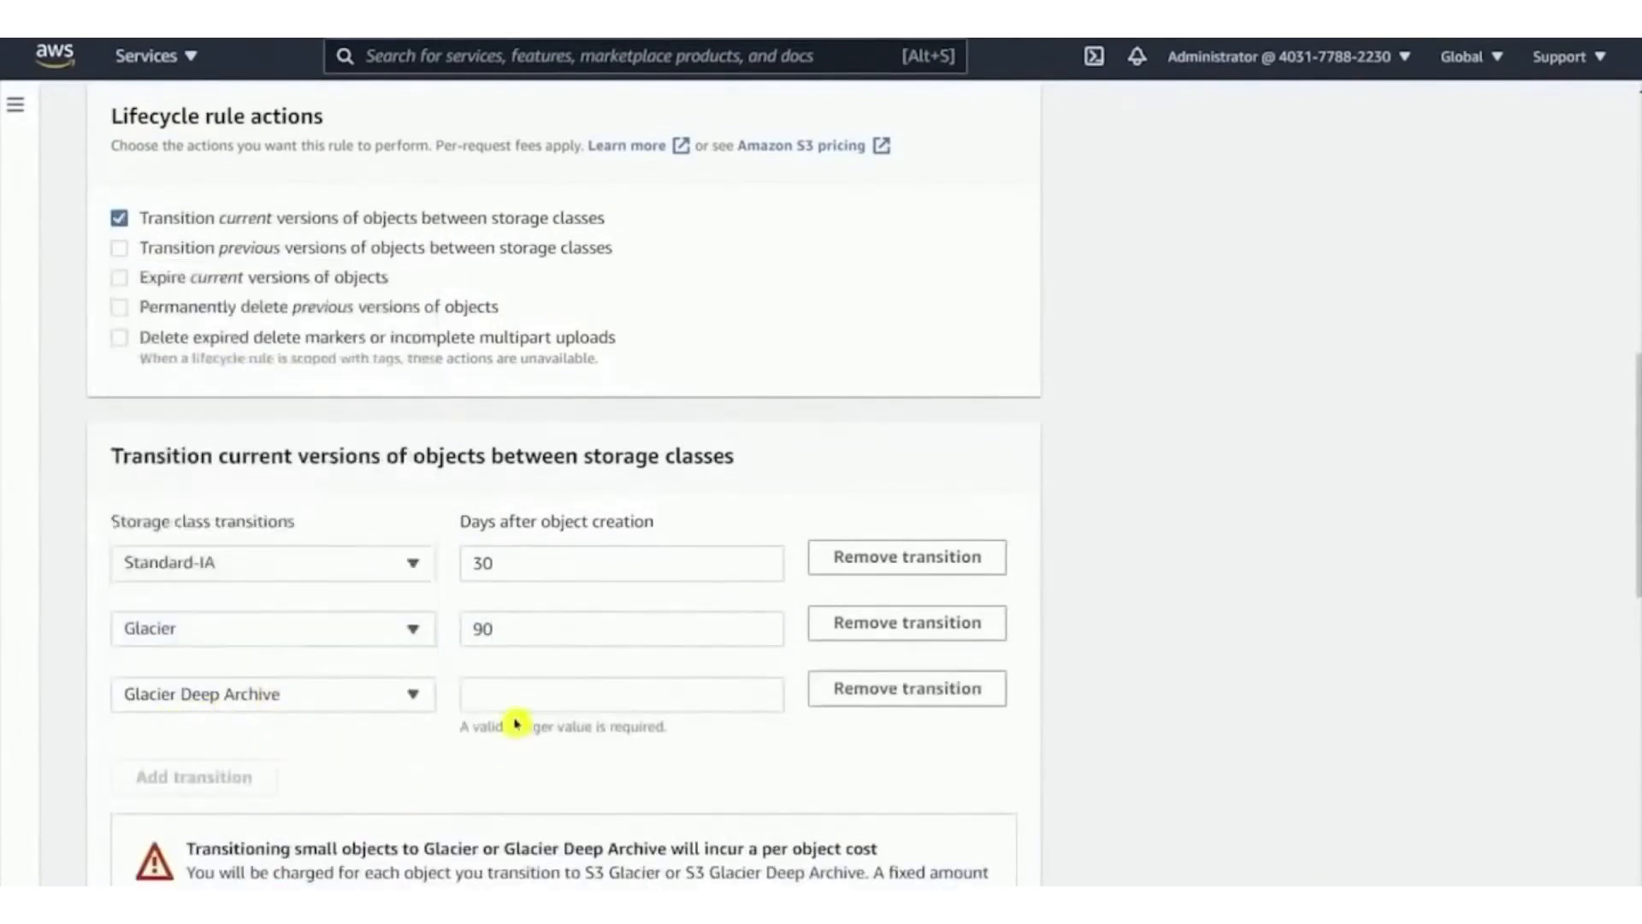
text(180)
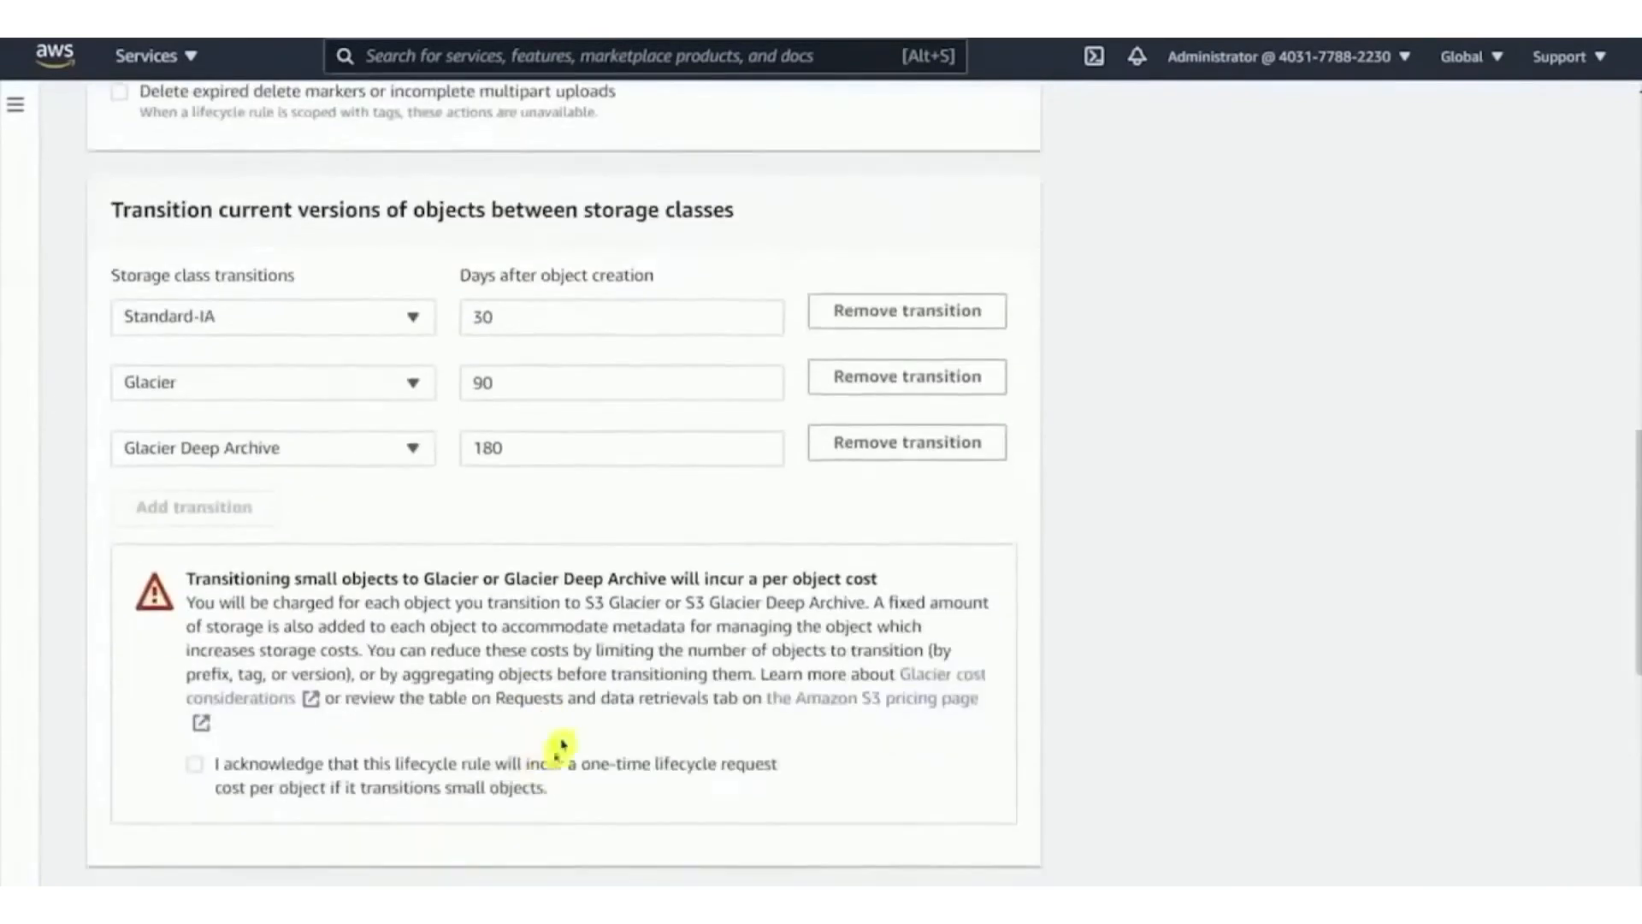
mouse_move(438, 688)
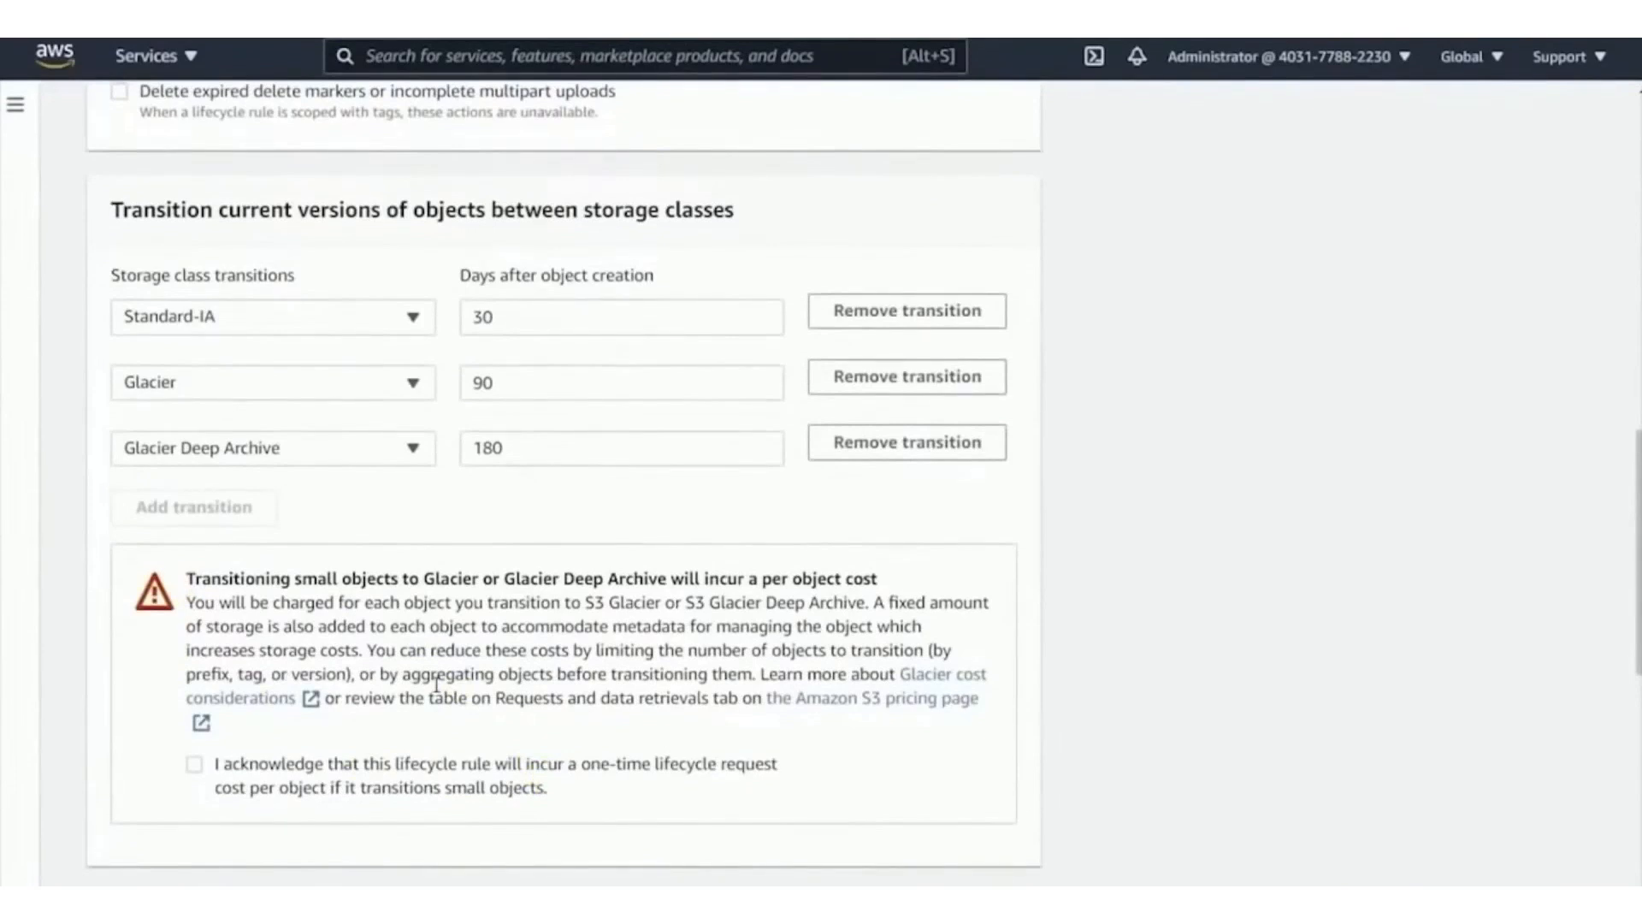
click(193, 763)
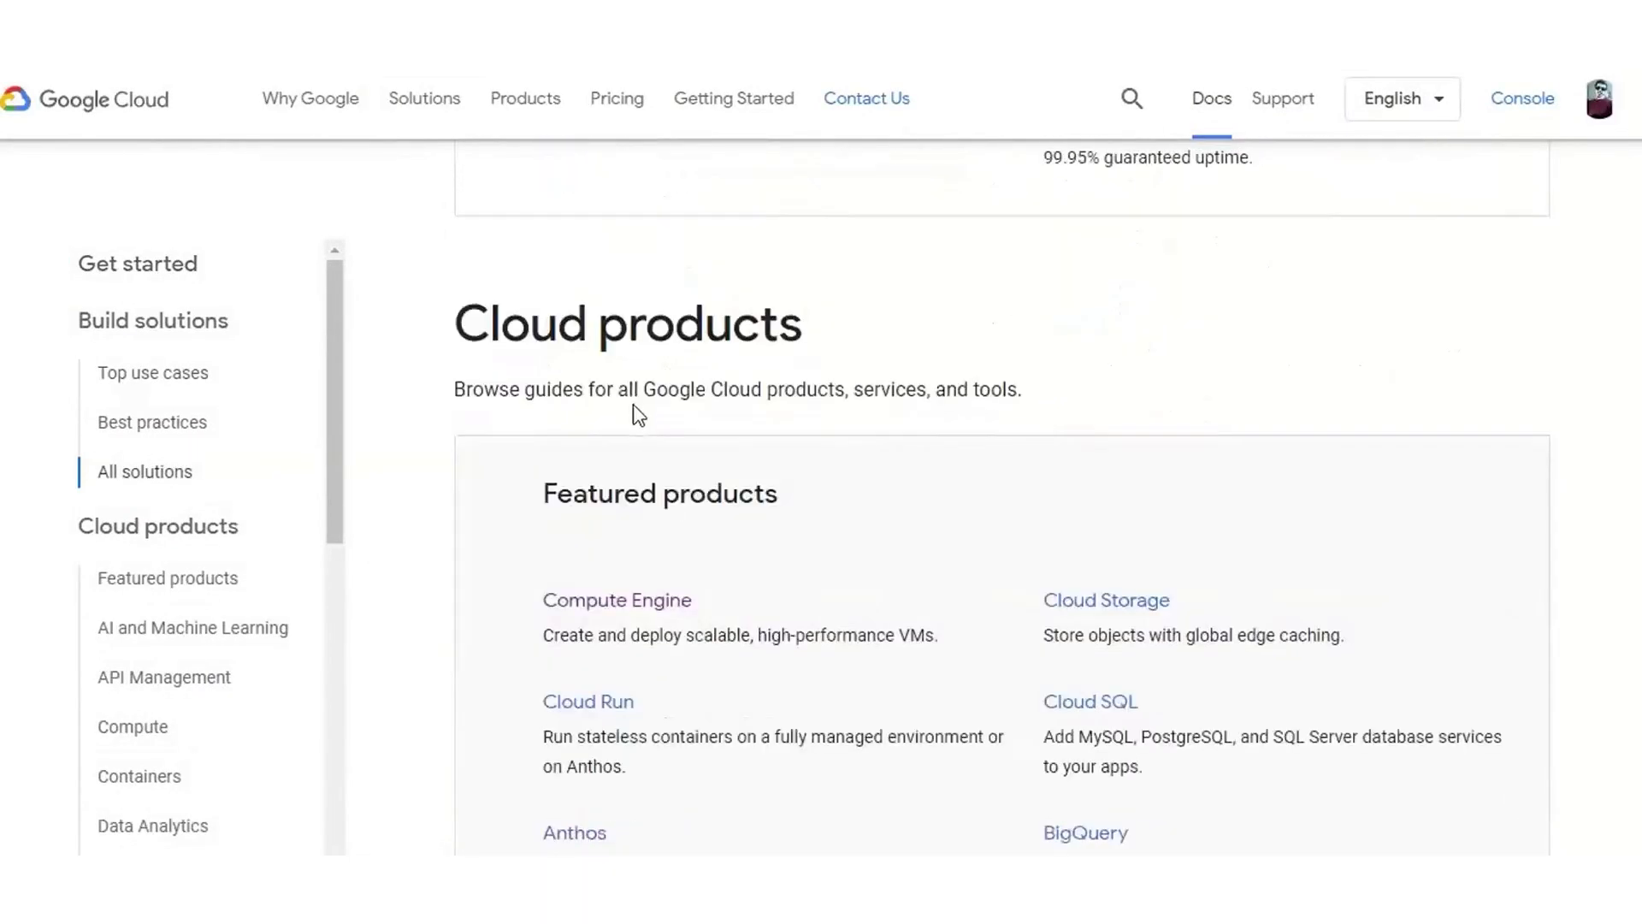
Step: Browse the Compute product guides, then bring up the DEMO project's Google Cloud console dashboard
click(131, 725)
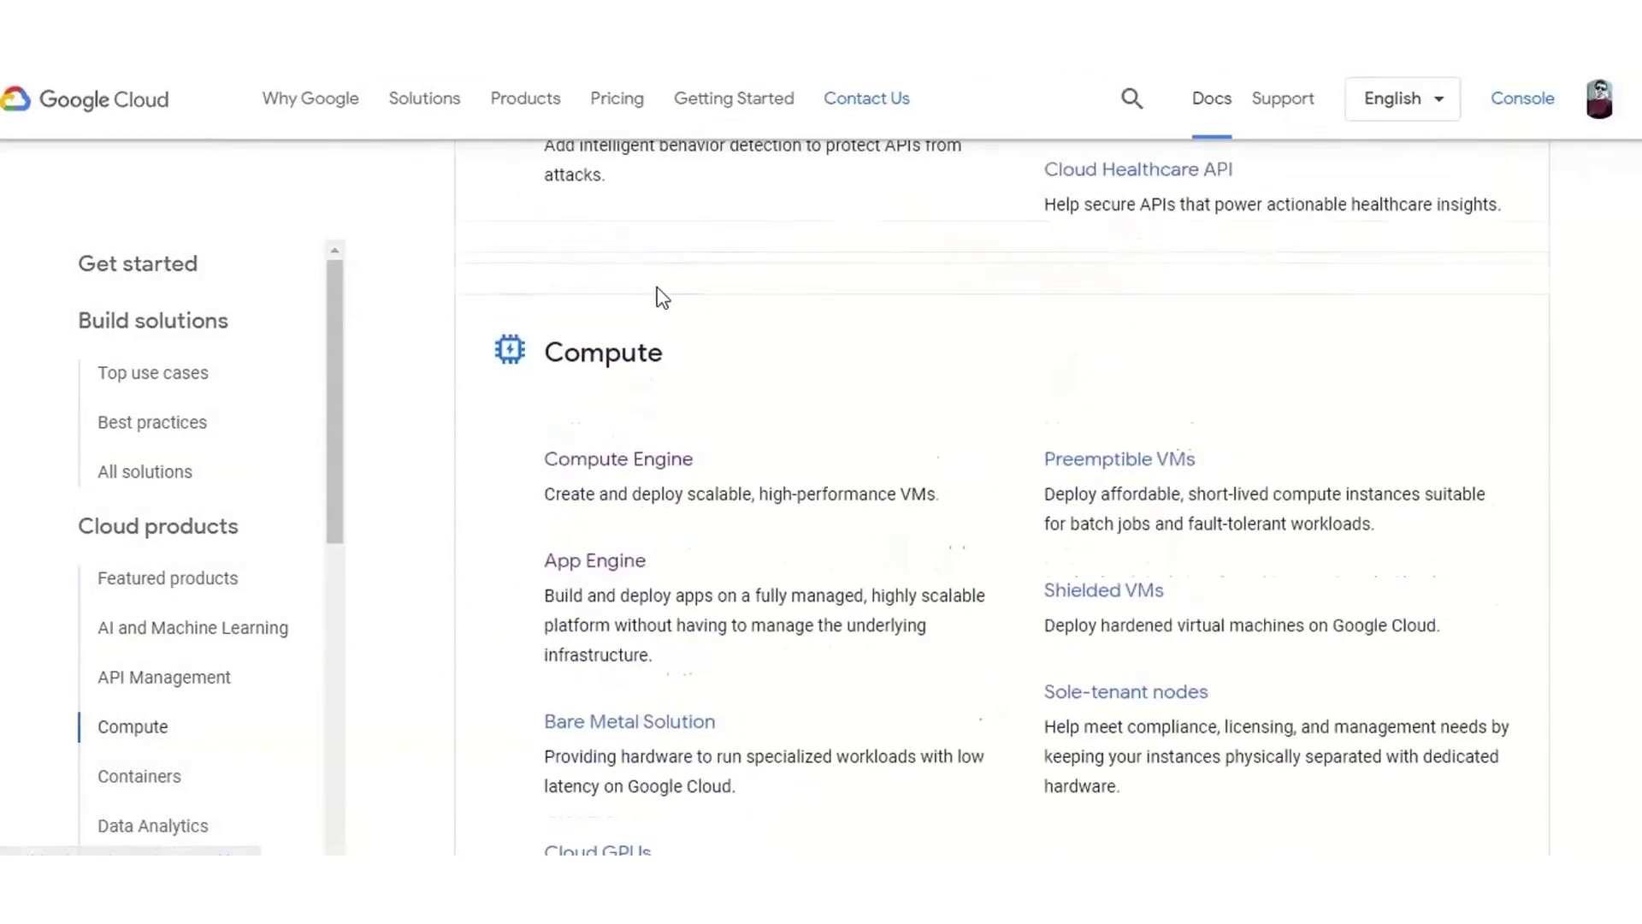
click(1523, 98)
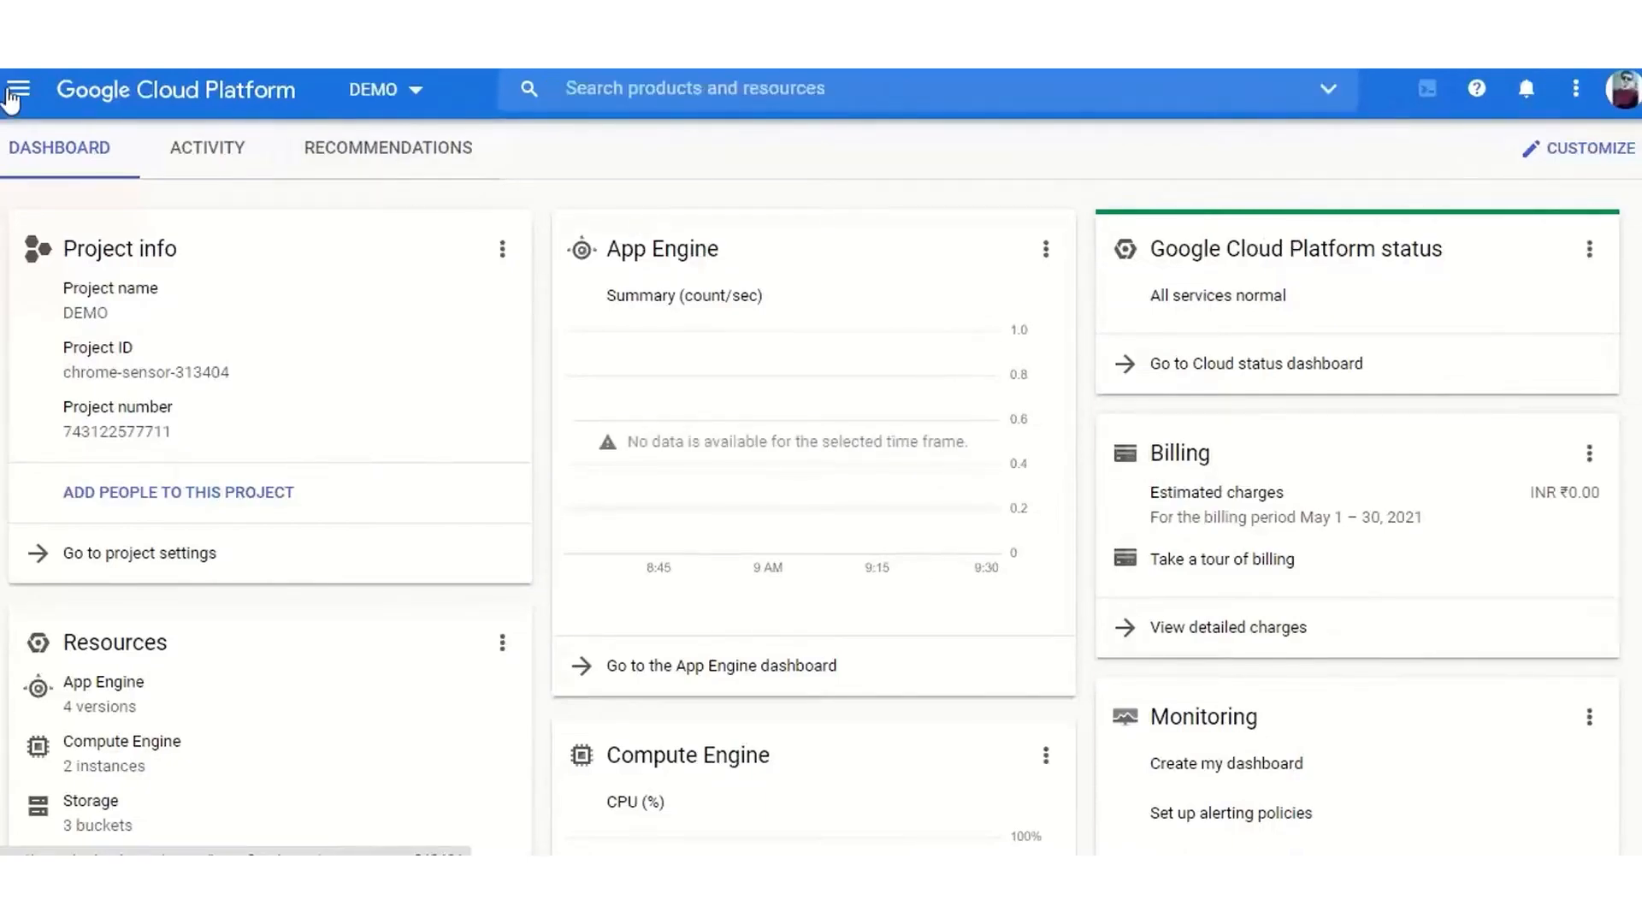
Step: Search 'compute en' and go to Compute Engine
click(19, 89)
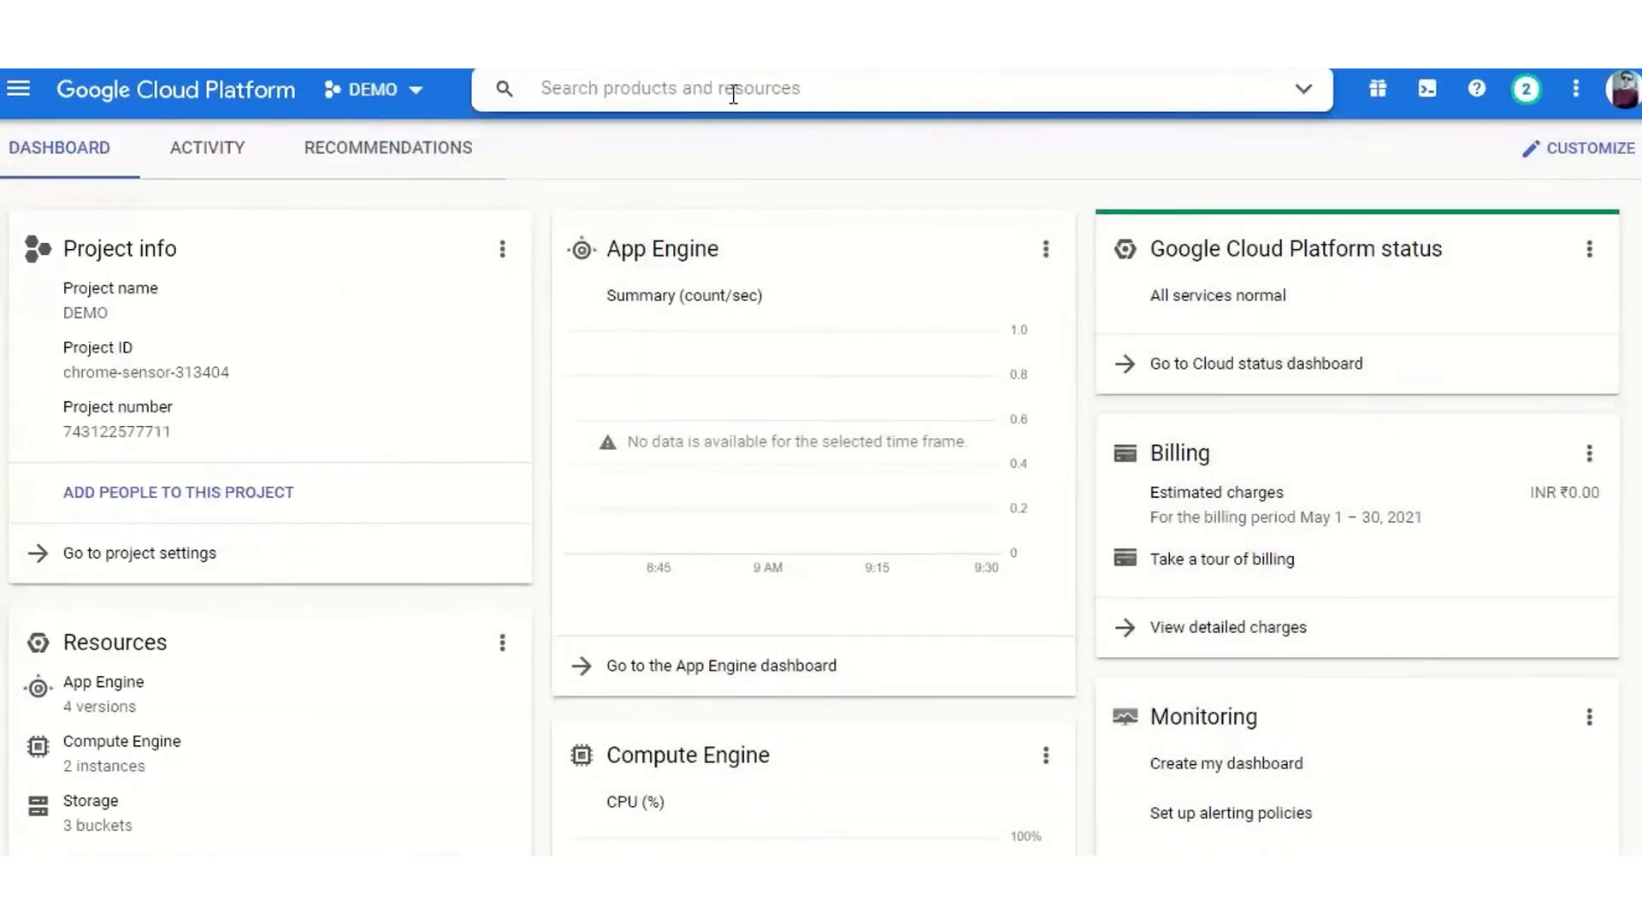
text(compute en)
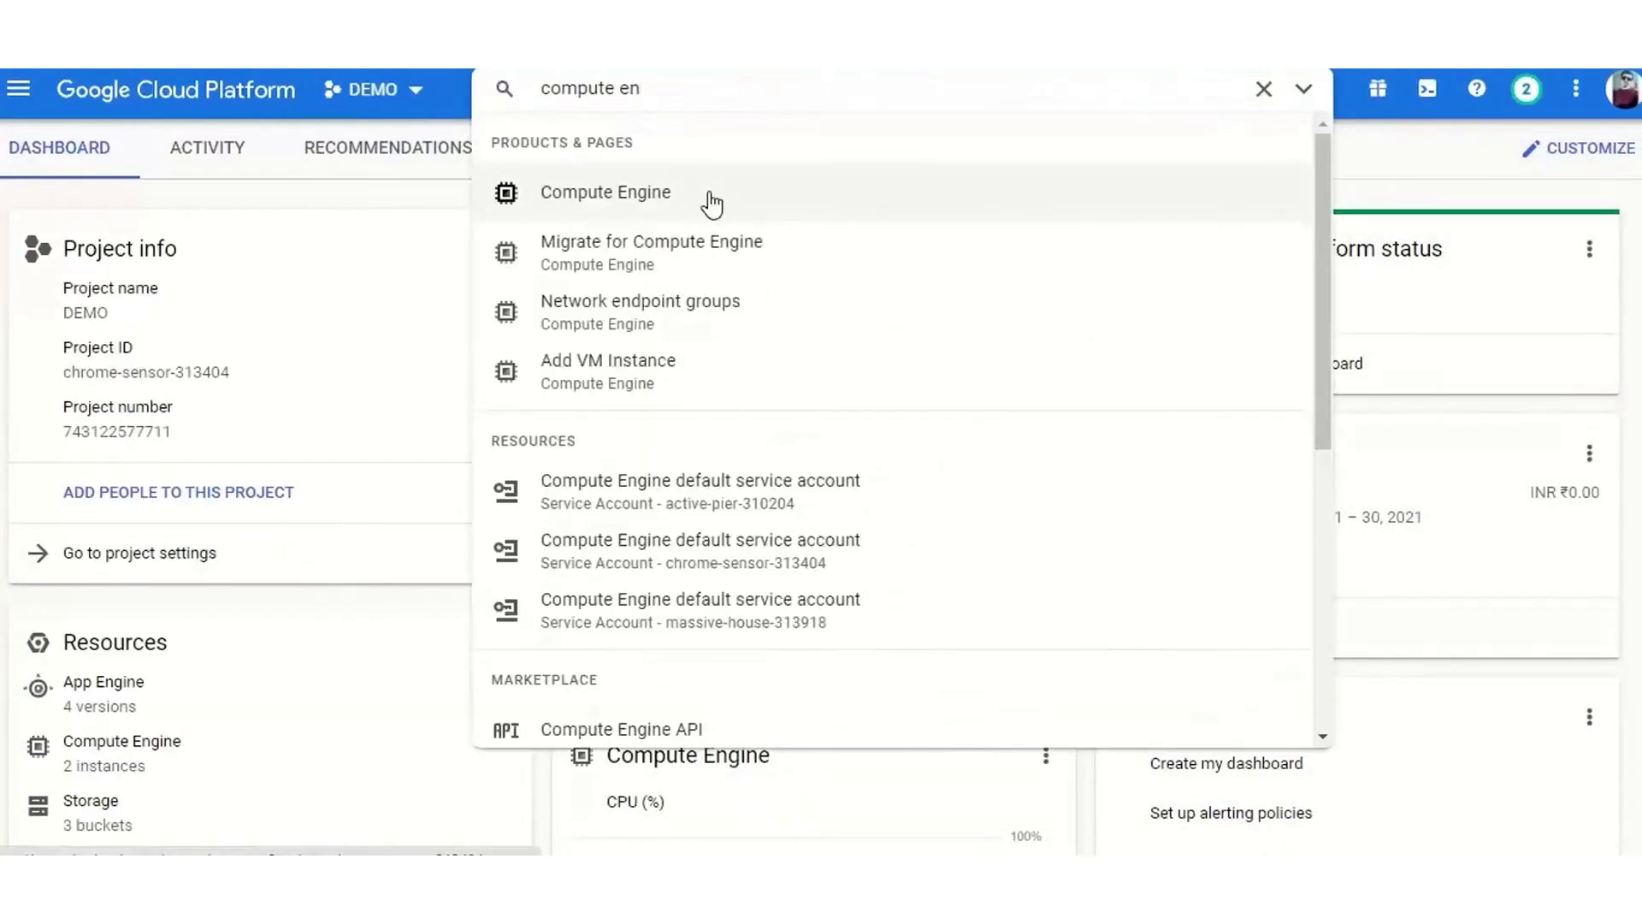
click(604, 191)
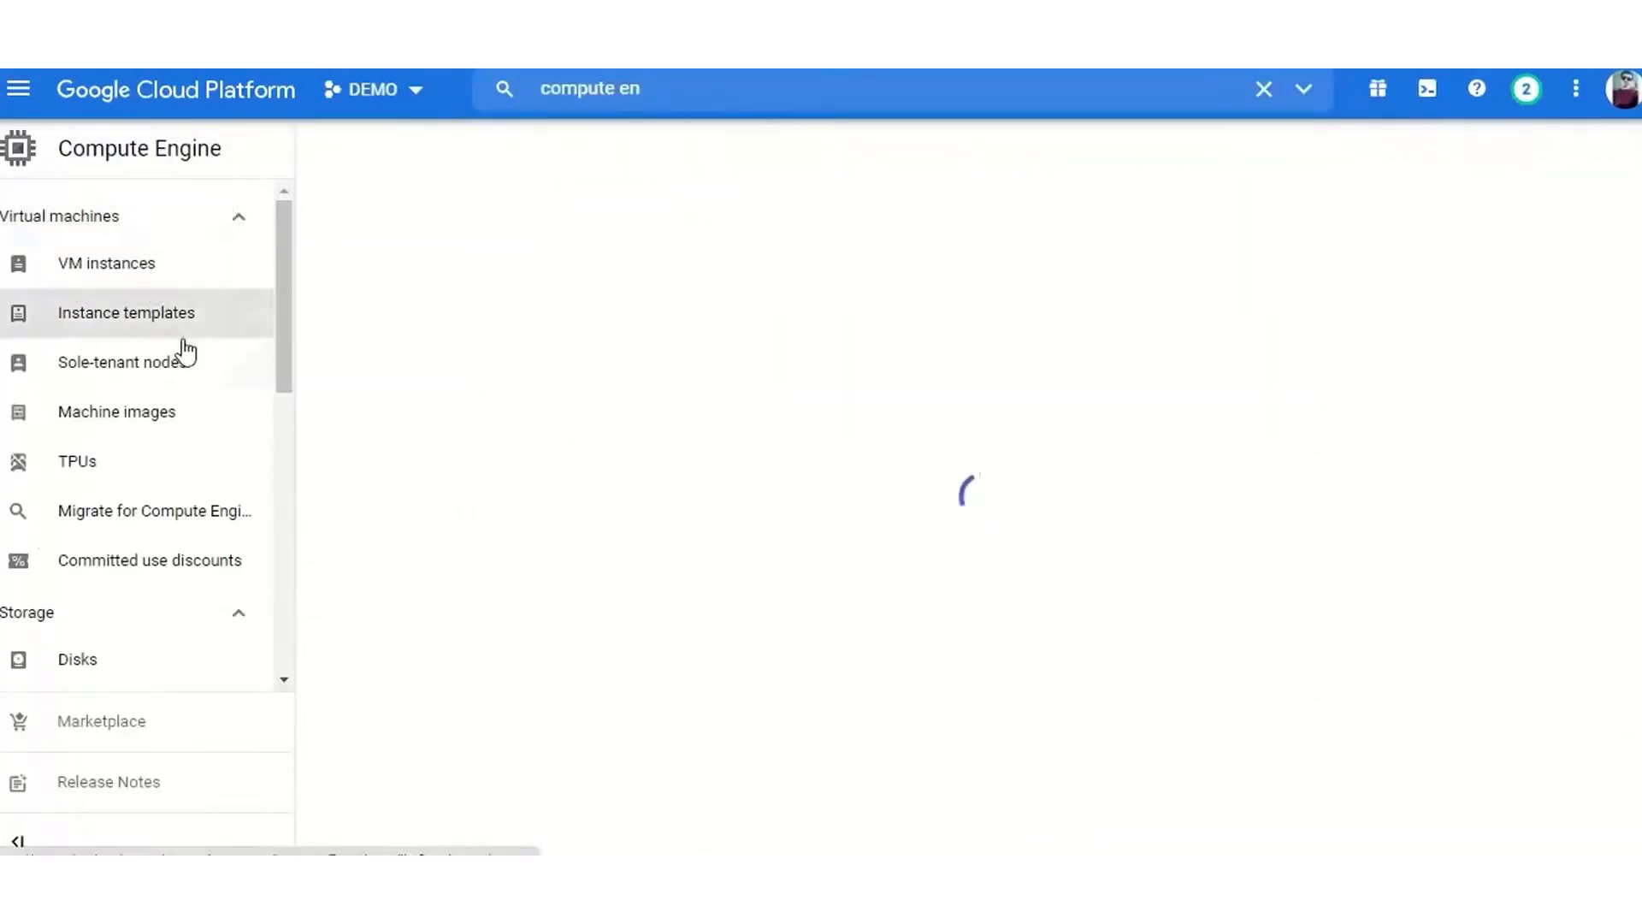
mouse_move(236, 345)
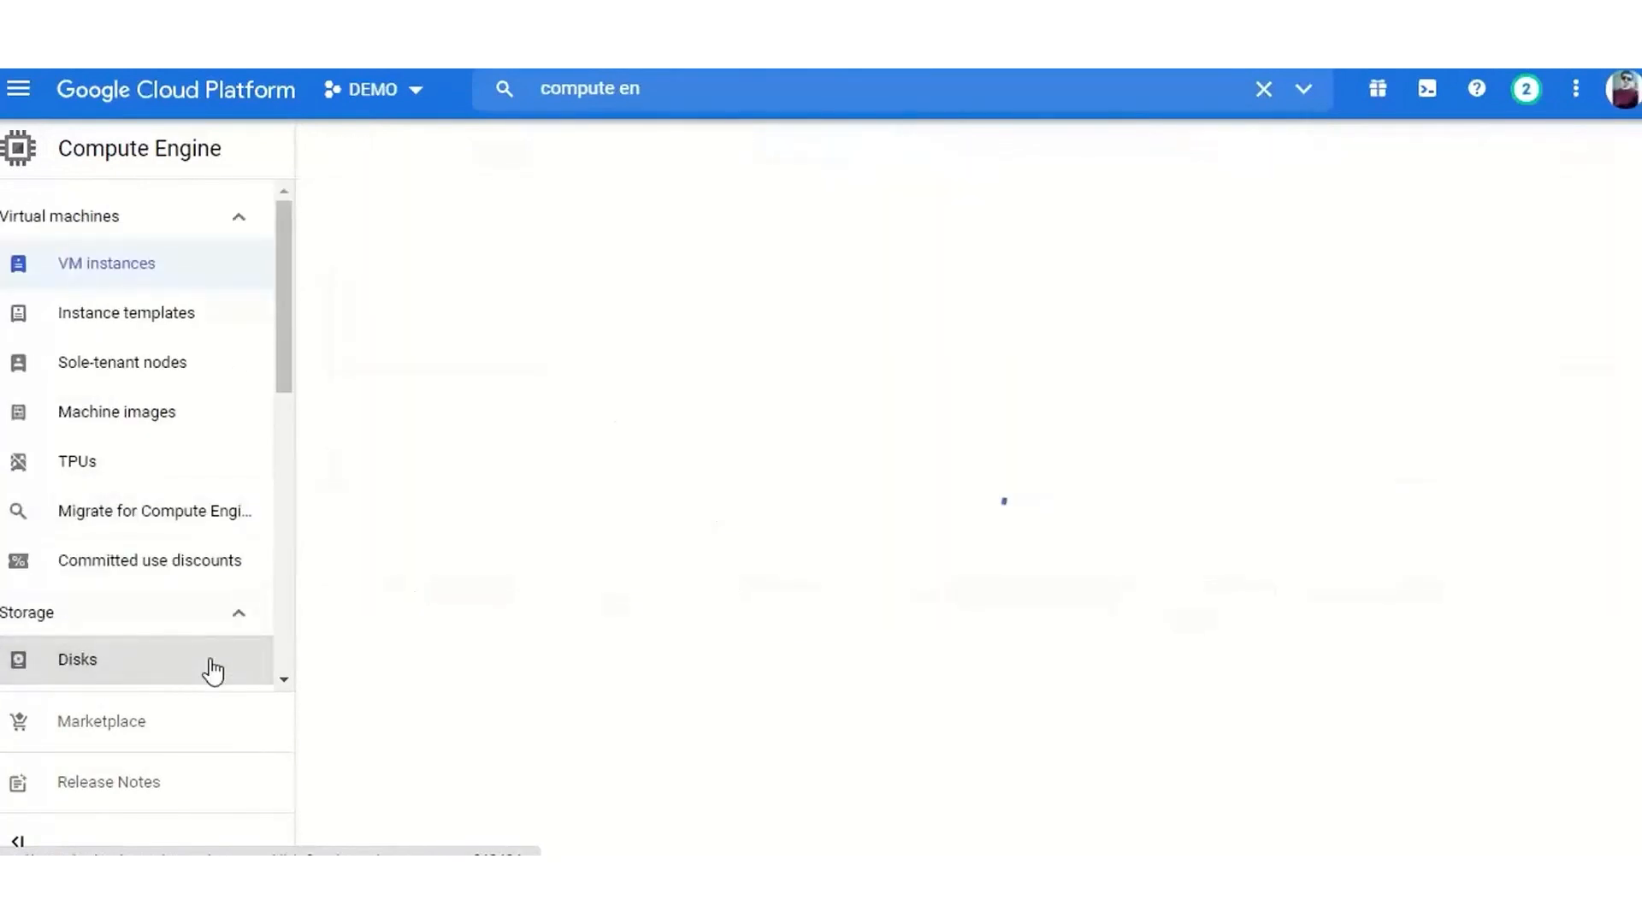
Step: Look through the project's disks, snapshots and VM instances pages
click(77, 659)
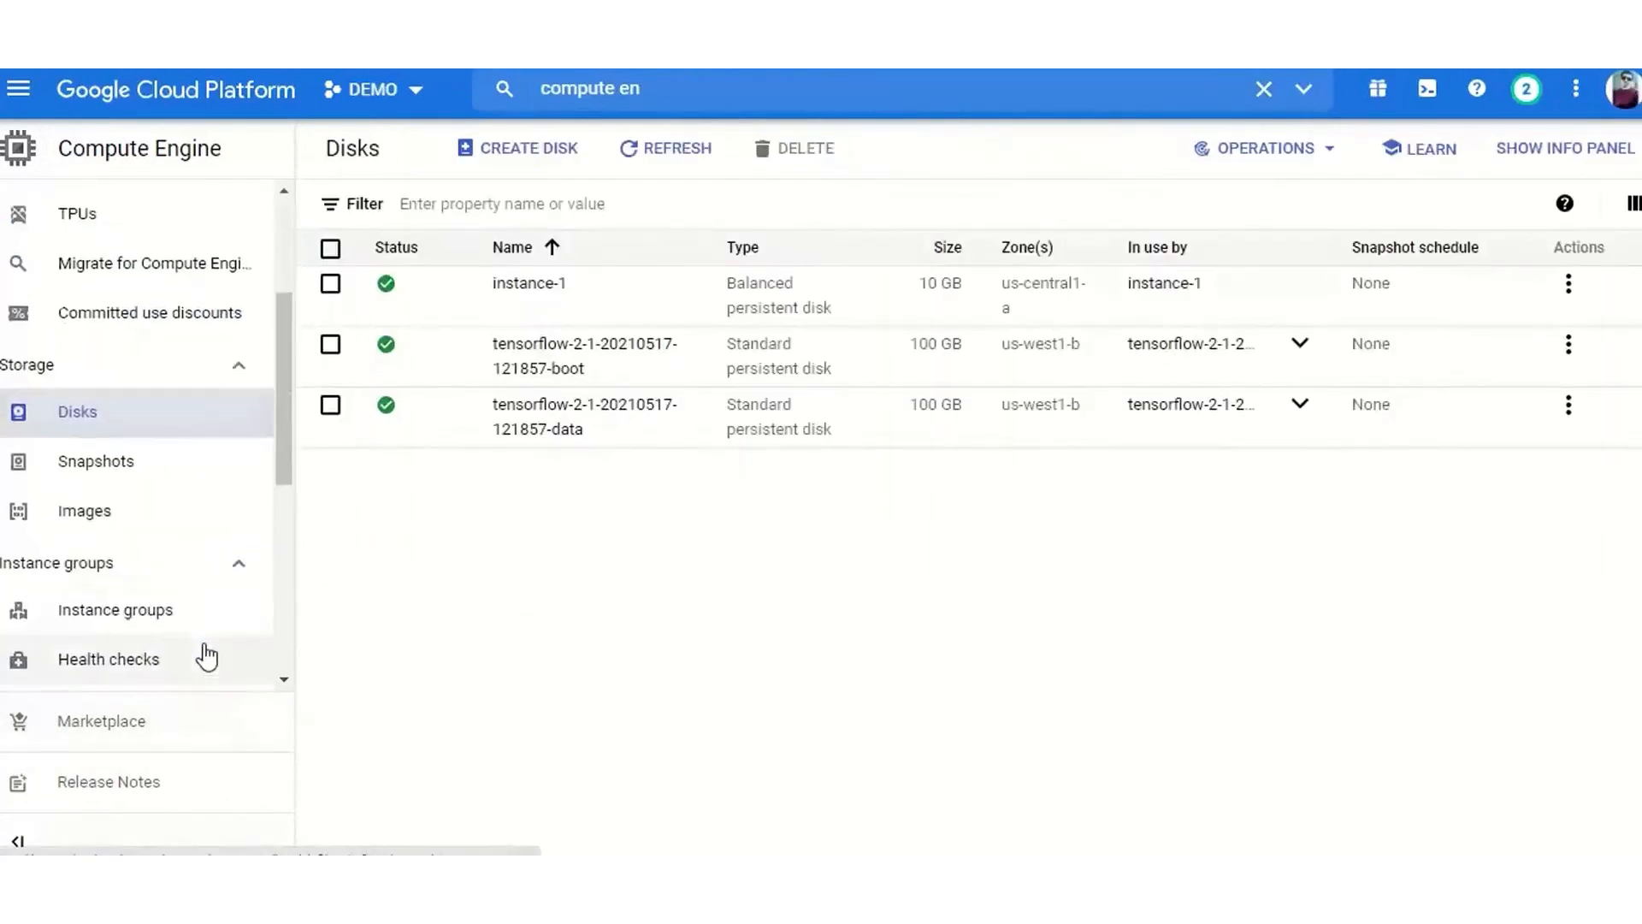
click(96, 460)
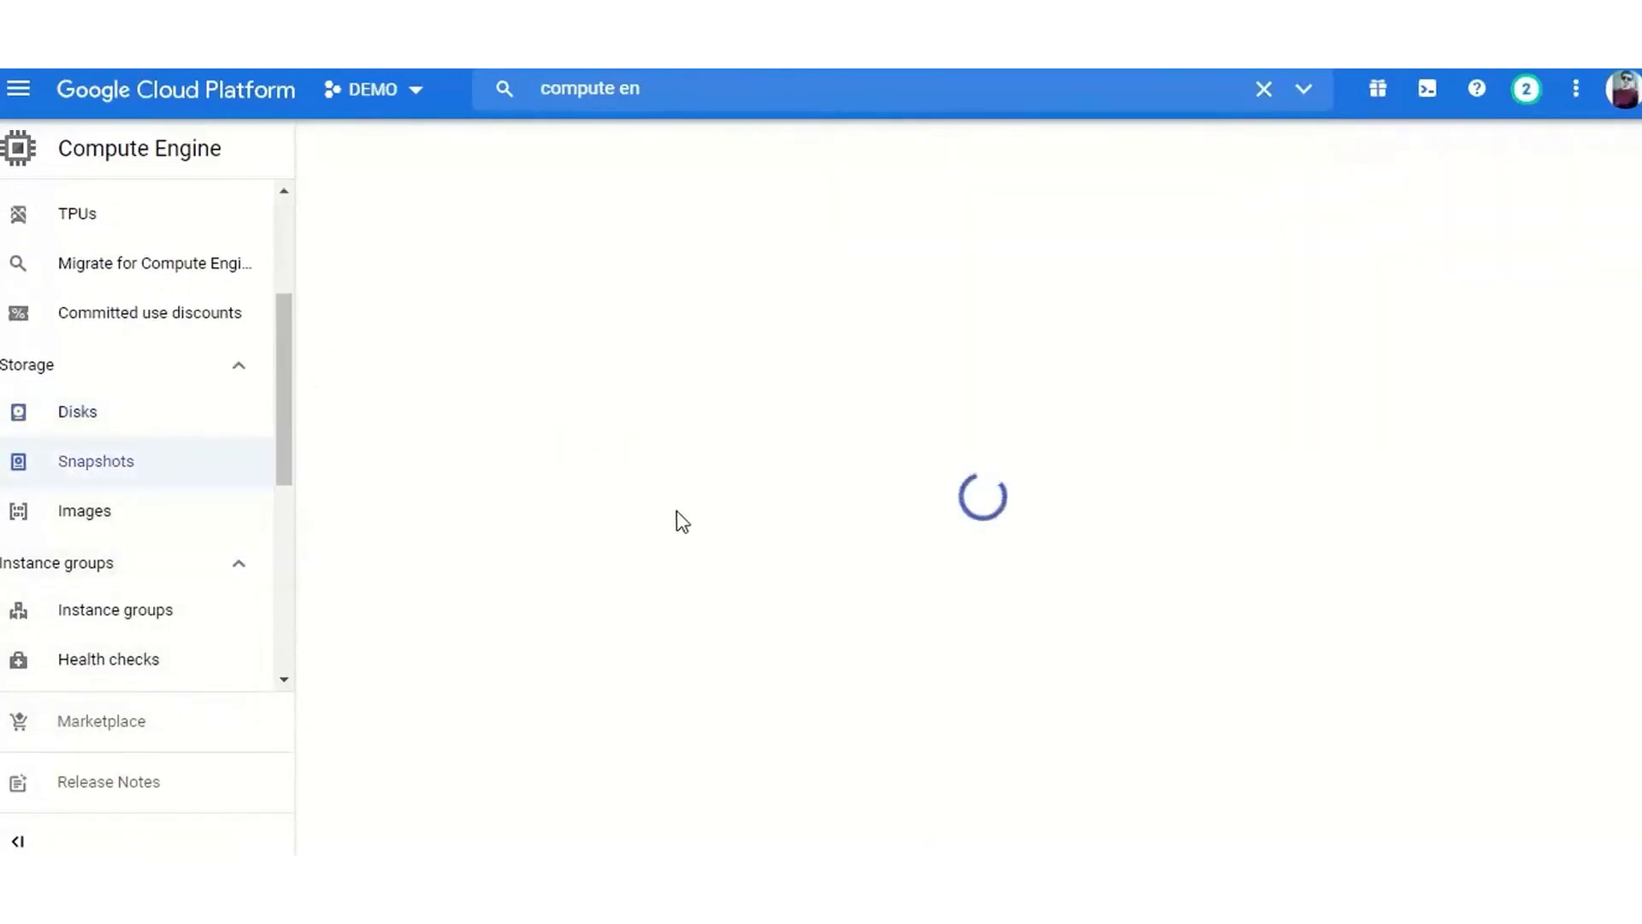
click(83, 510)
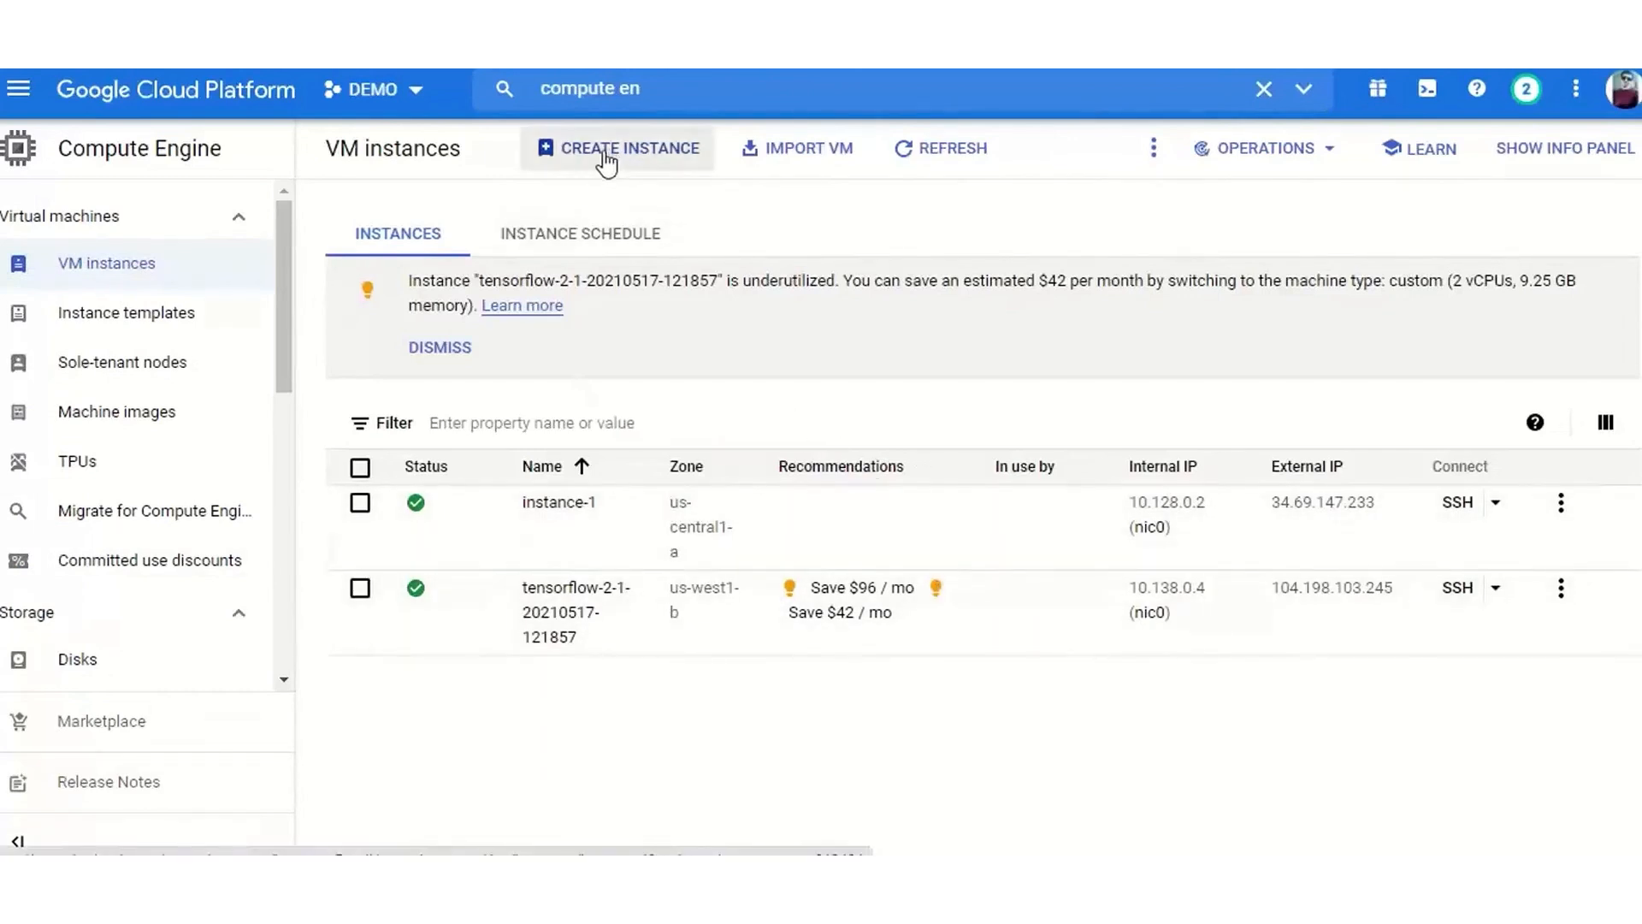
Step: Start a new VM instance-2 with machine type e2-small
click(617, 147)
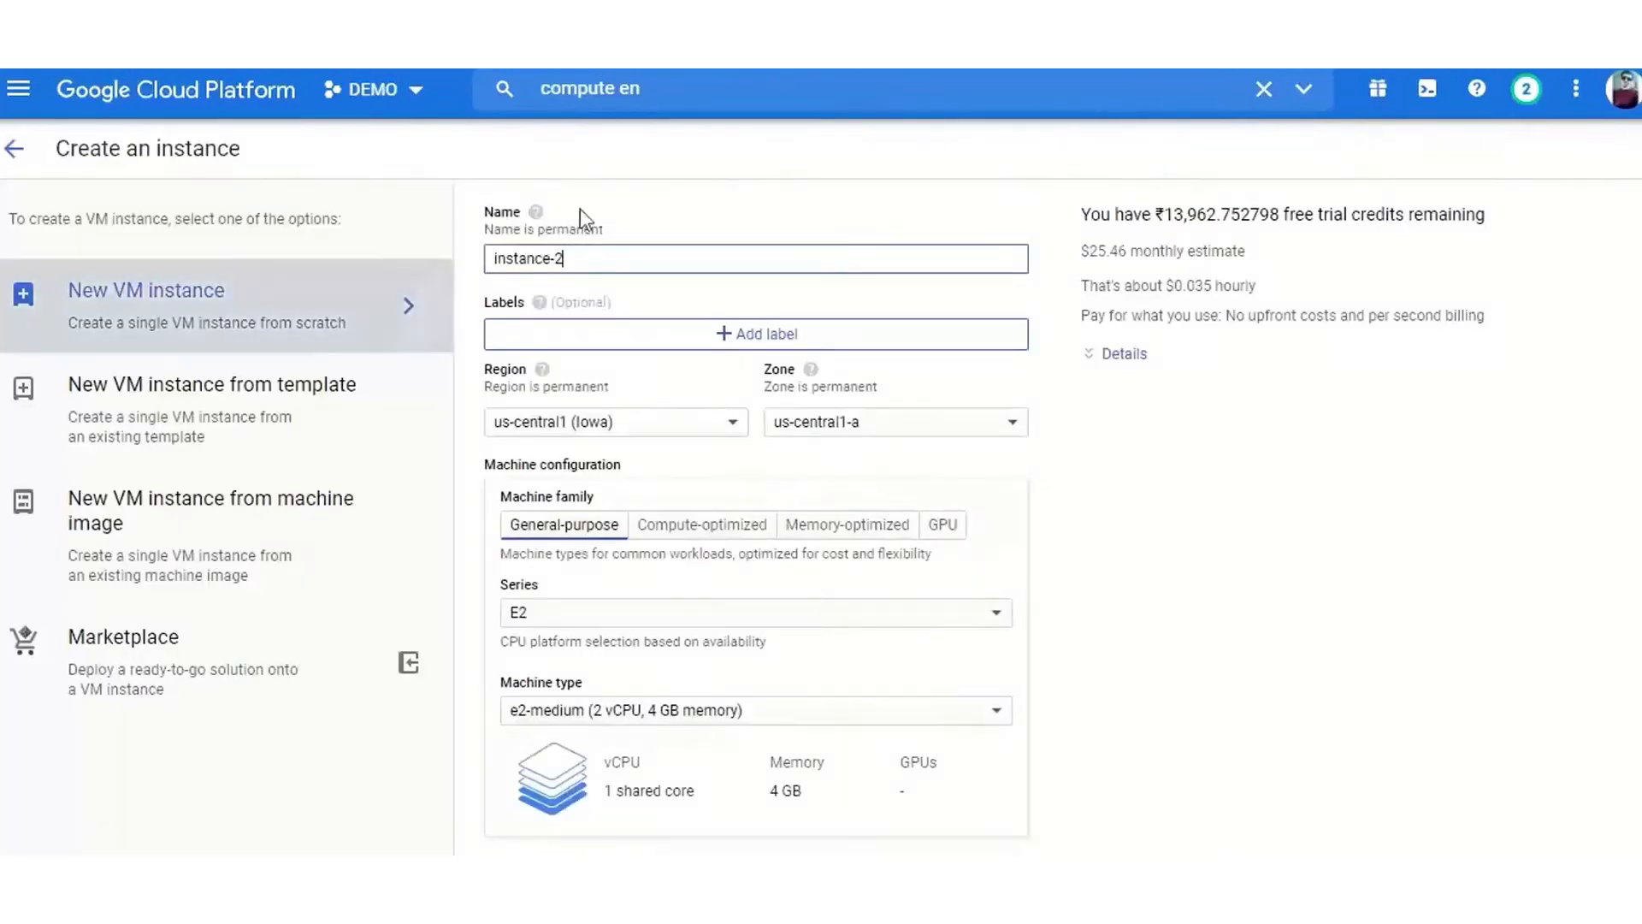
mouse_move(1025, 469)
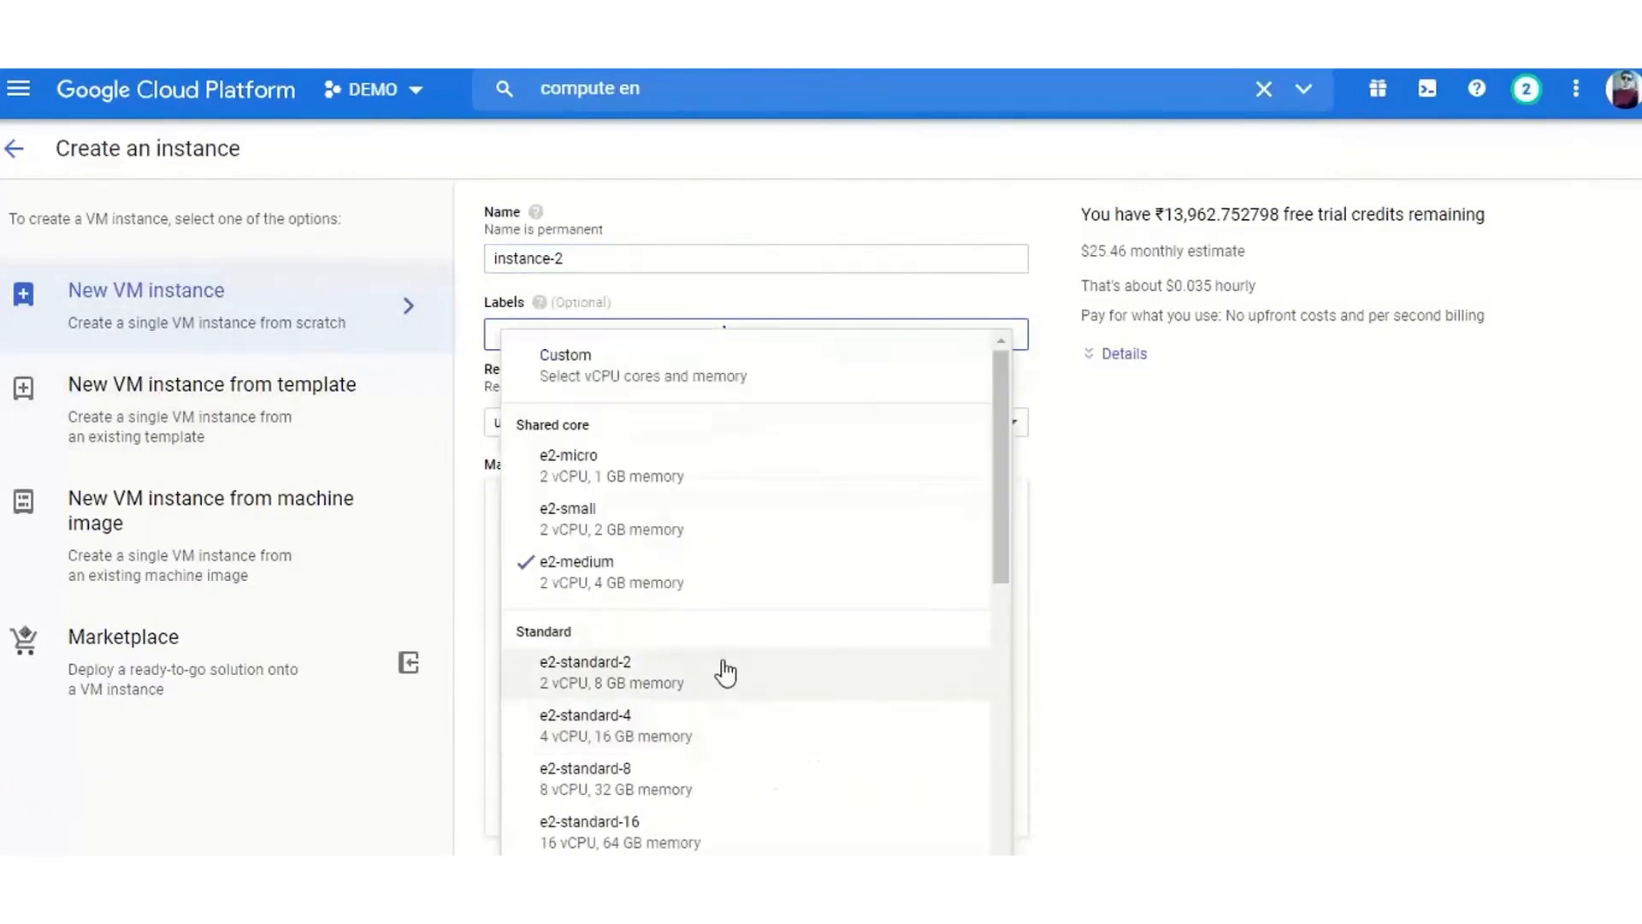
click(585, 725)
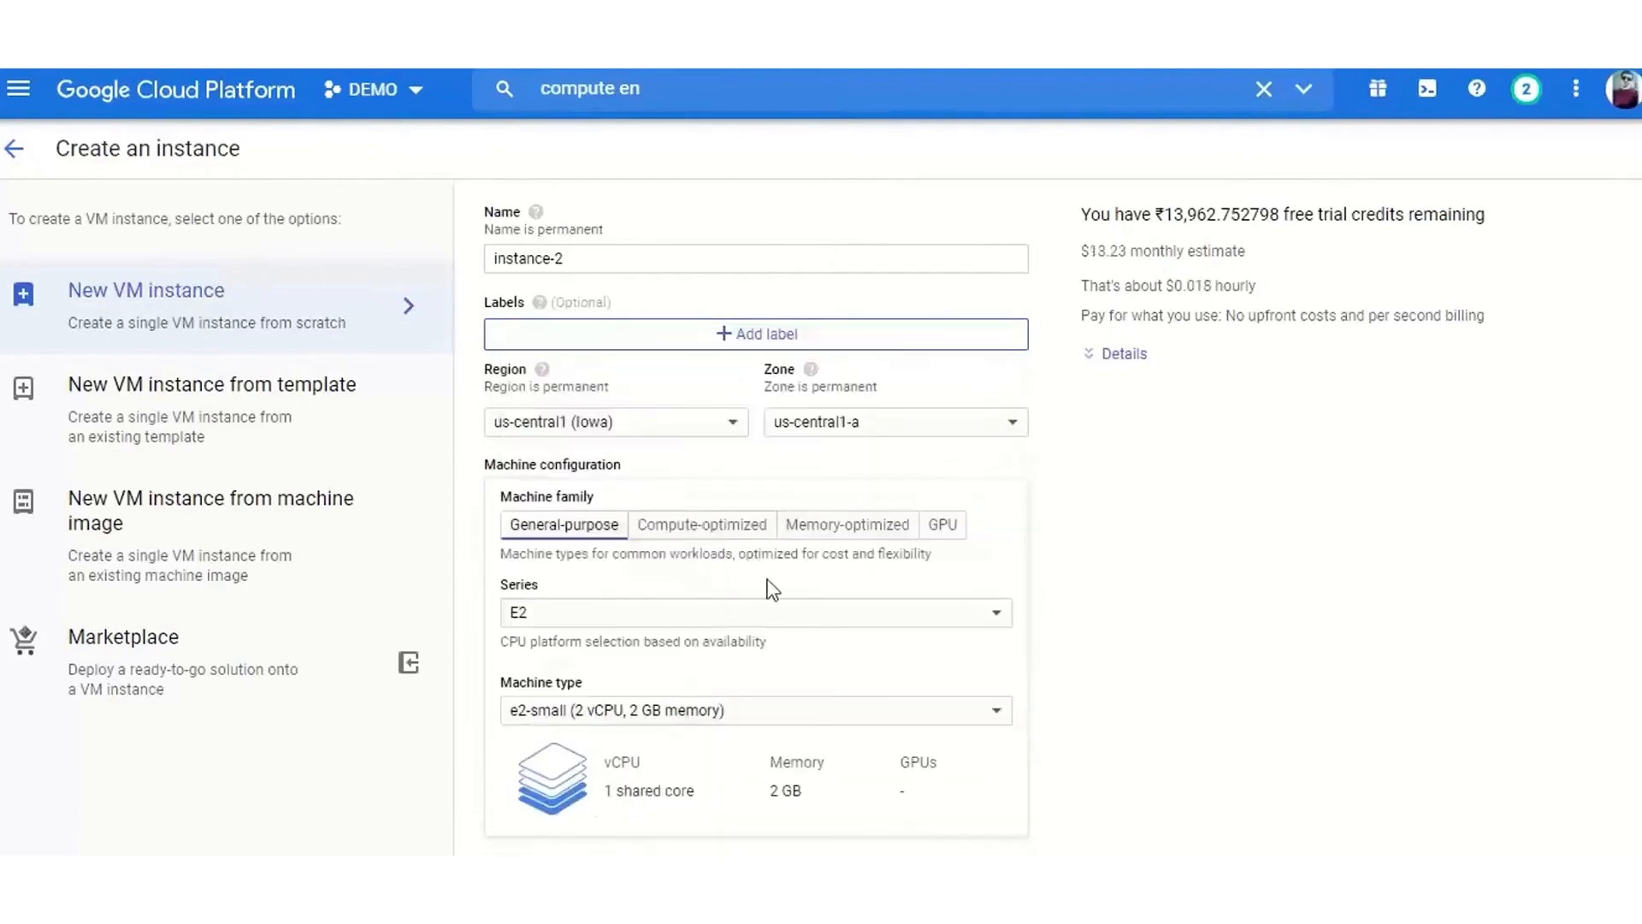
Step: Attach labels environment: testing and web: app to instance-2 and save them
click(756, 334)
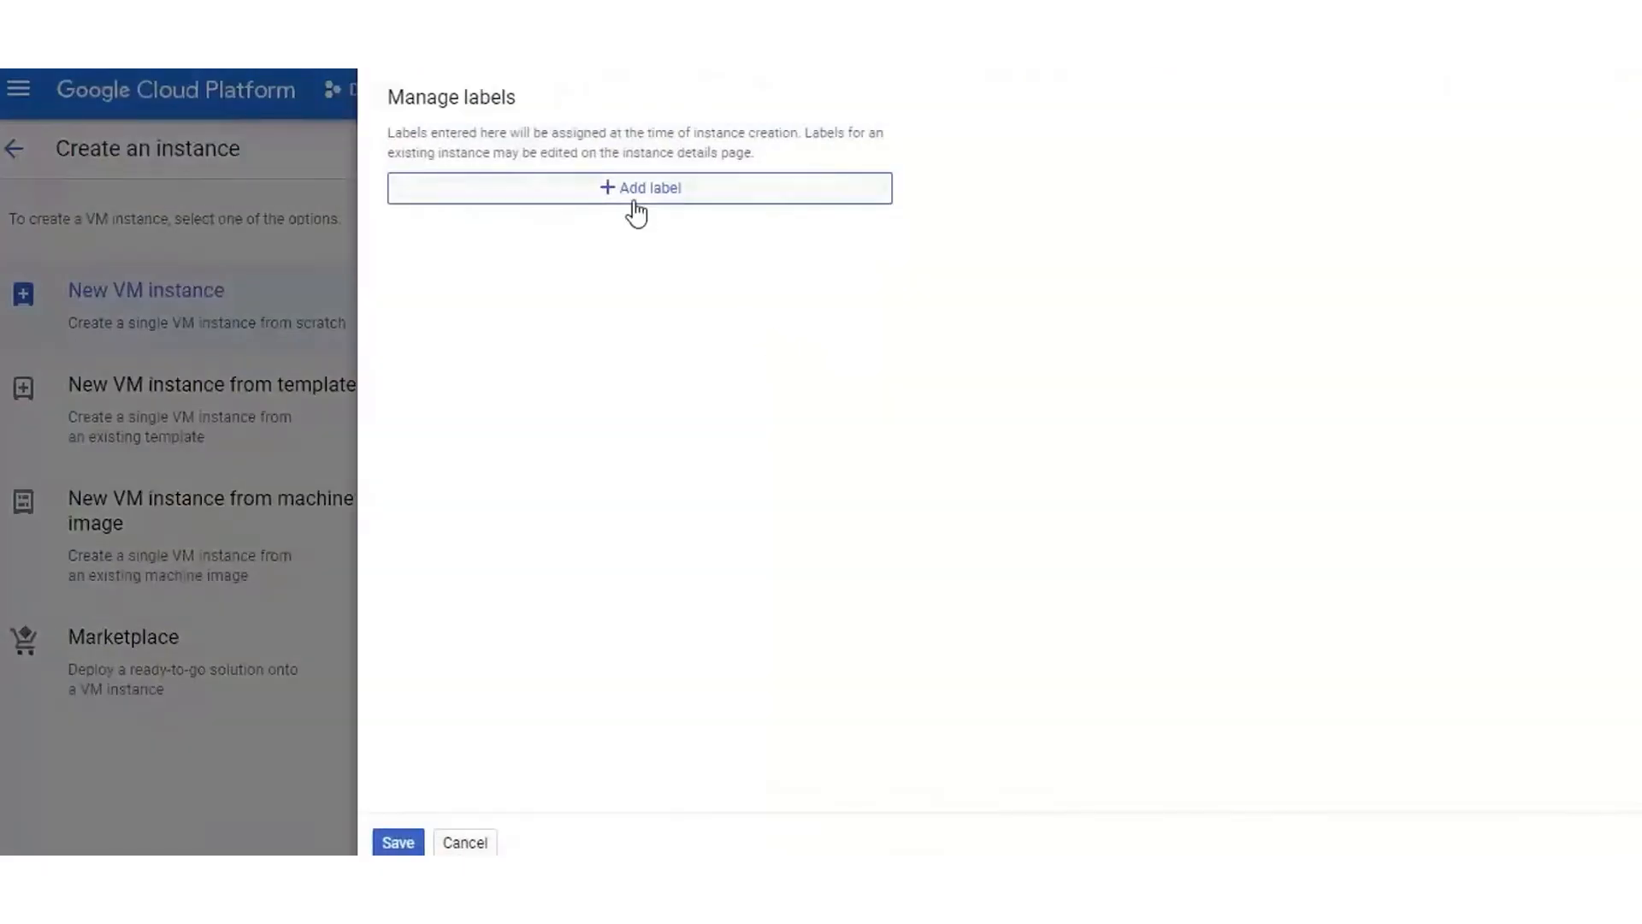
click(638, 188)
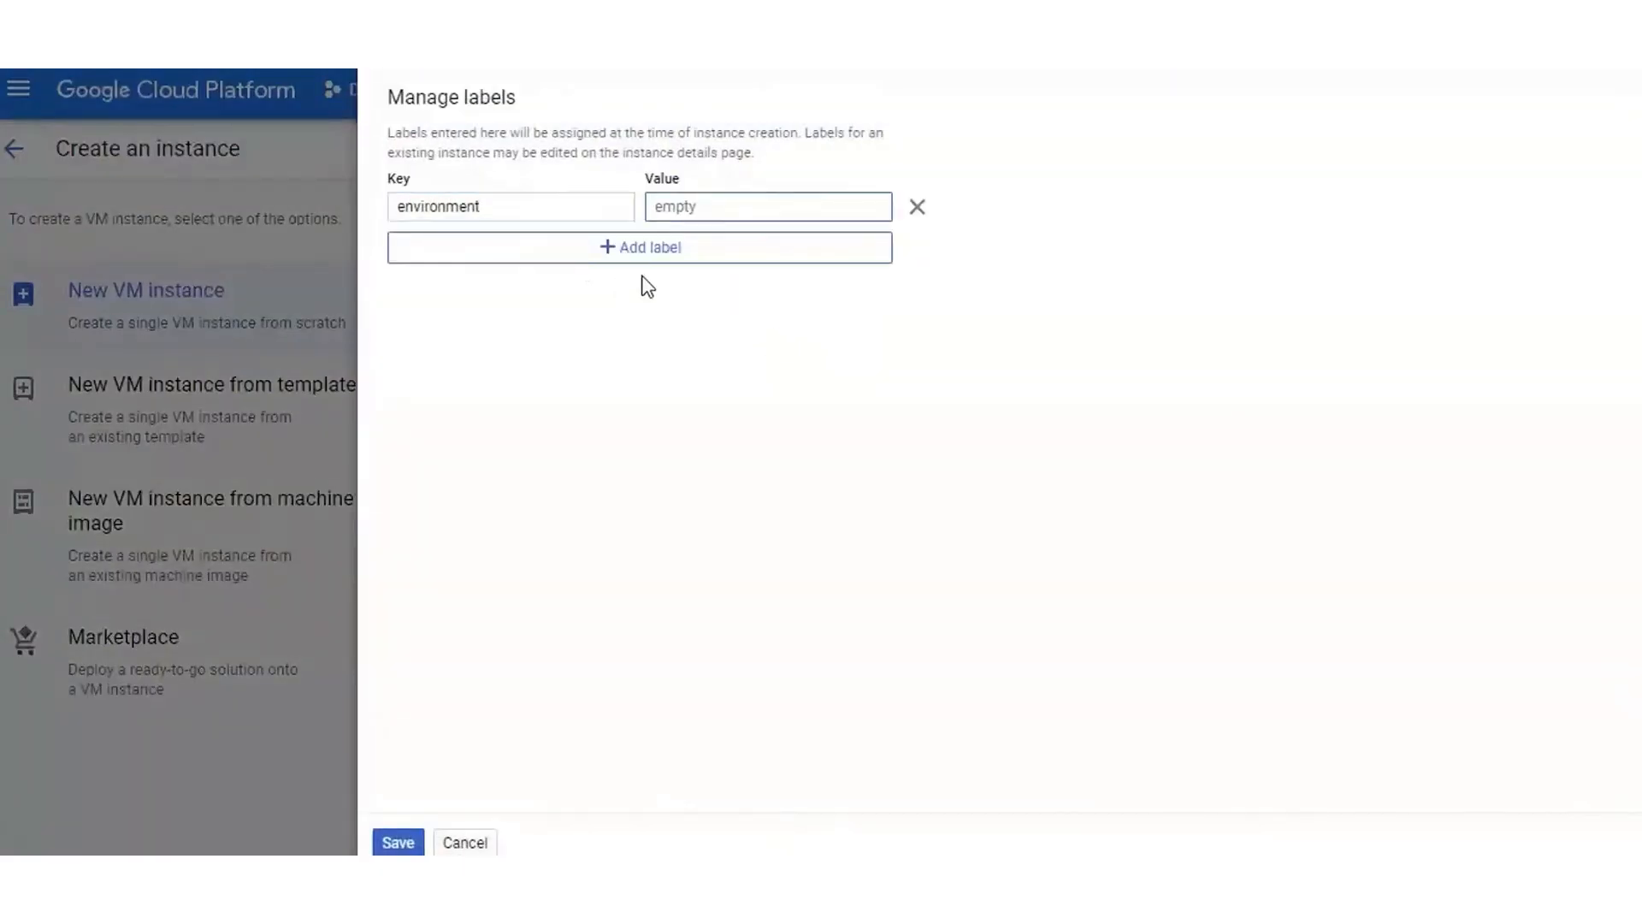
text(testing)
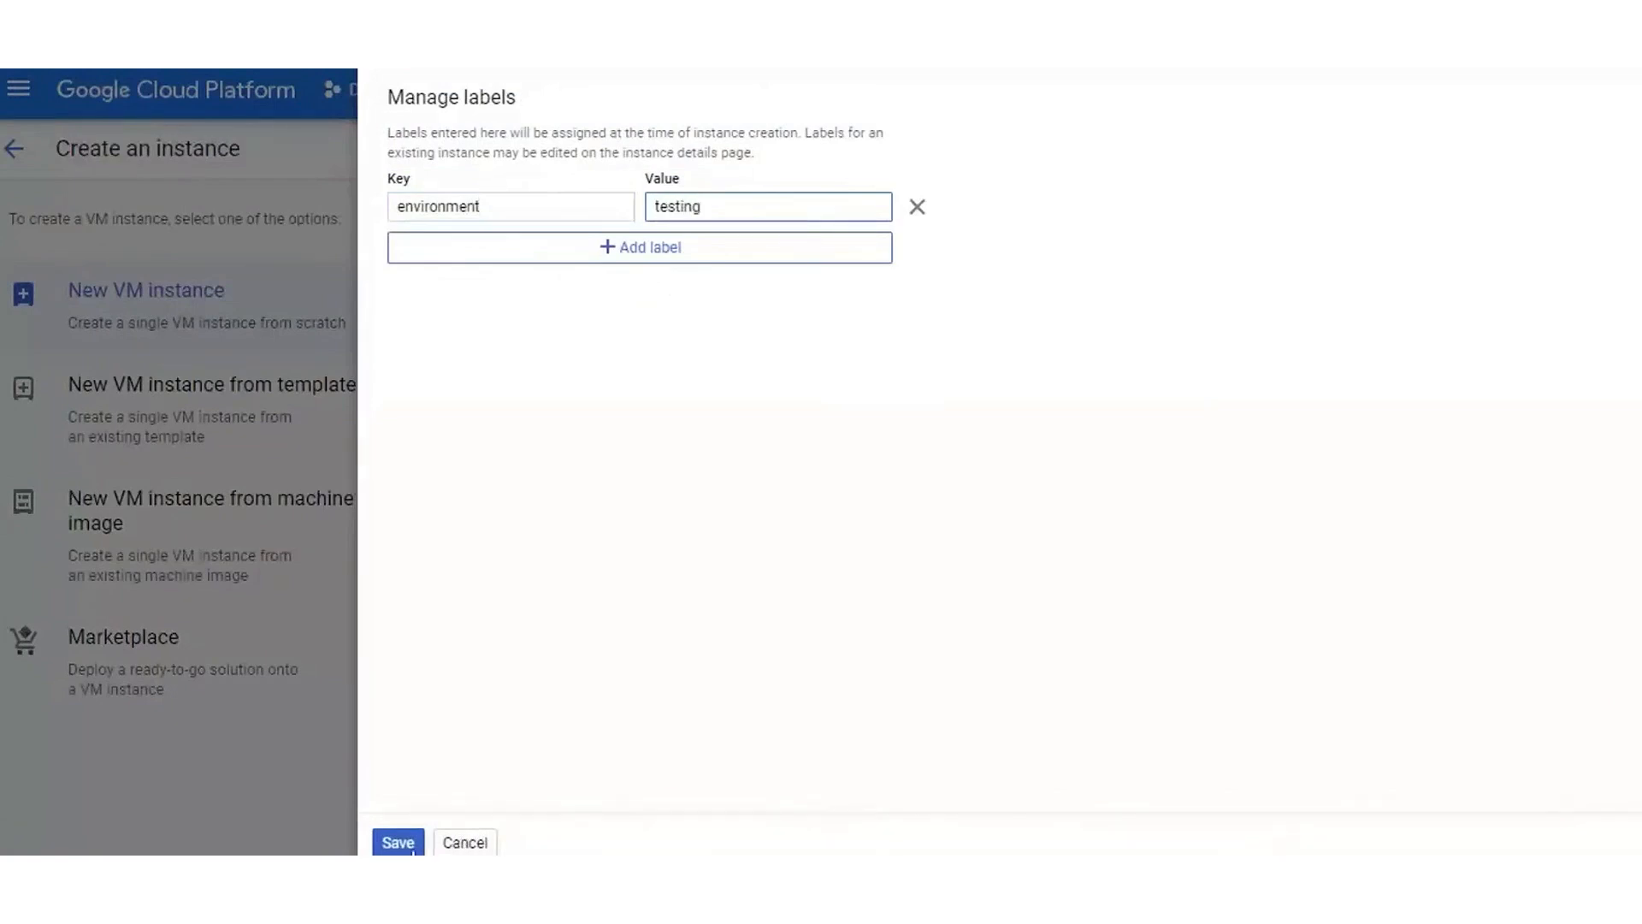
click(638, 246)
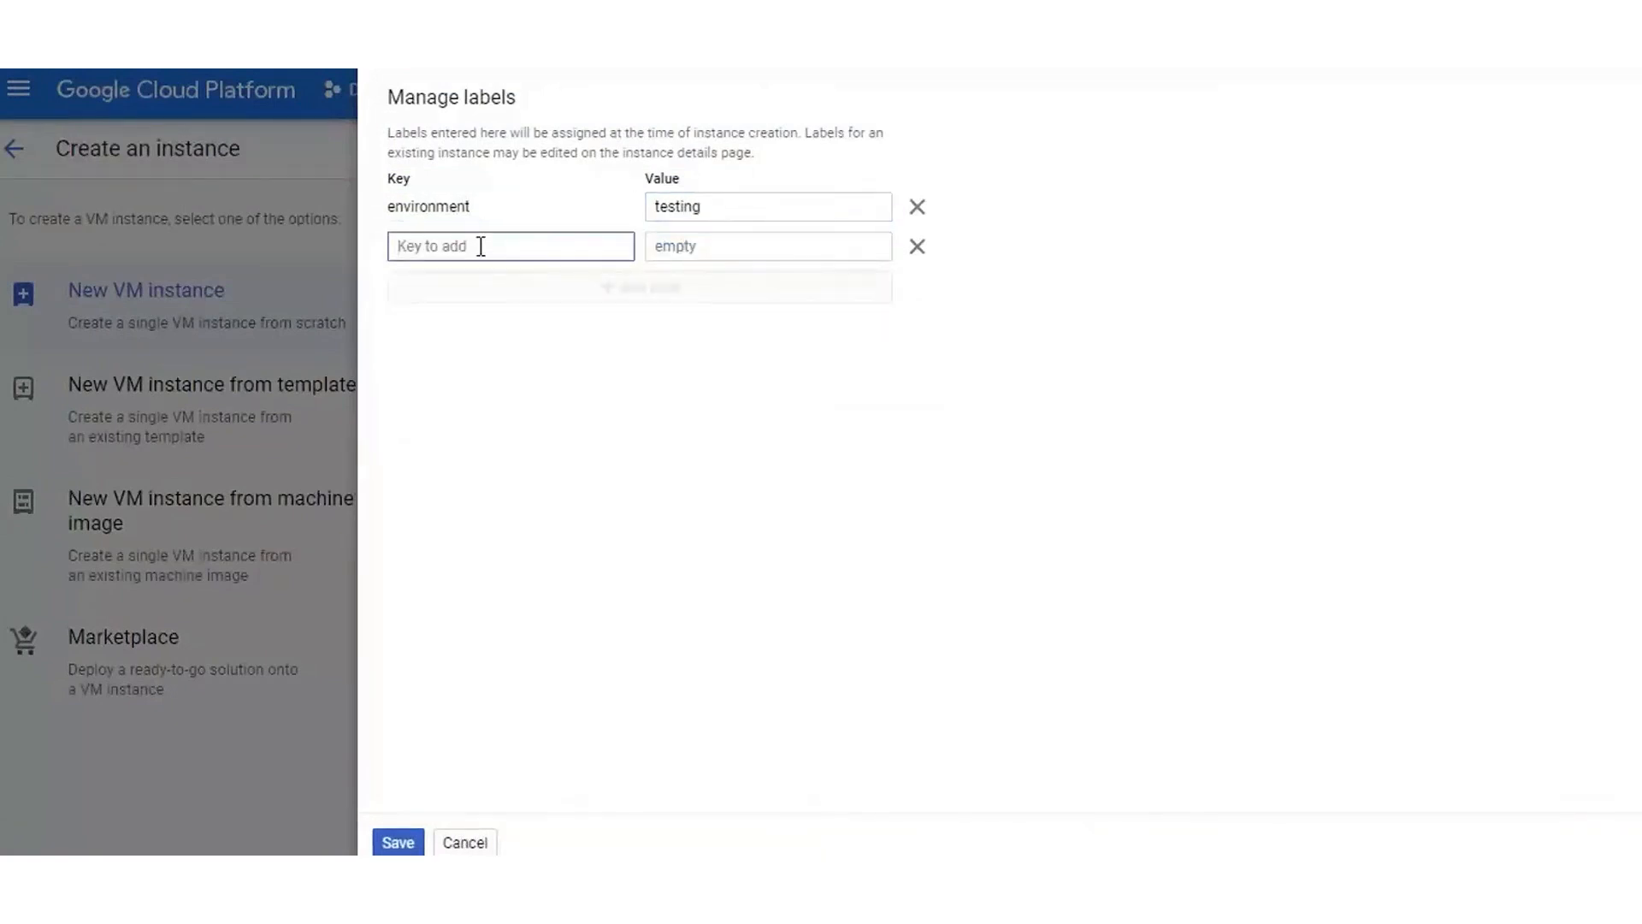
text(web)
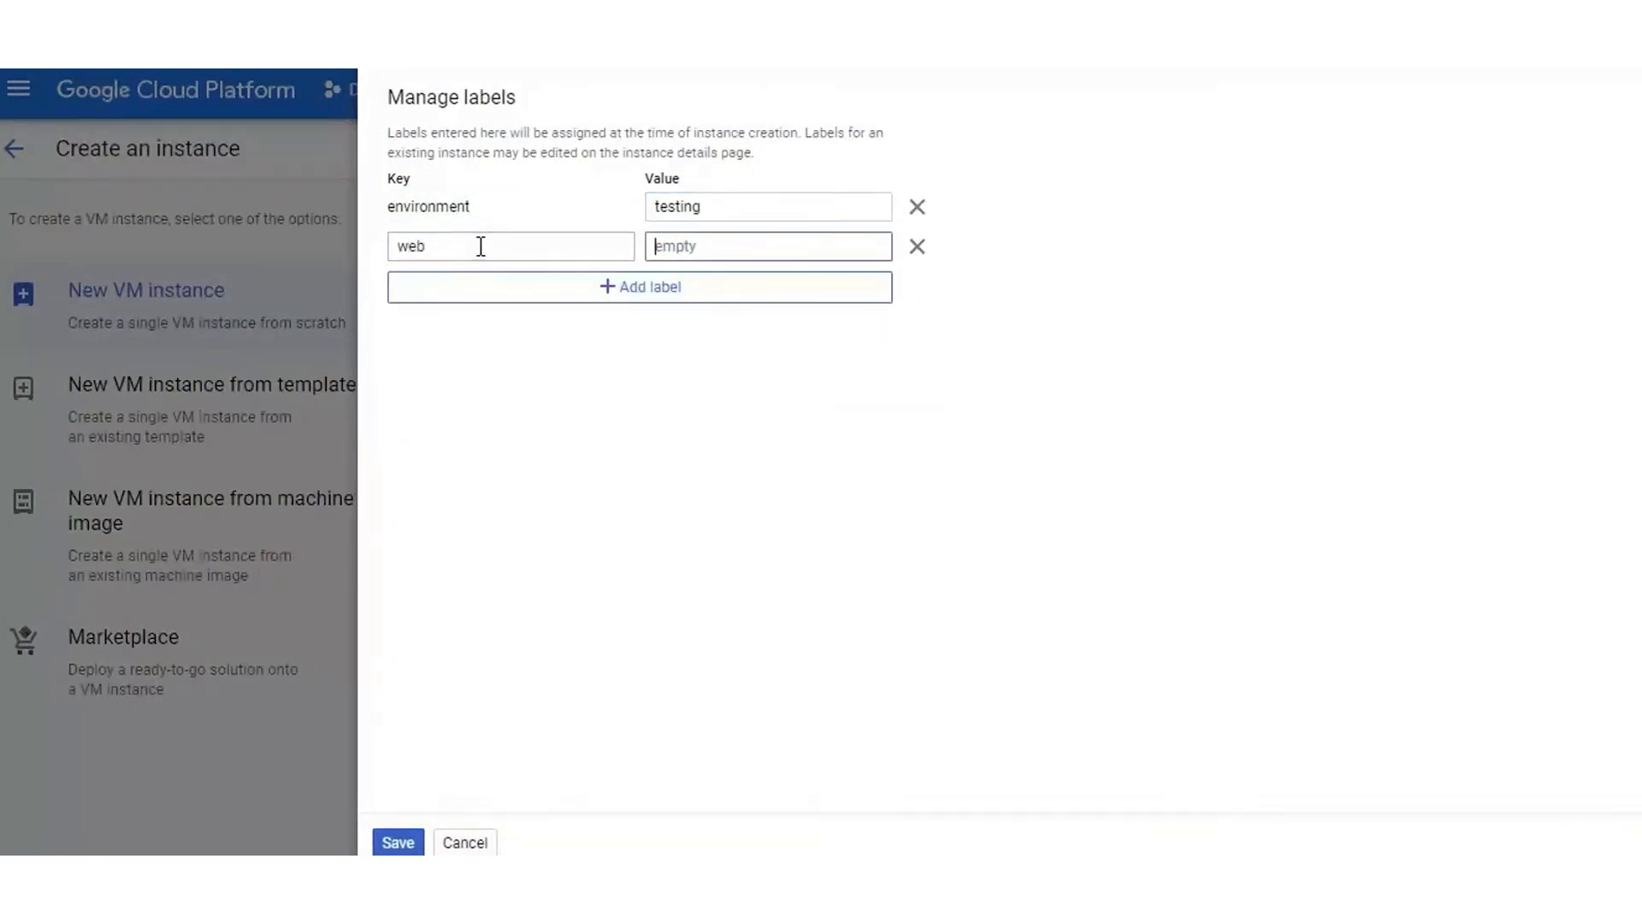
text(app)
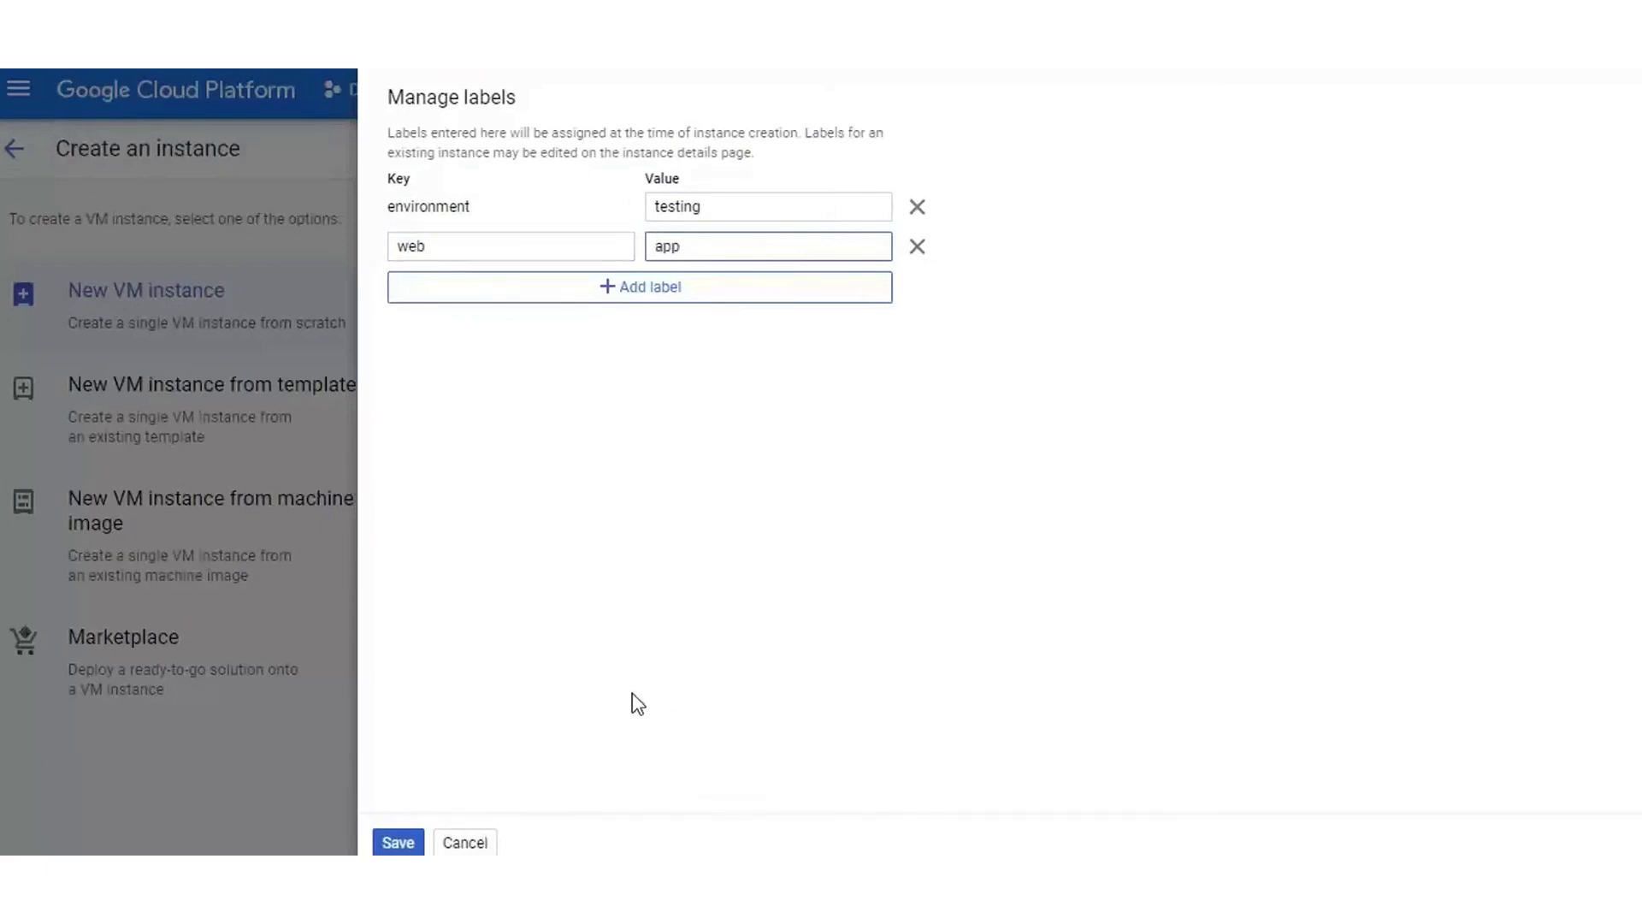
click(397, 841)
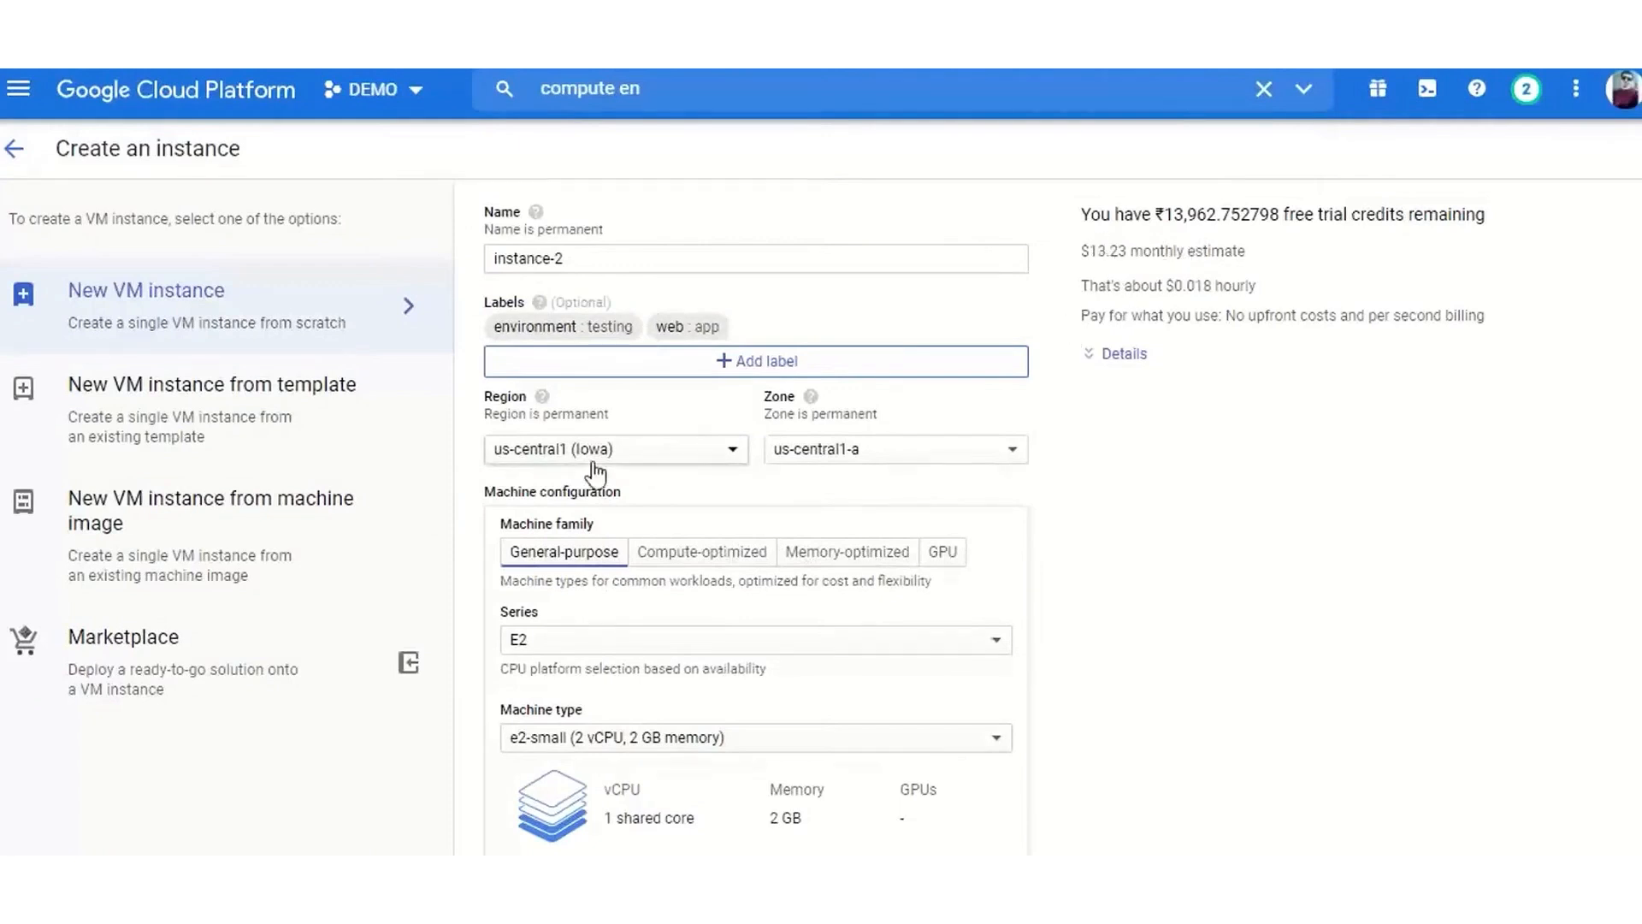
mouse_move(898, 479)
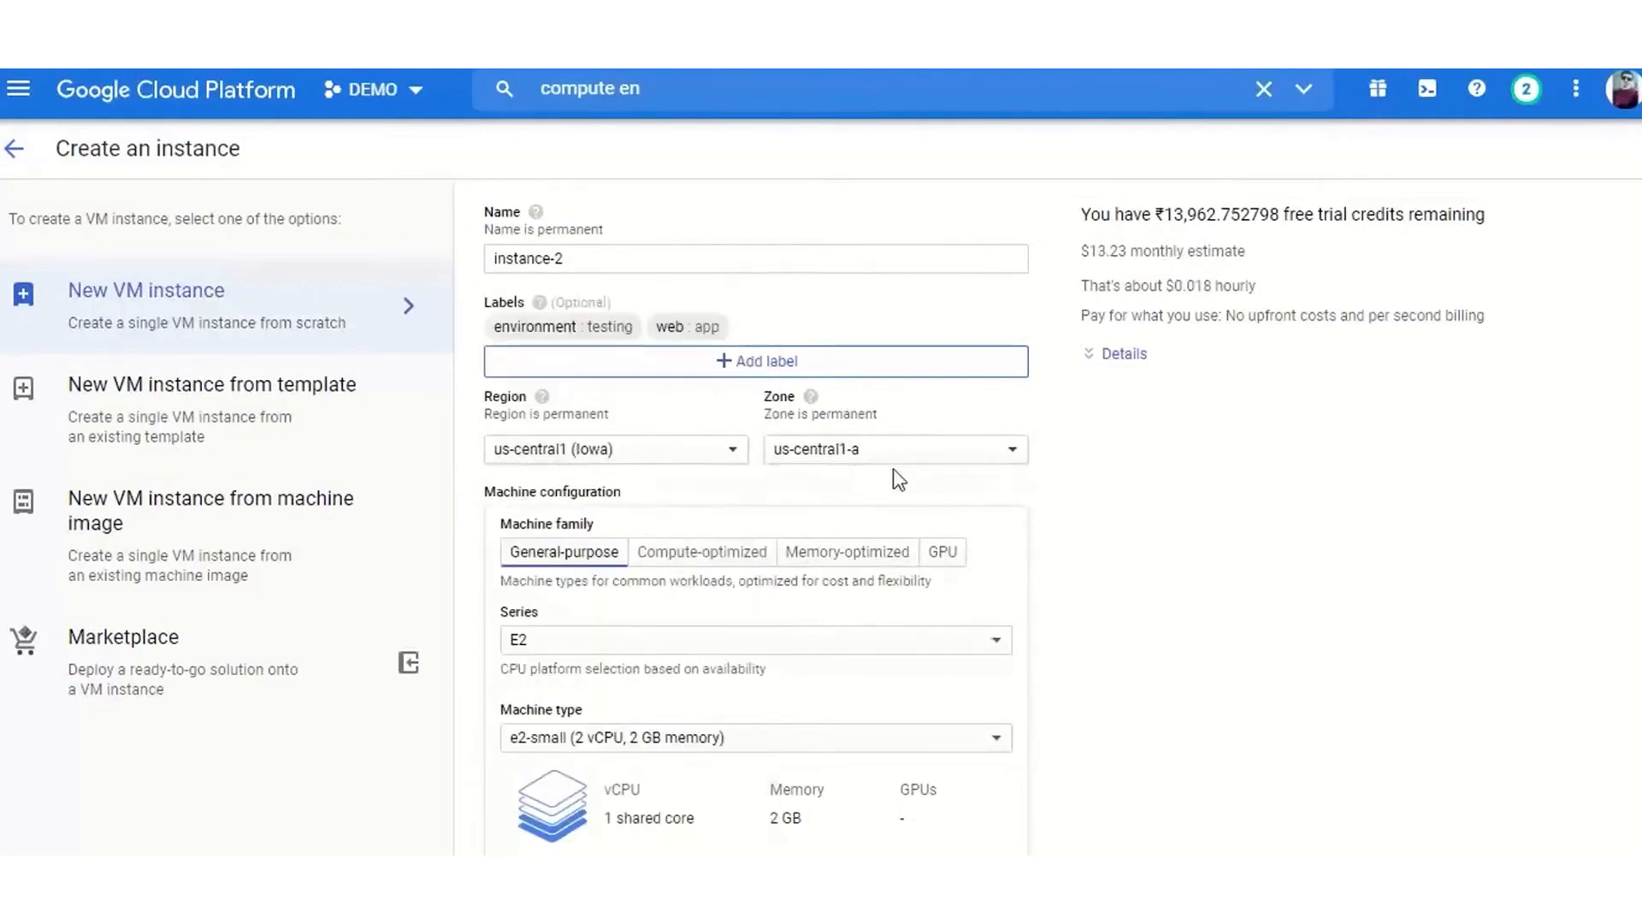
scroll(down, 3)
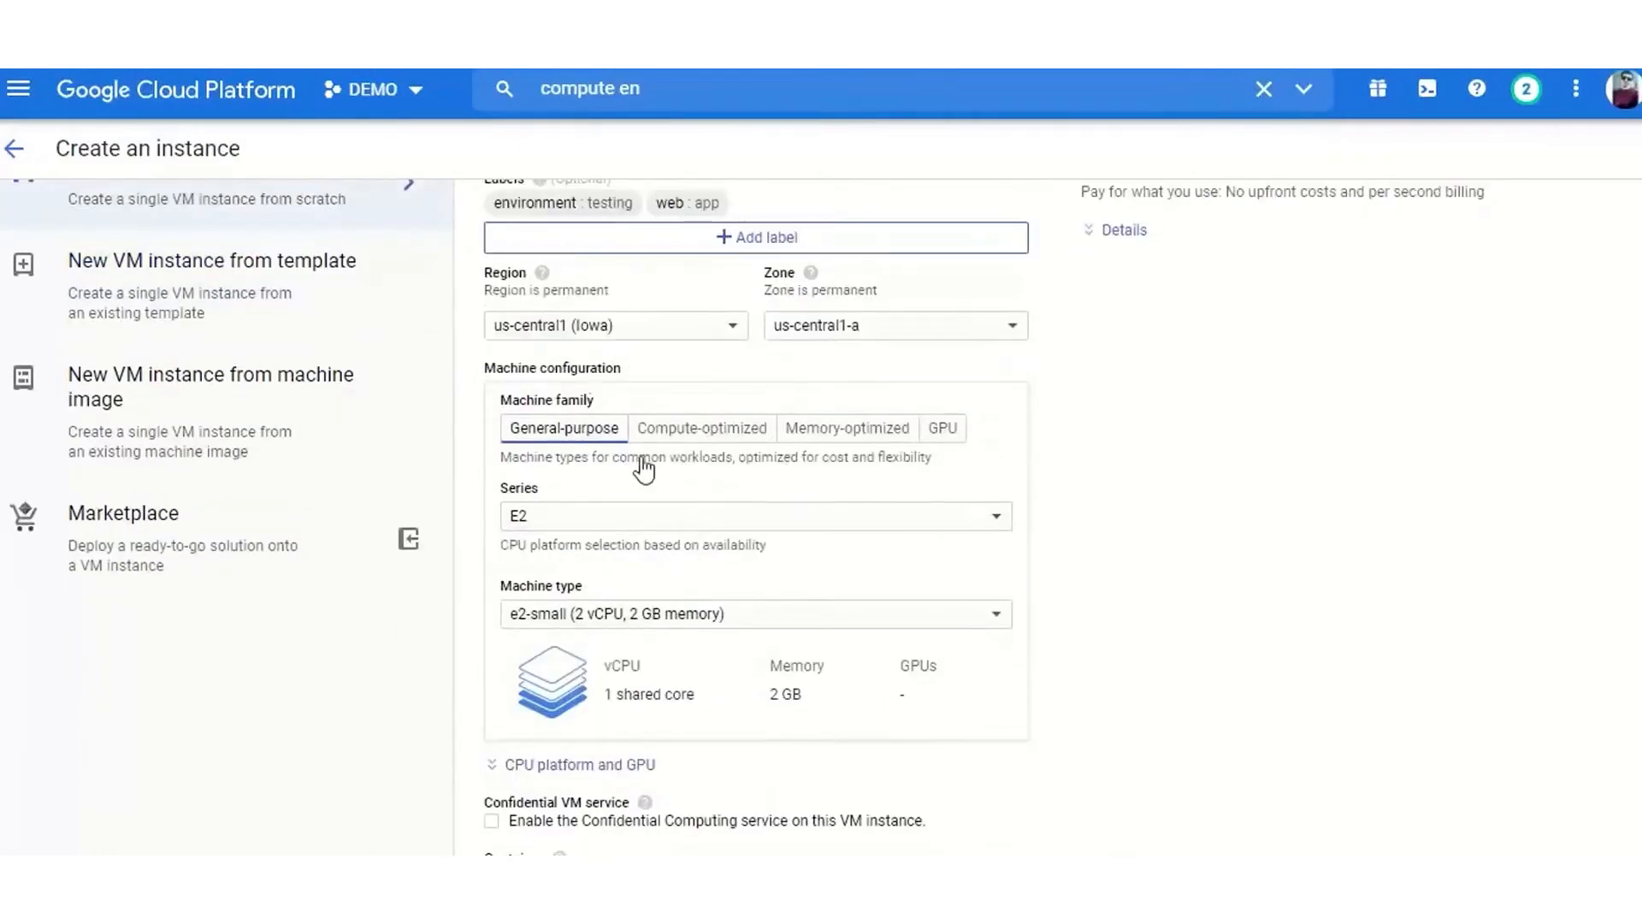
mouse_move(671, 433)
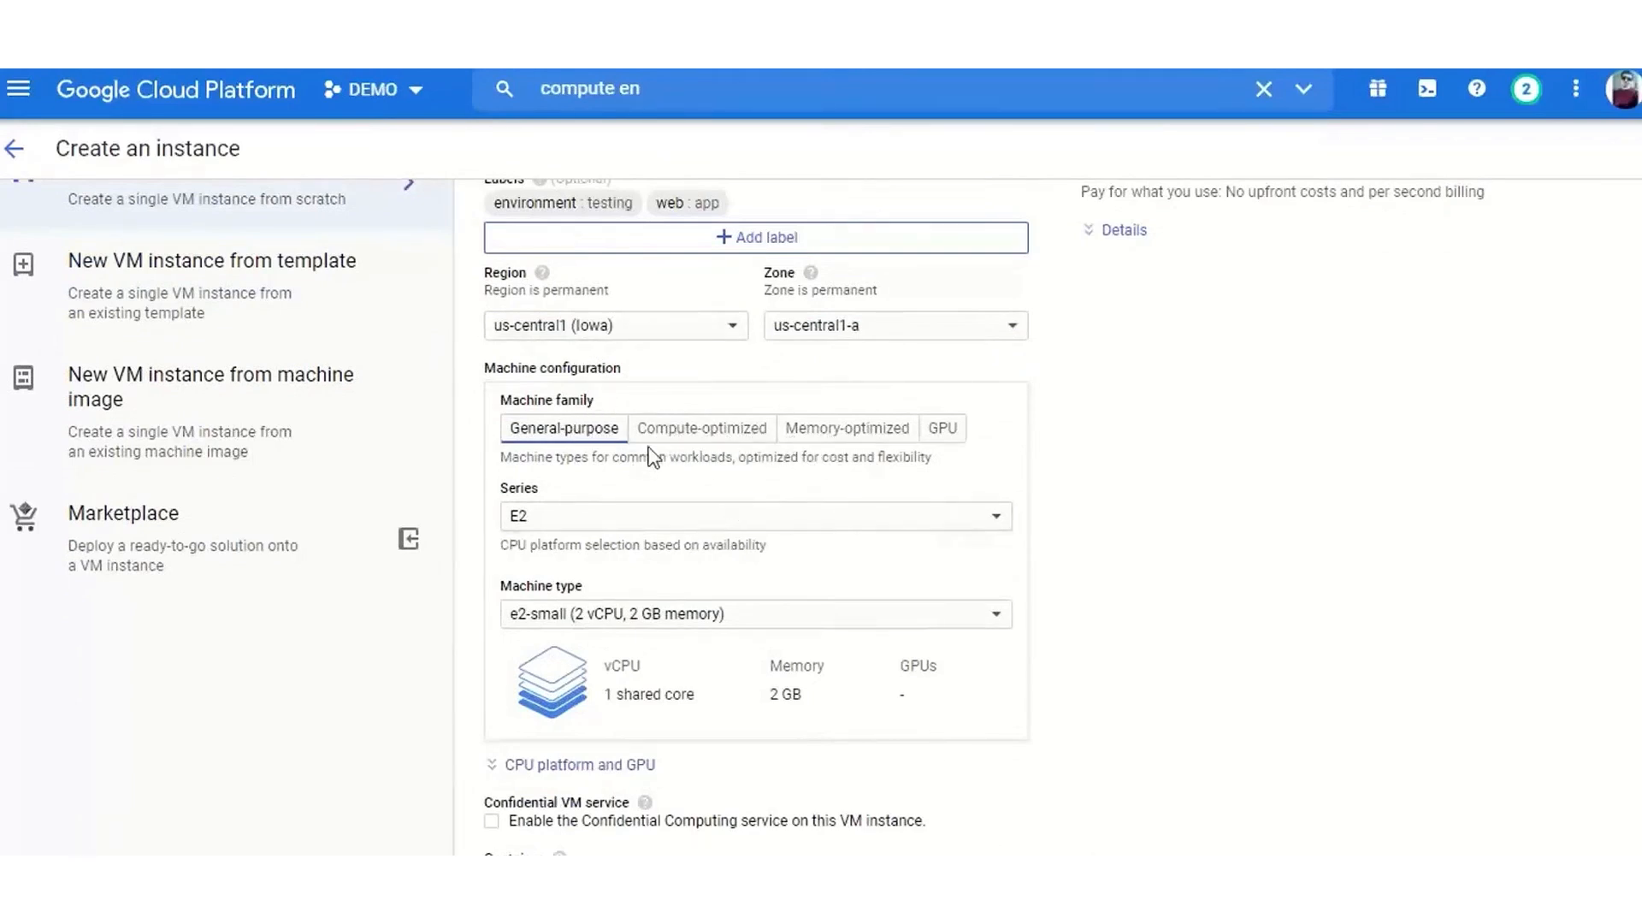
click(754, 515)
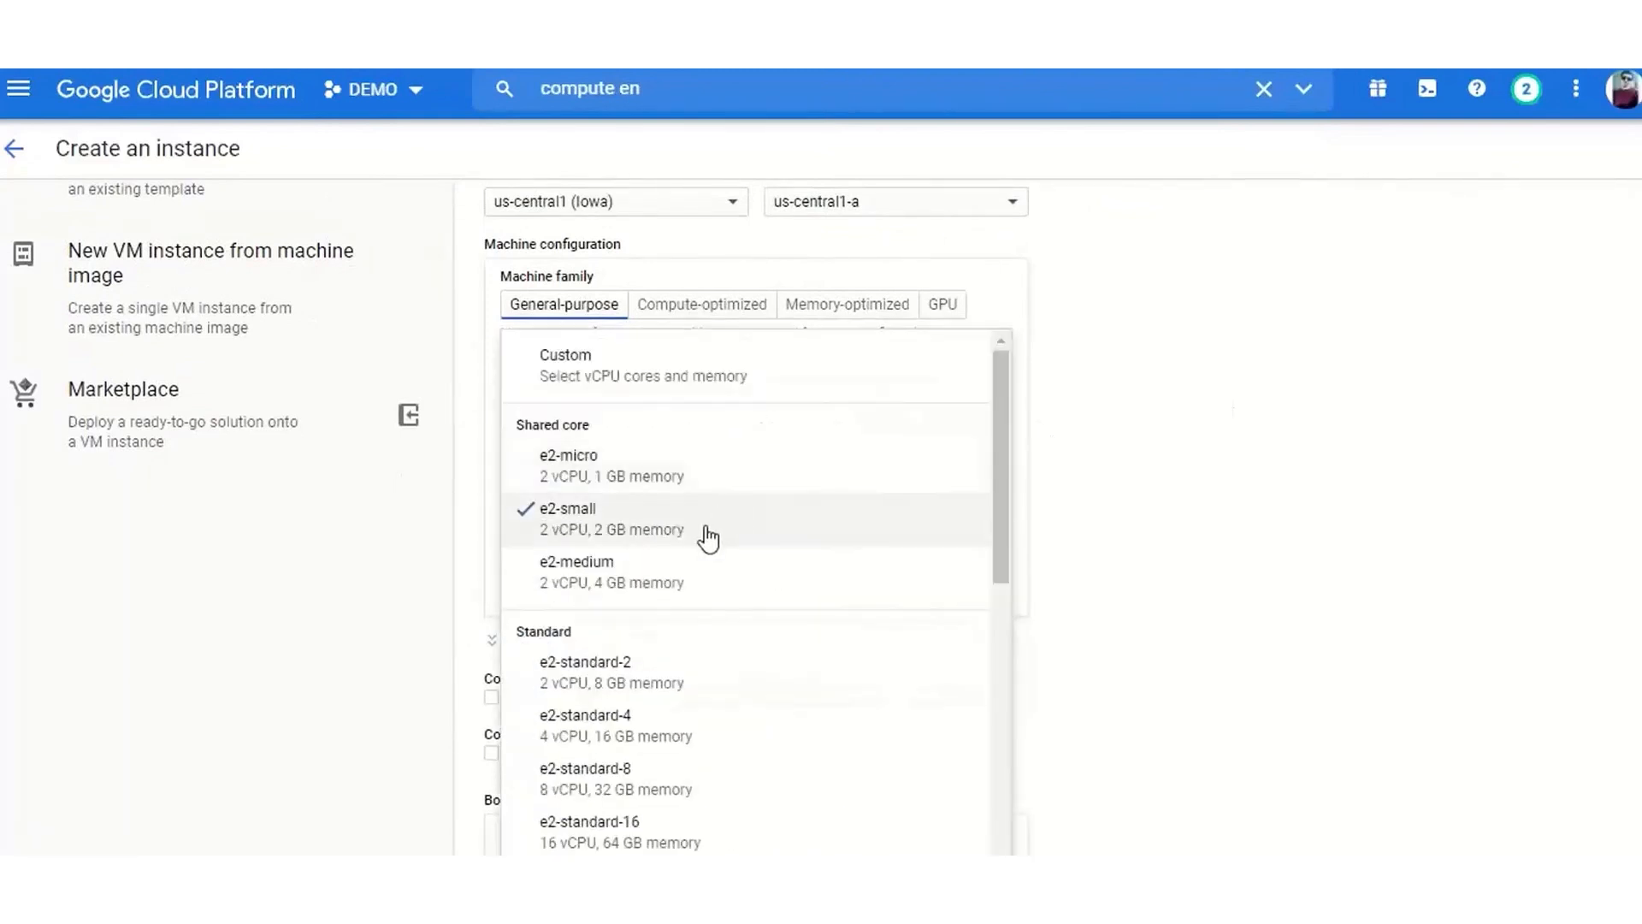
click(567, 518)
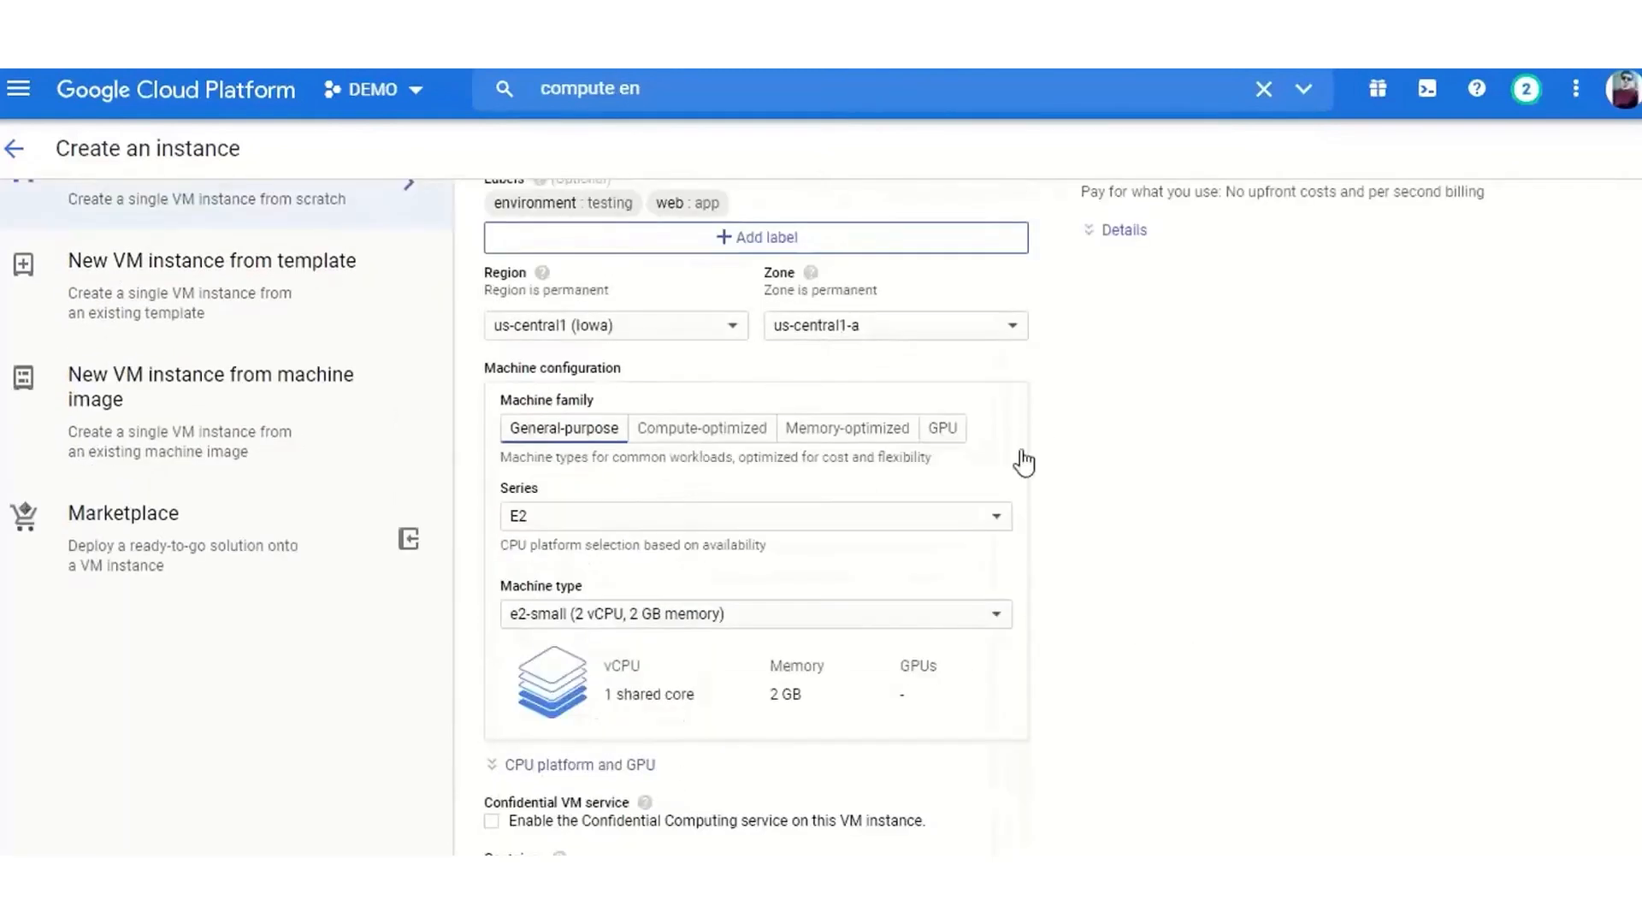
click(701, 428)
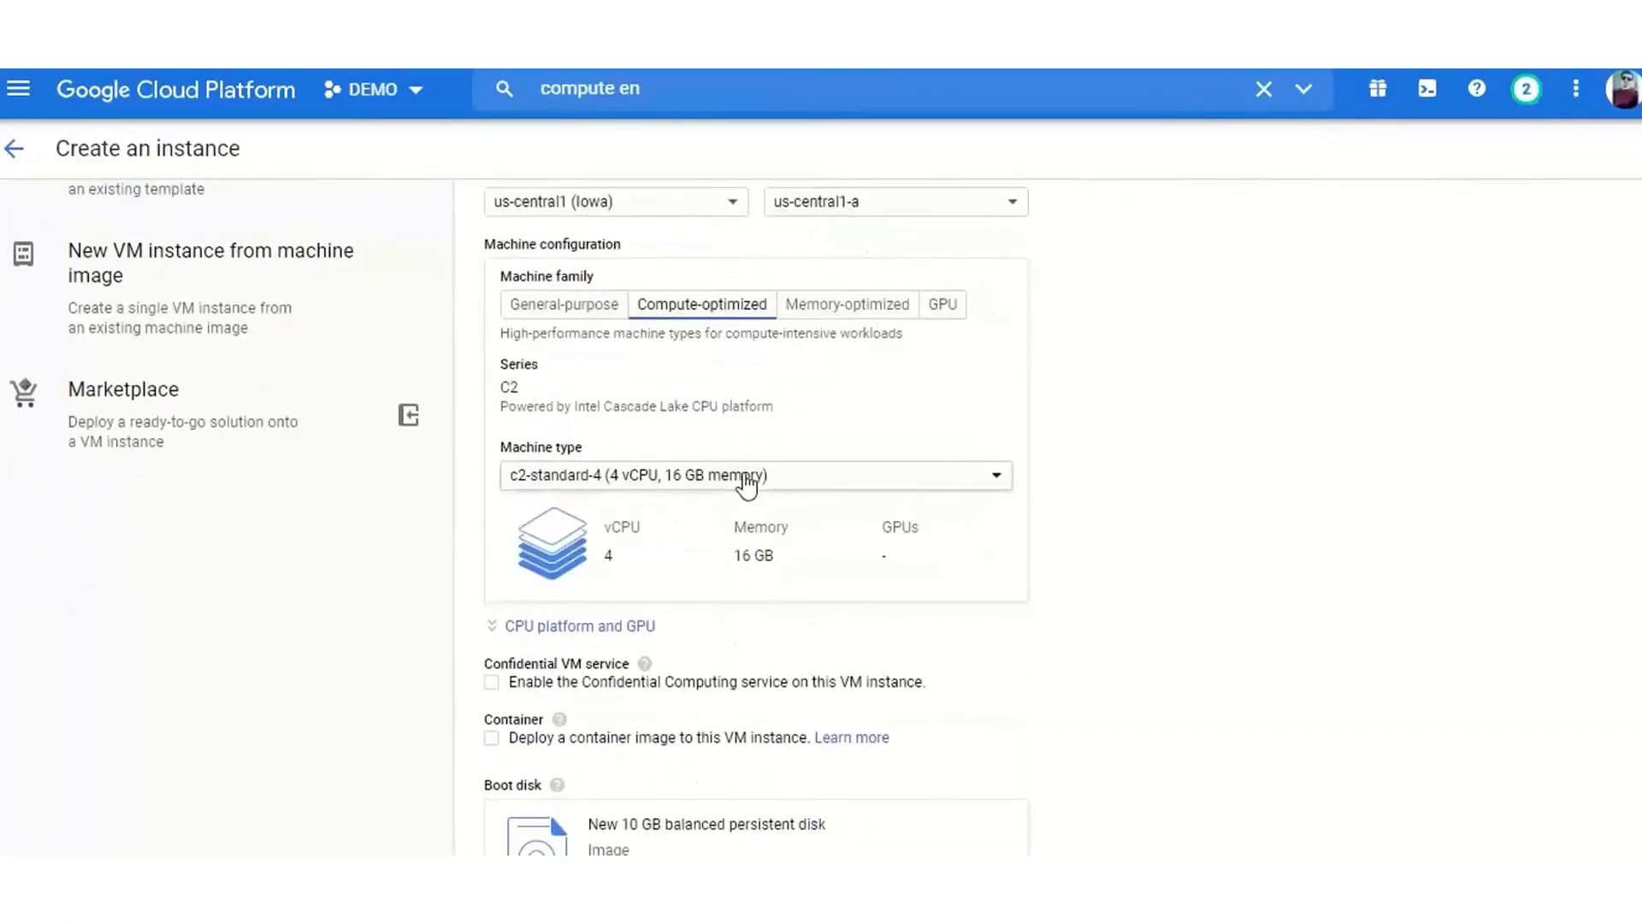
click(752, 474)
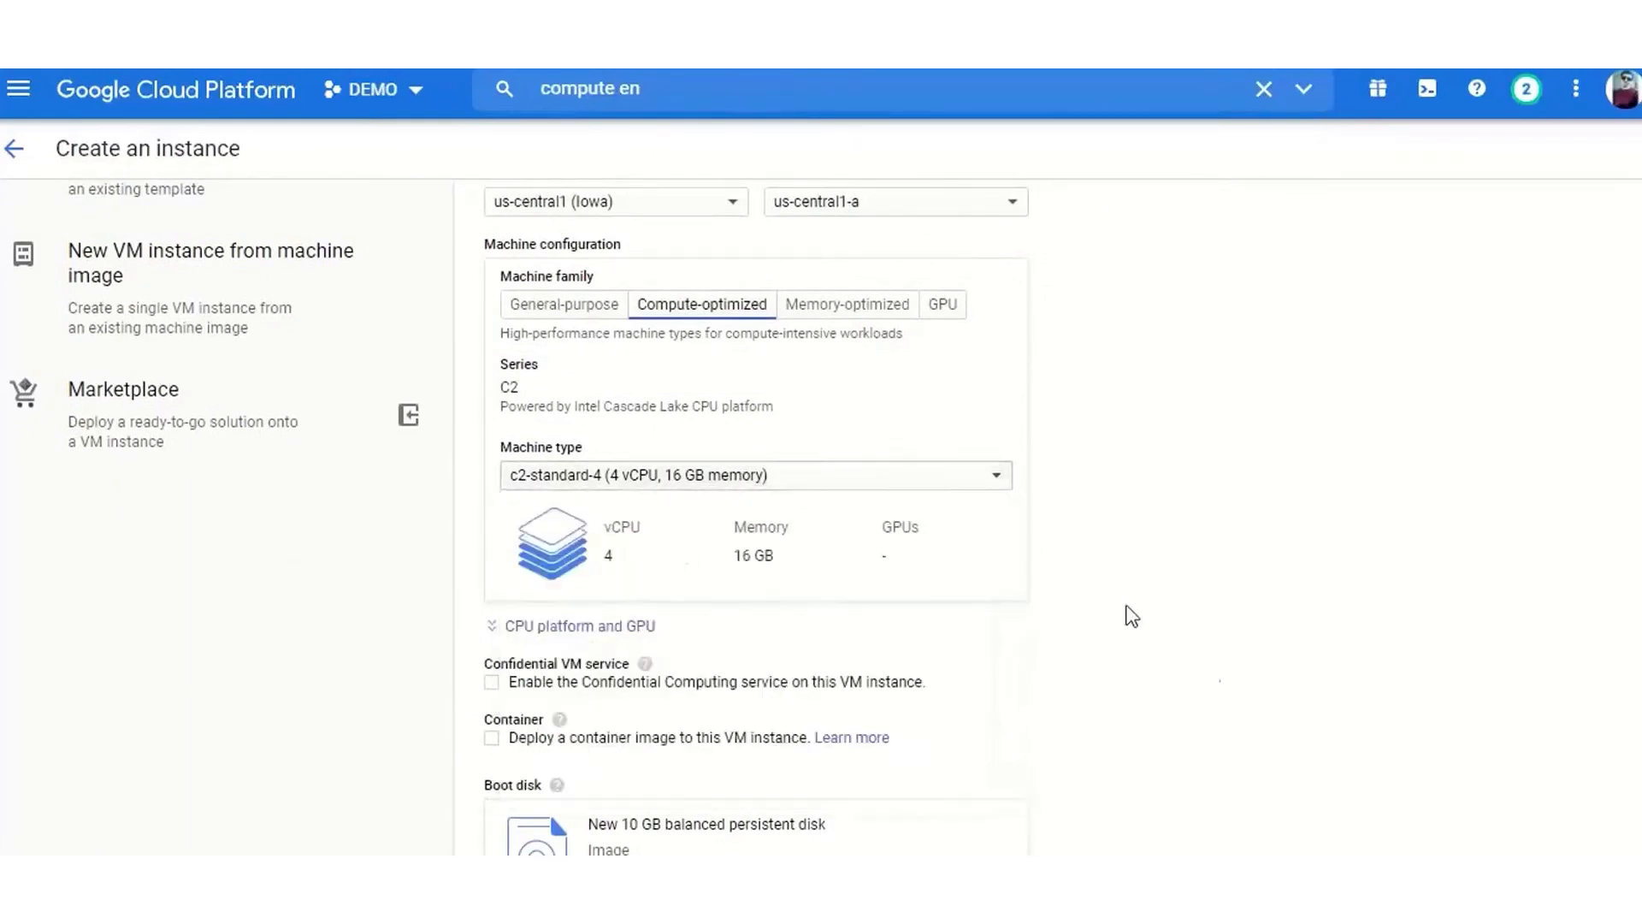
click(847, 305)
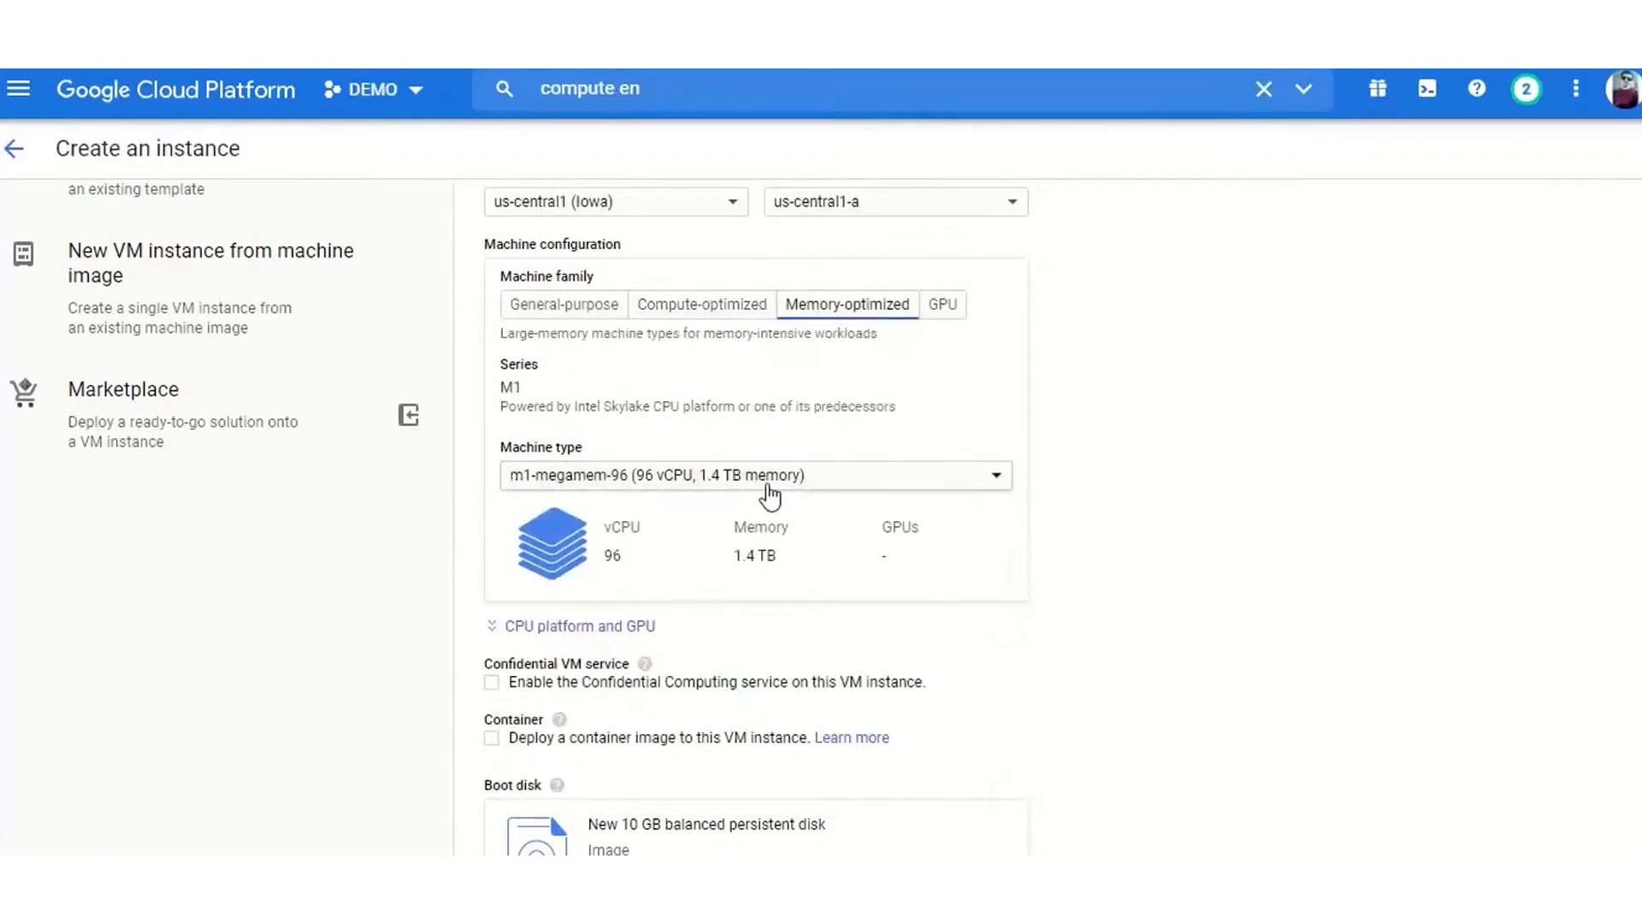
click(754, 473)
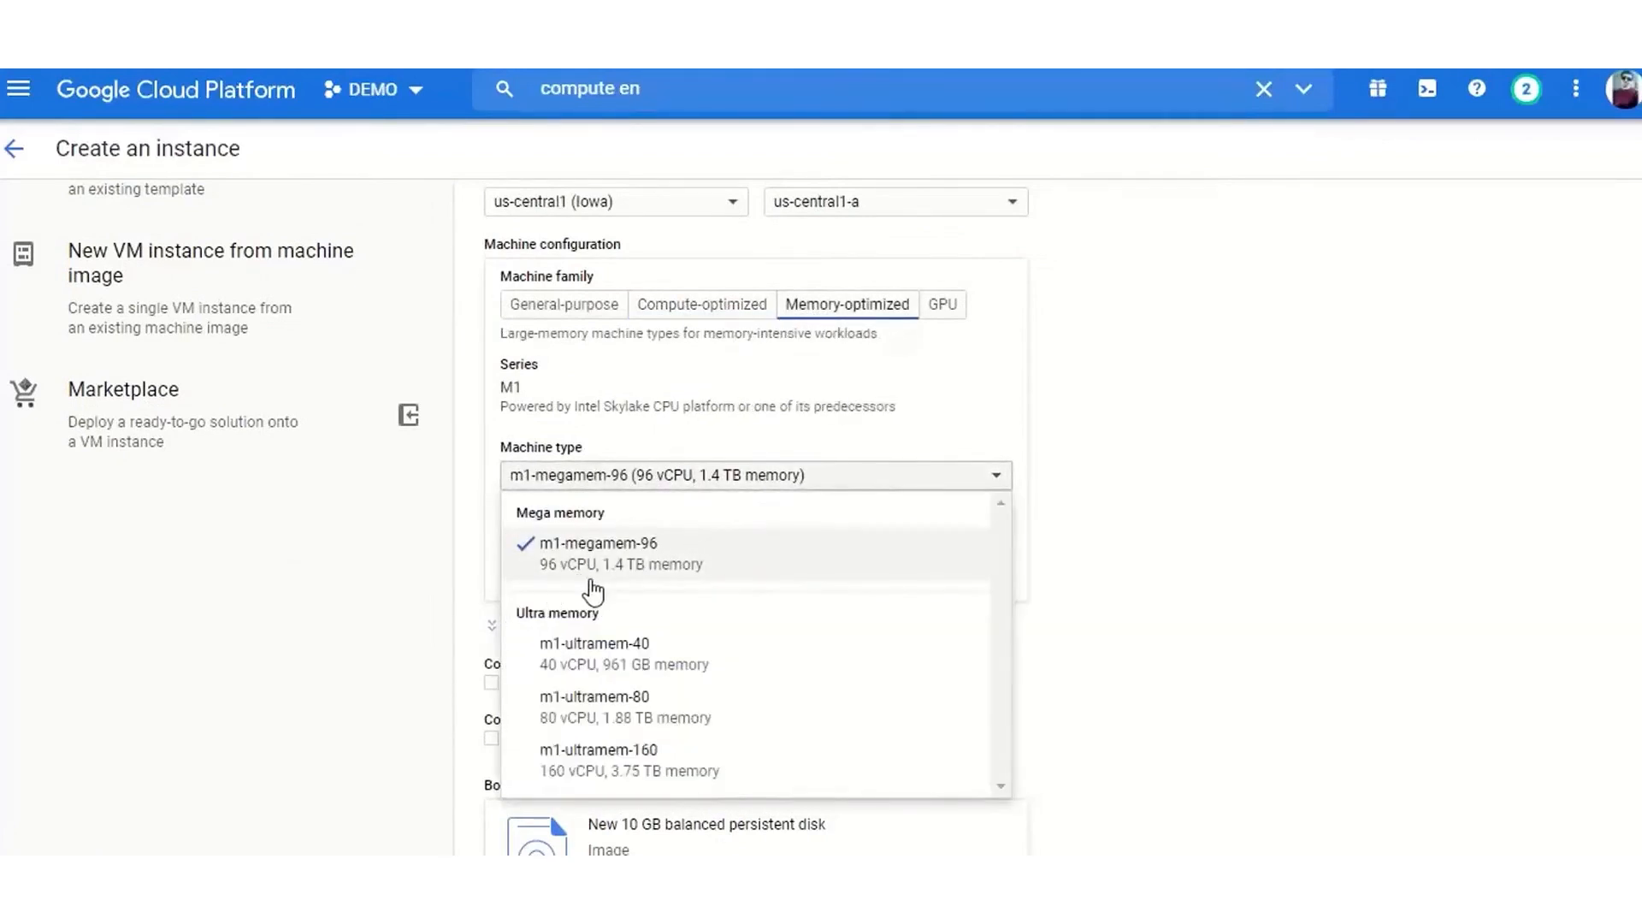
mouse_move(597, 655)
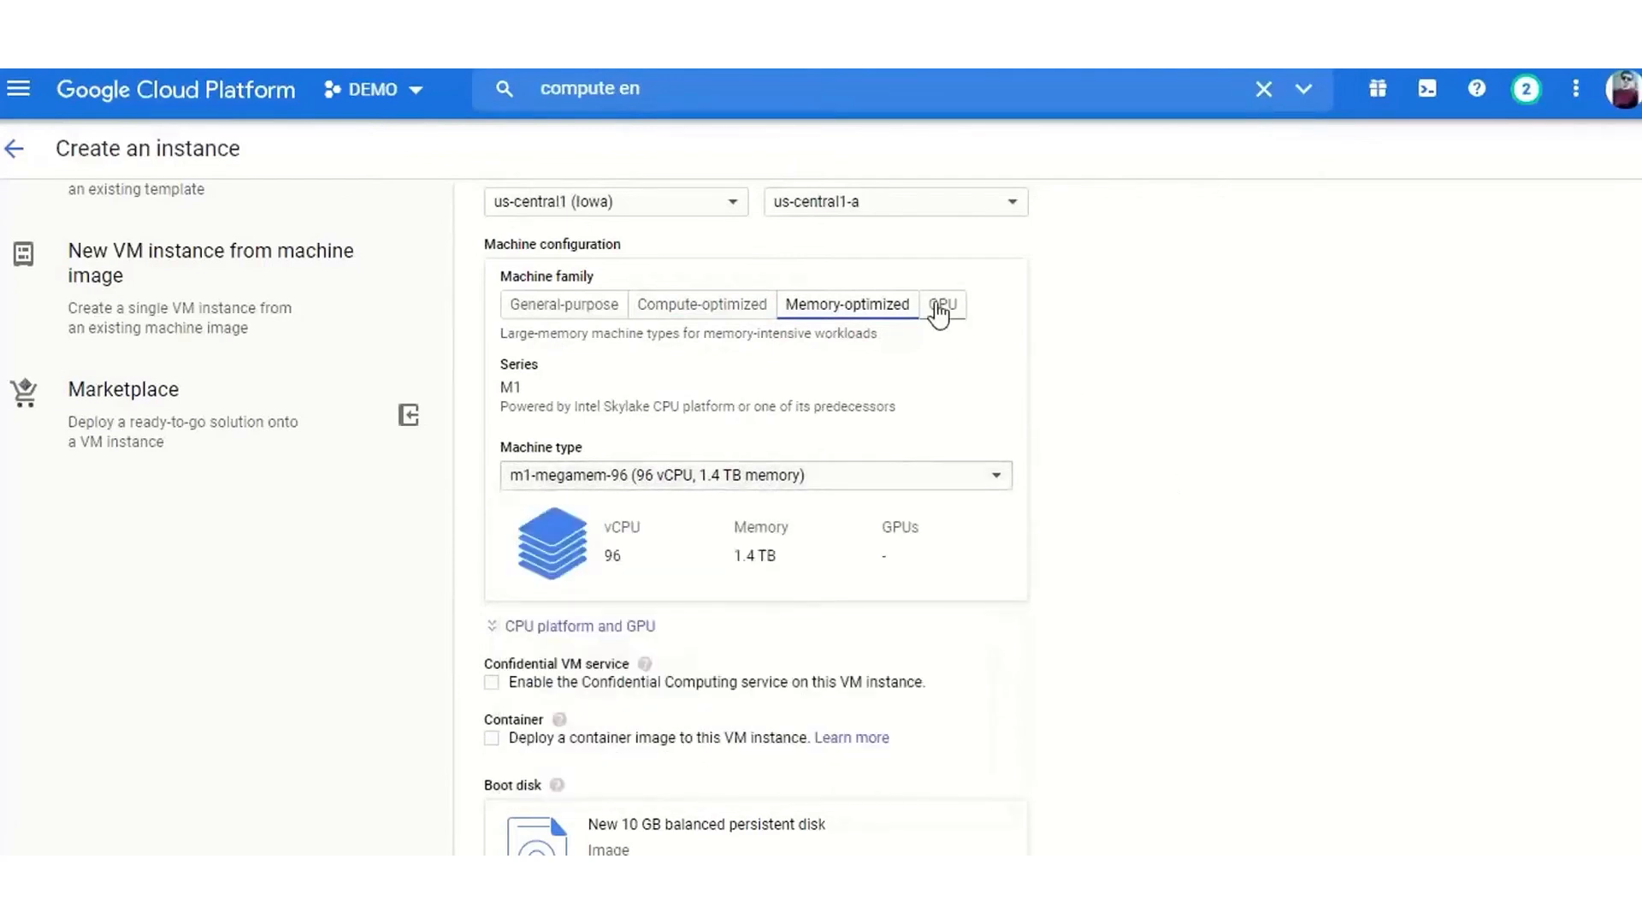
click(941, 305)
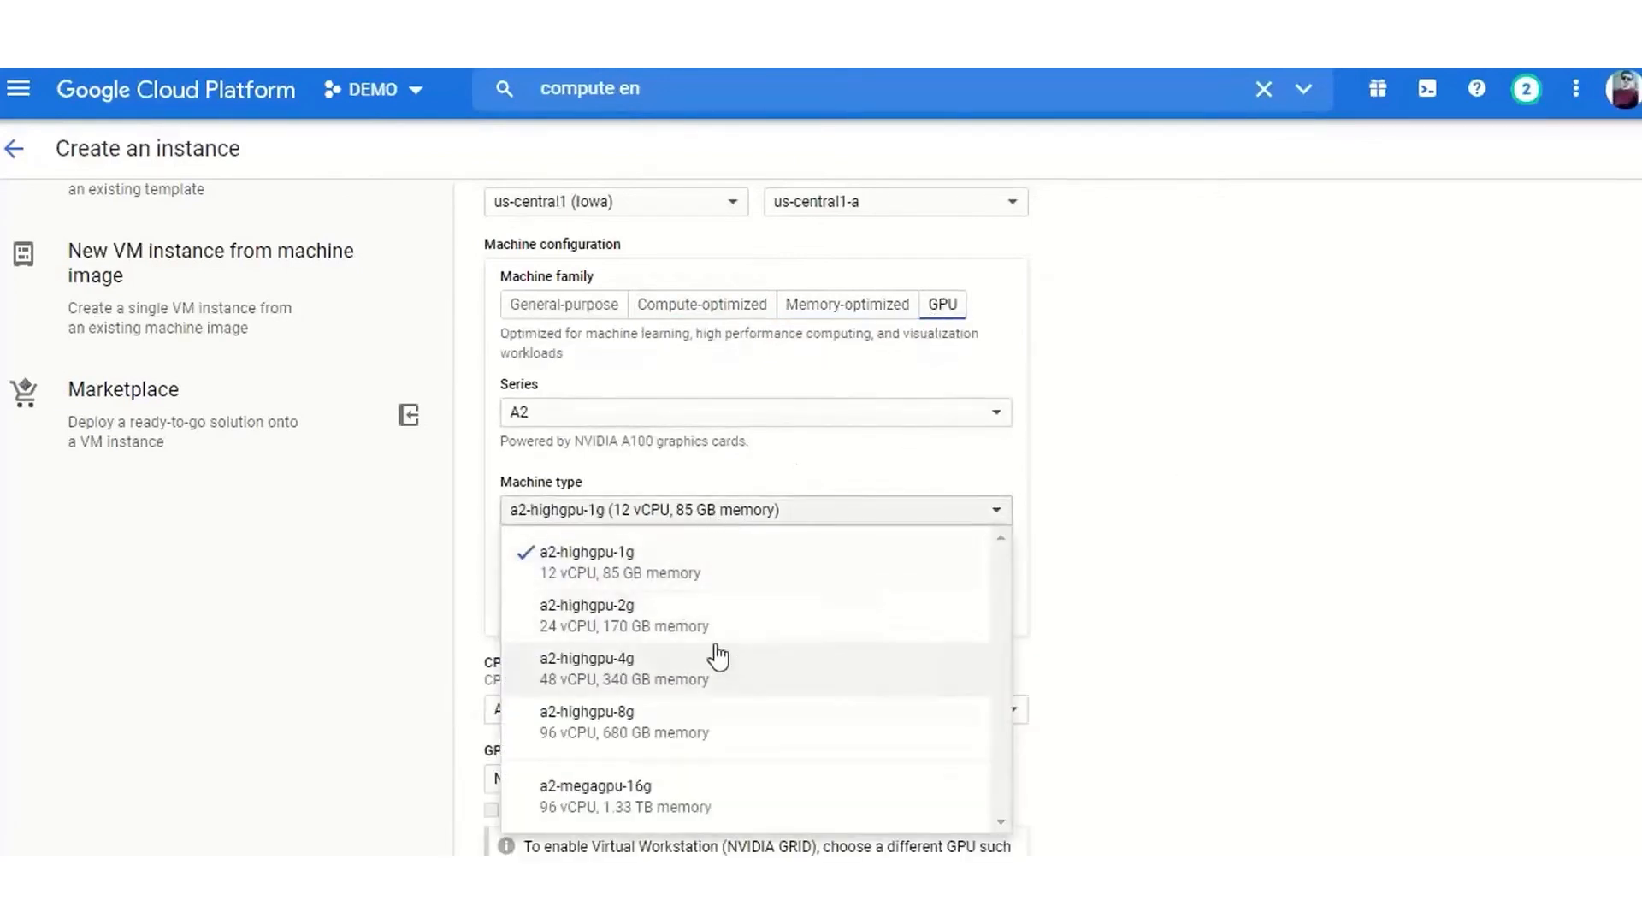
mouse_move(913, 683)
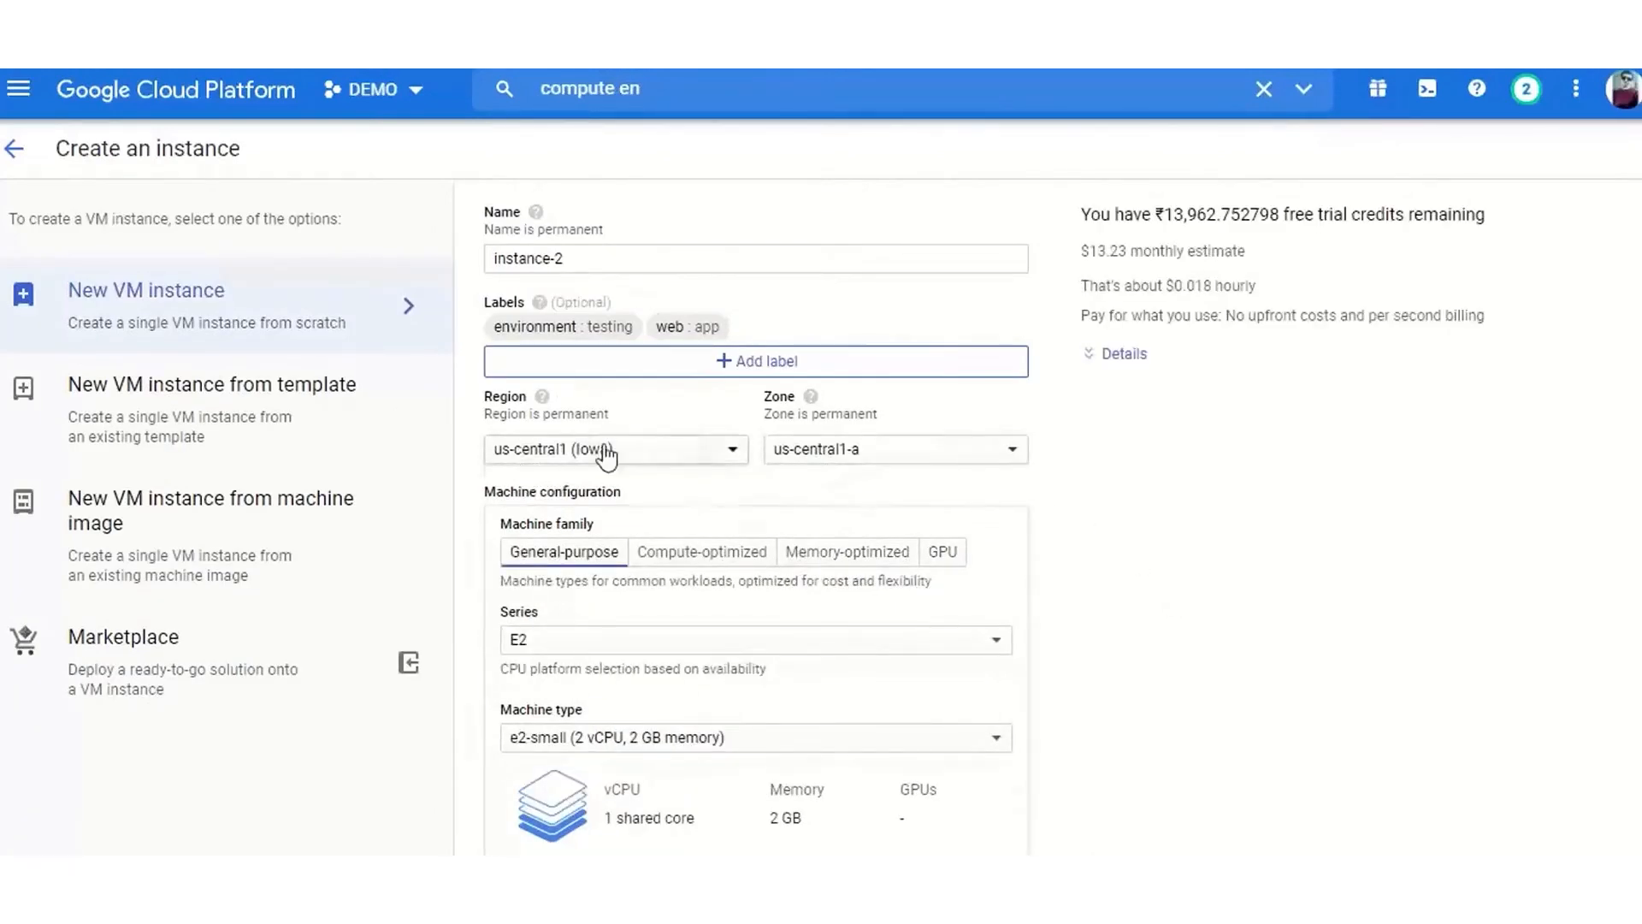
click(616, 449)
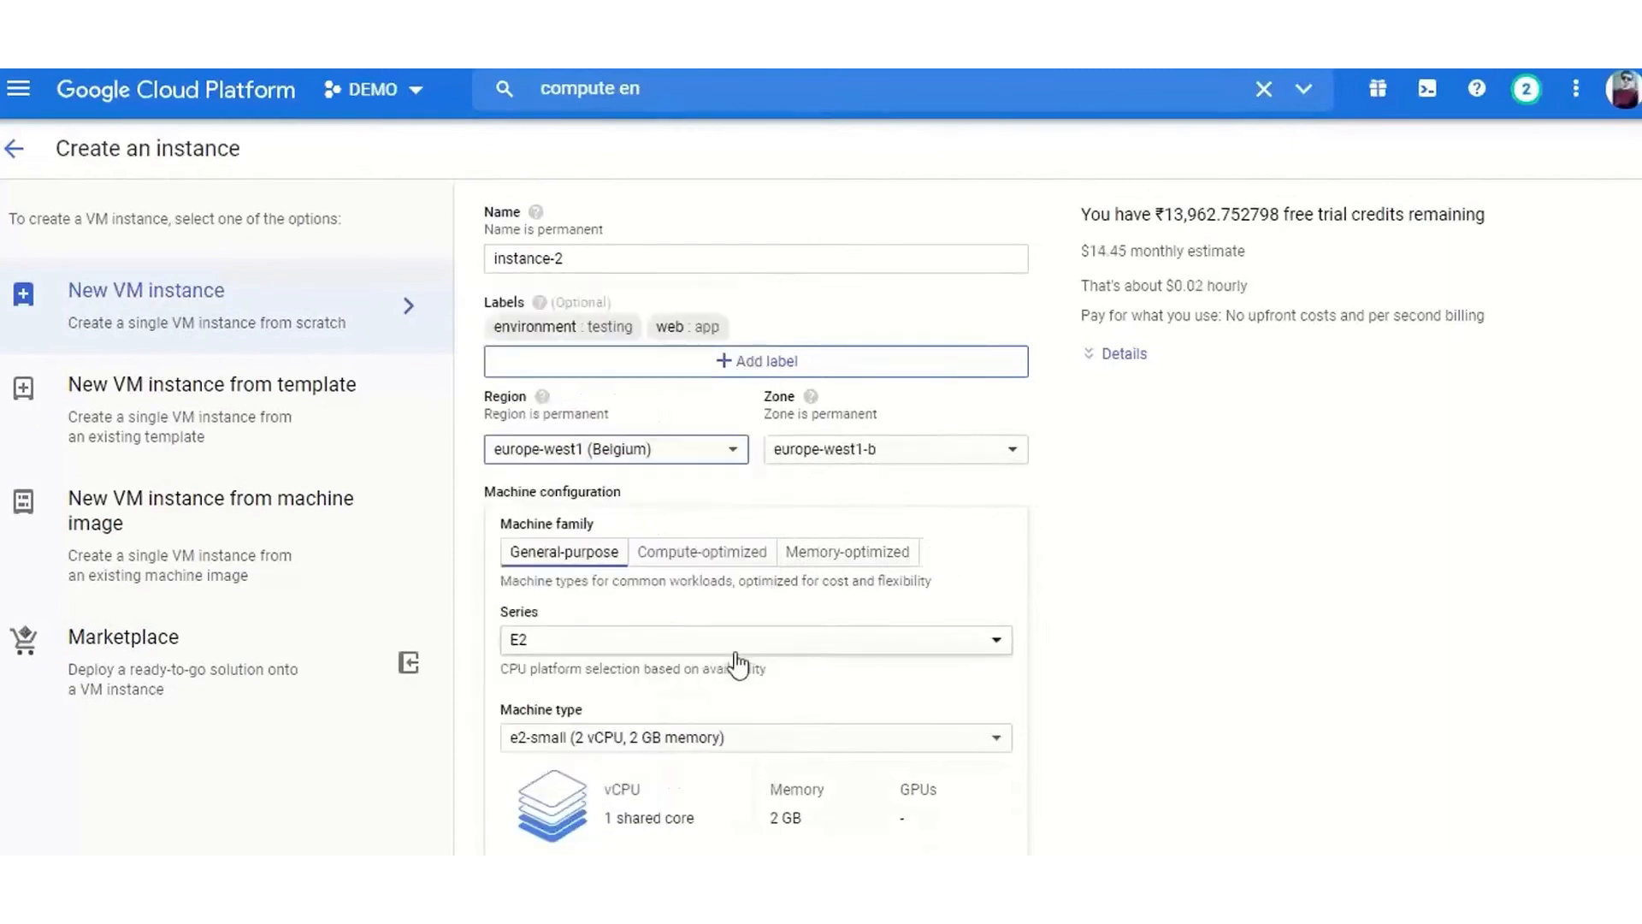
mouse_move(1071, 556)
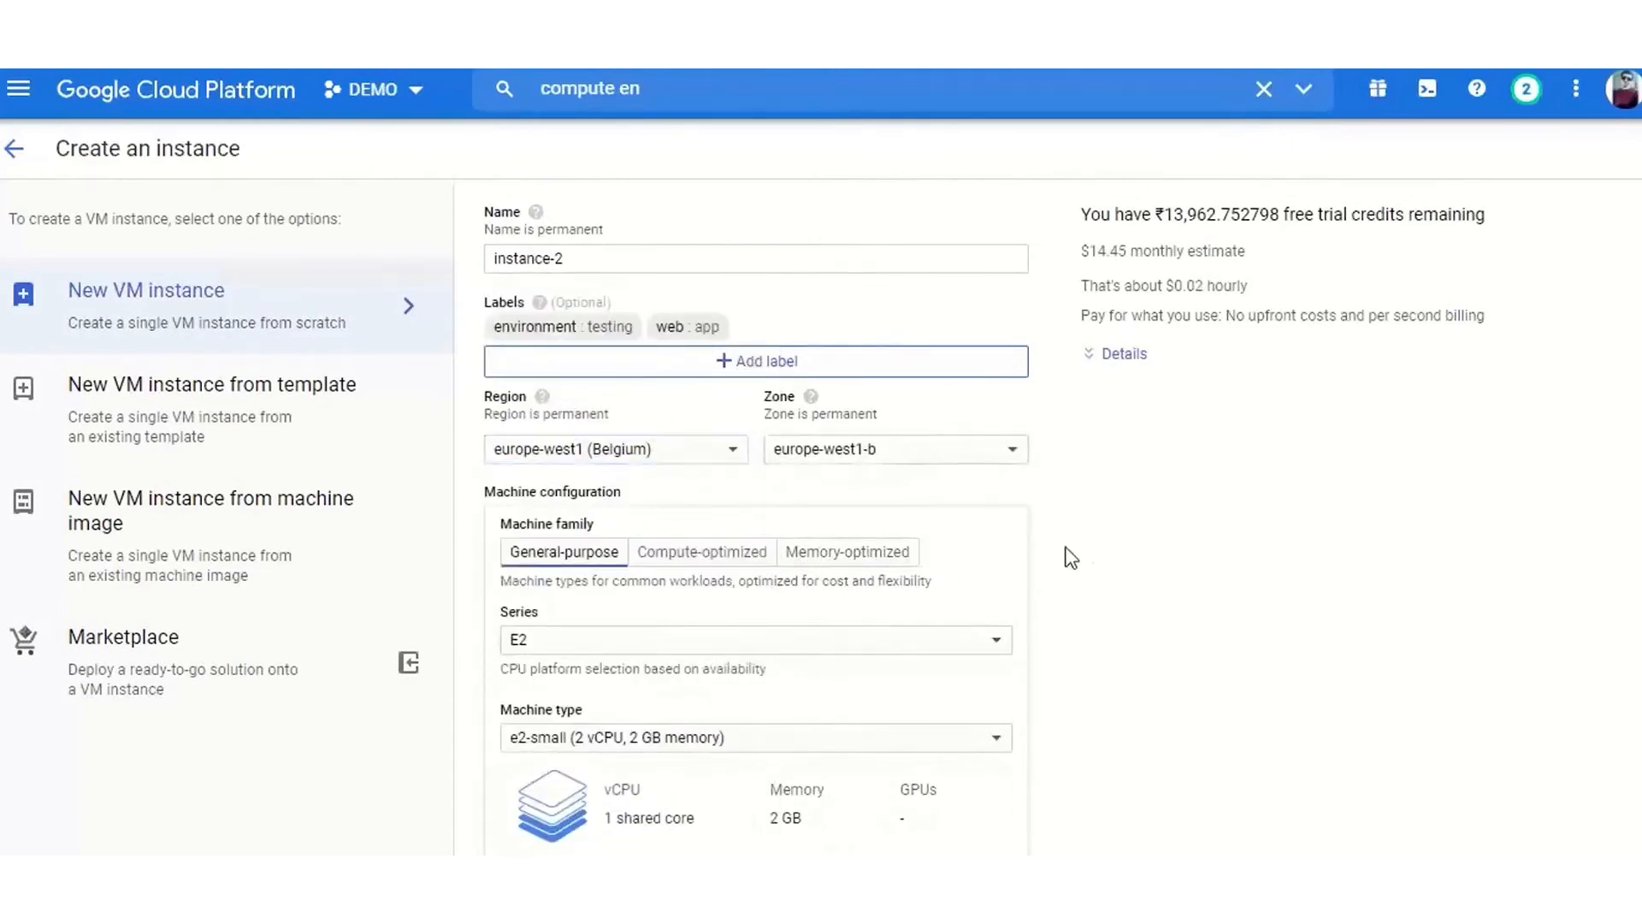
click(891, 448)
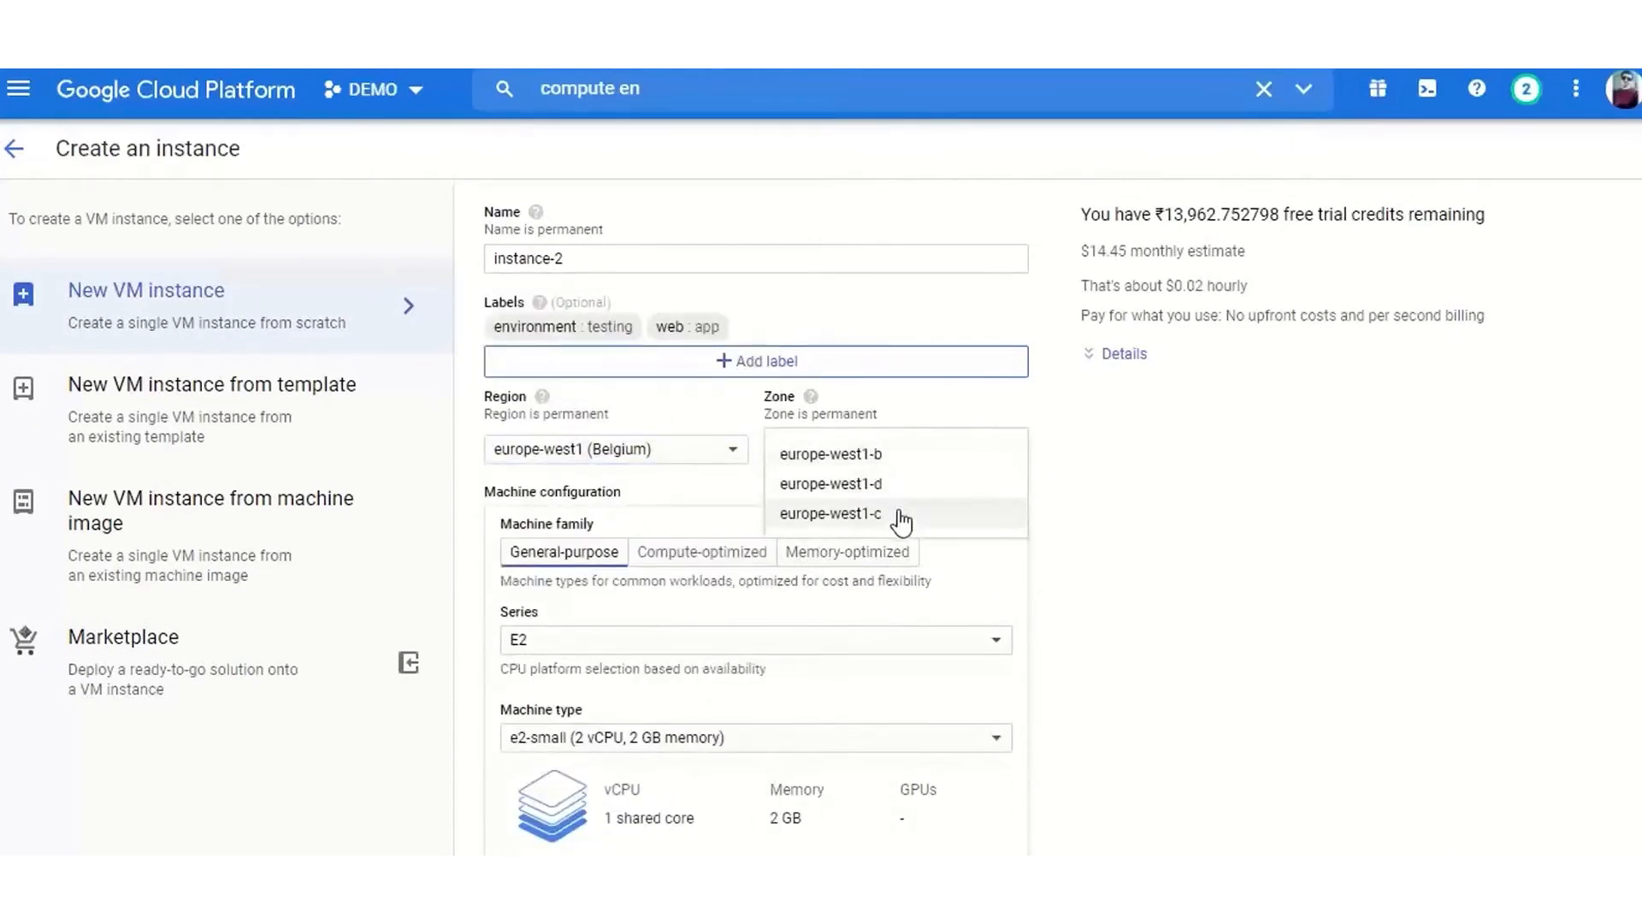
click(830, 514)
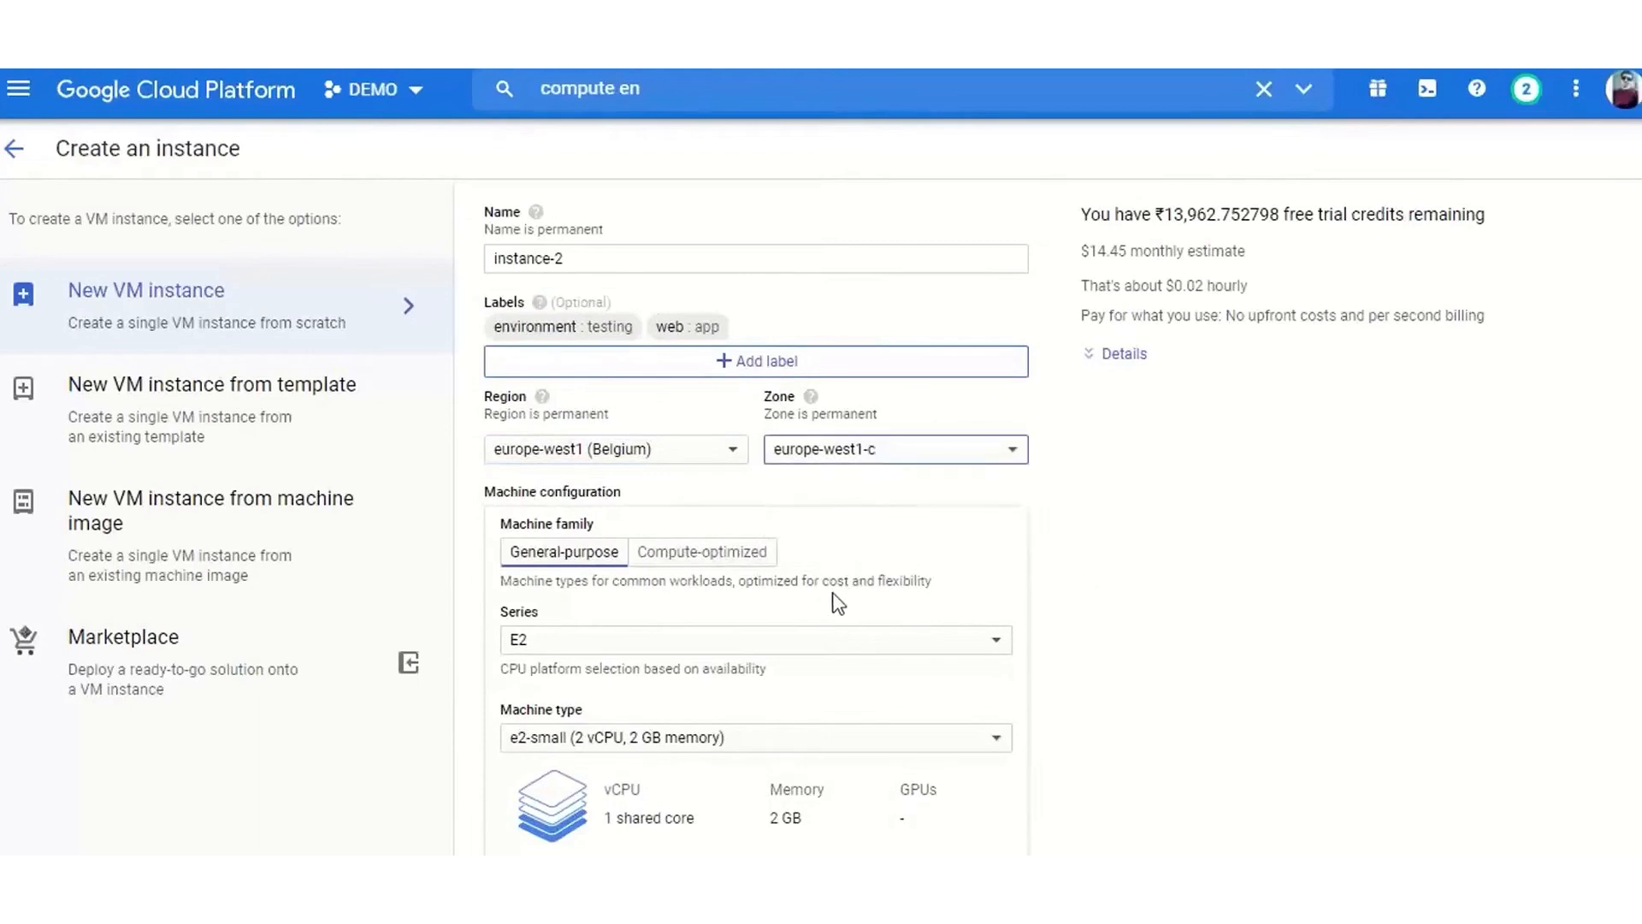
click(616, 448)
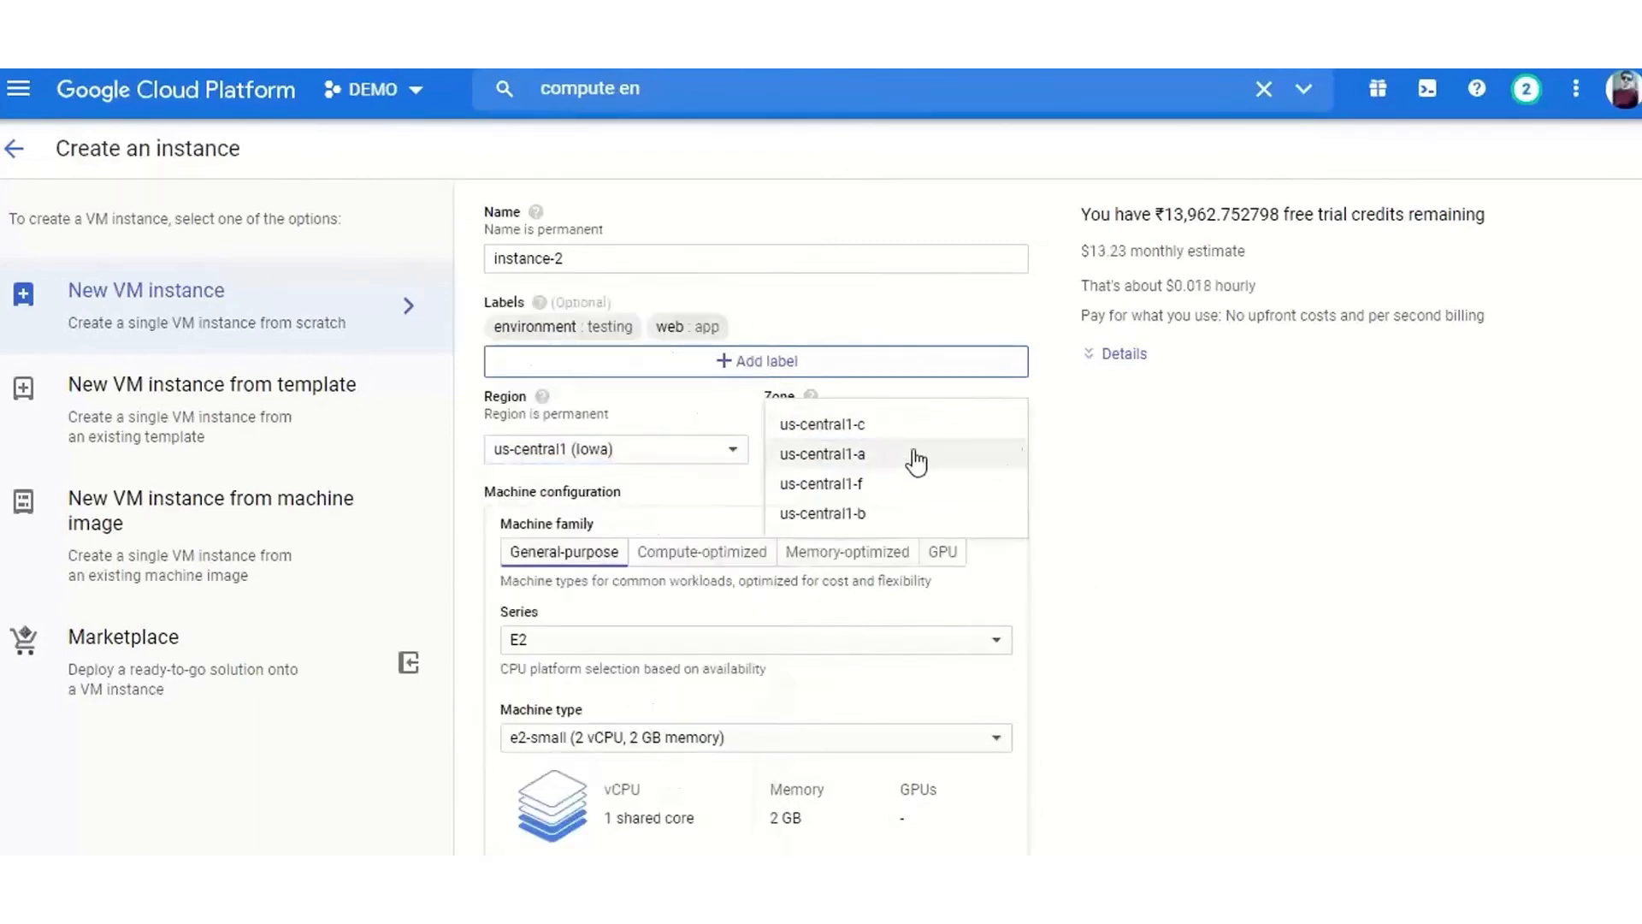
scroll(down, 3)
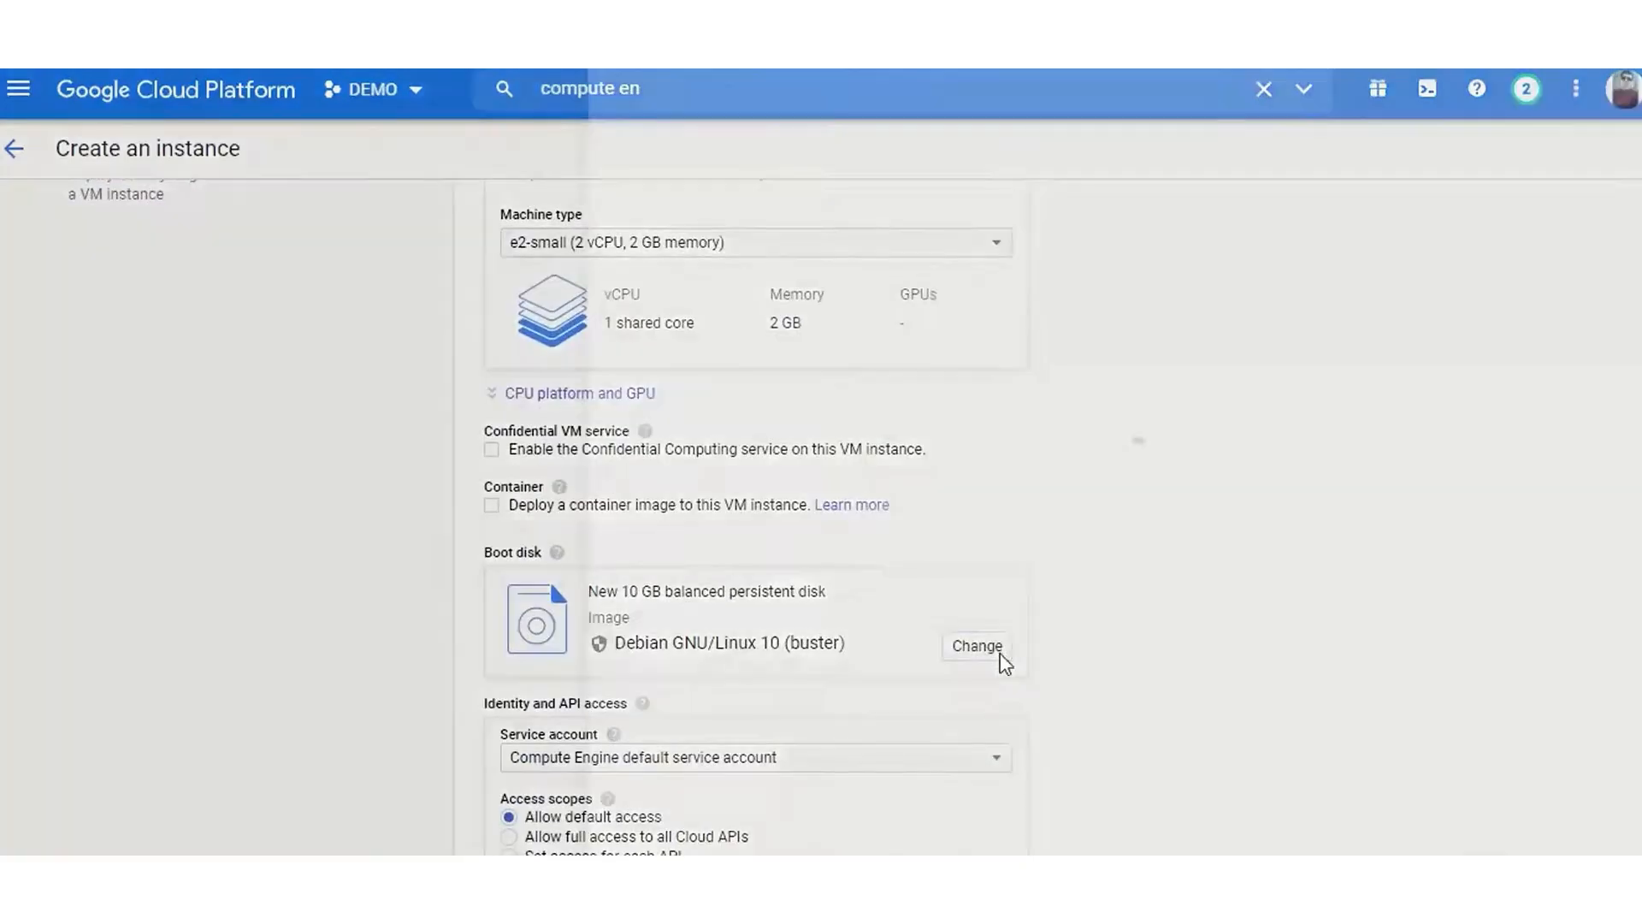
Step: Set the boot disk to CentOS 7 at 50 GB, then review the custom images and snapshots lists
click(975, 644)
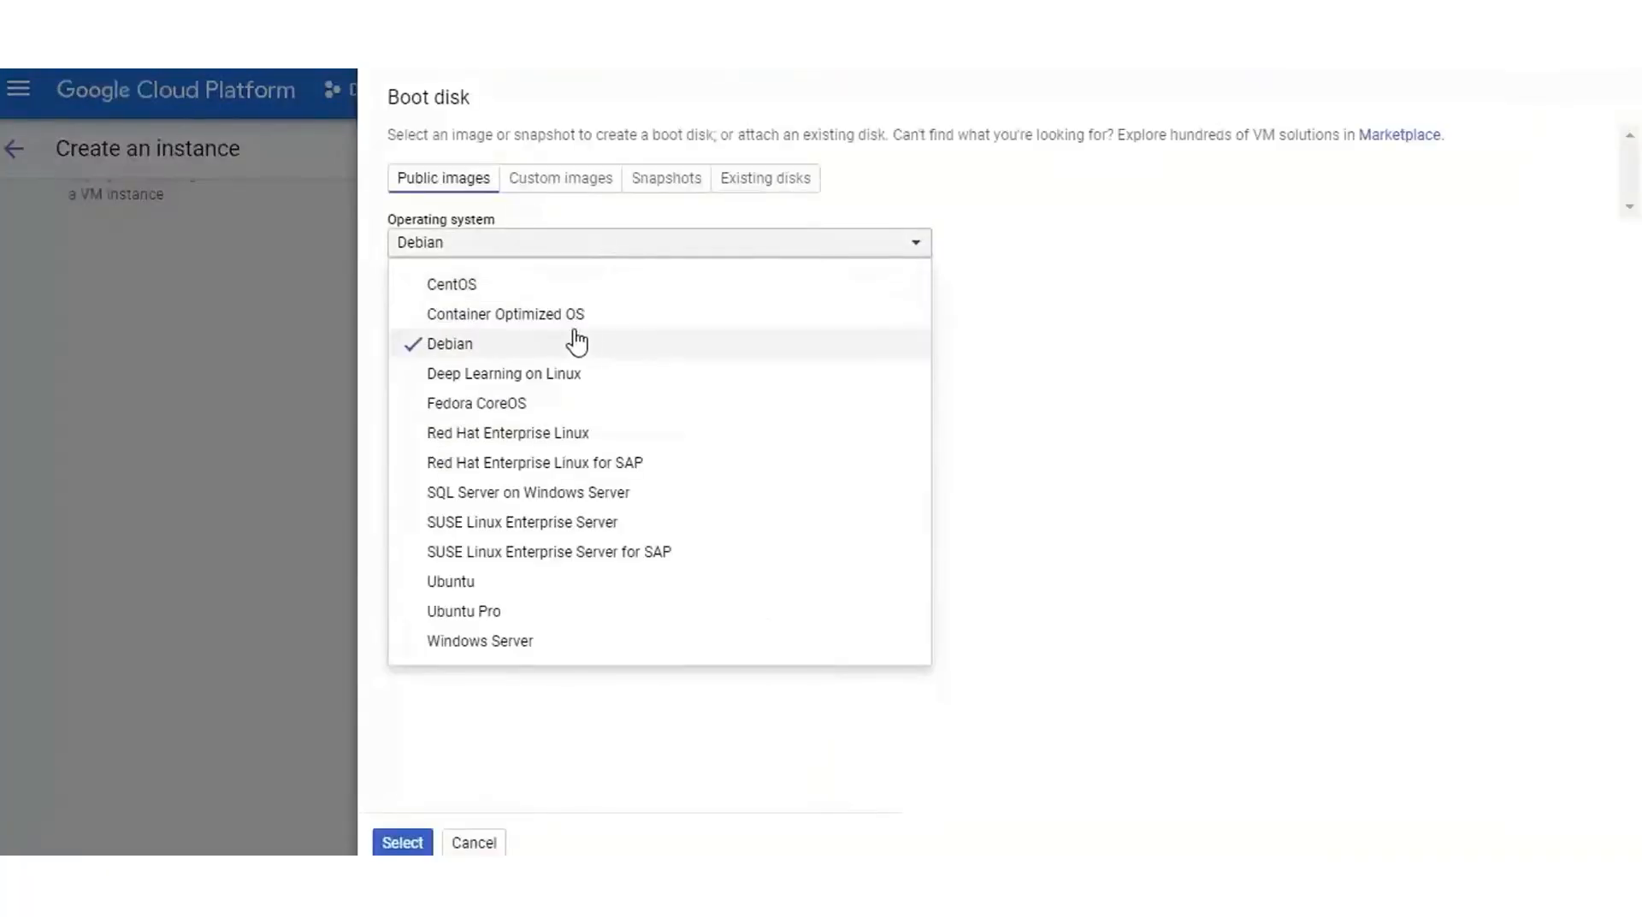
click(450, 284)
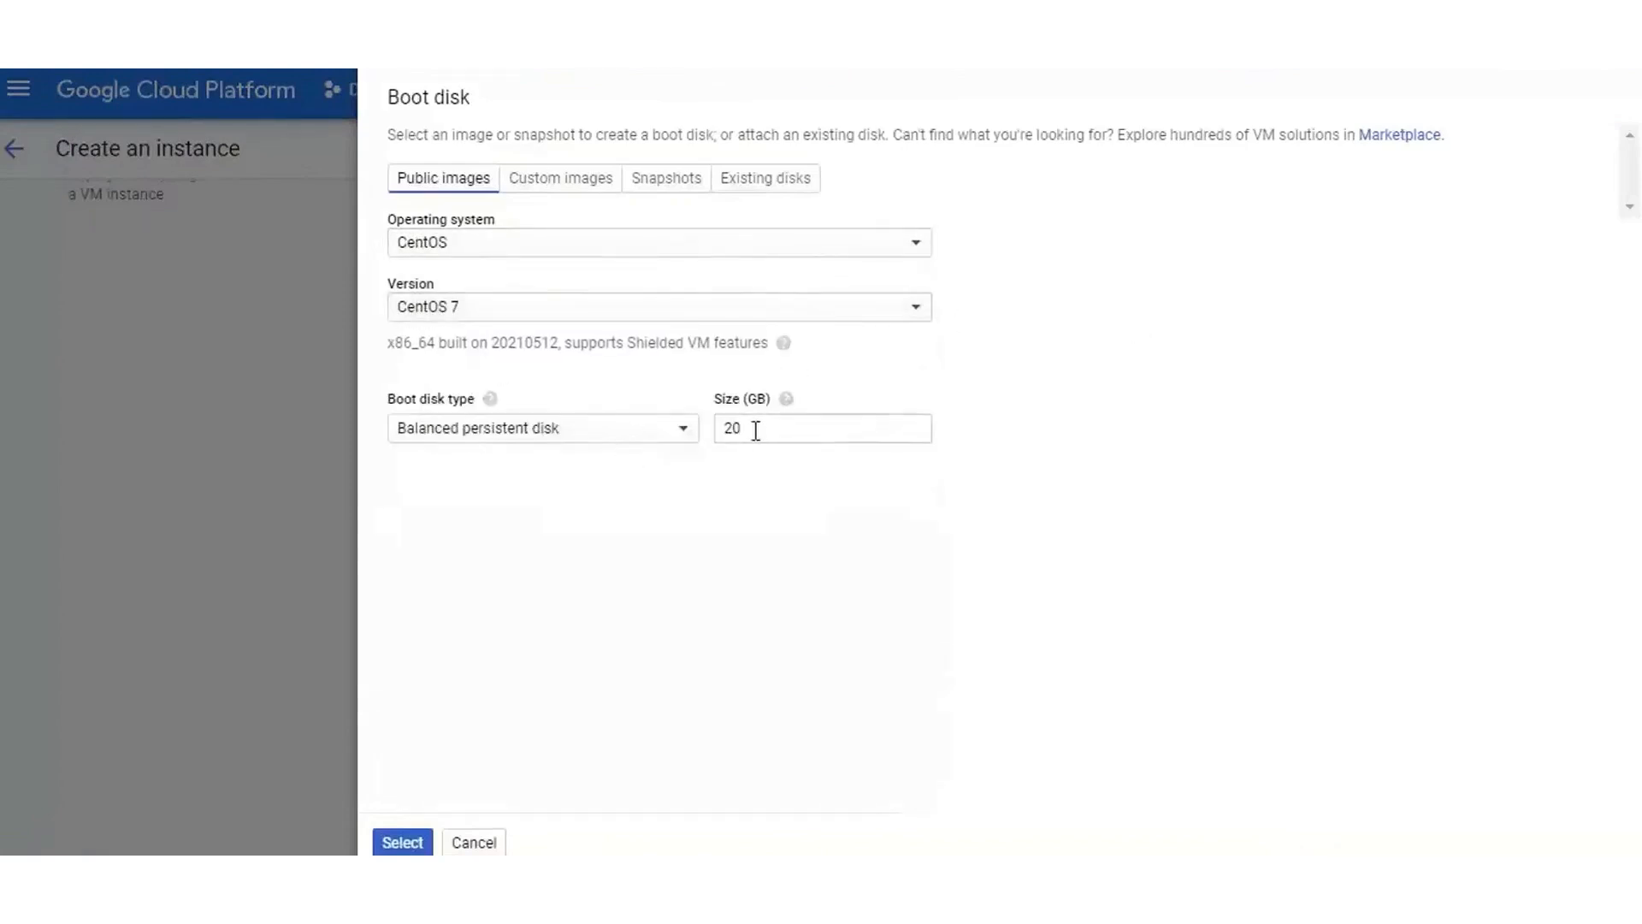
text(50)
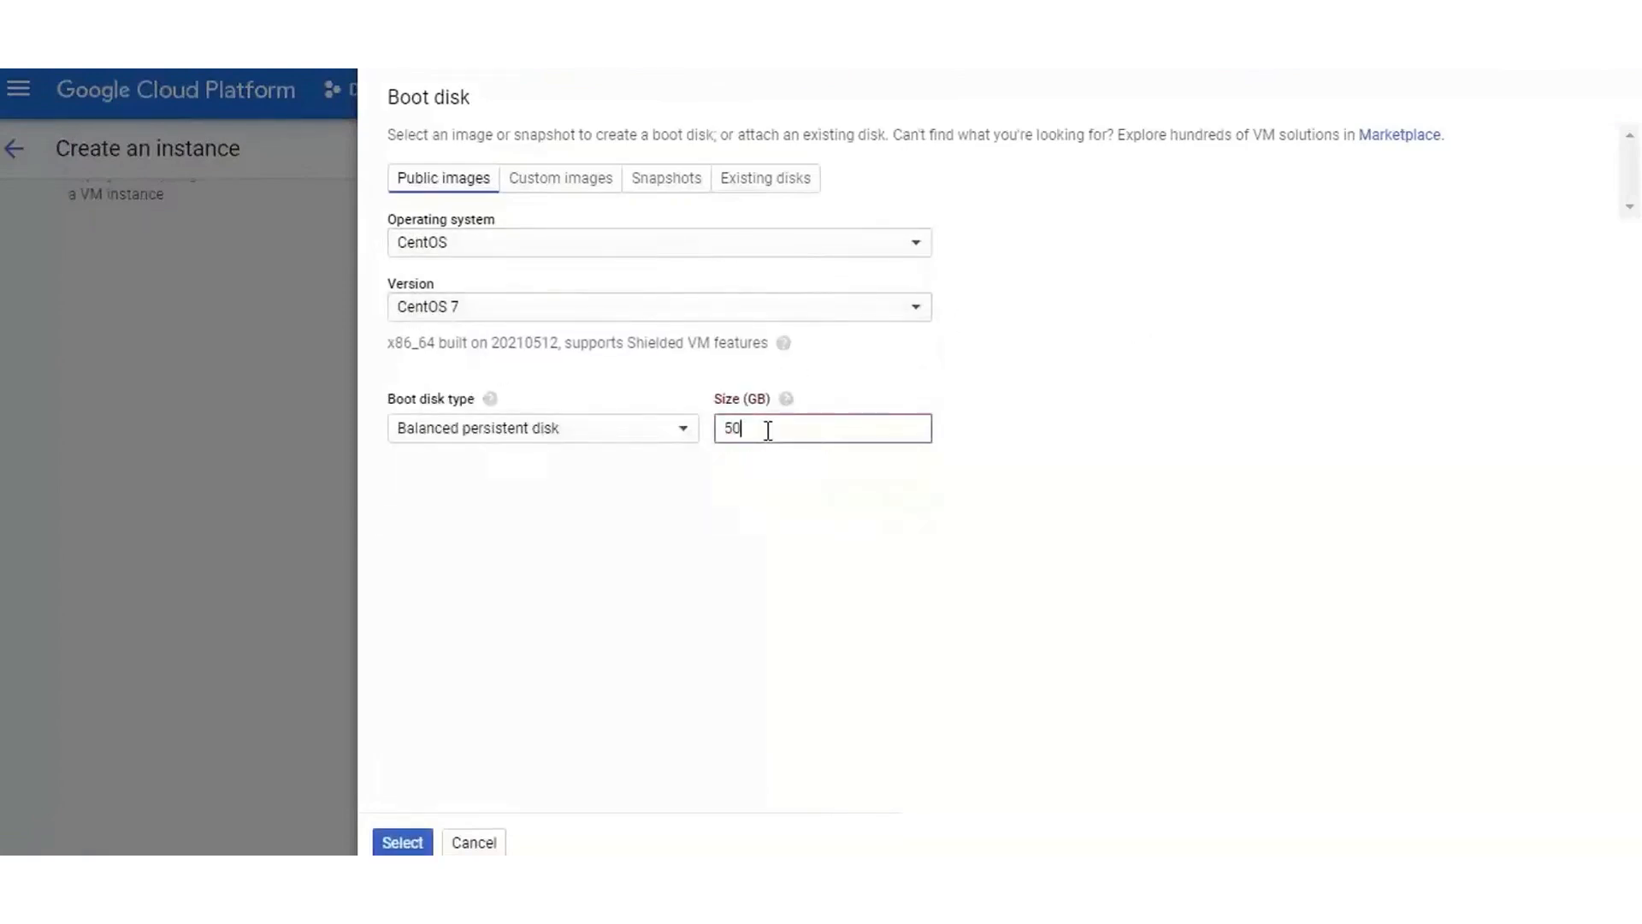
click(560, 177)
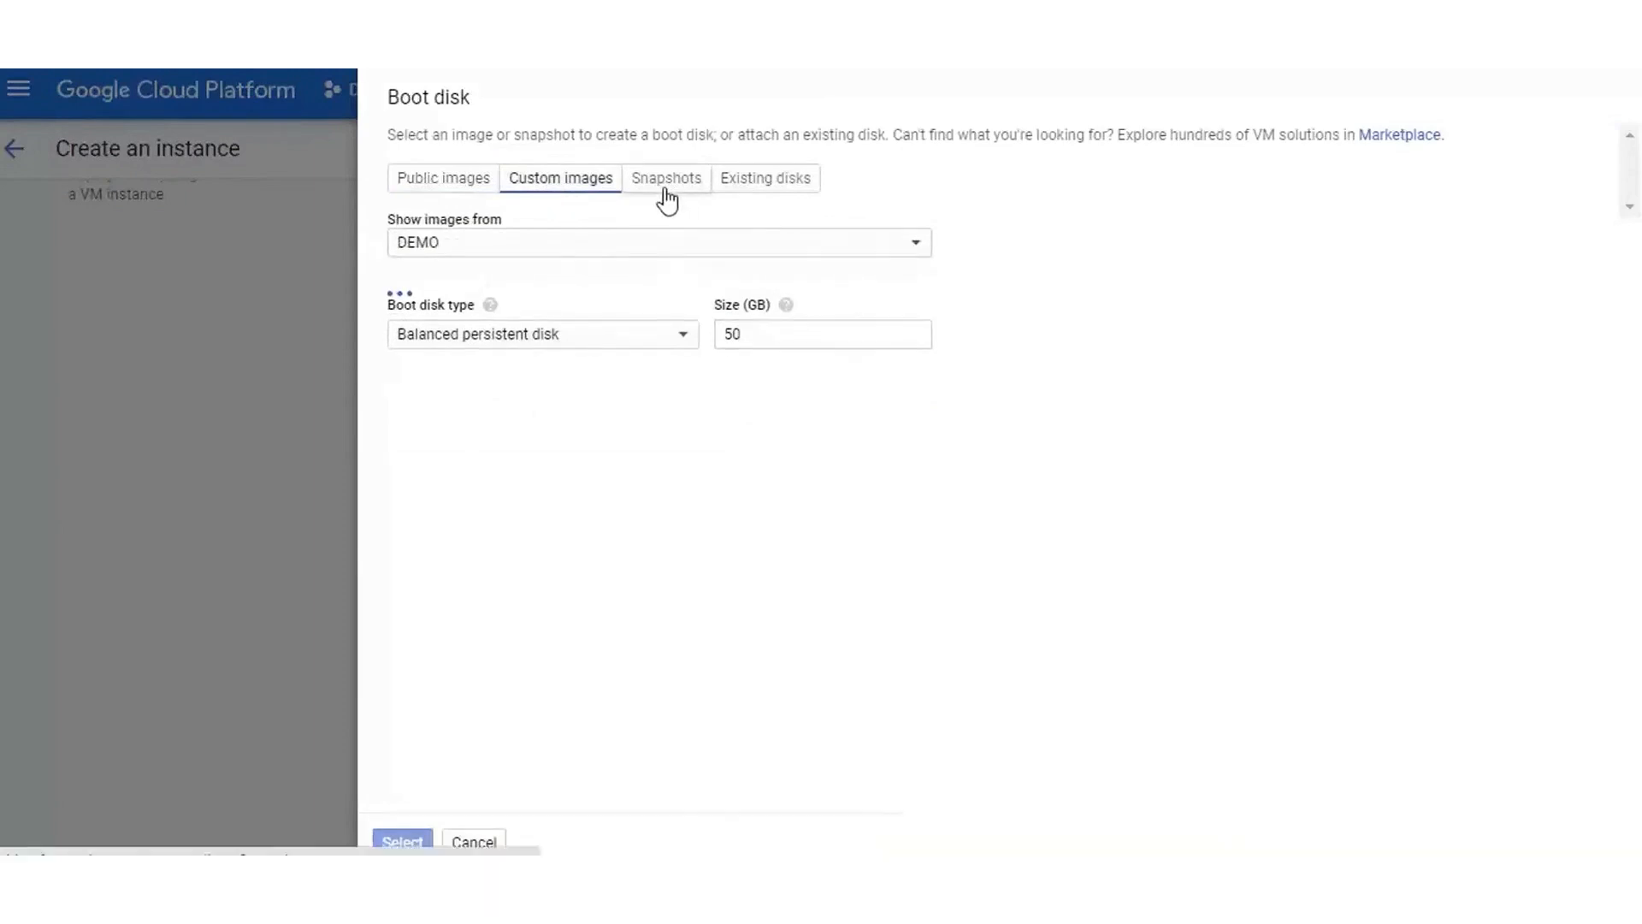
click(665, 176)
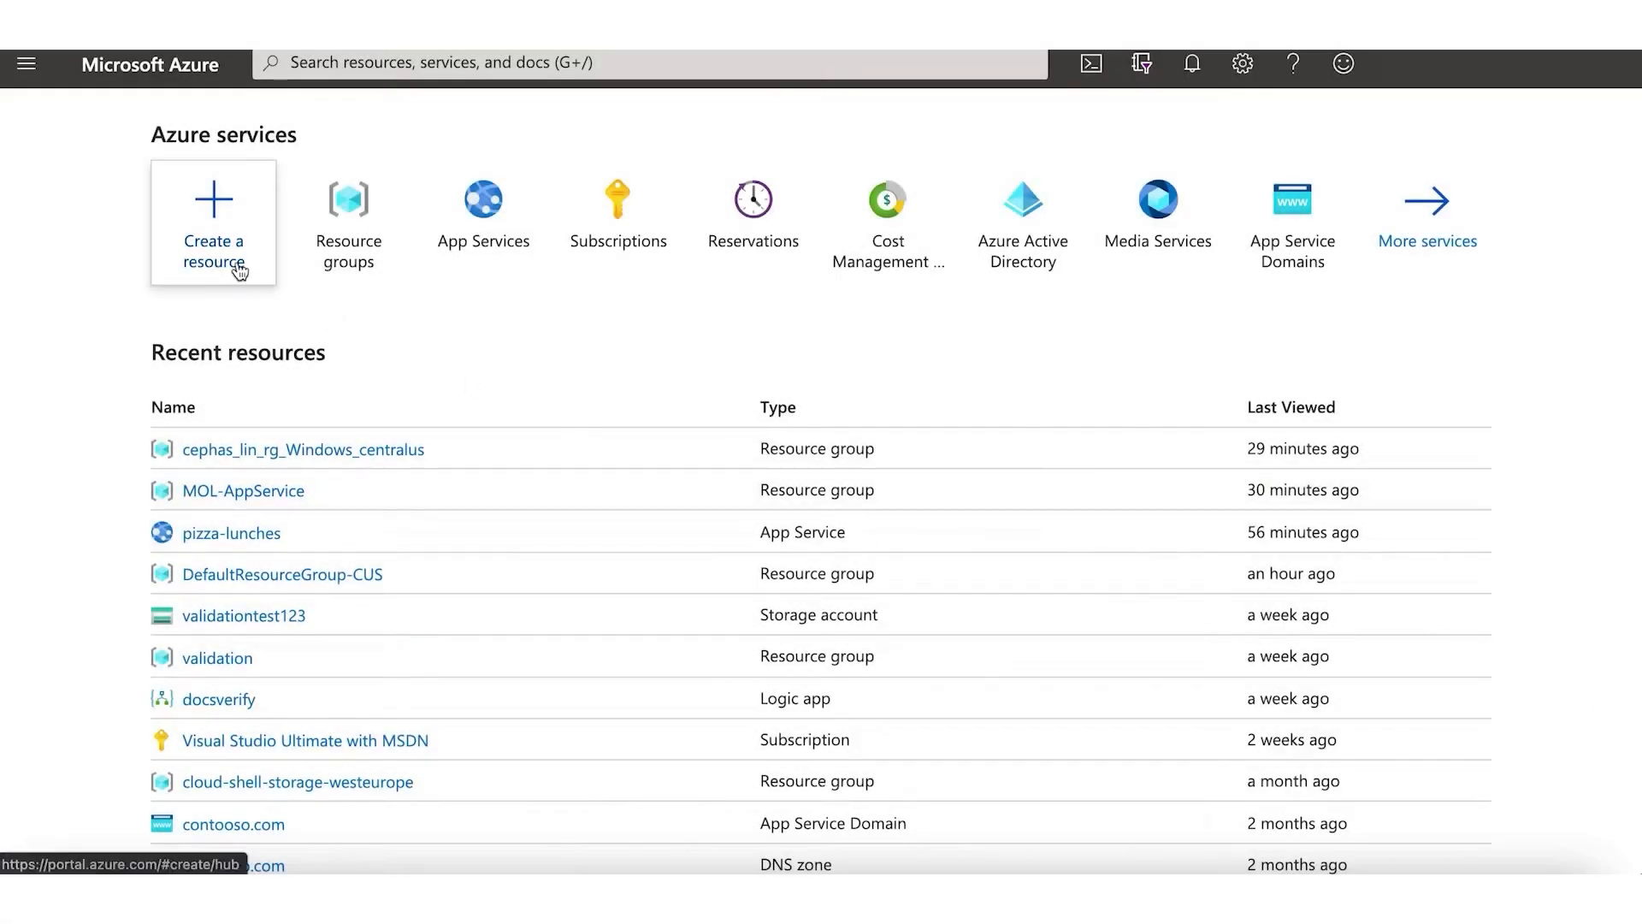
Step: Start a new resource and choose Web App from the popular offerings
click(212, 221)
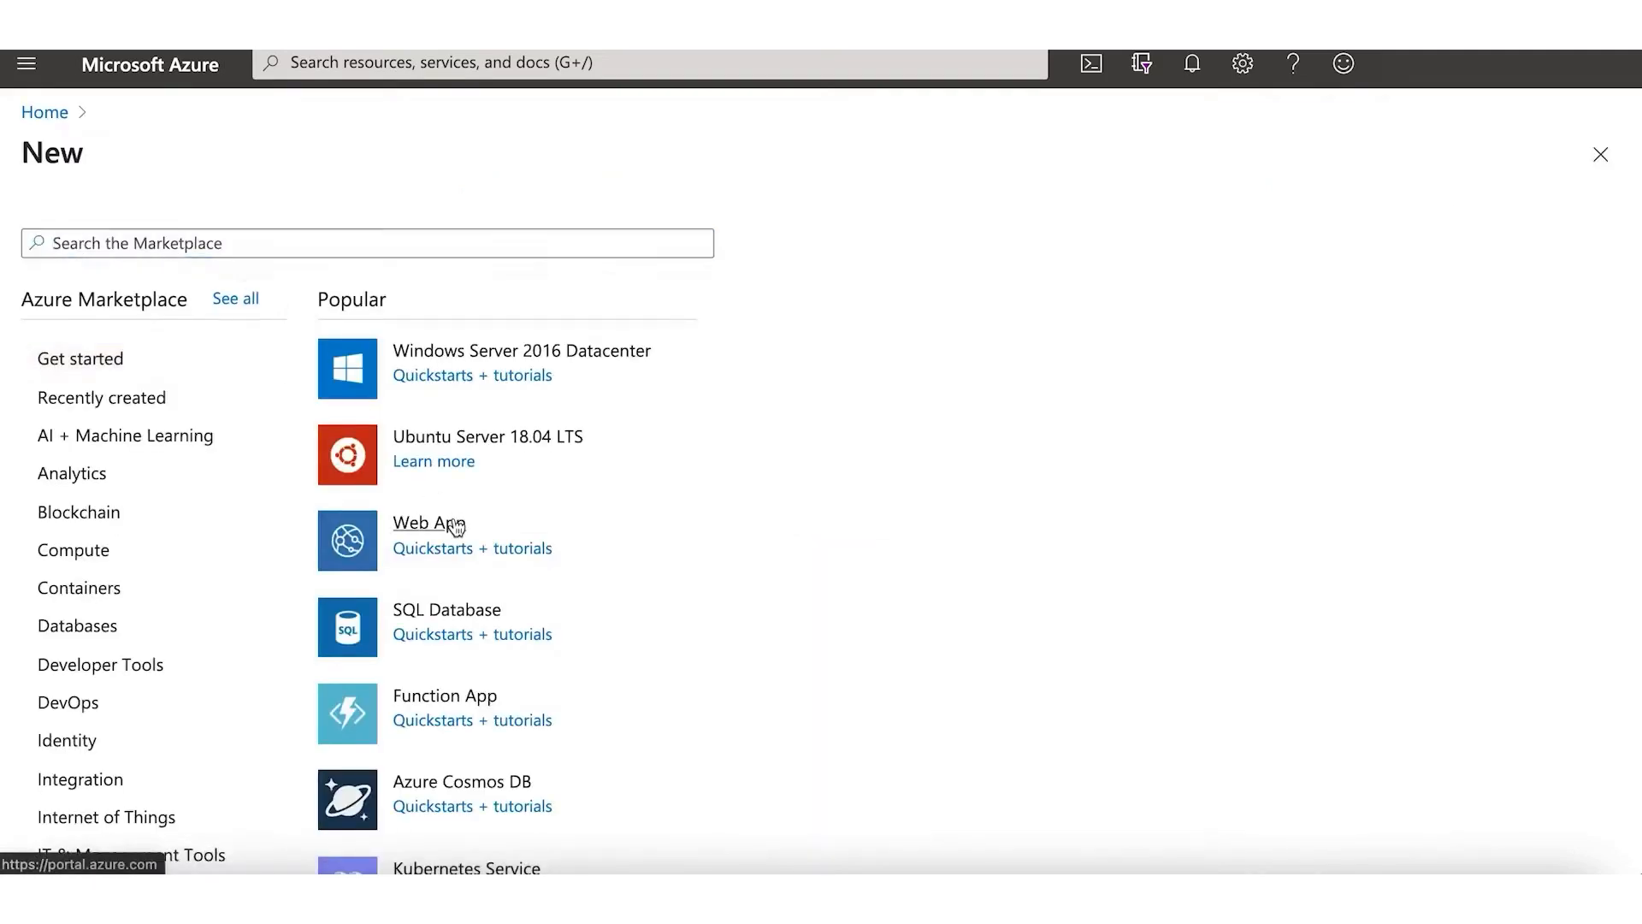
click(427, 523)
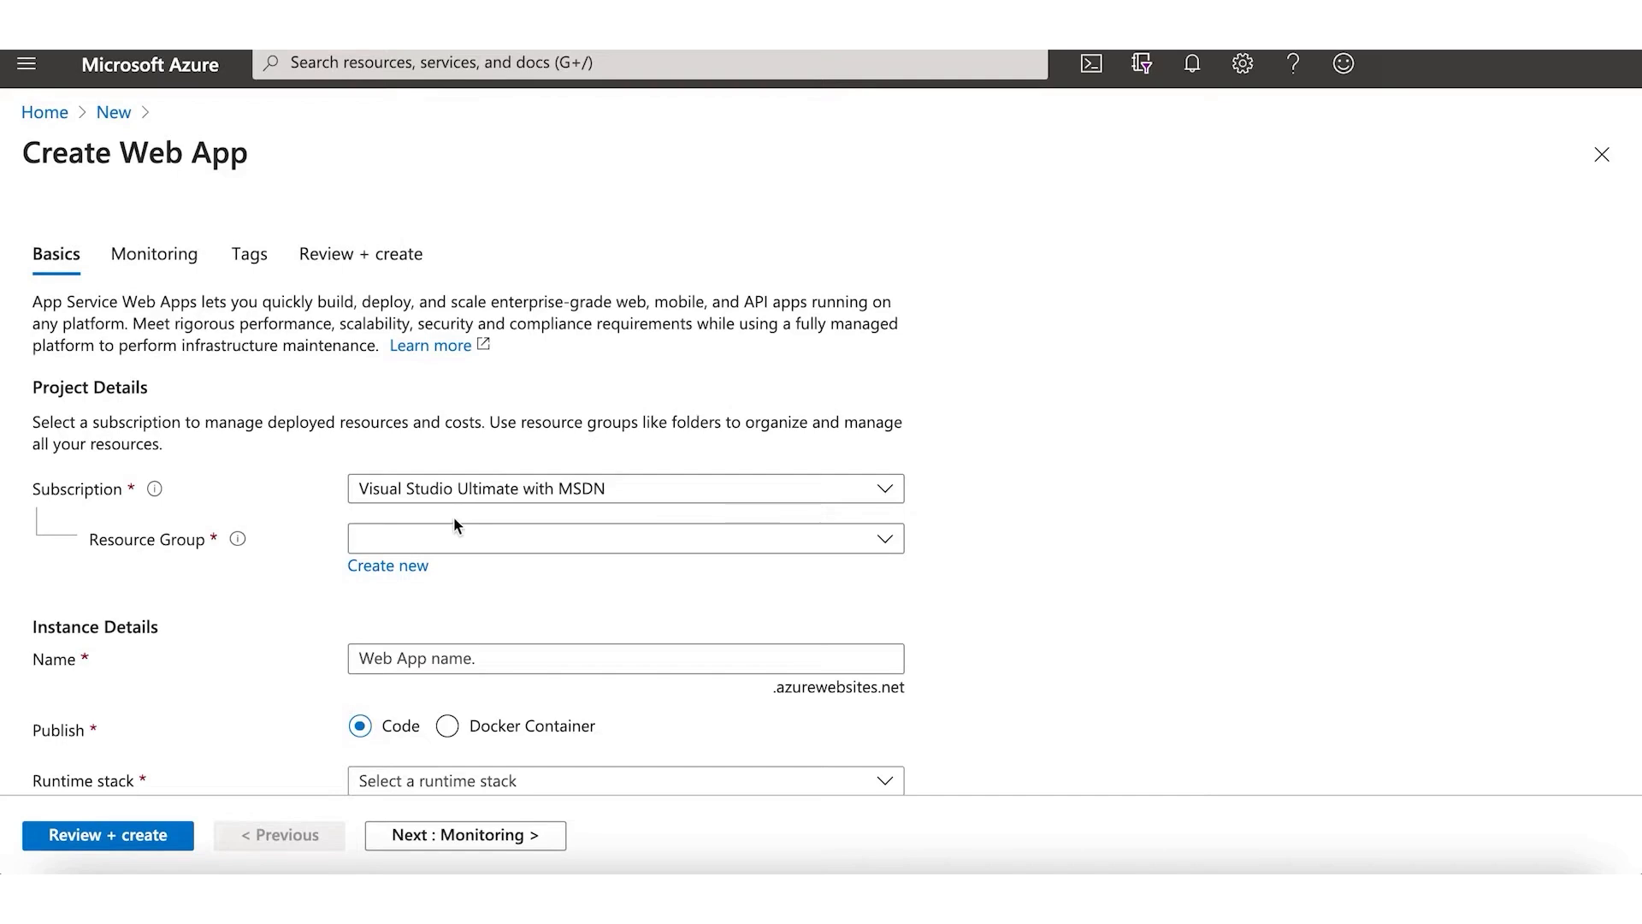
Step: Create resource group MOL and name the web app pizza-lunches
click(388, 566)
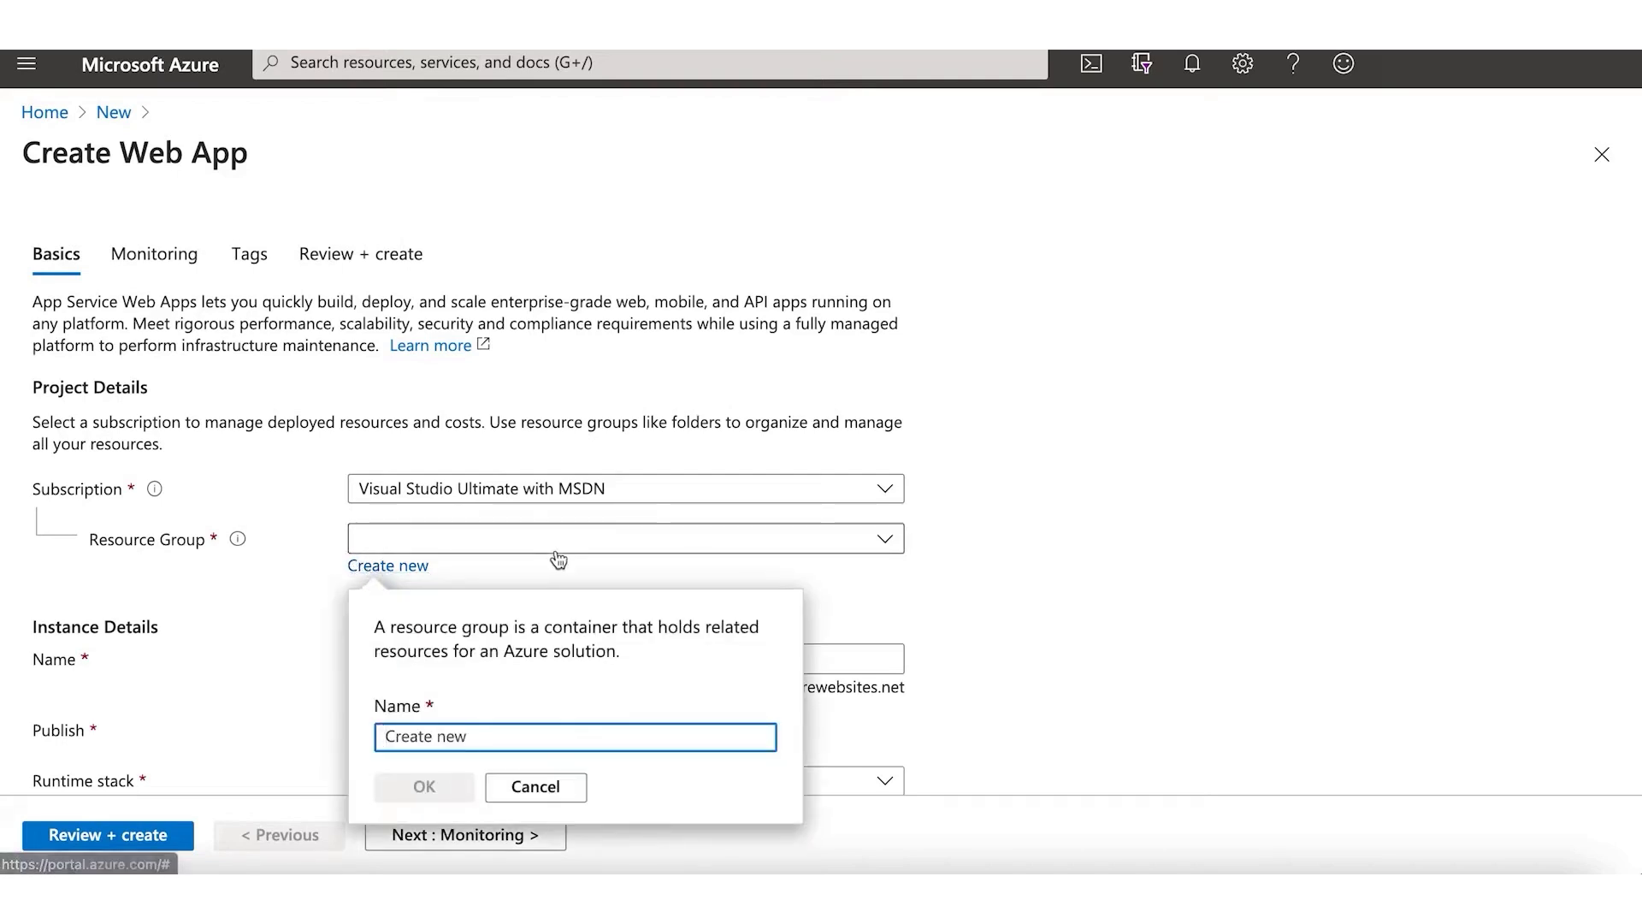
text(MOL-AppService)
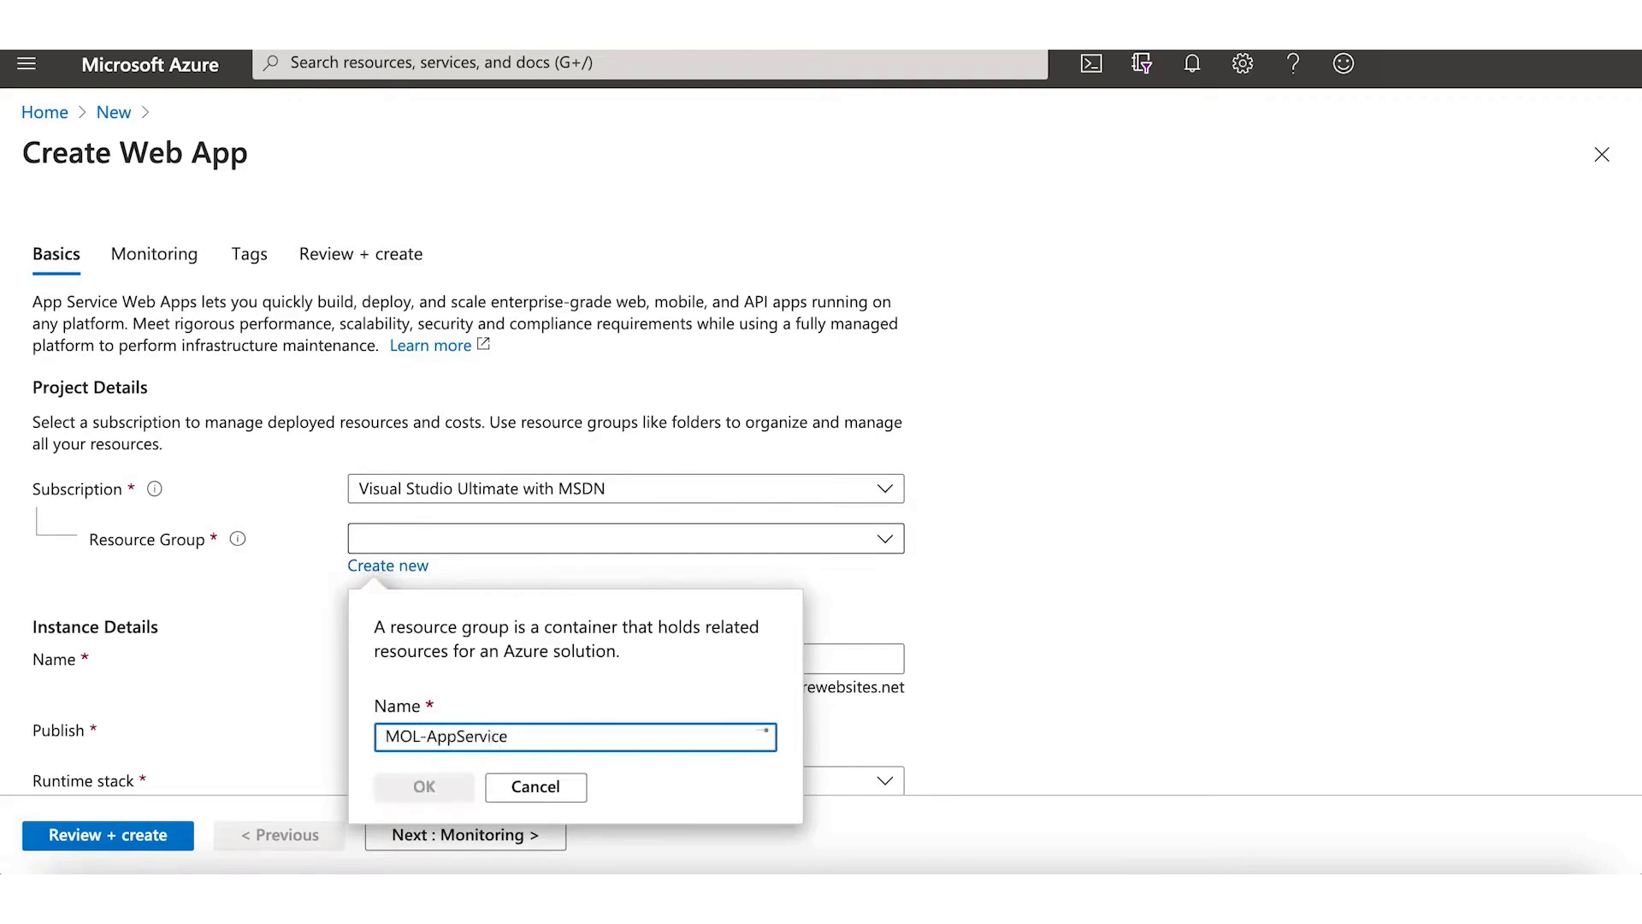
click(423, 787)
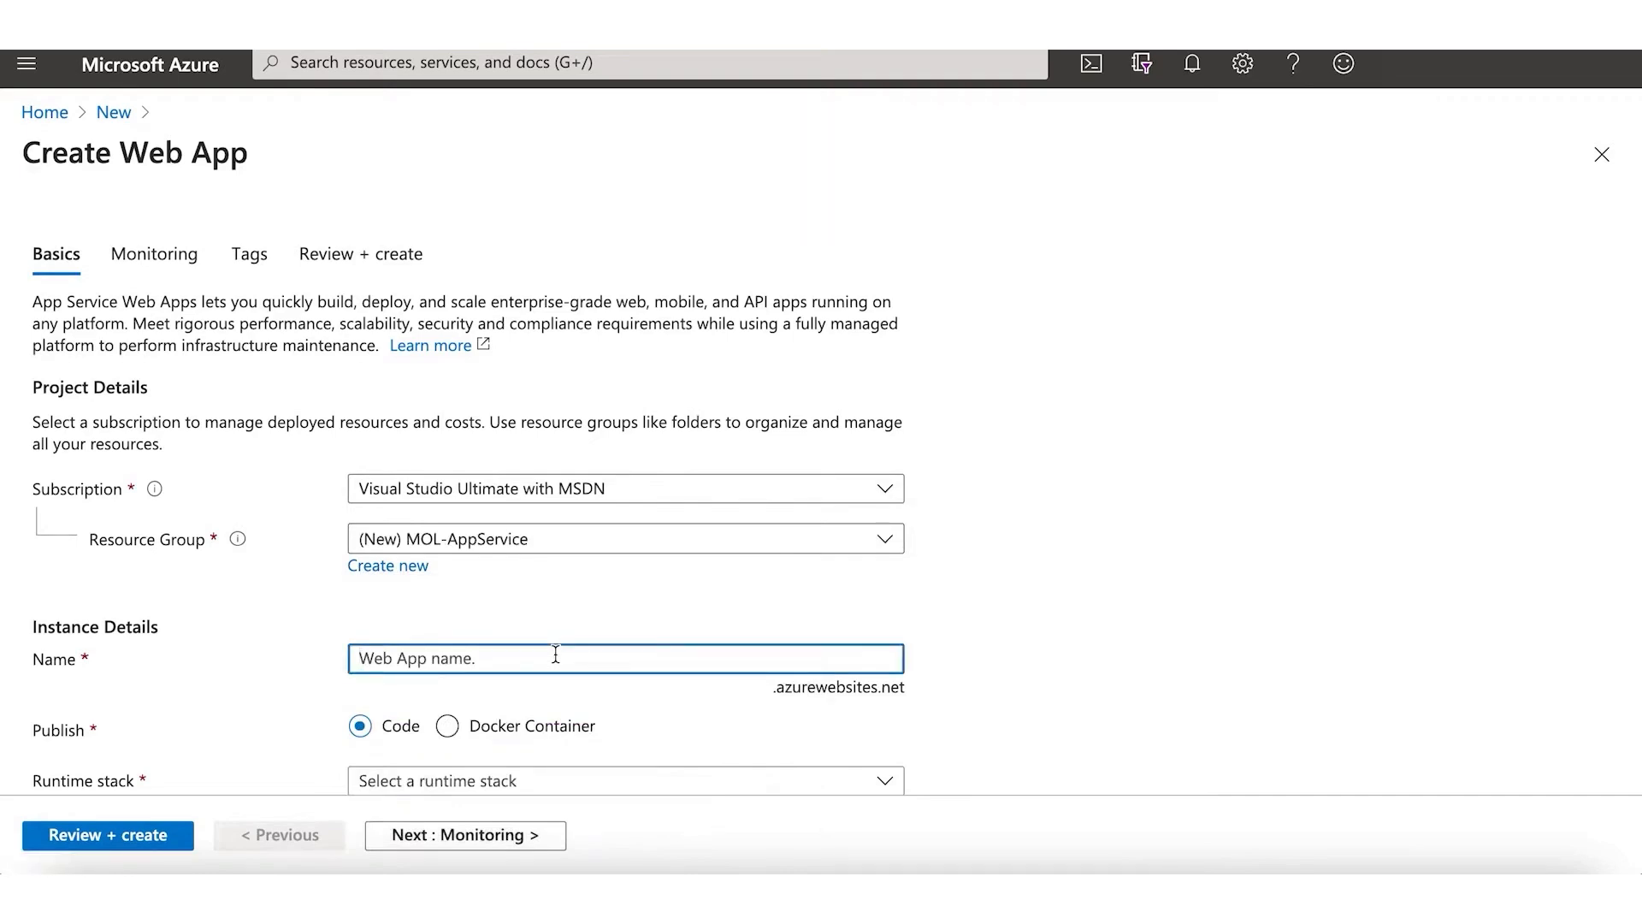
text(pizza-)
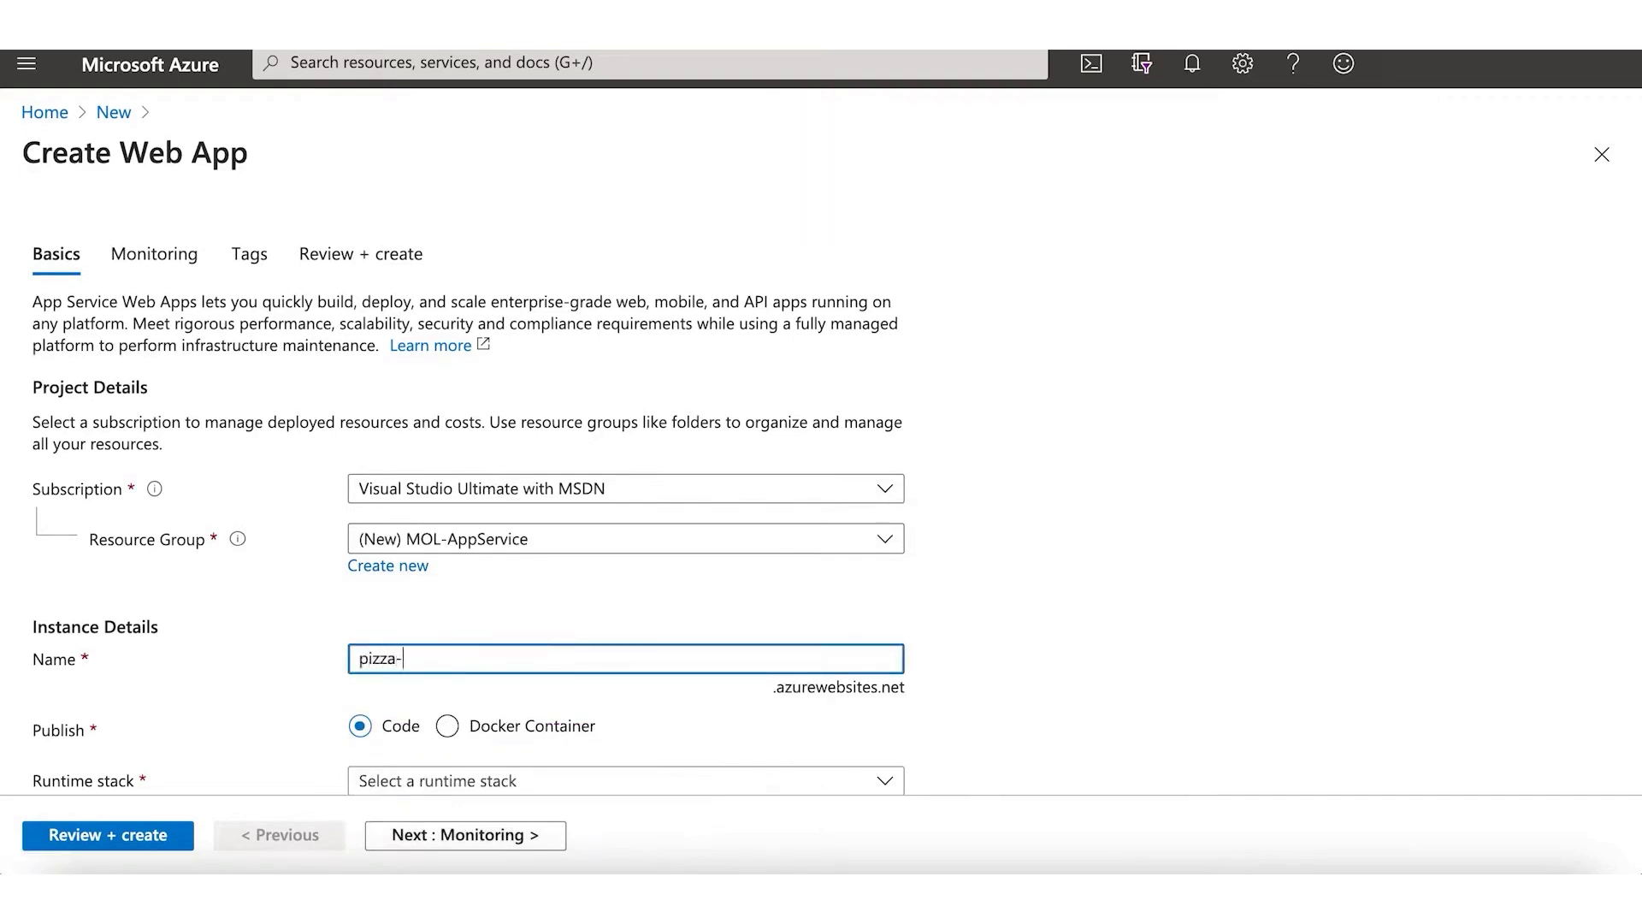
text(lunches)
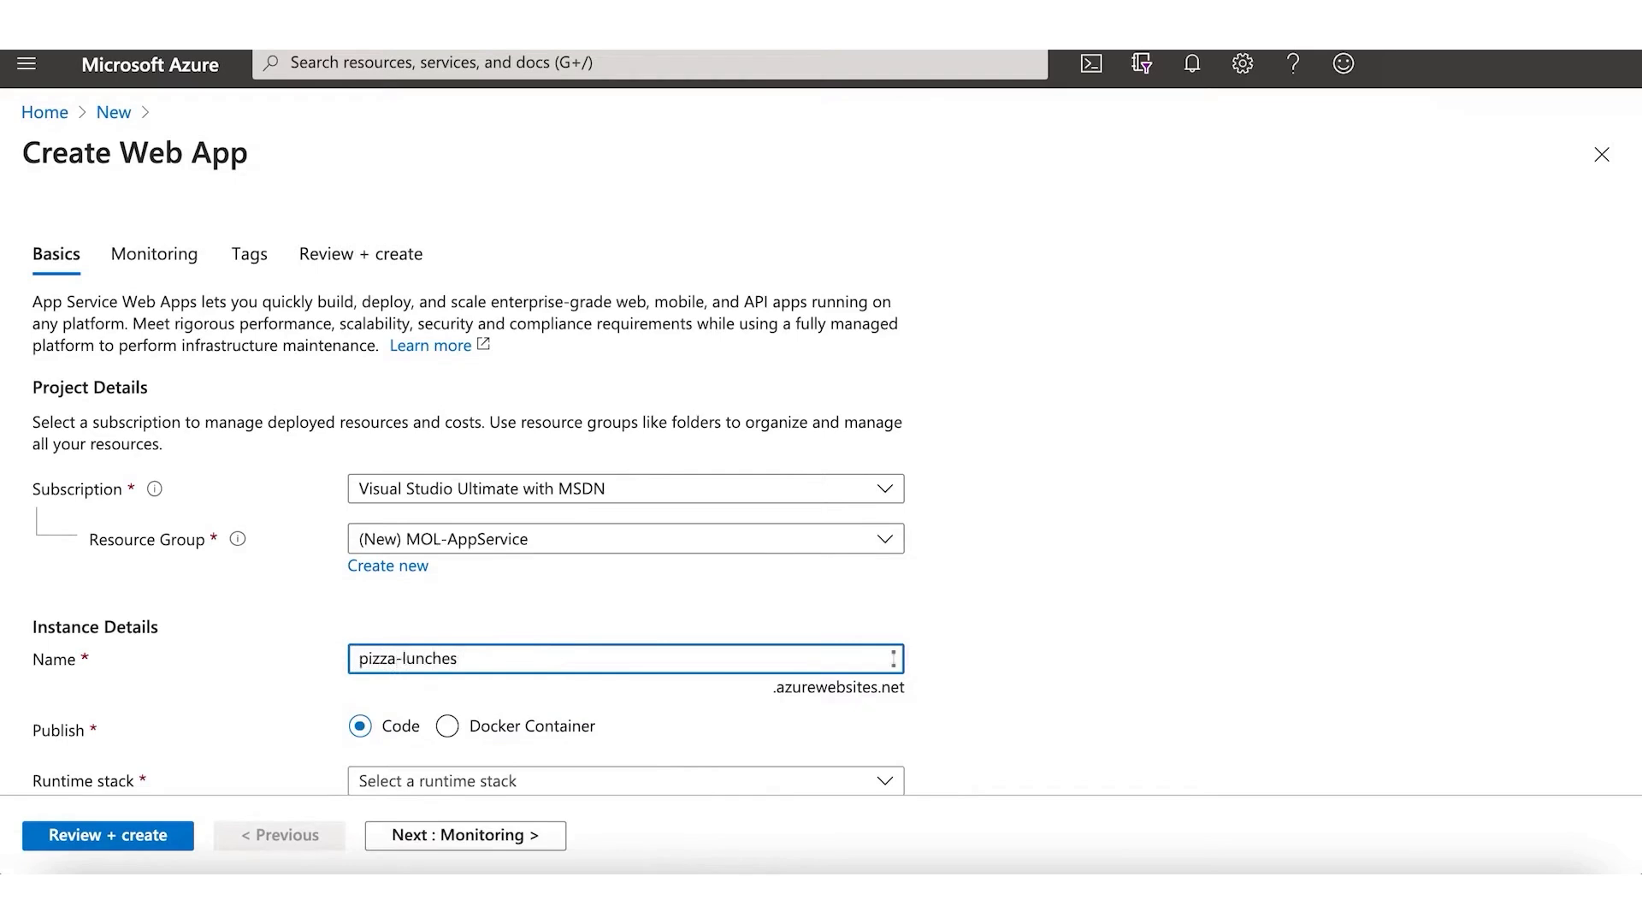
scroll(down, 3)
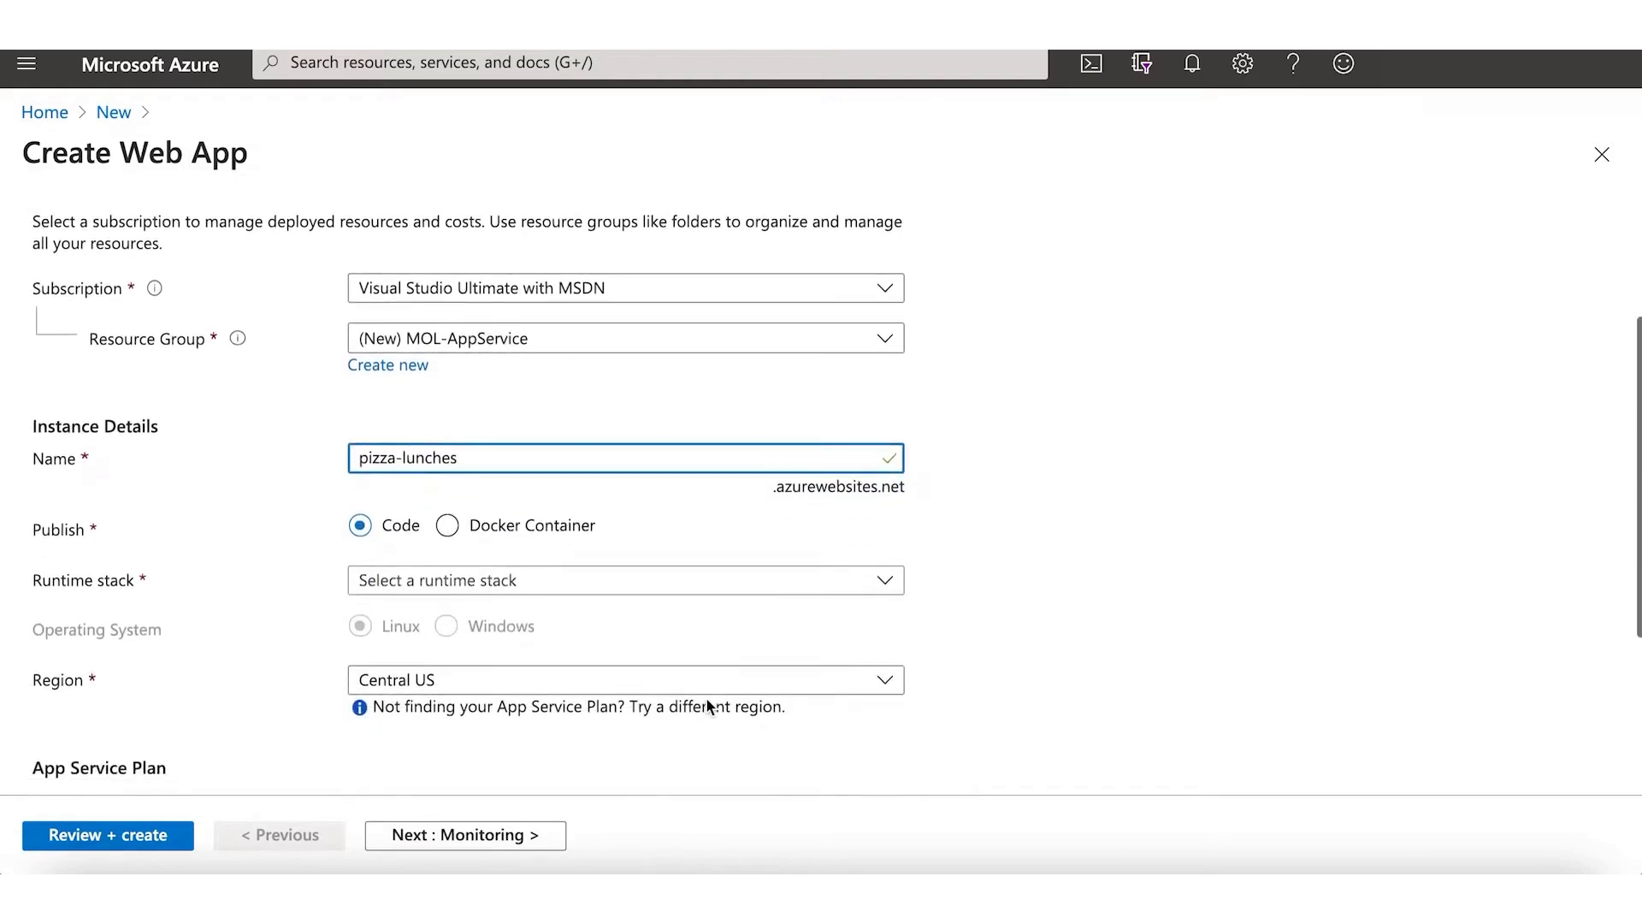
Step: Publish as Code on runtime stack ASP.NET V4.8, Windows, in region Central US
click(622, 458)
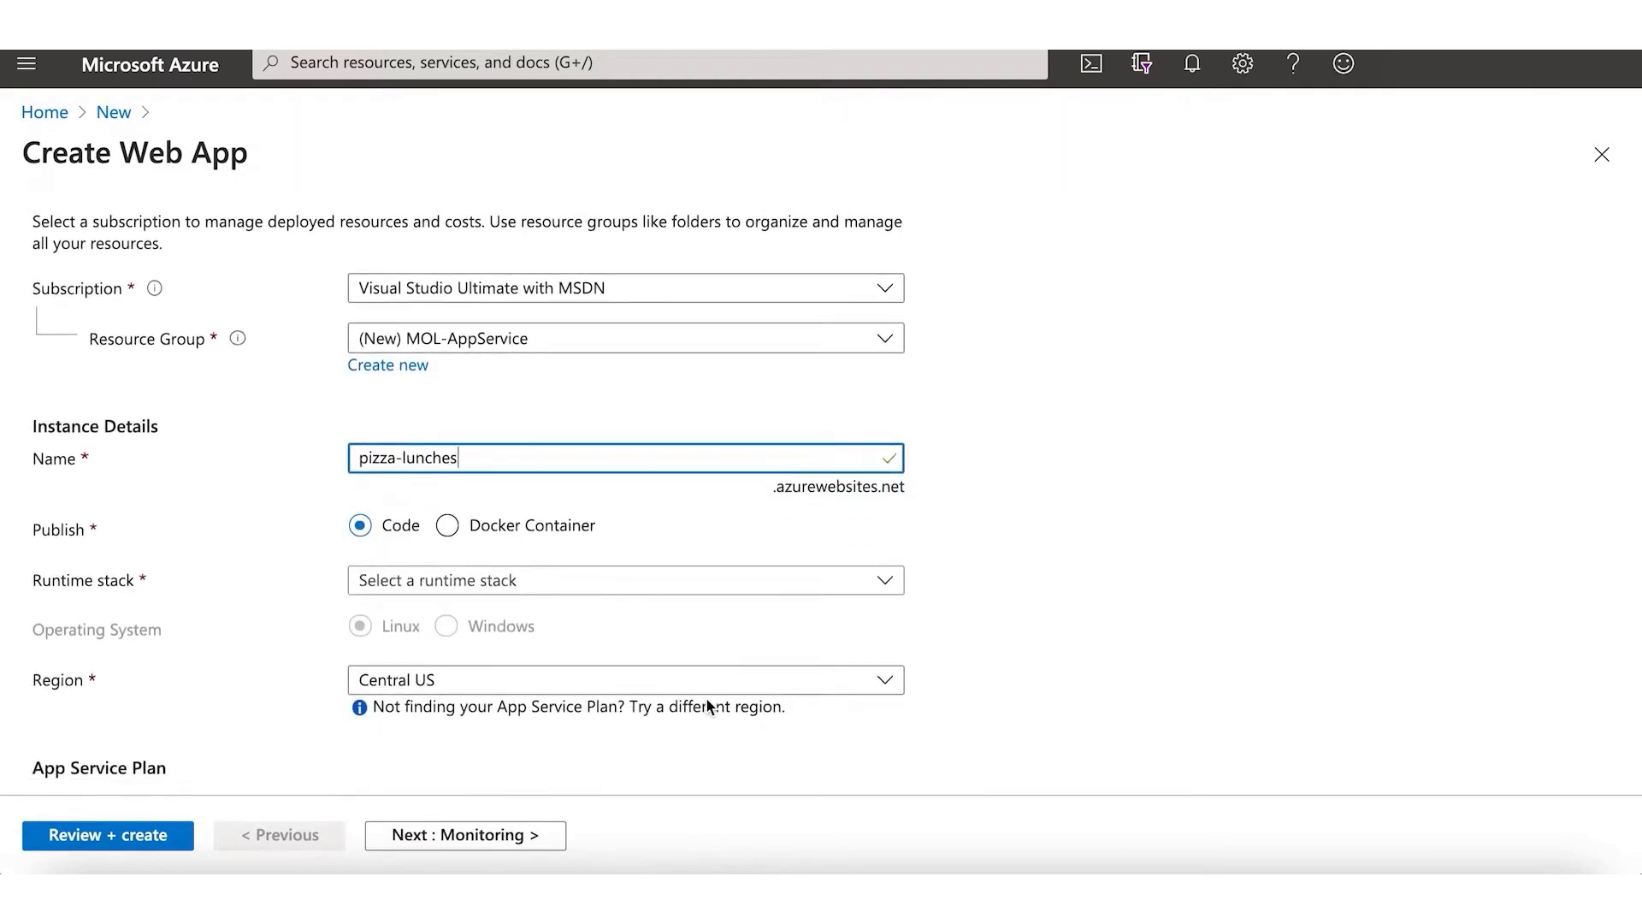
mouse_move(286, 575)
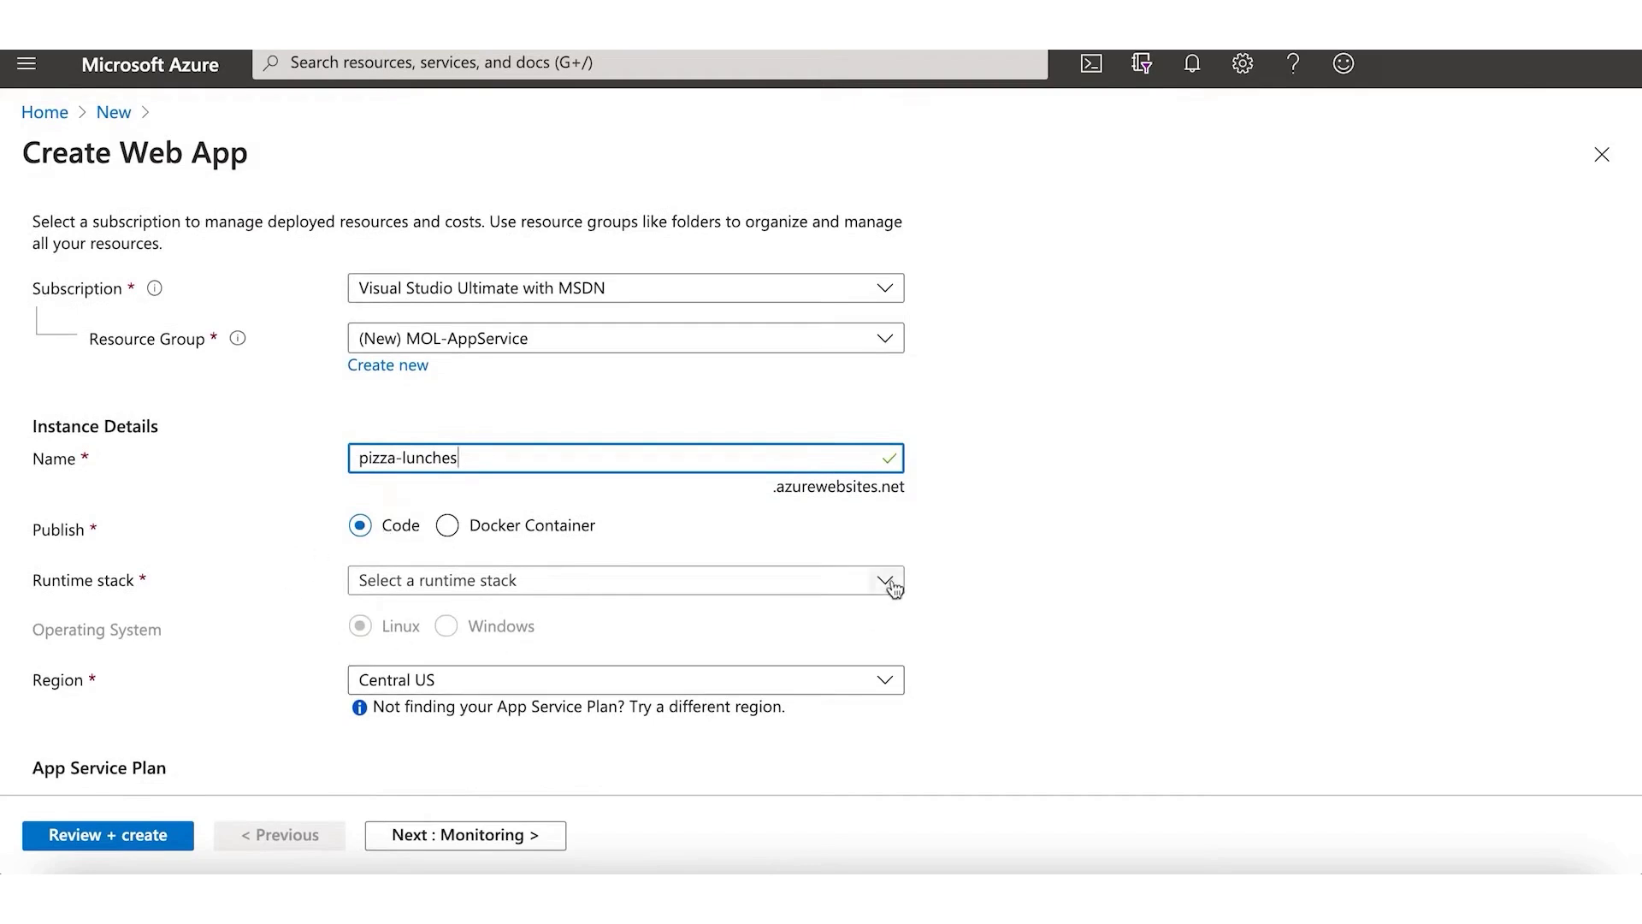
click(624, 580)
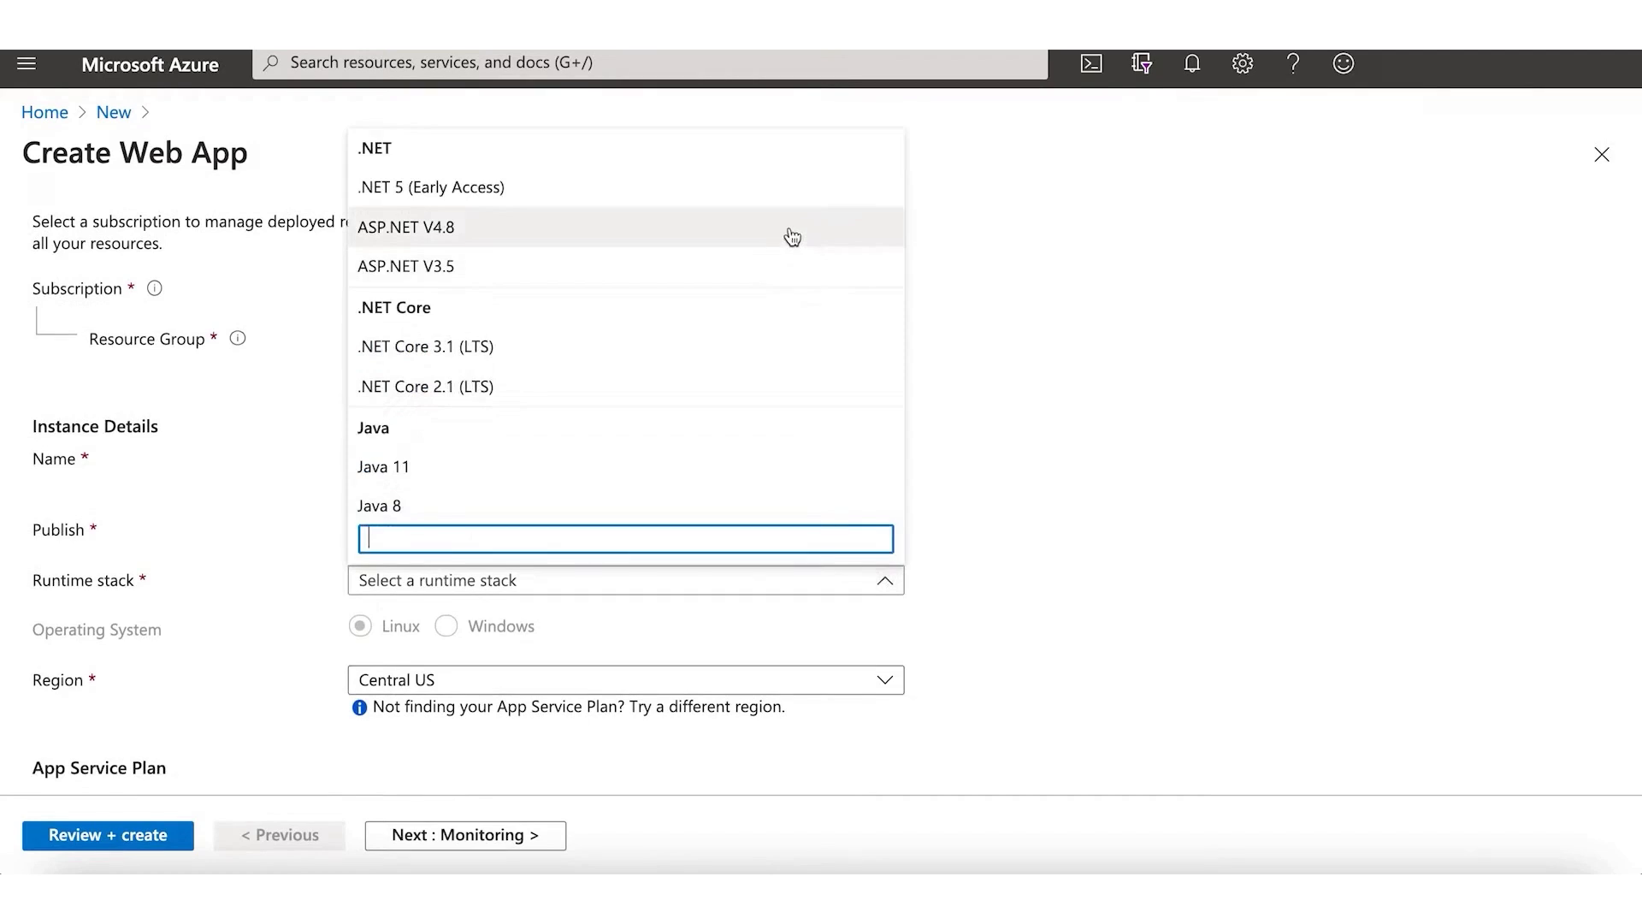
click(407, 228)
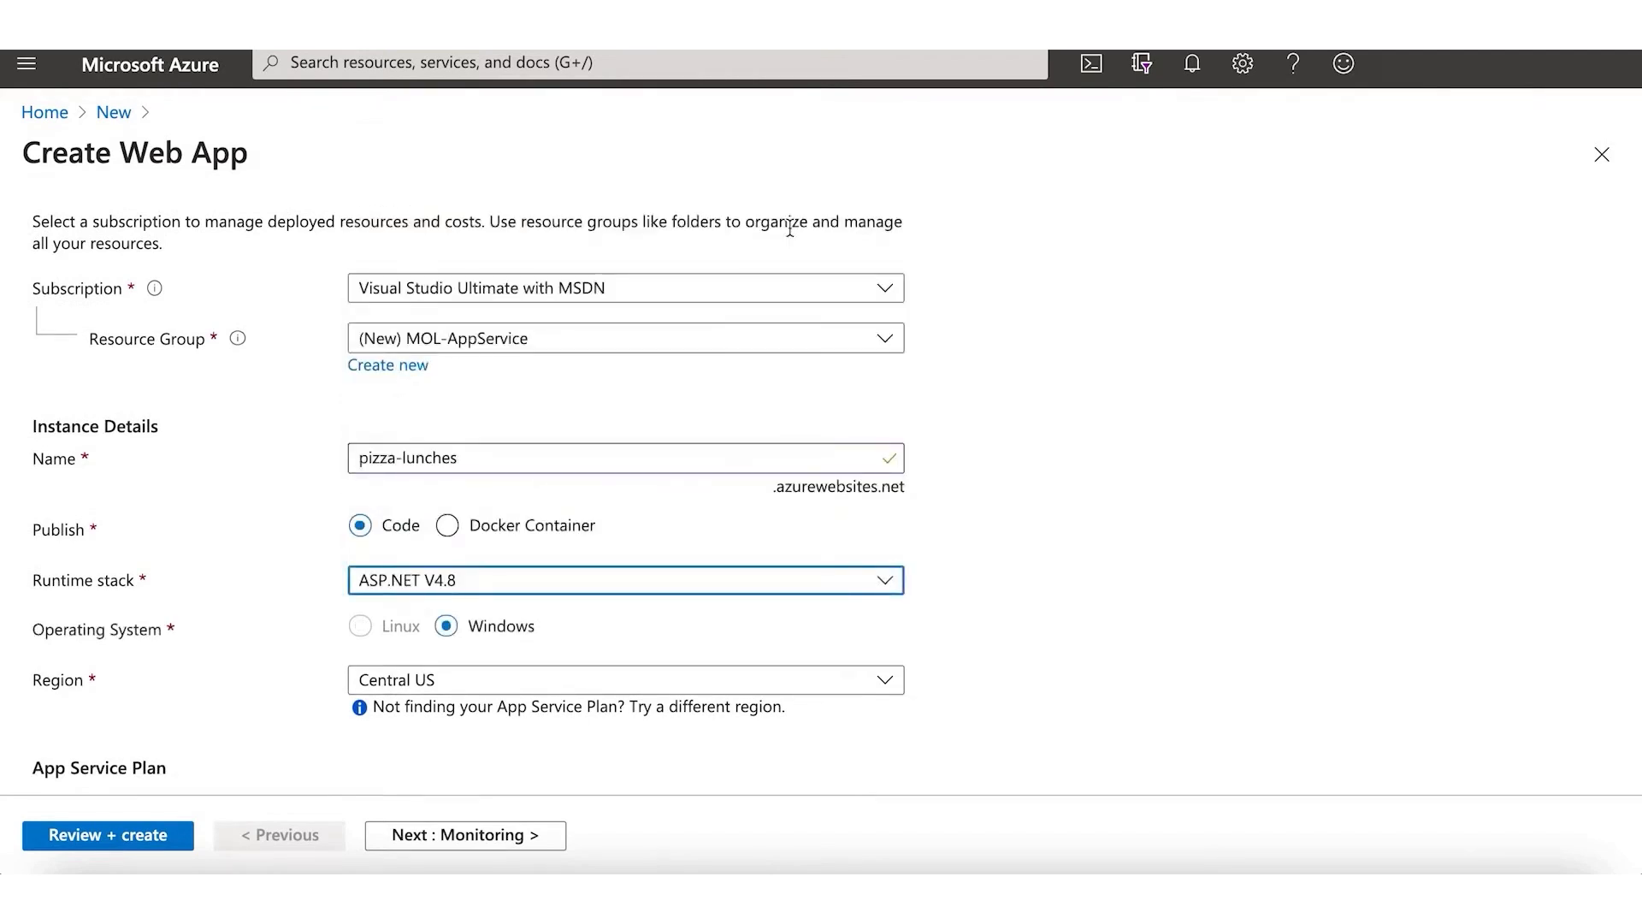
mouse_move(922, 545)
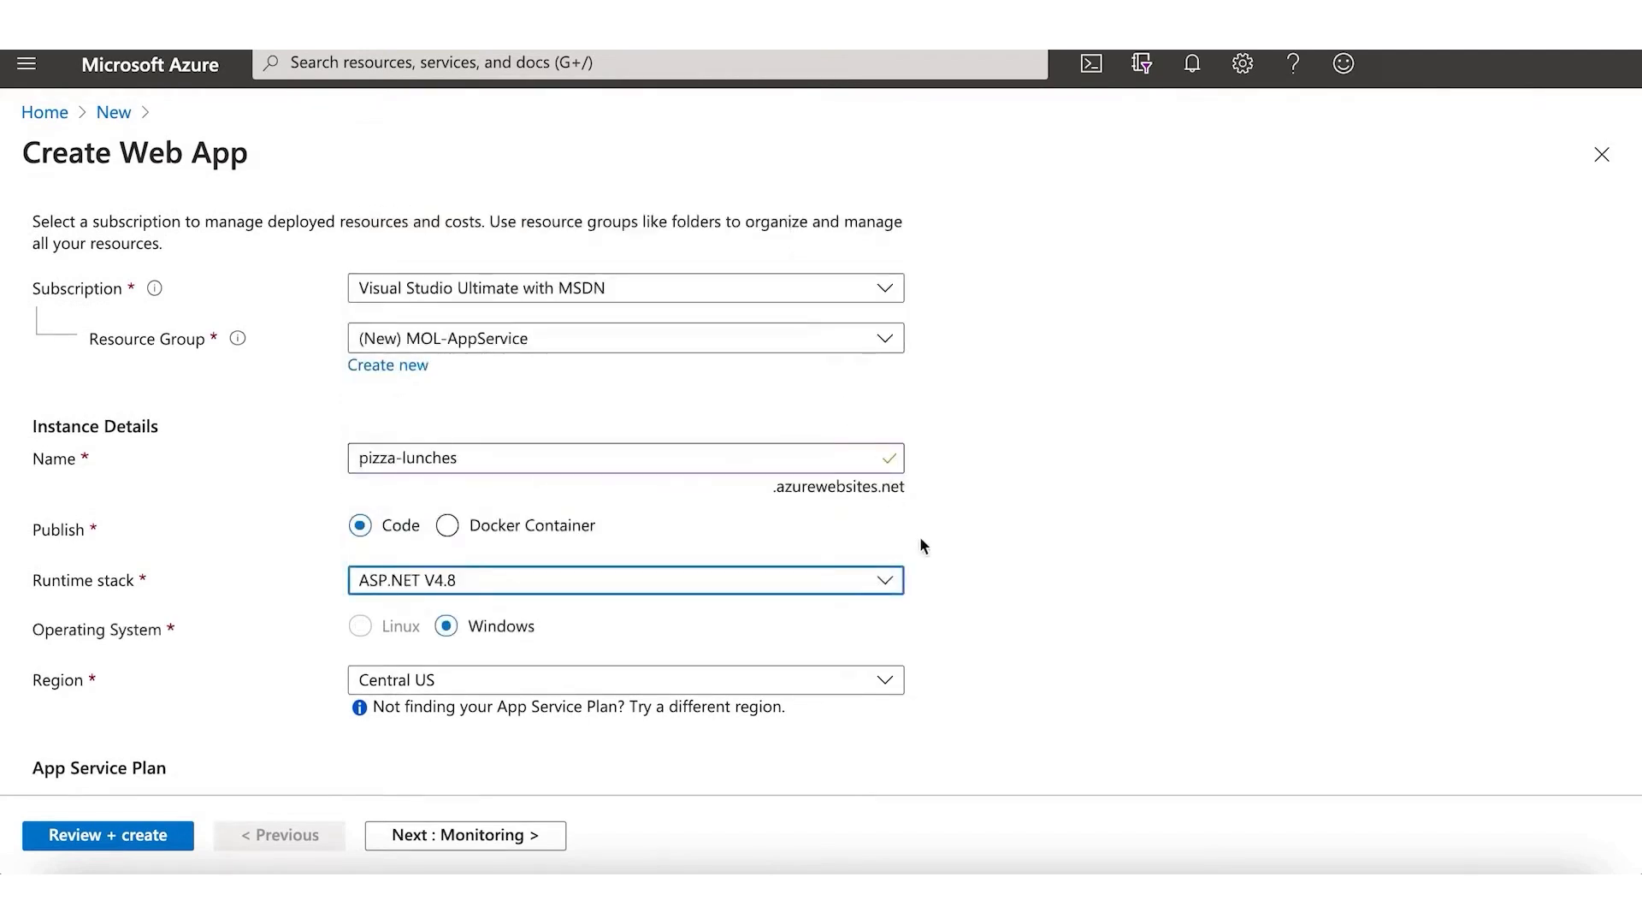
scroll(down, 3)
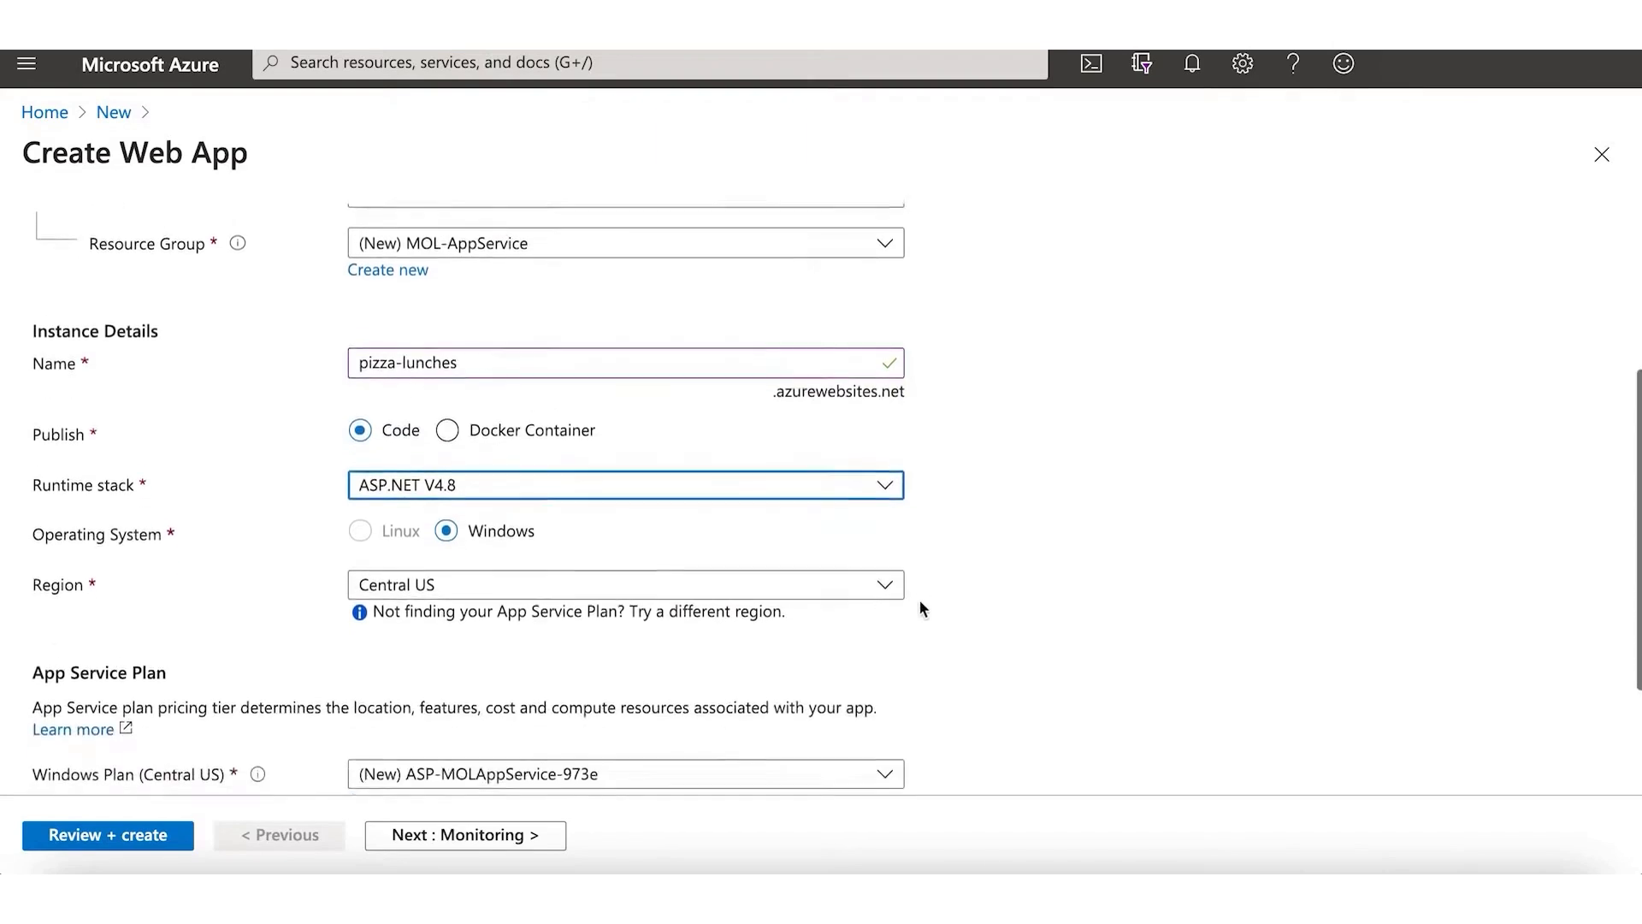
scroll(down, 3)
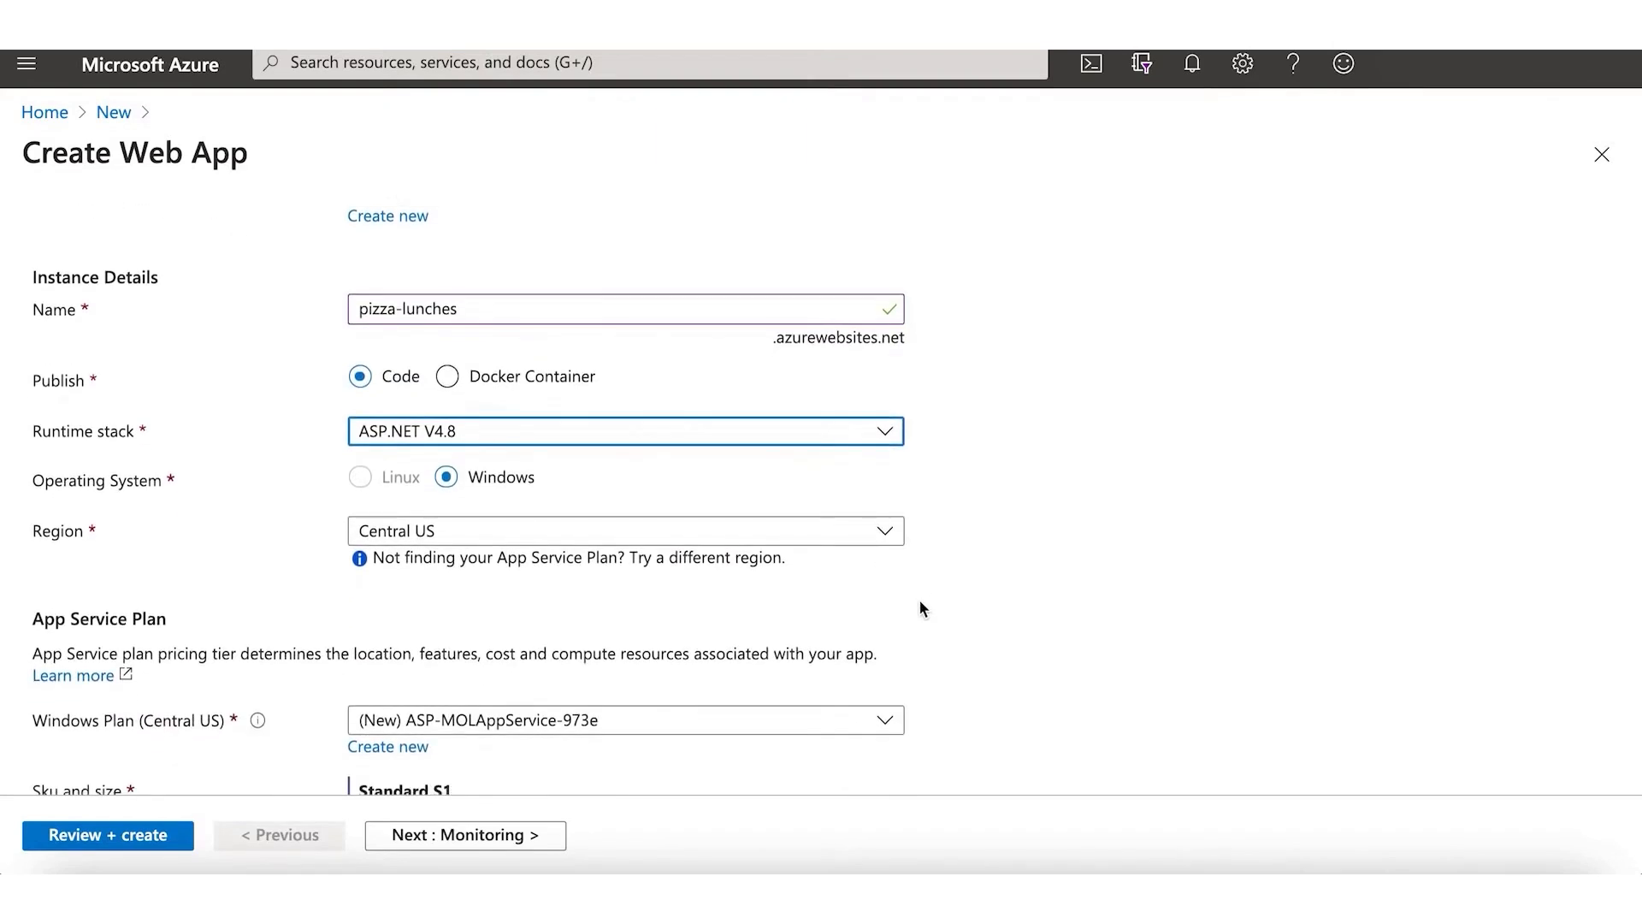
scroll(down, 3)
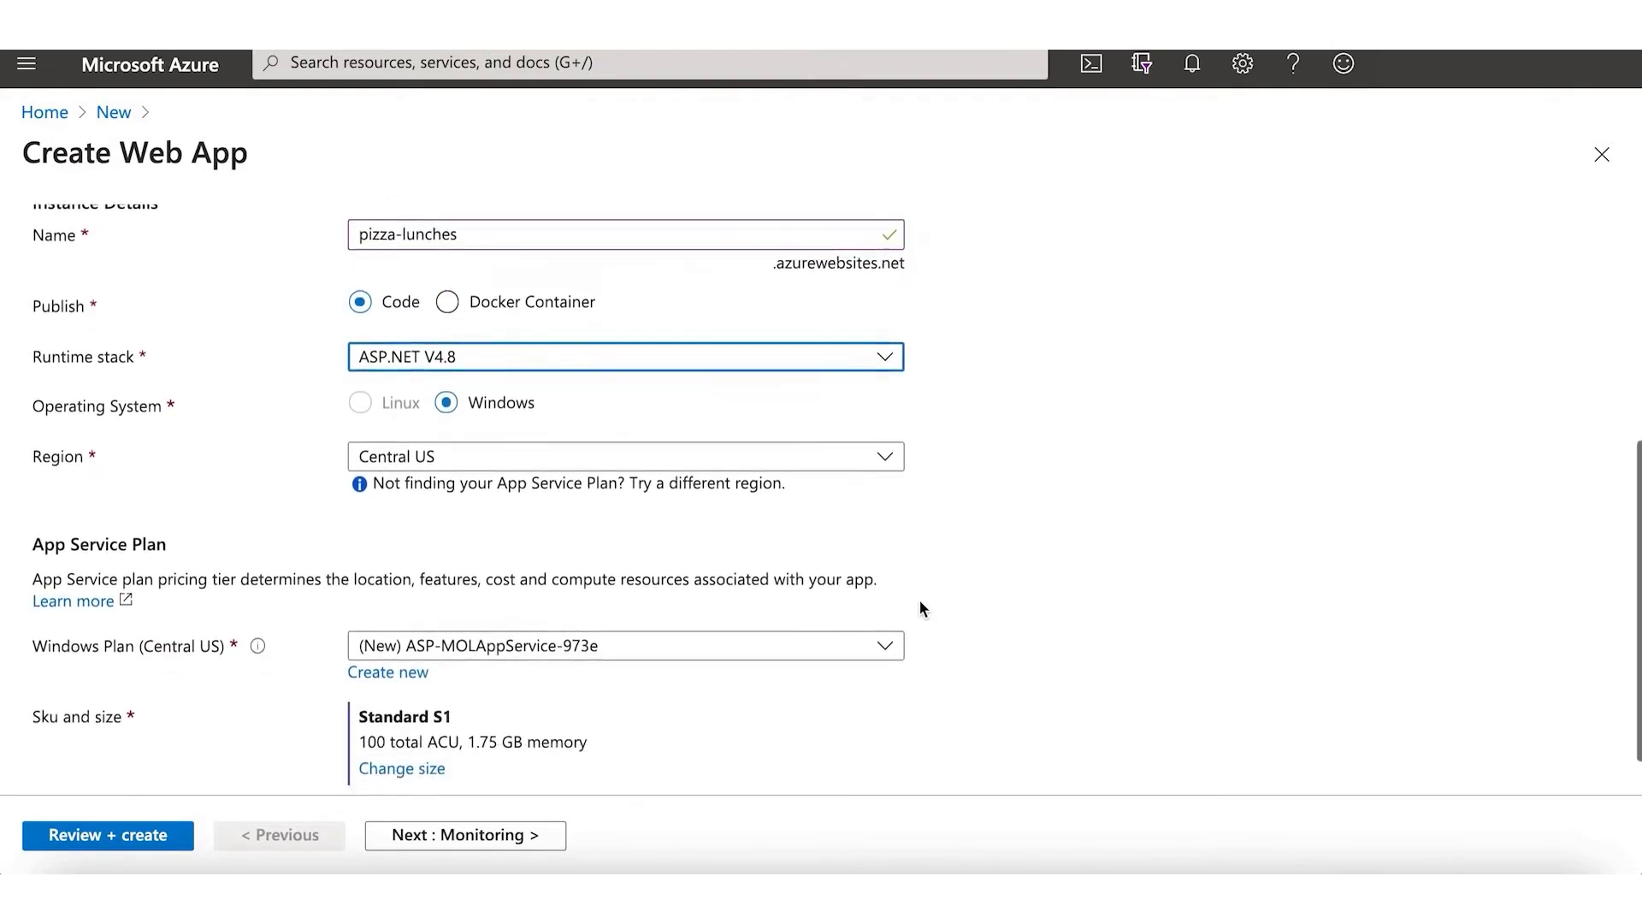
scroll(down, 3)
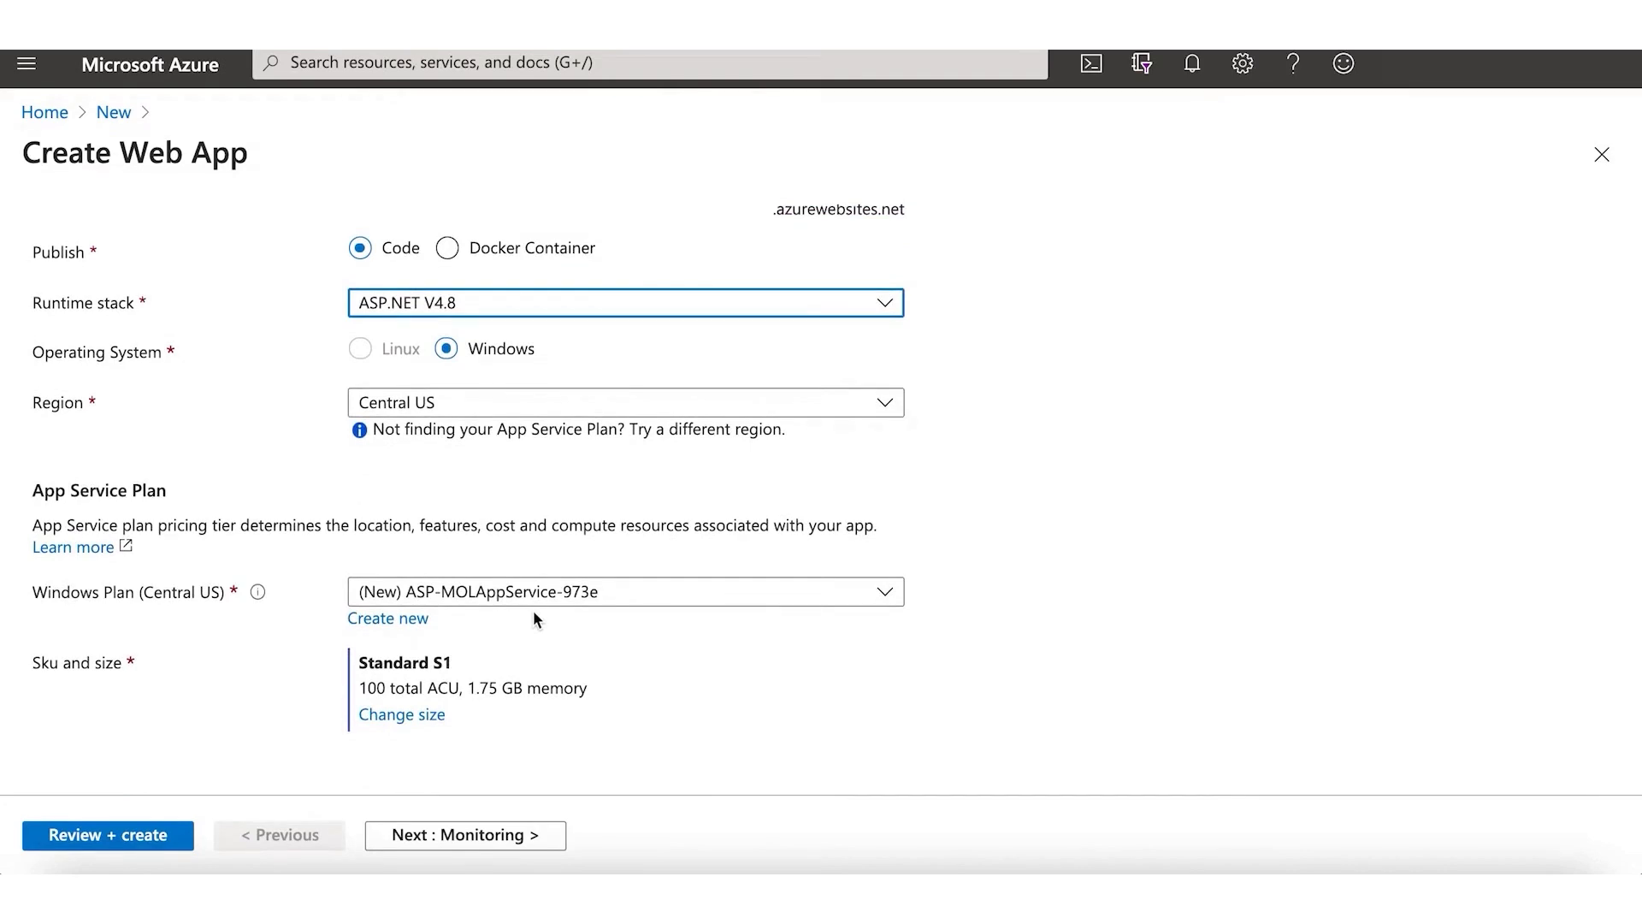
mouse_move(455, 739)
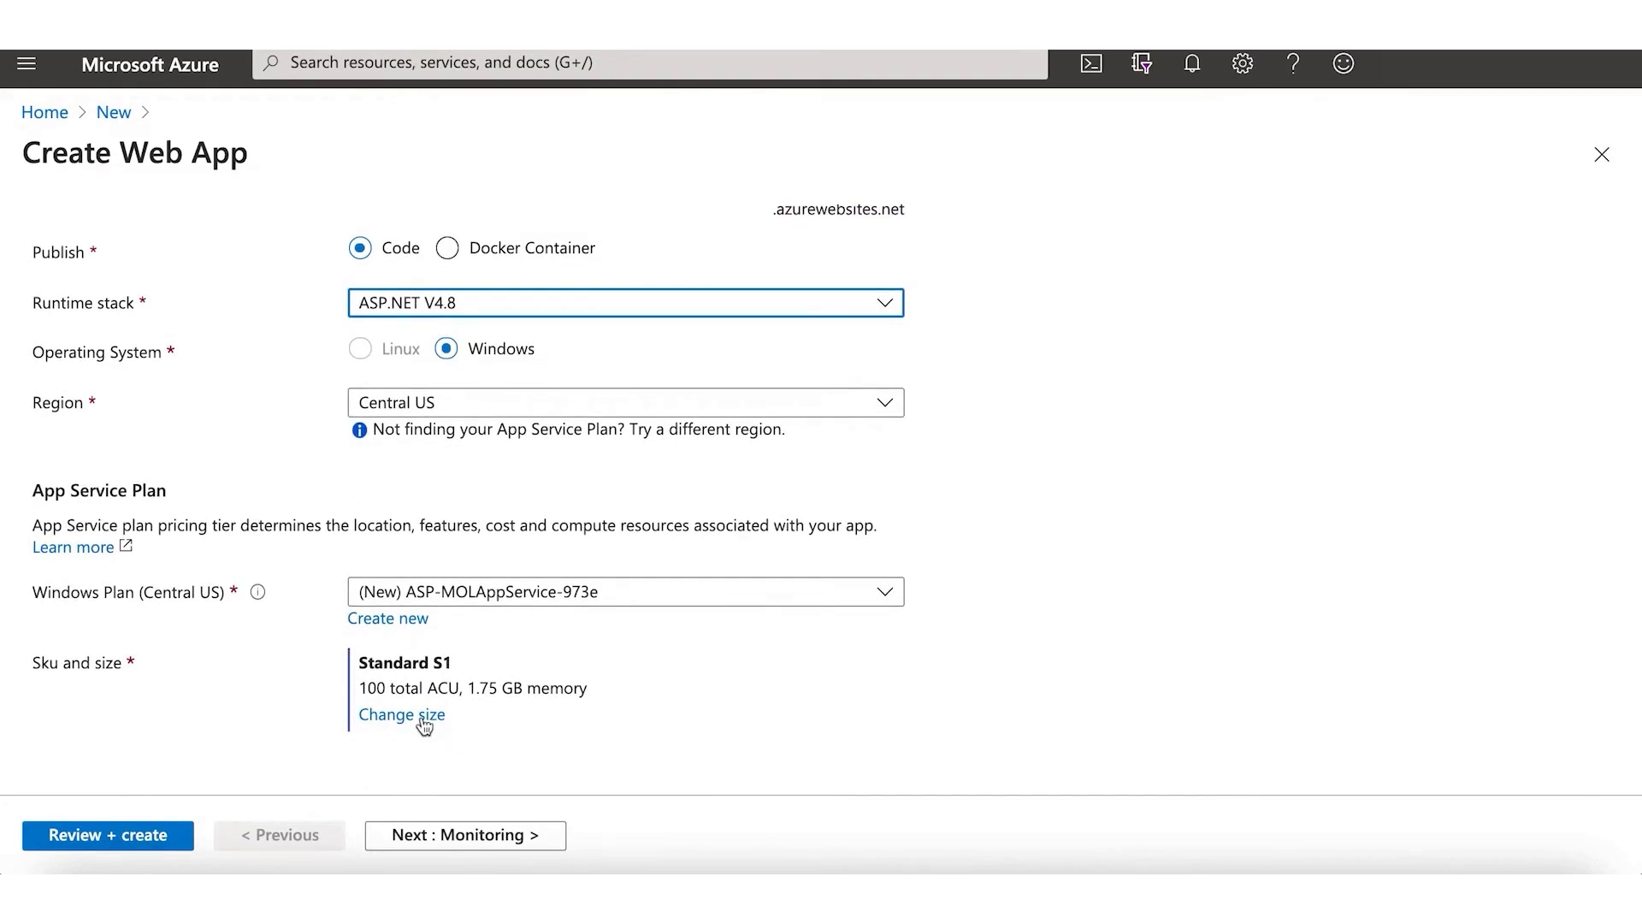
Step: Change the plan size to the free F1 tier from the Dev / Test options
click(400, 715)
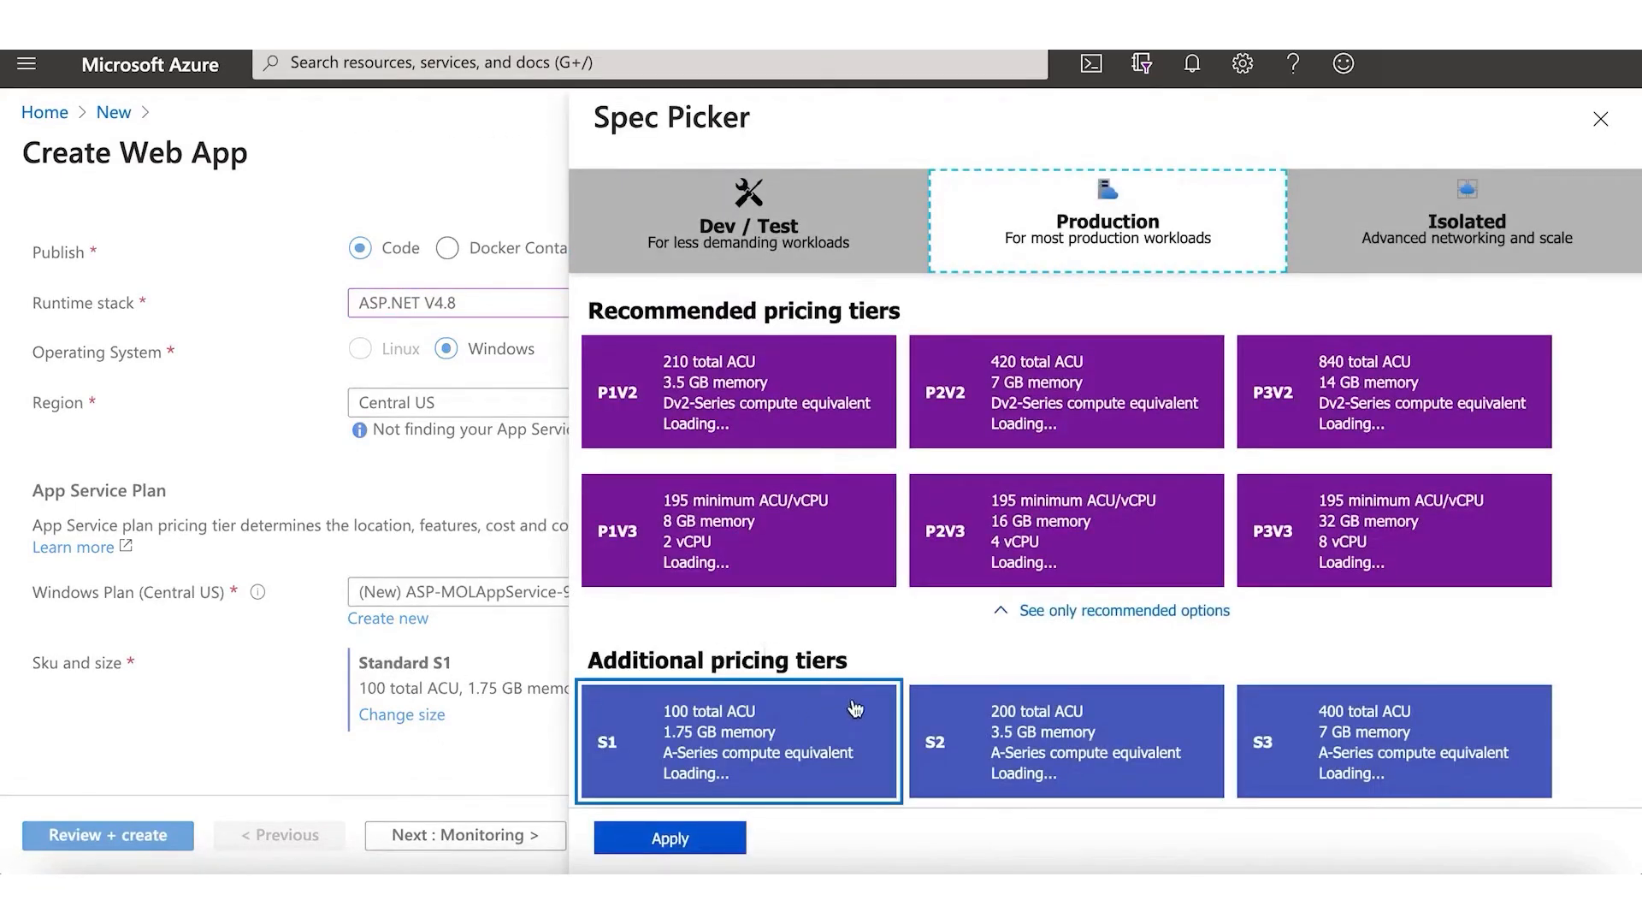
mouse_move(1099, 661)
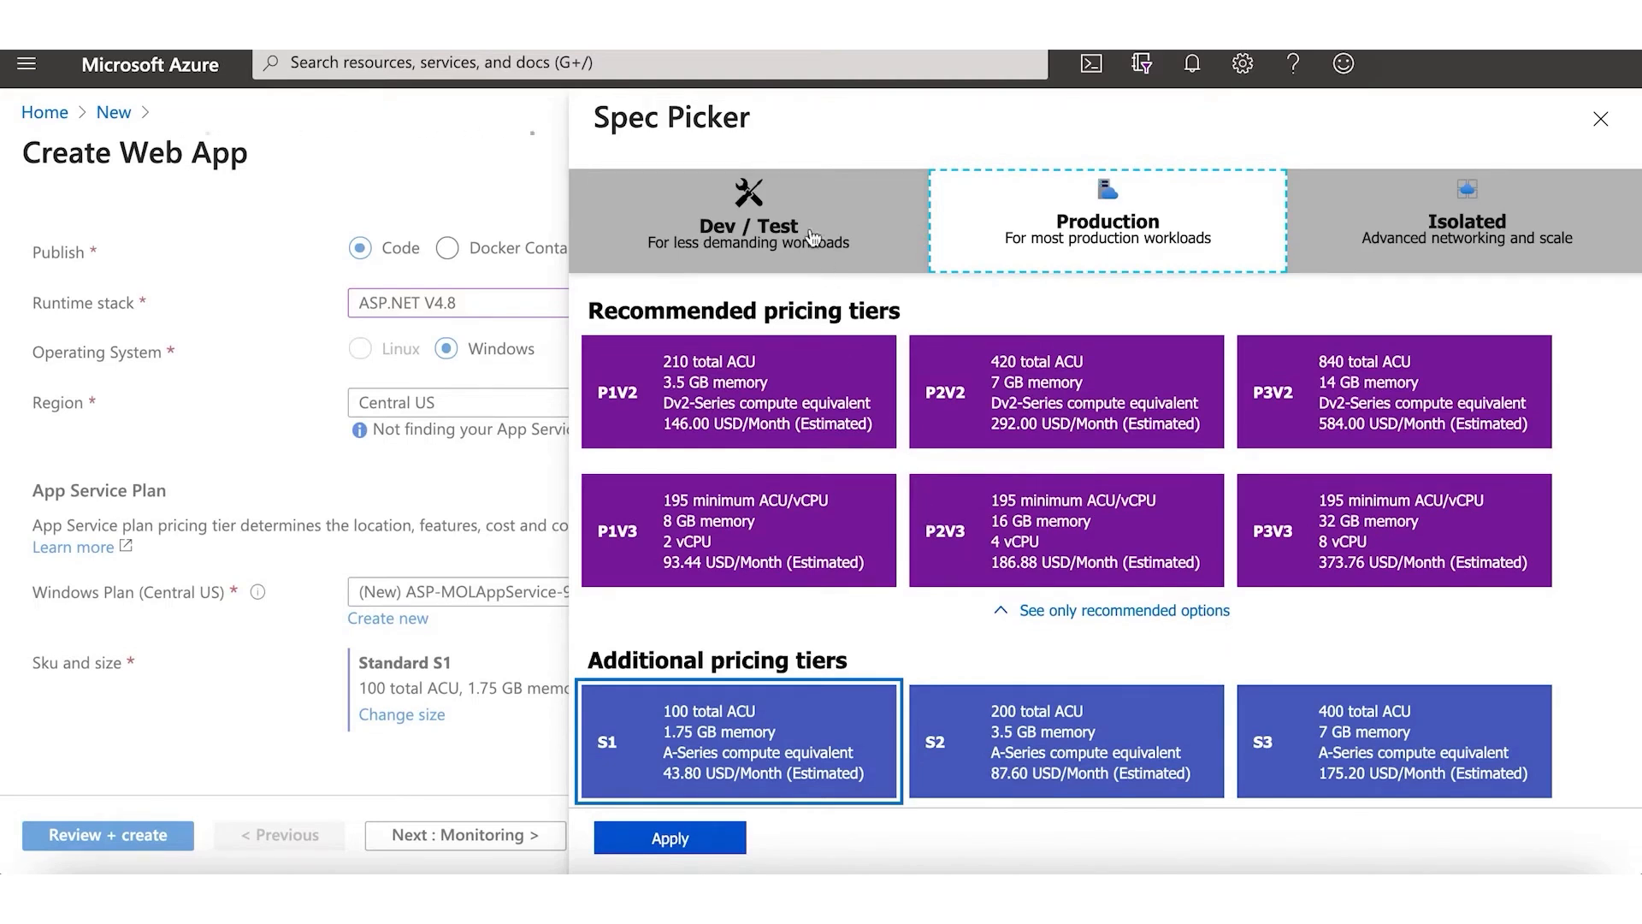
click(748, 216)
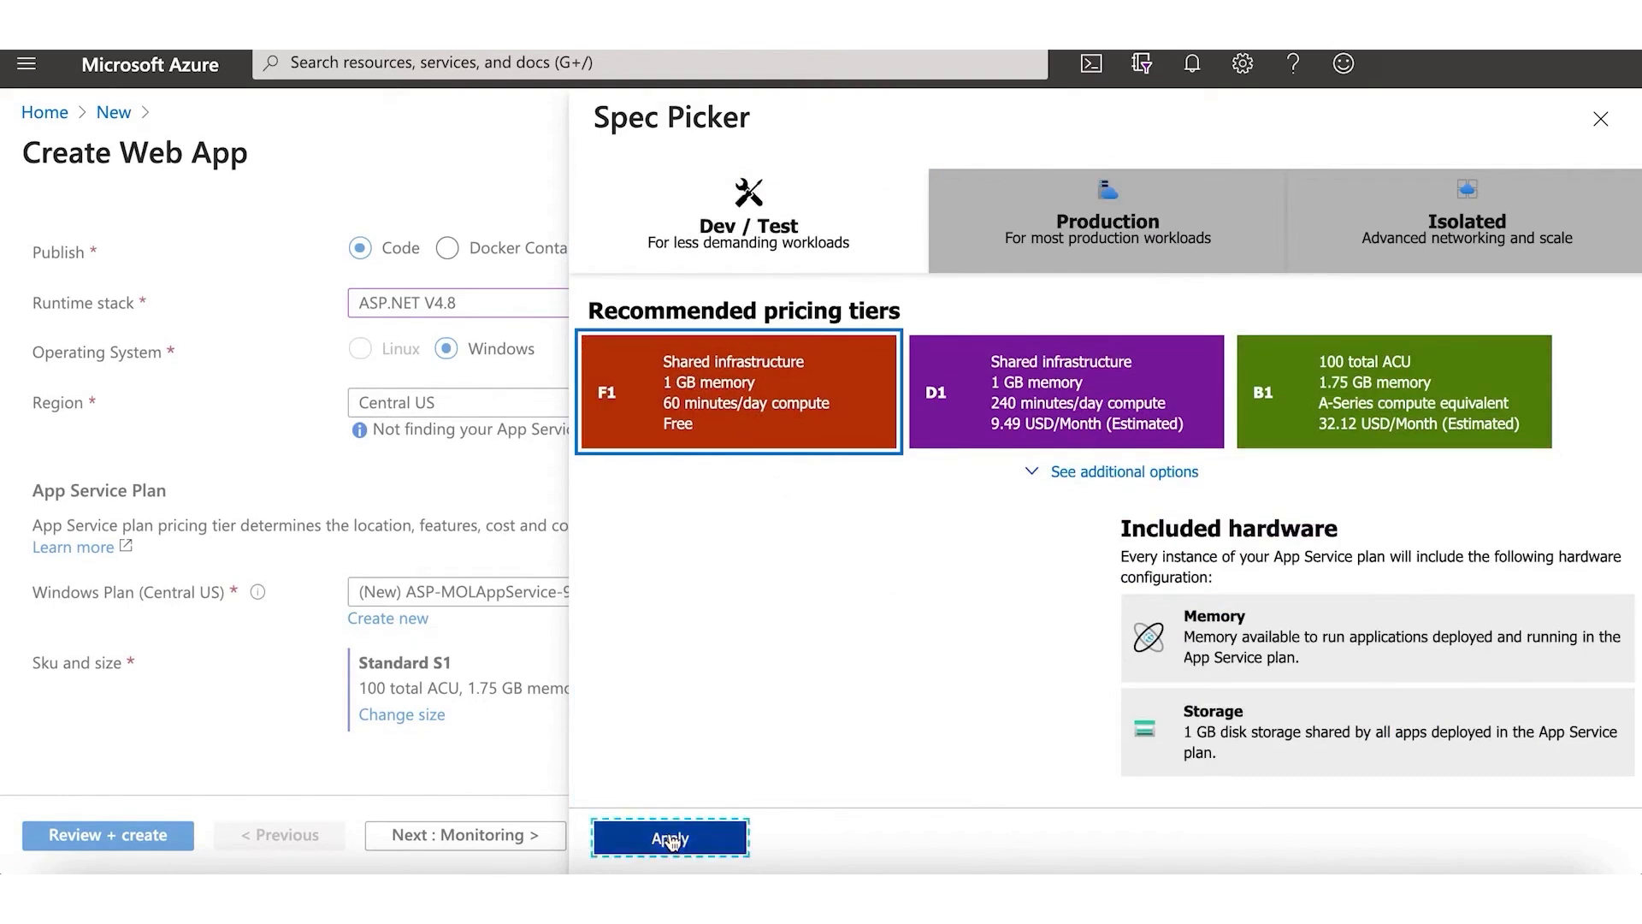
click(669, 837)
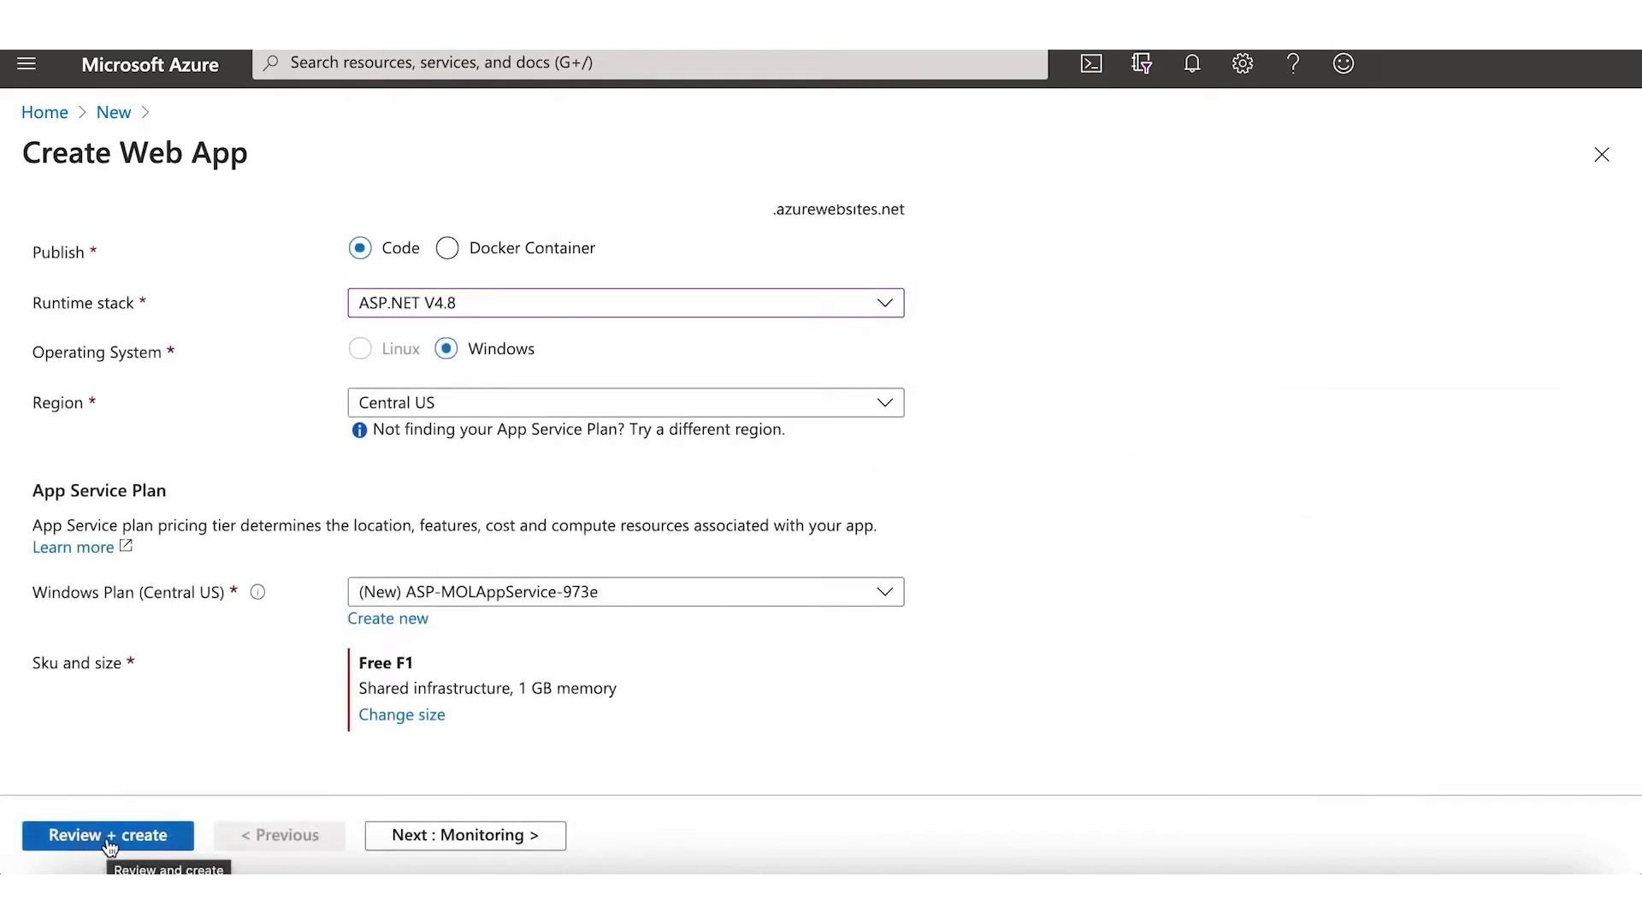
Step: Review the pizza-lunches summary showing the Free SKU and create it
click(108, 835)
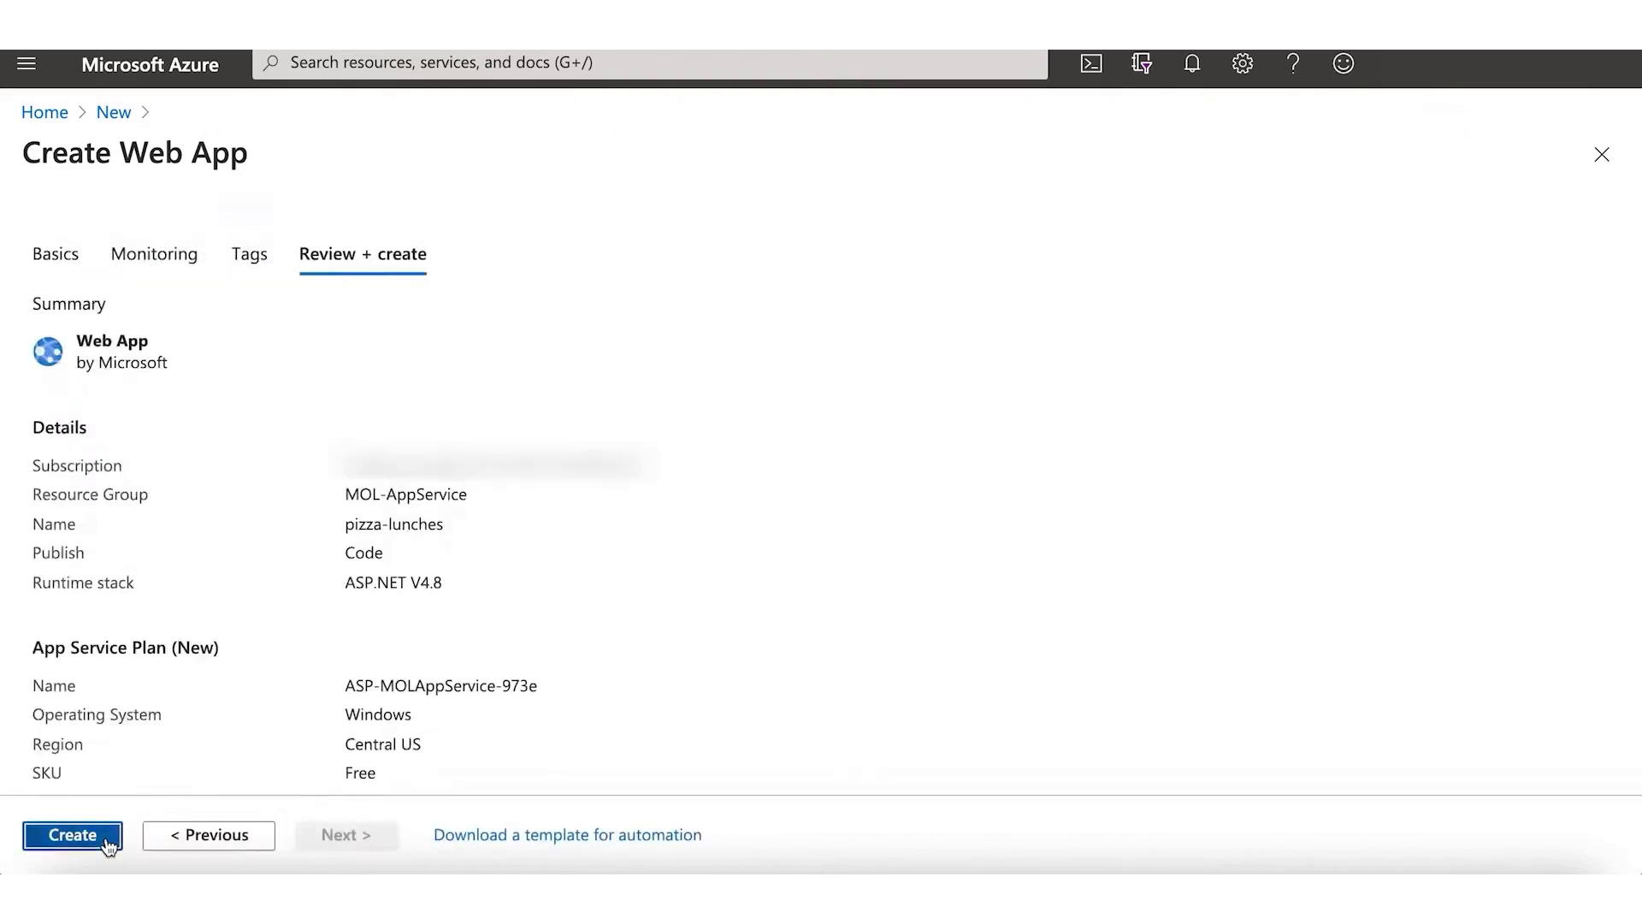
click(72, 835)
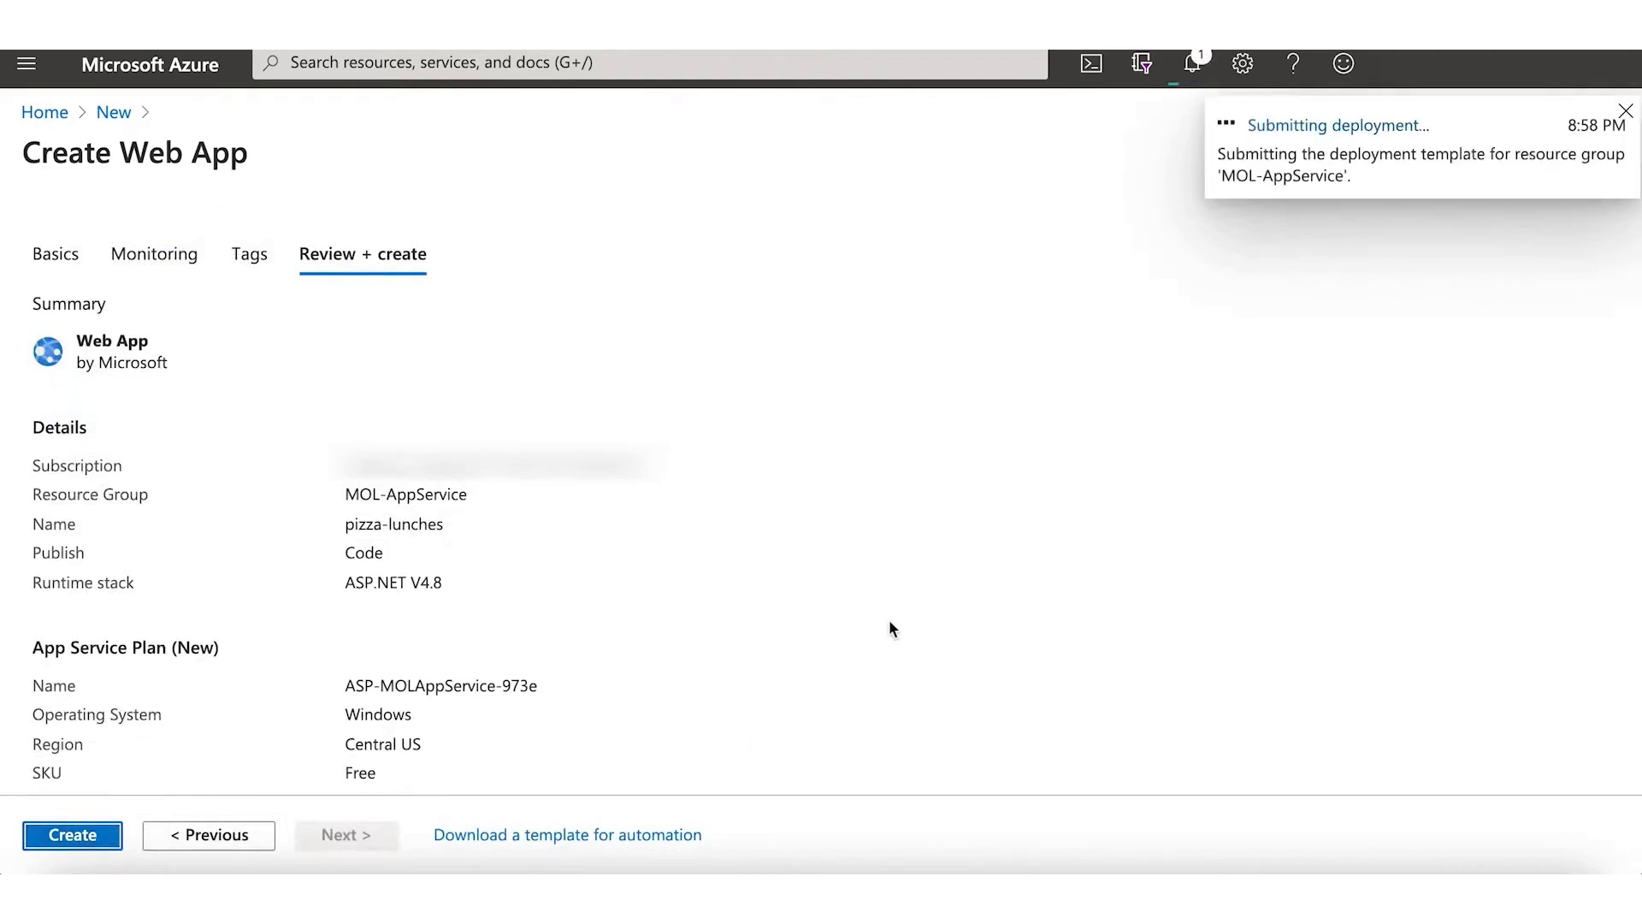
Step: Dismiss the deployment-succeeded notification and go to the pizza-lunches resource
click(72, 835)
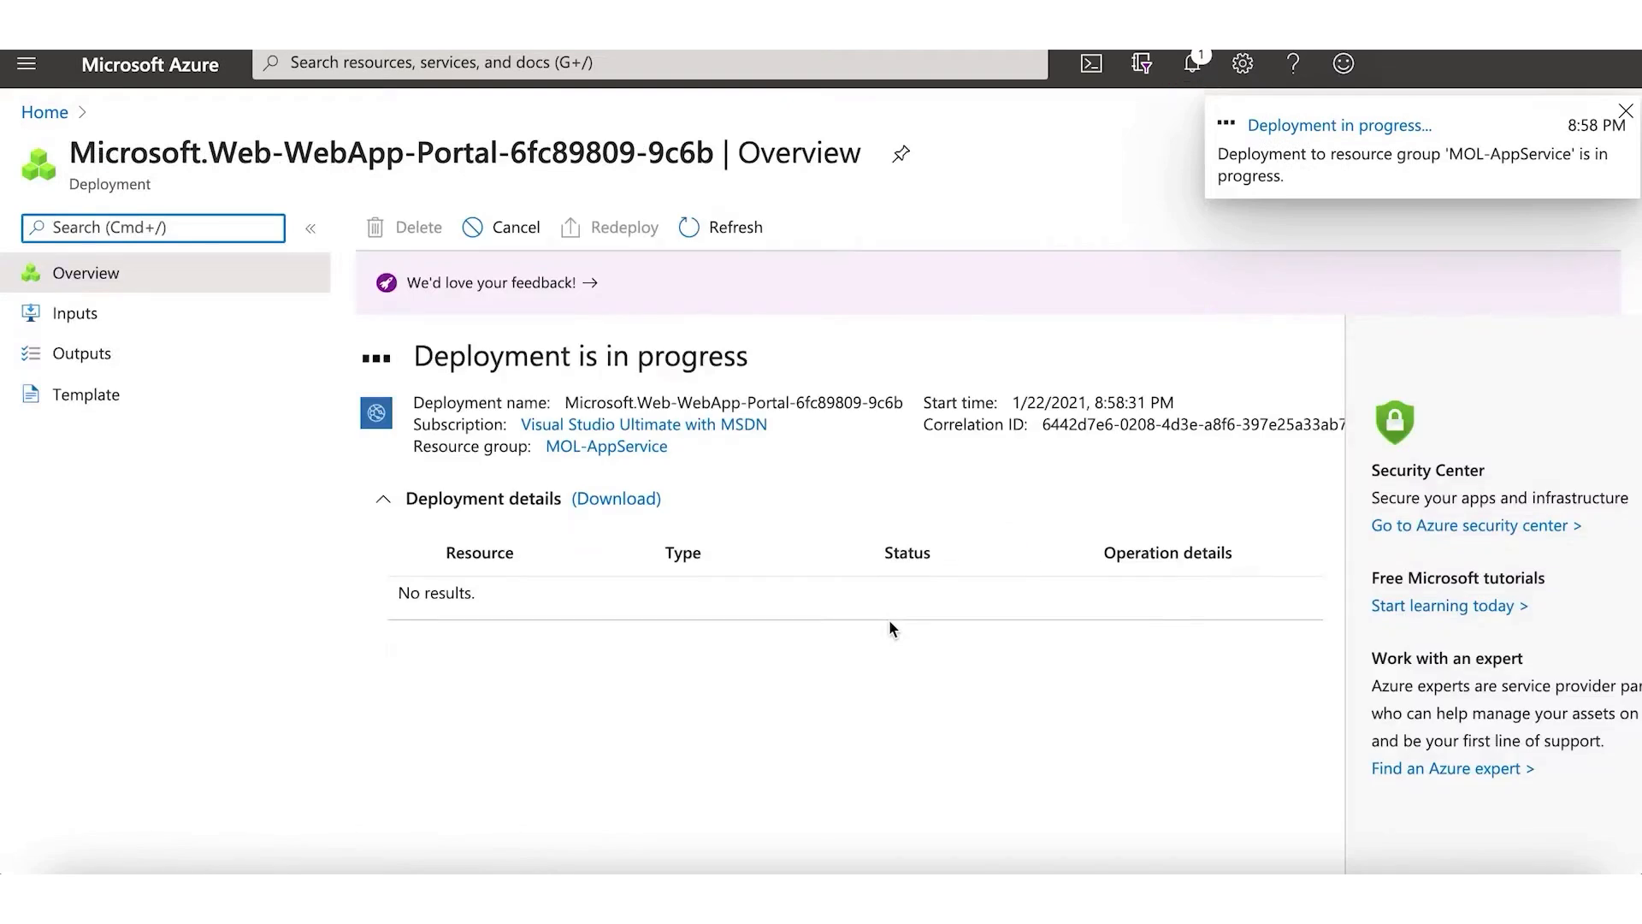
click(1625, 111)
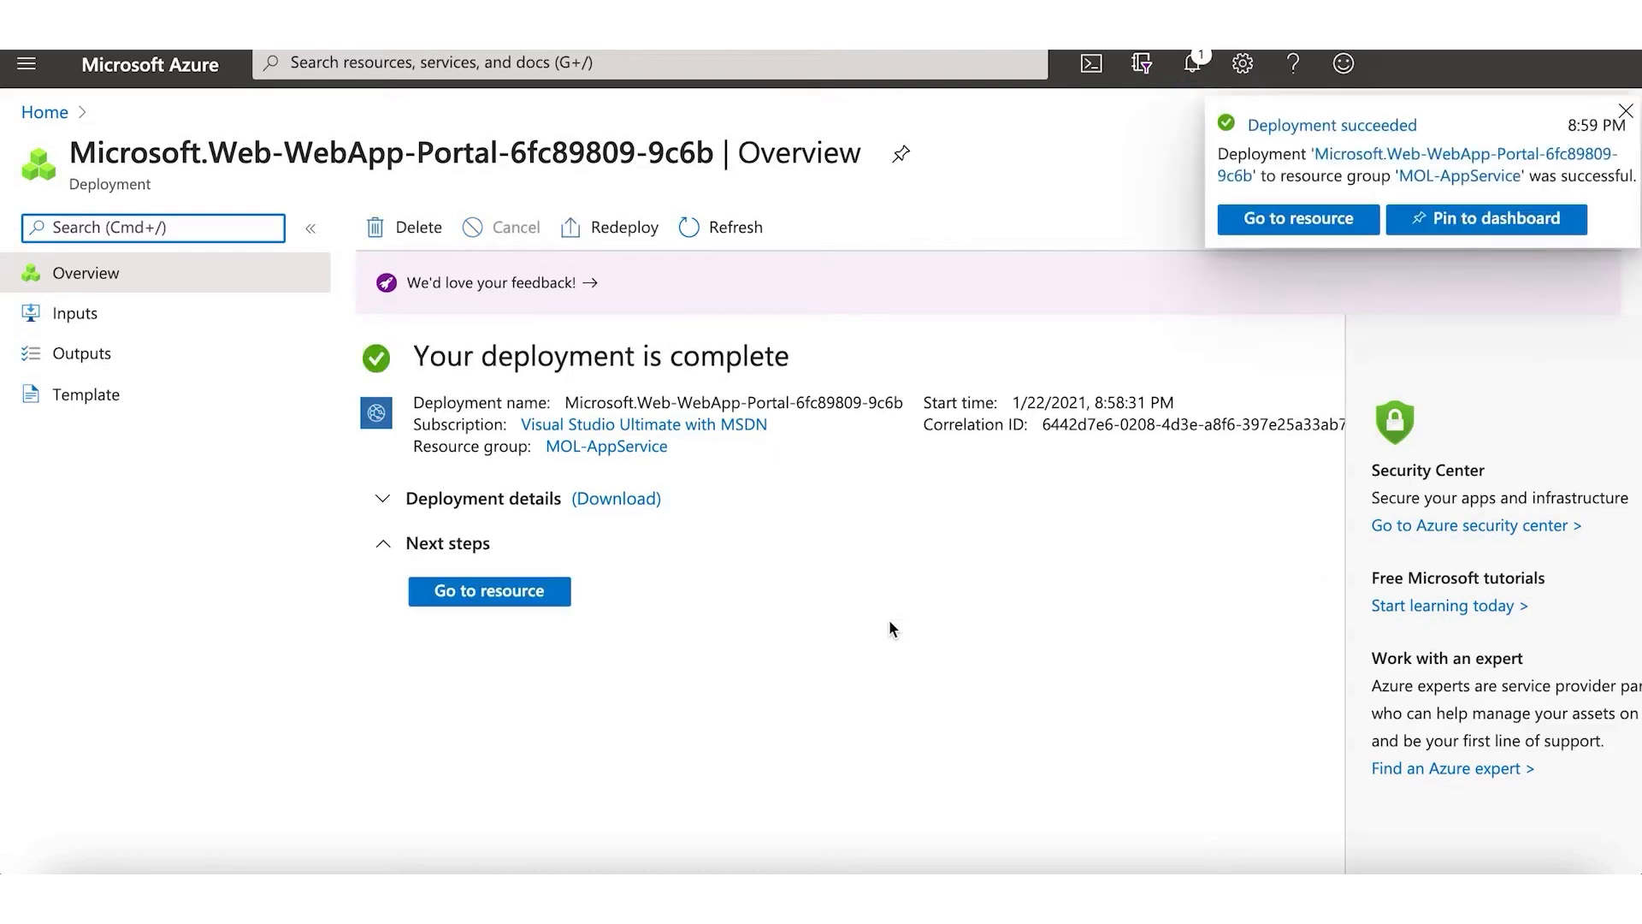
click(1625, 109)
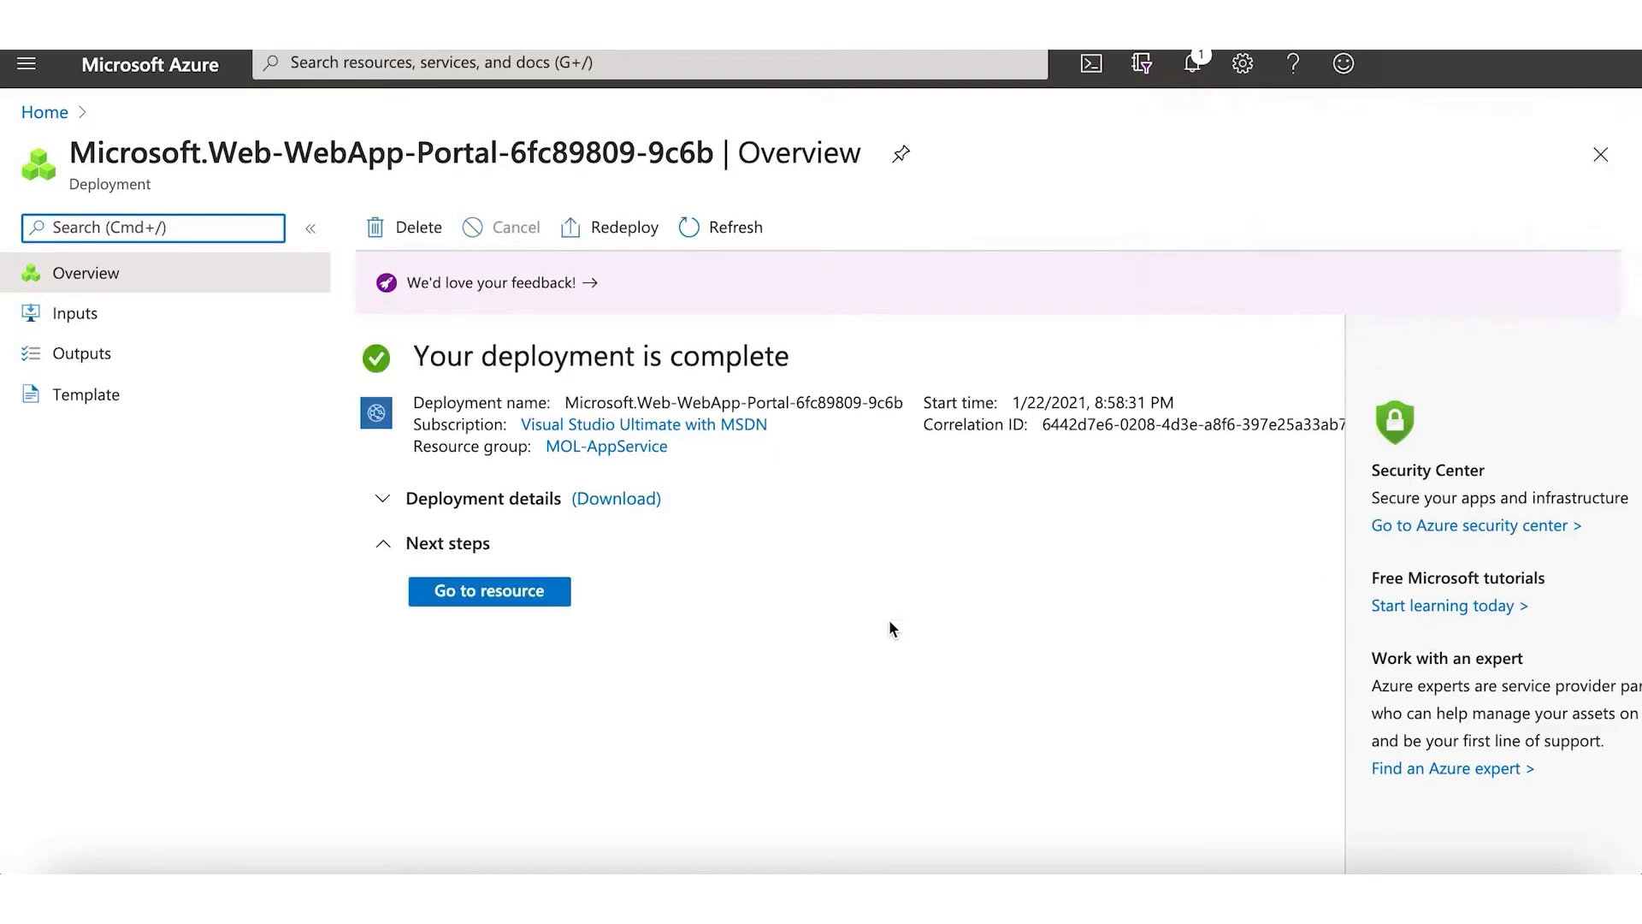
mouse_move(489, 590)
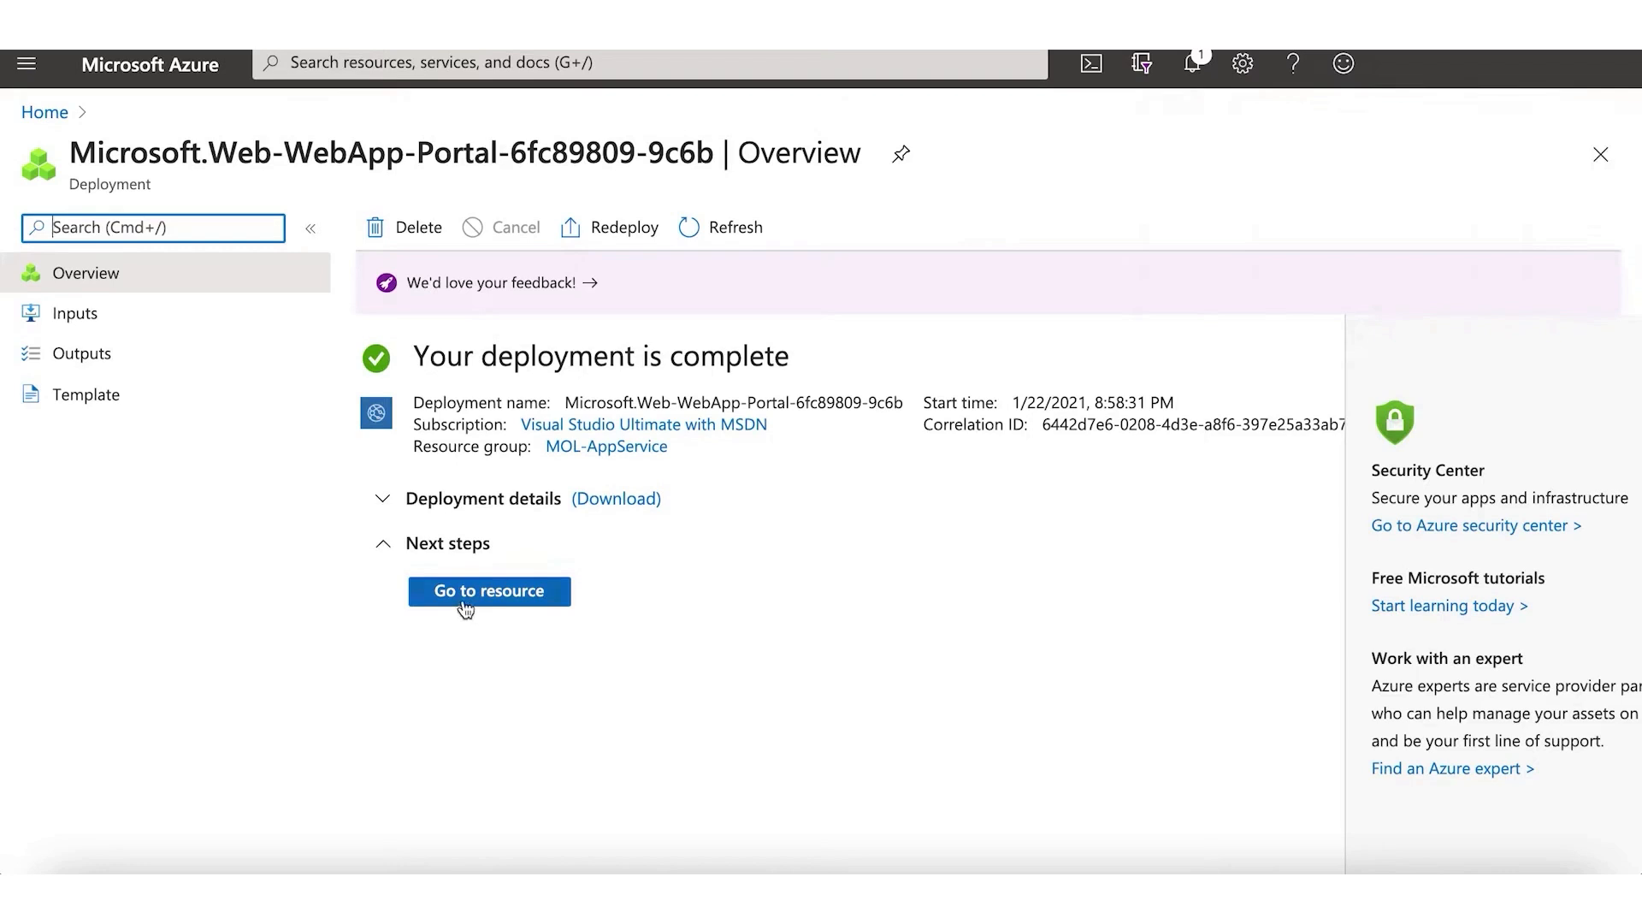
click(487, 591)
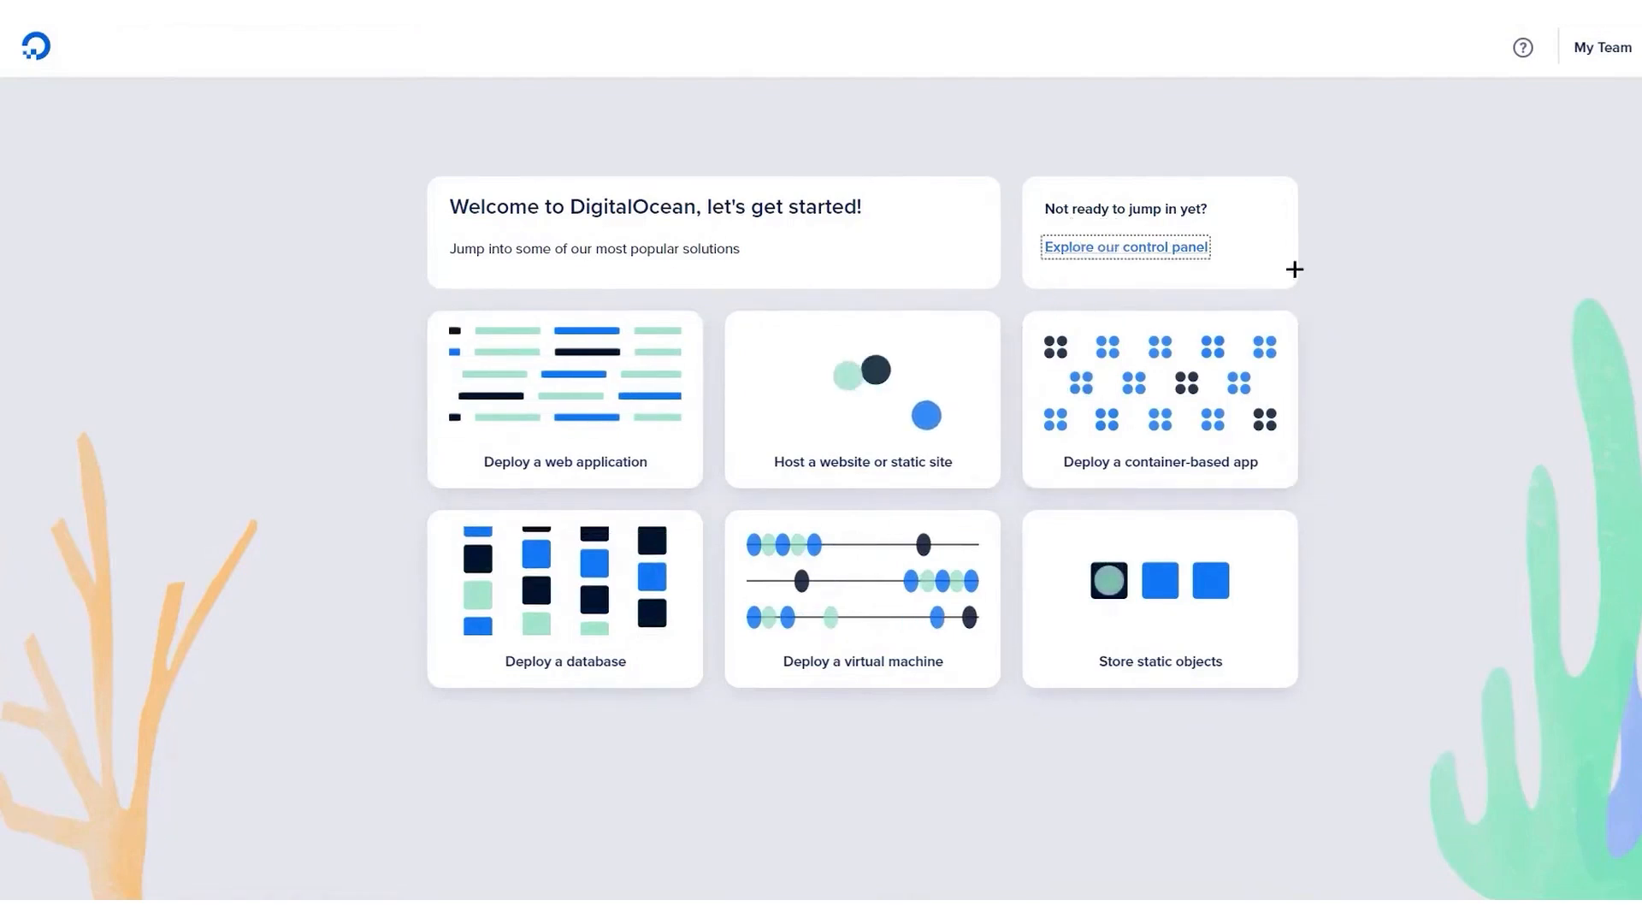
Step: Explore the control panel, reaching the empty first-project dashboard
click(1125, 247)
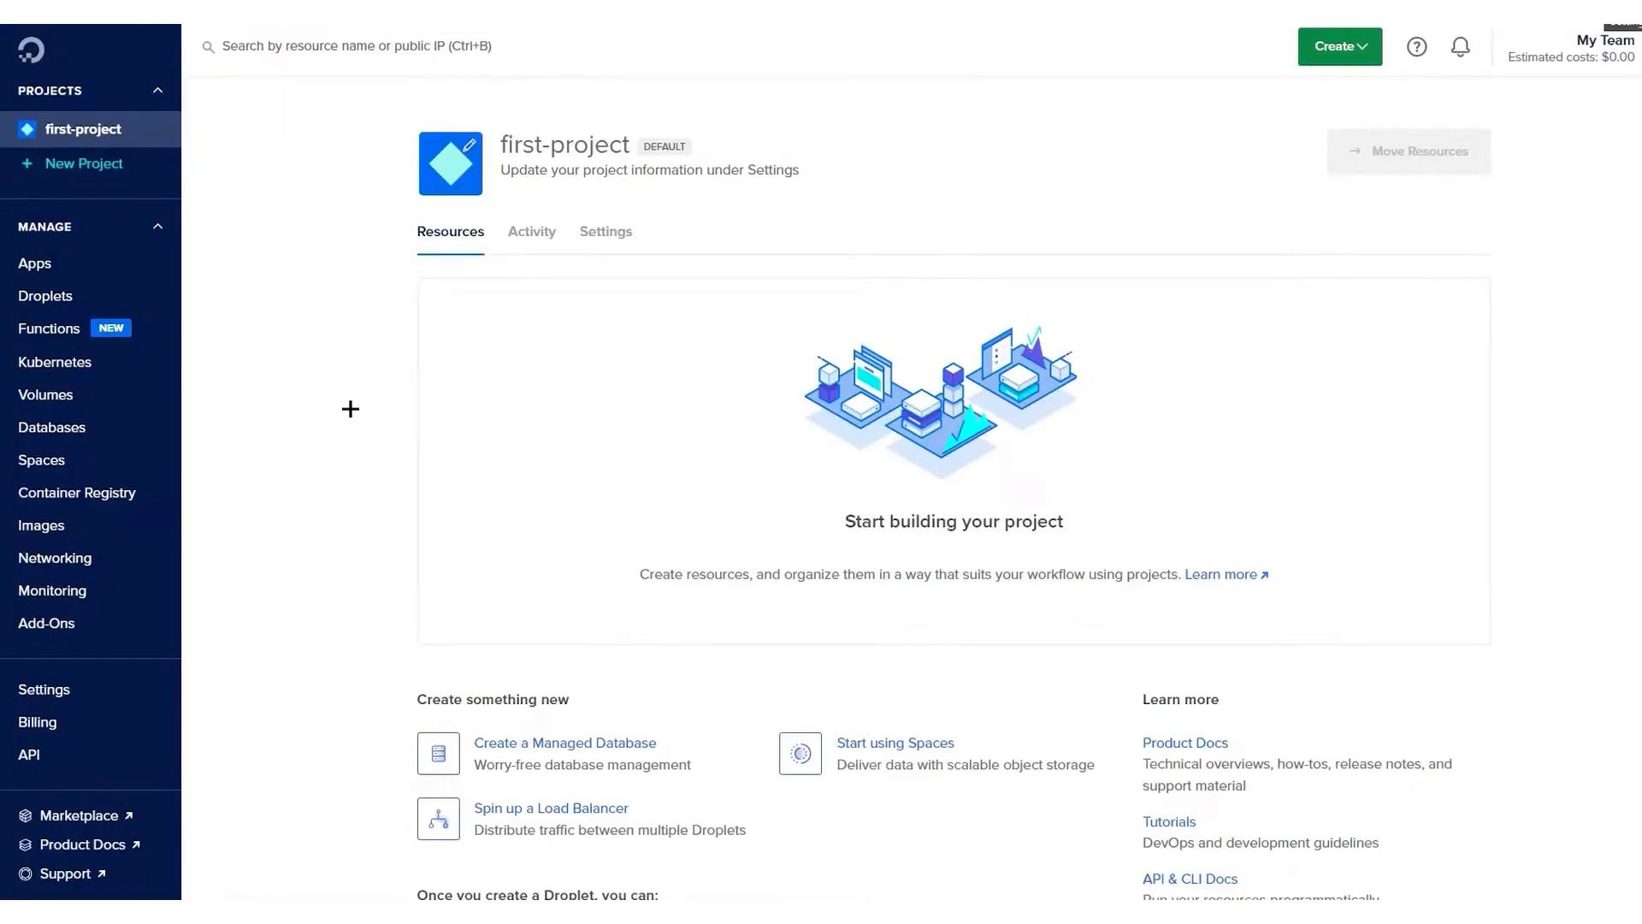
mouse_move(257, 262)
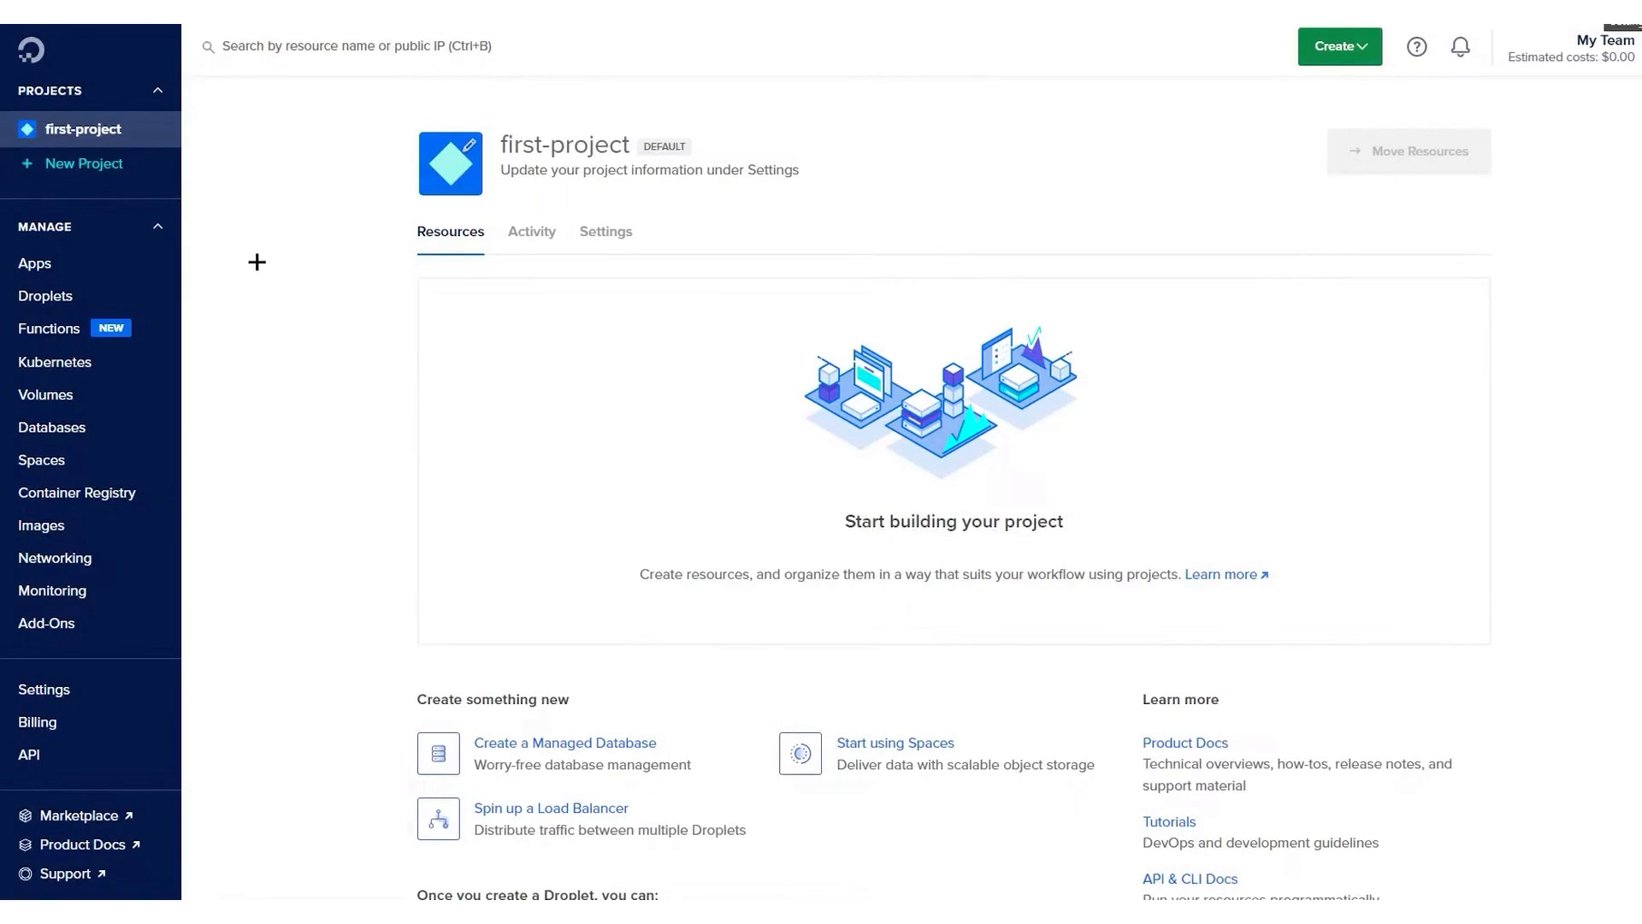
mouse_move(132, 400)
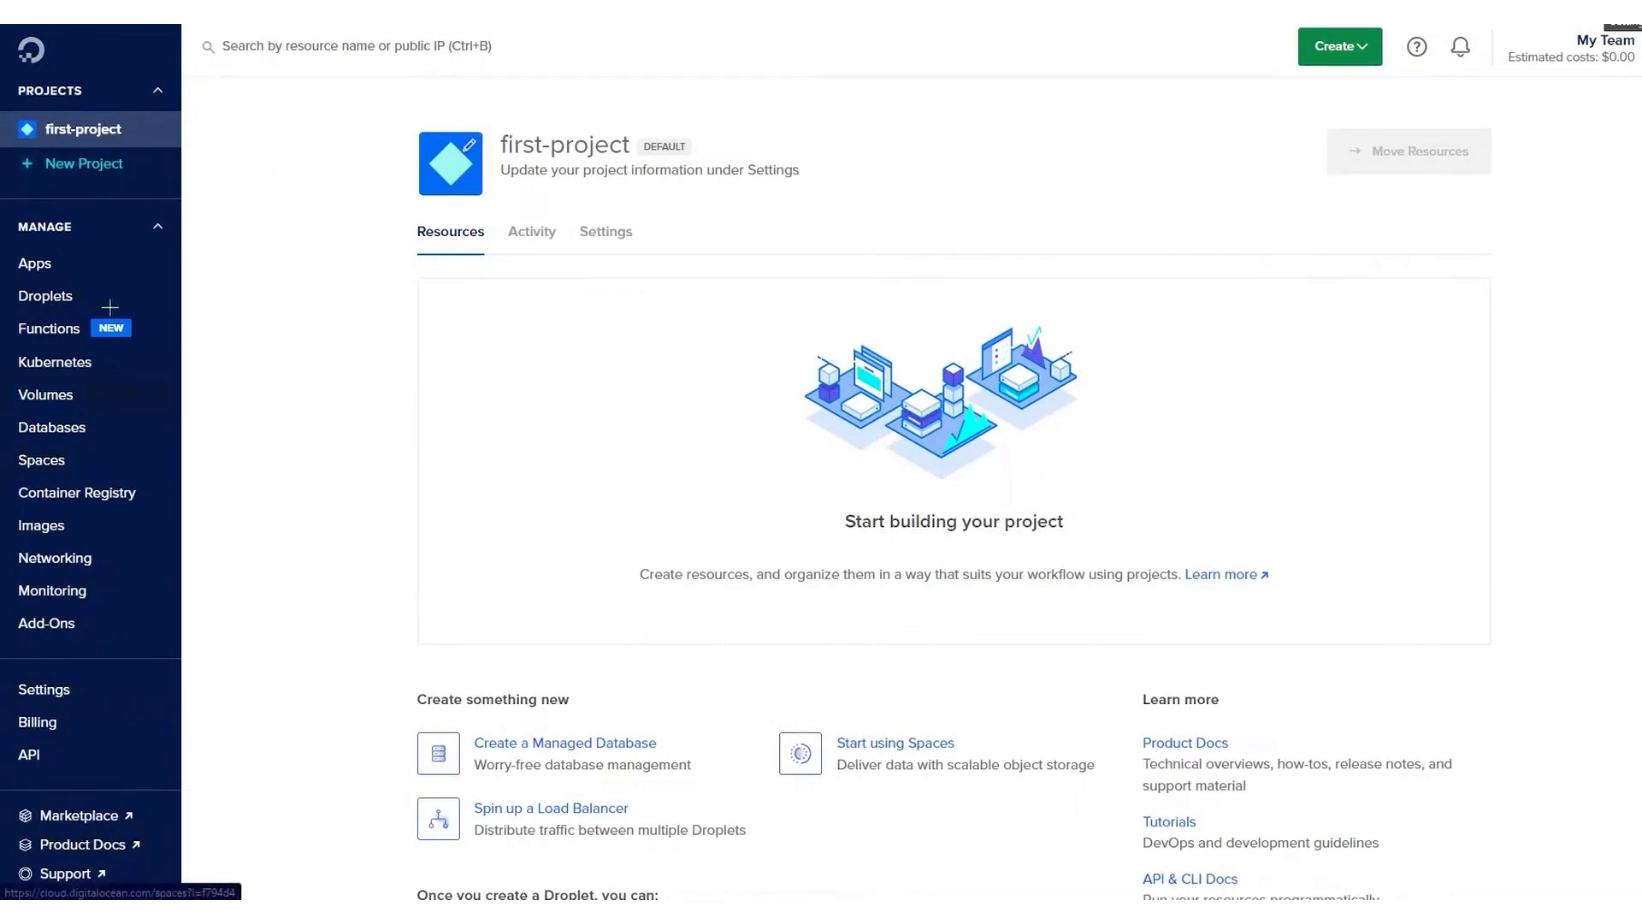
click(1339, 46)
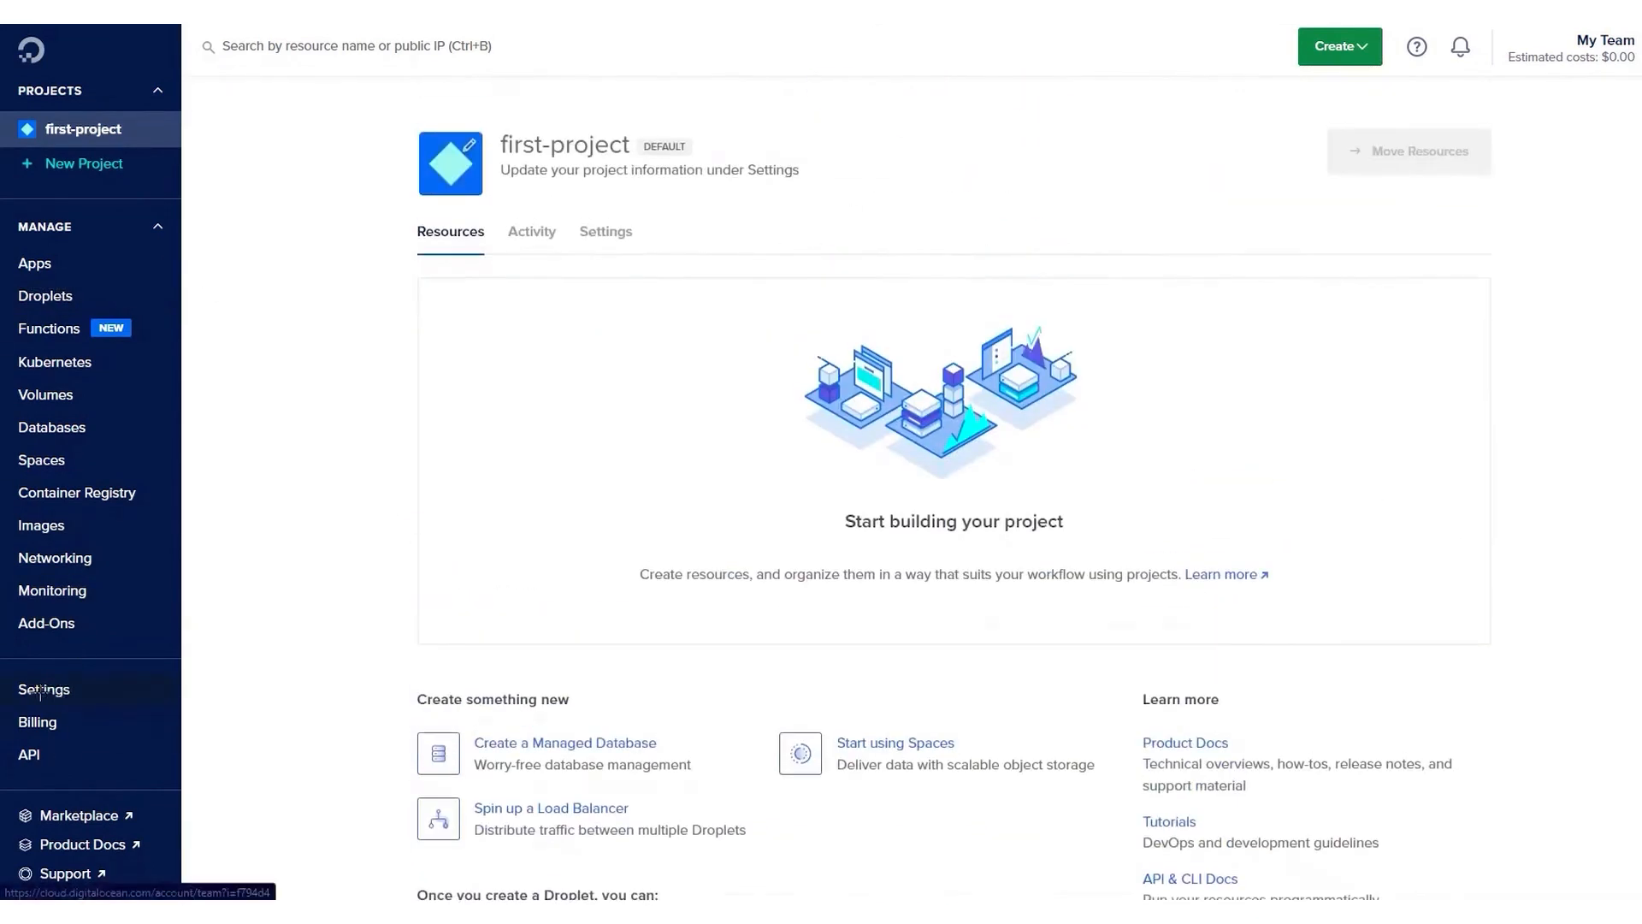
click(76, 816)
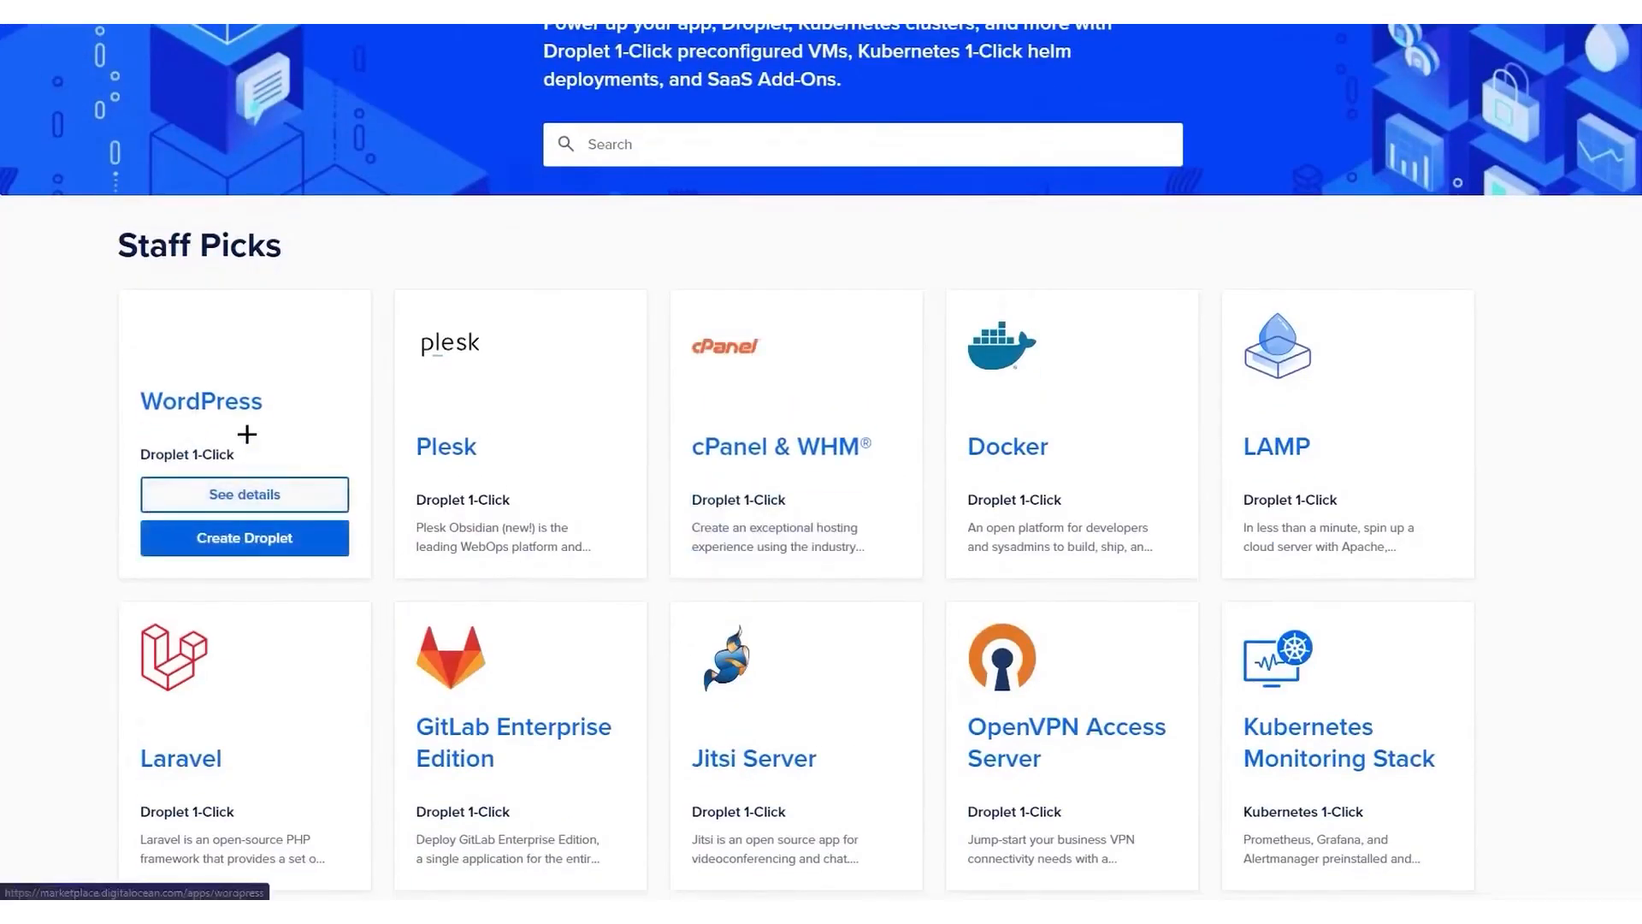
scroll(down, 3)
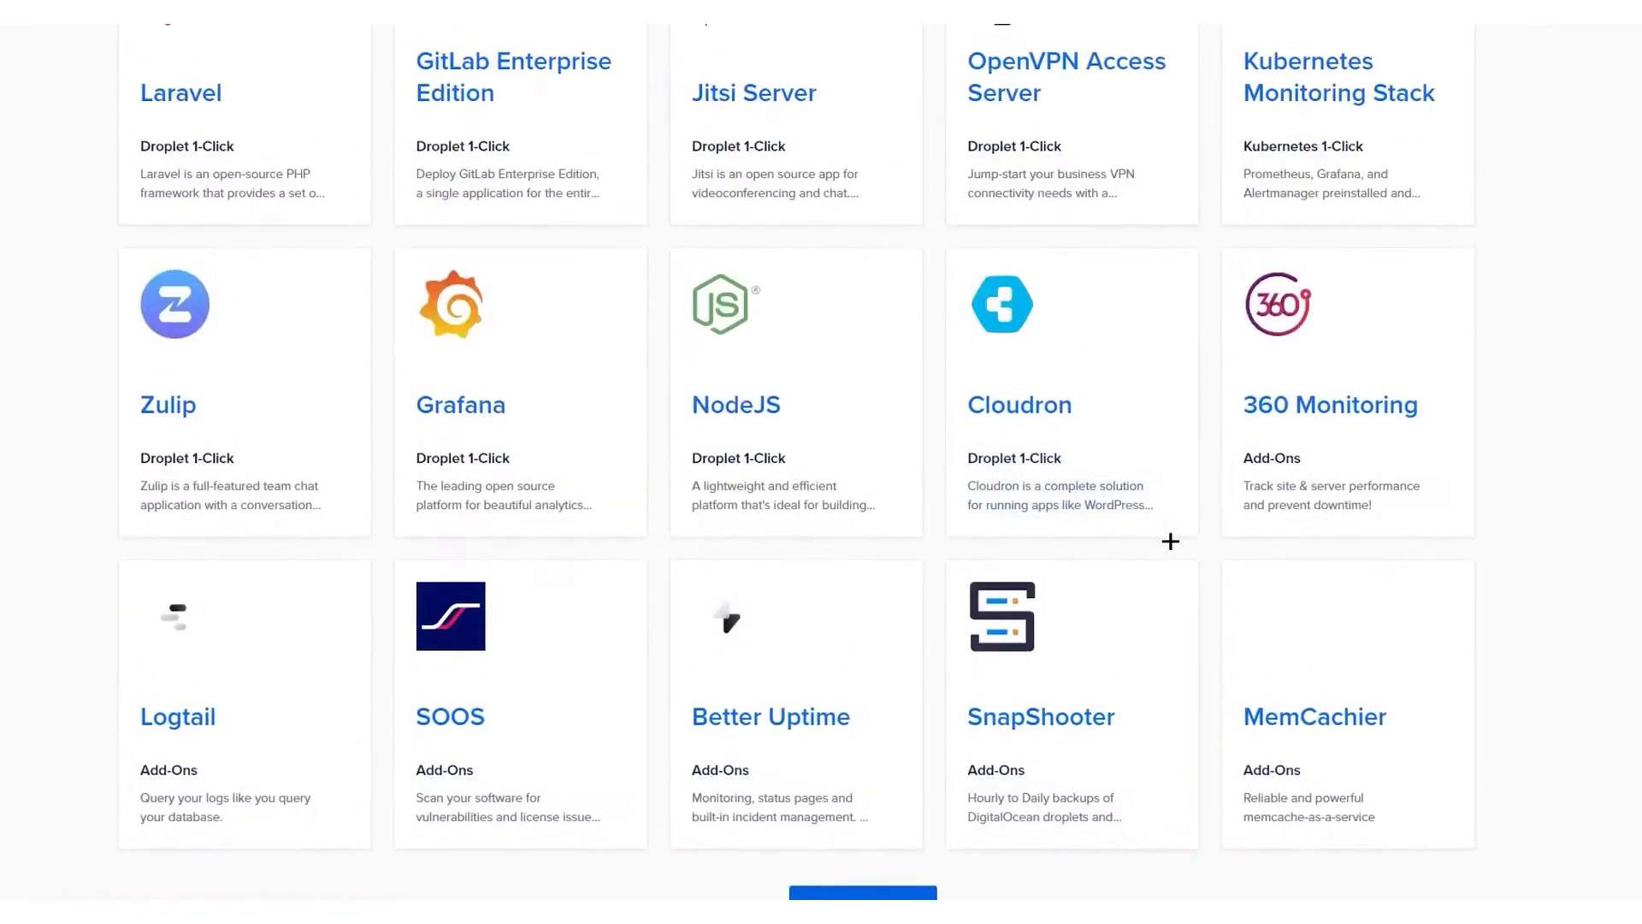
scroll(down, 3)
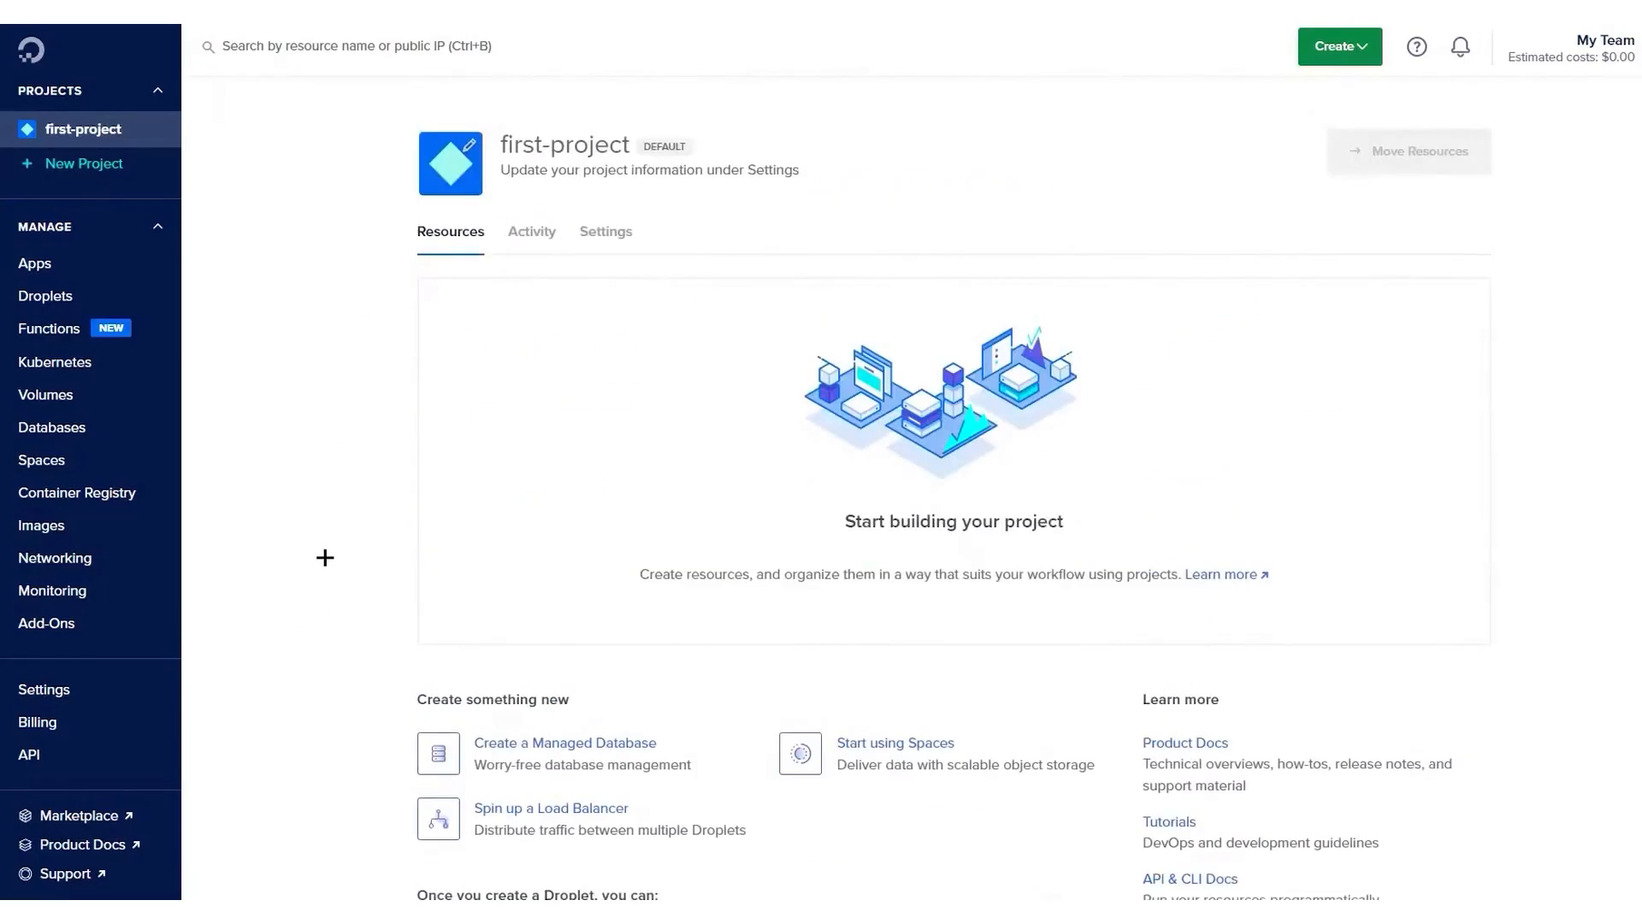
Step: Choose Droplets from the green Create menu to start a new Droplet
scroll(down, 3)
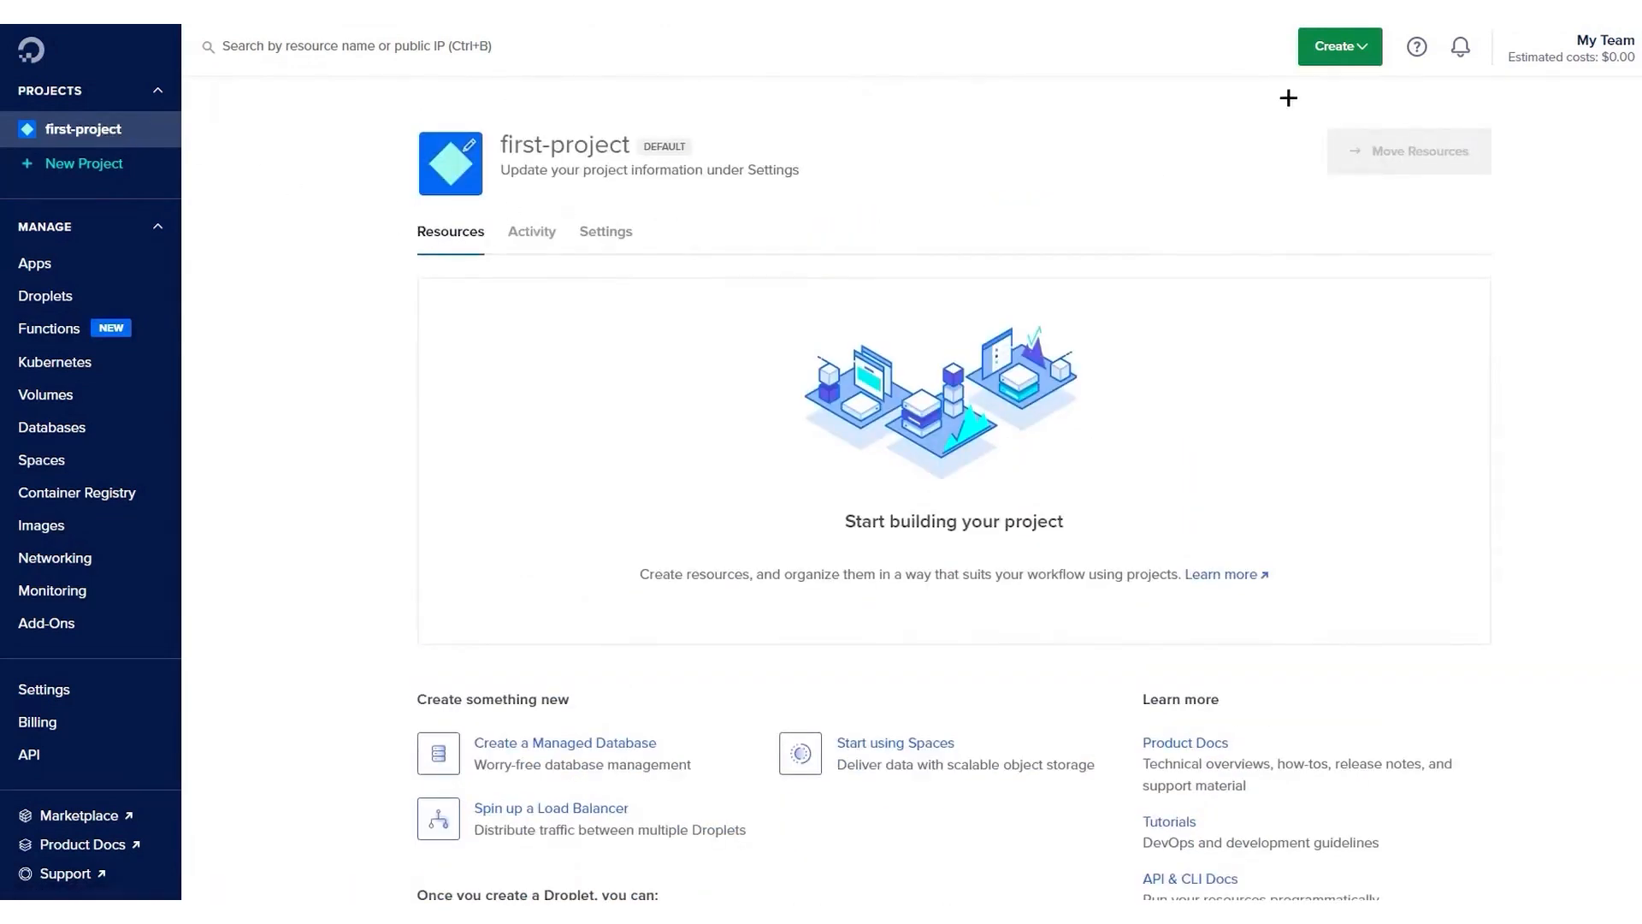
click(1338, 46)
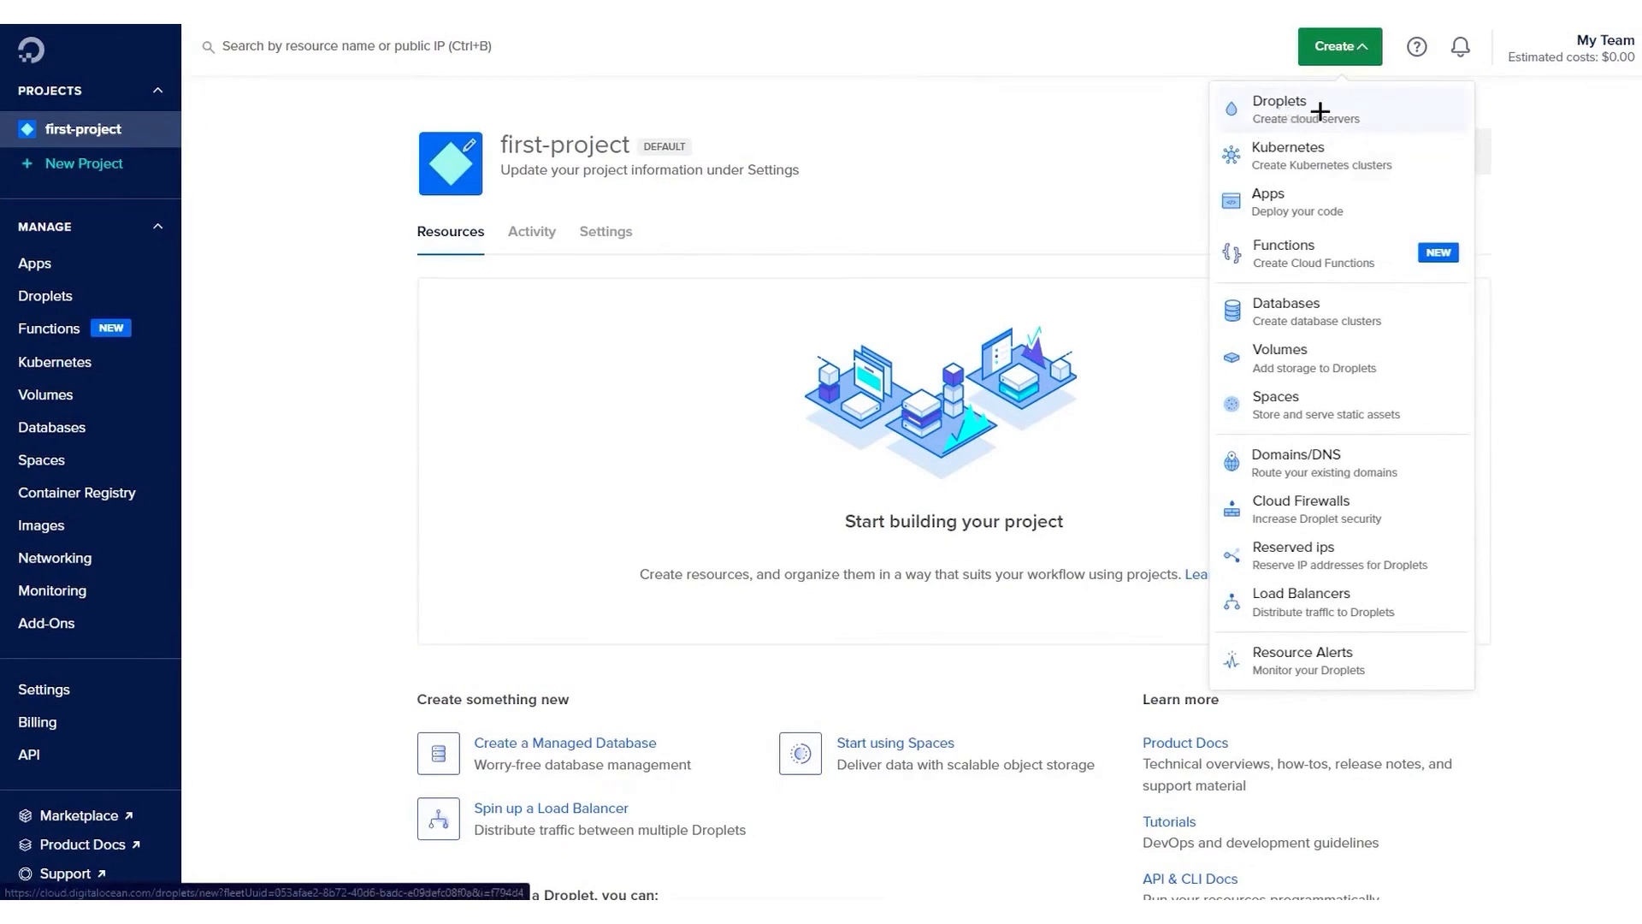
click(1280, 109)
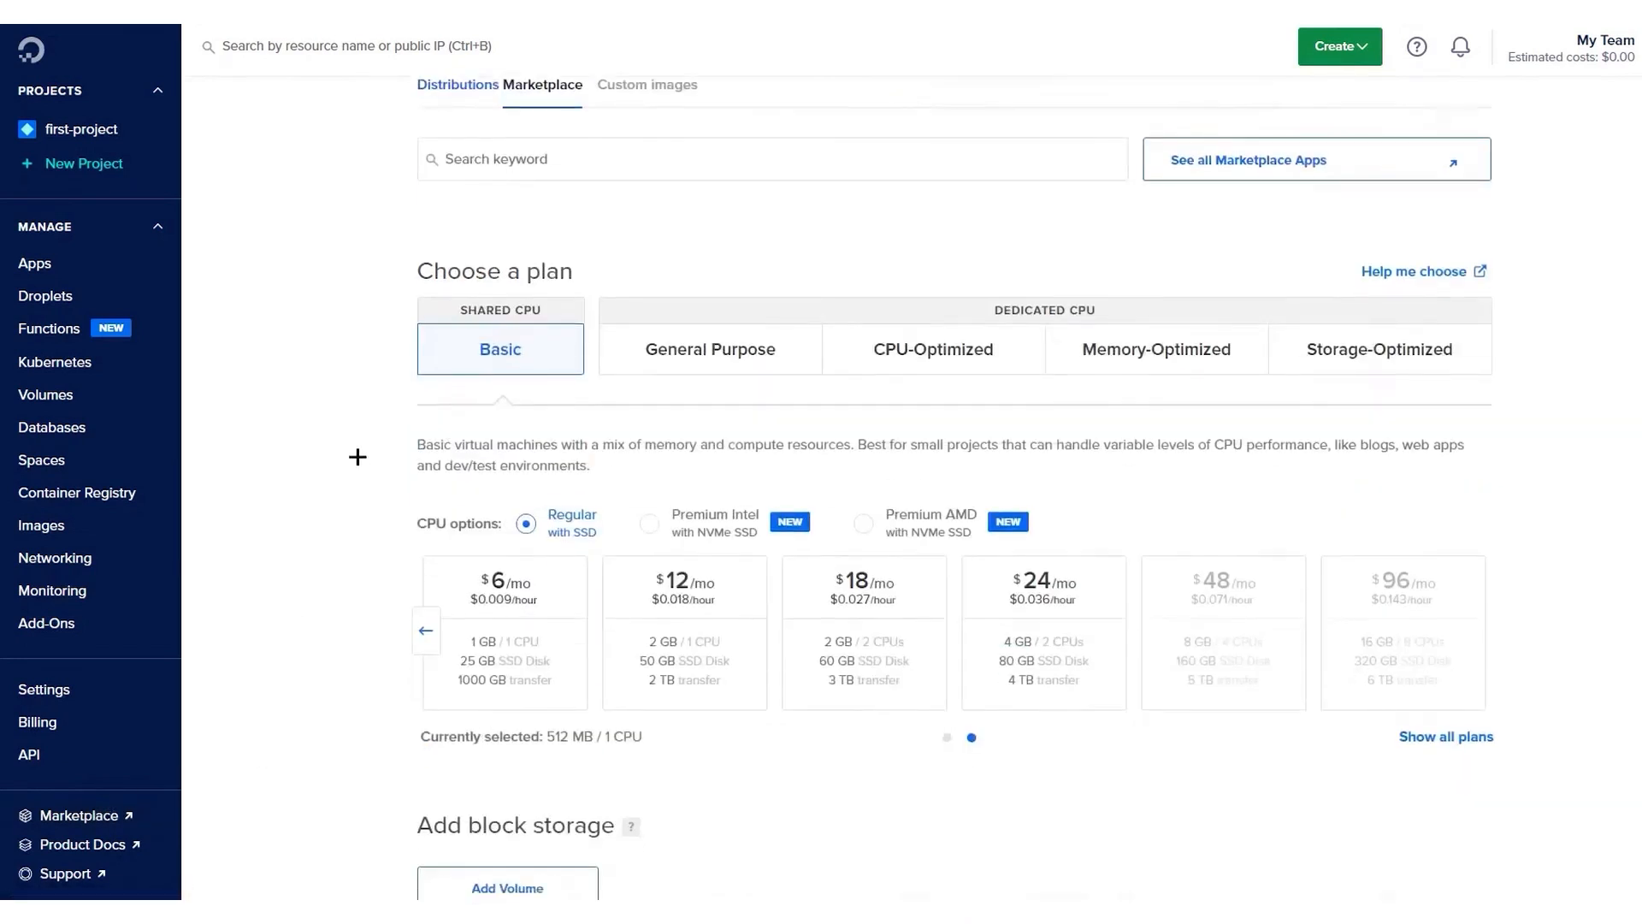
click(771, 159)
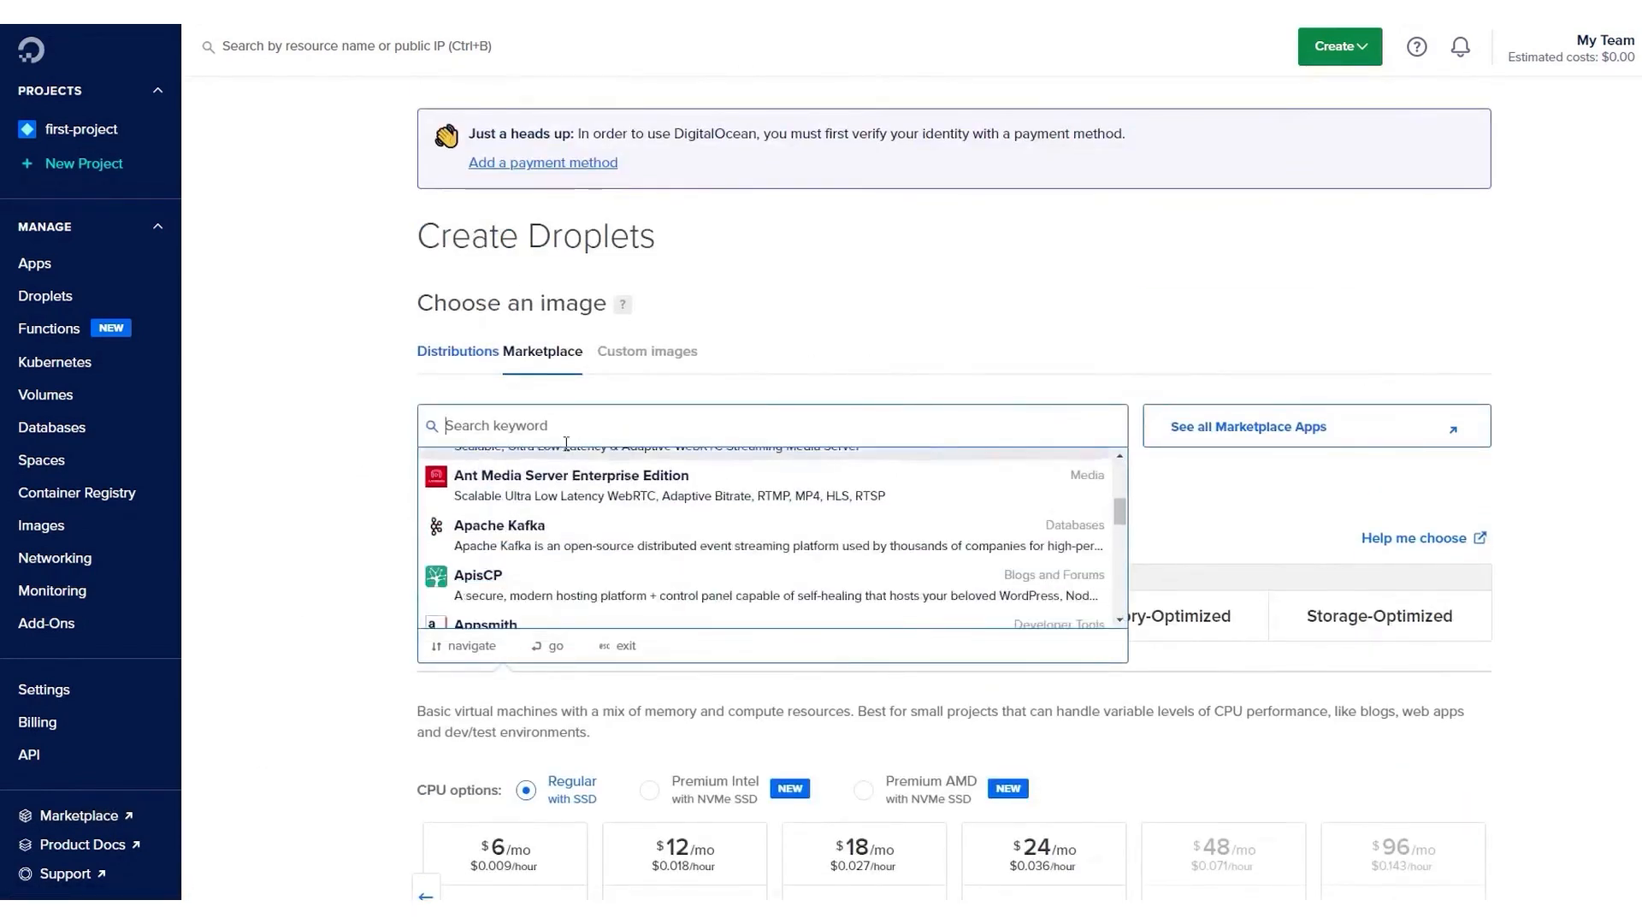
text(word)
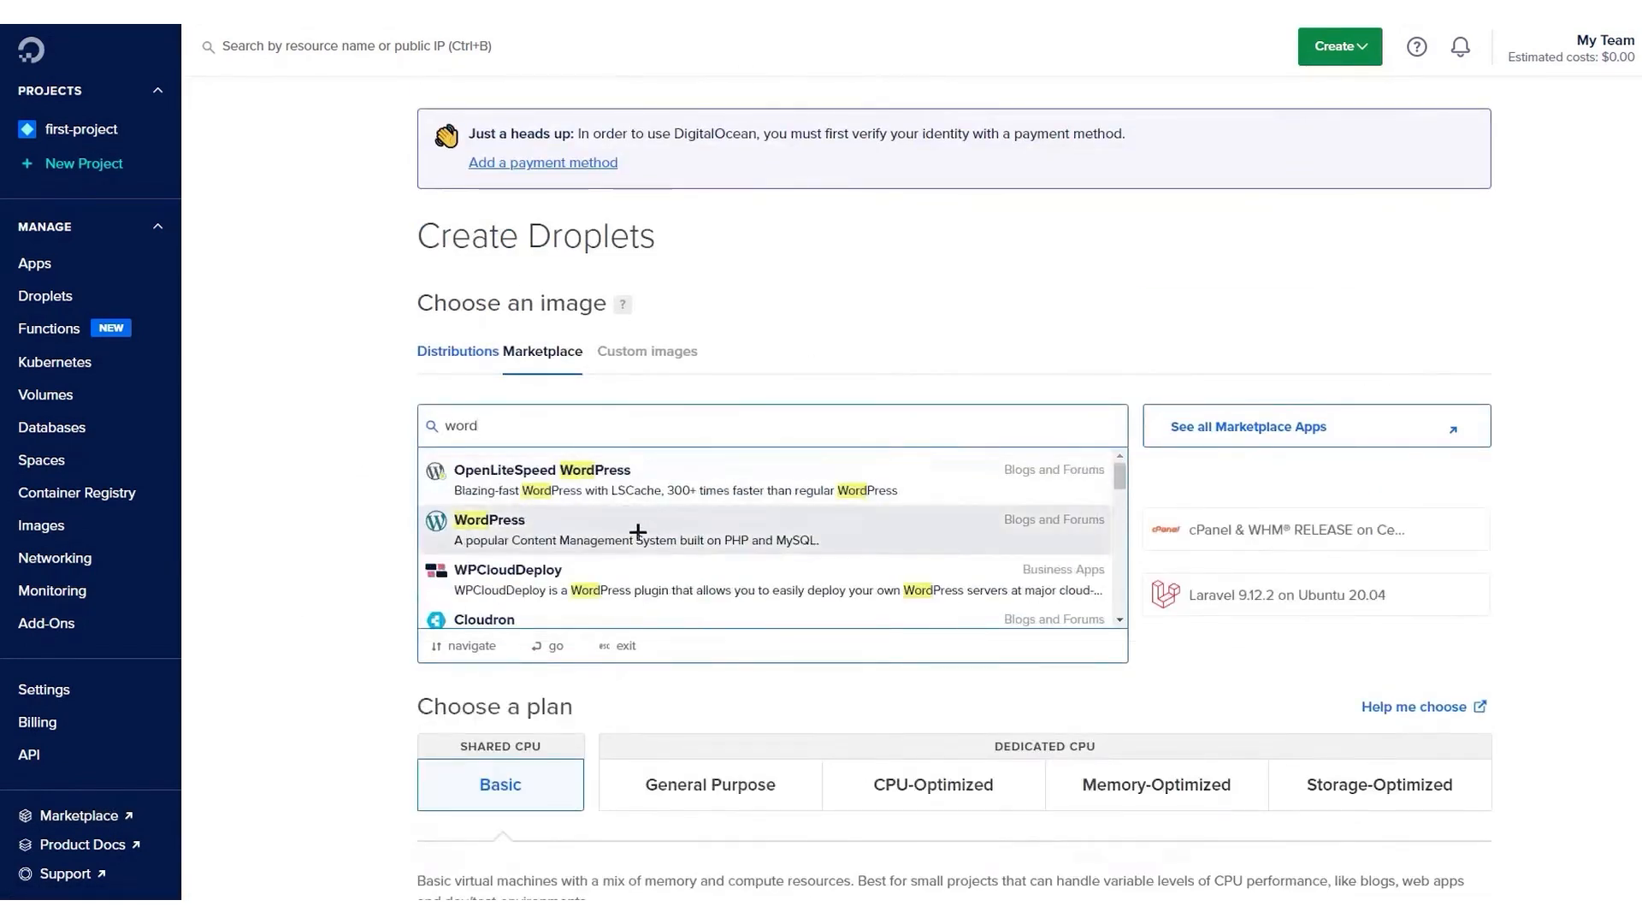
click(487, 520)
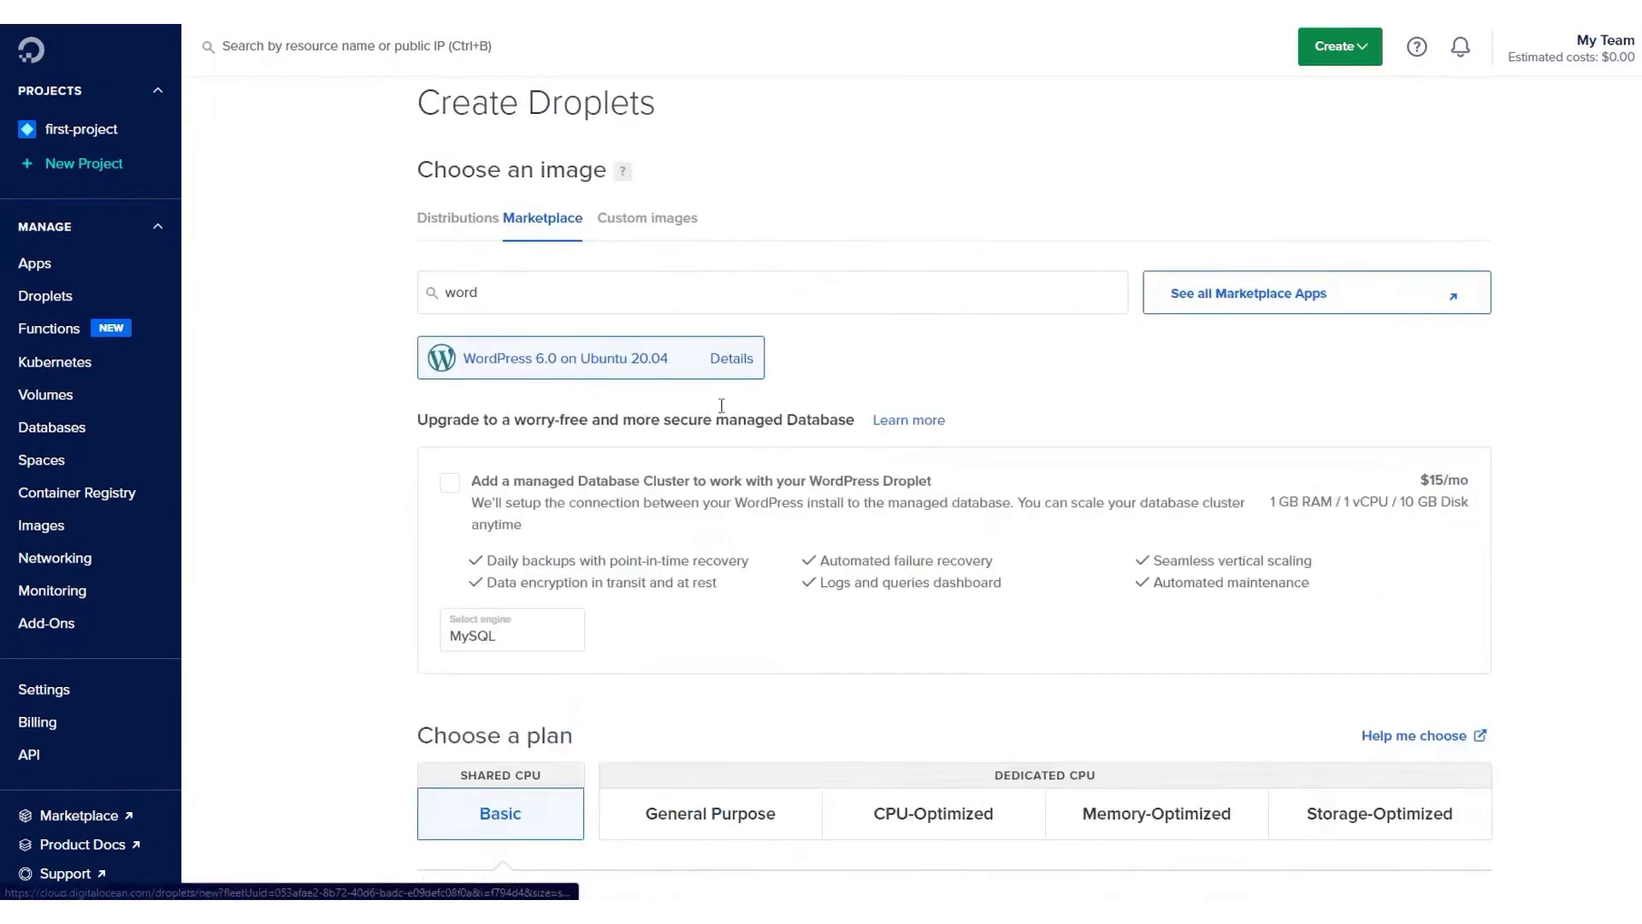
scroll(down, 3)
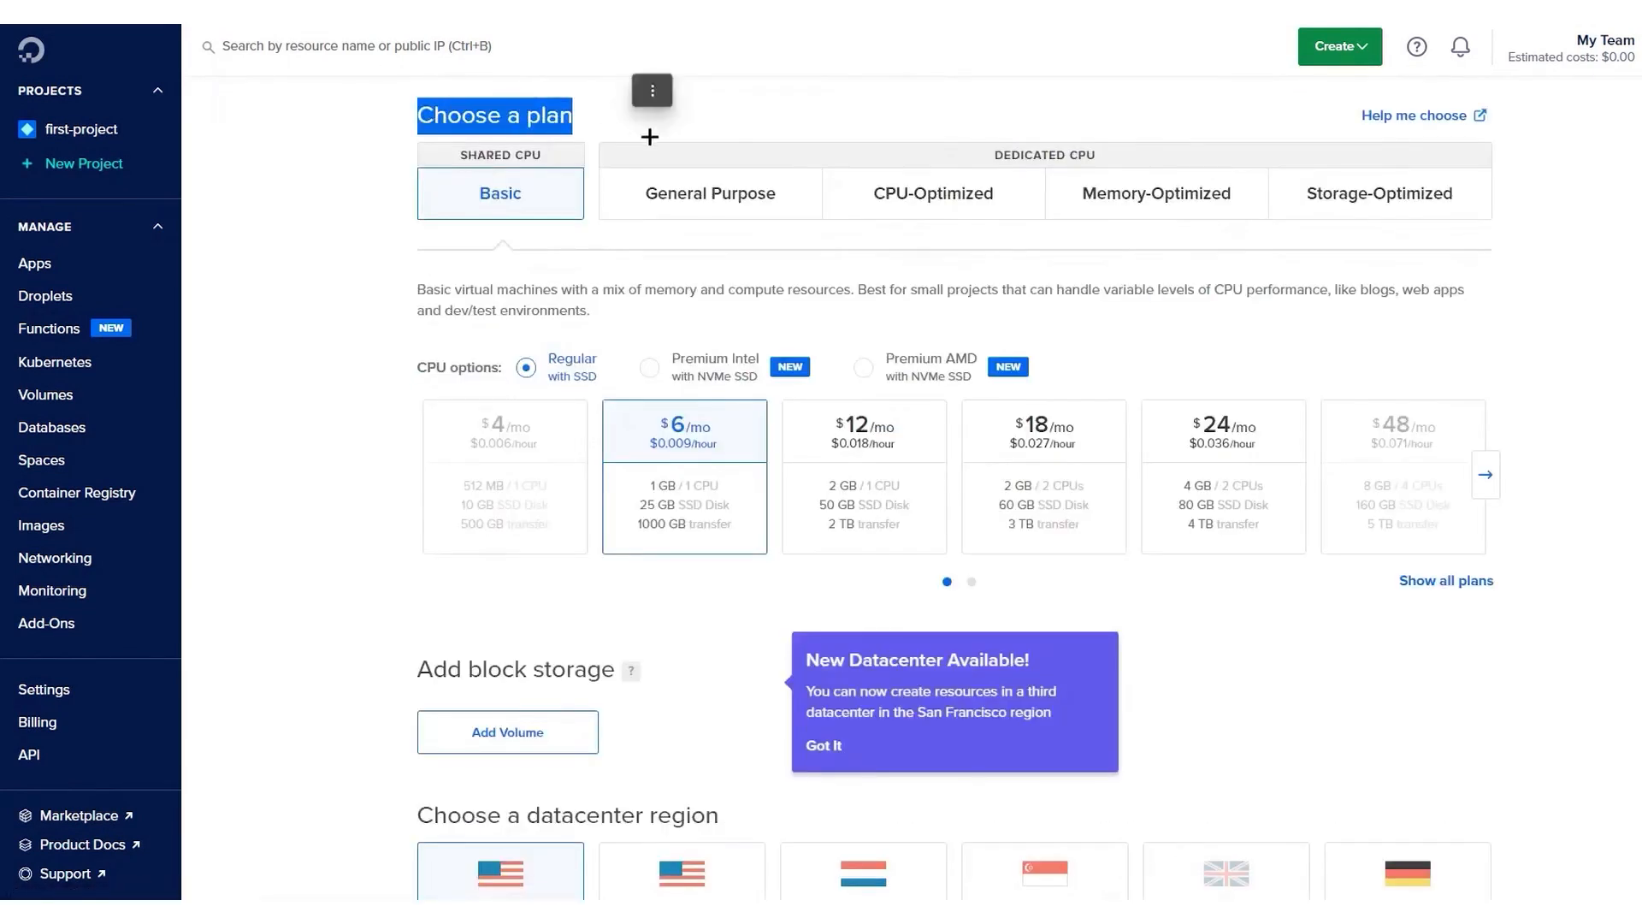
click(708, 194)
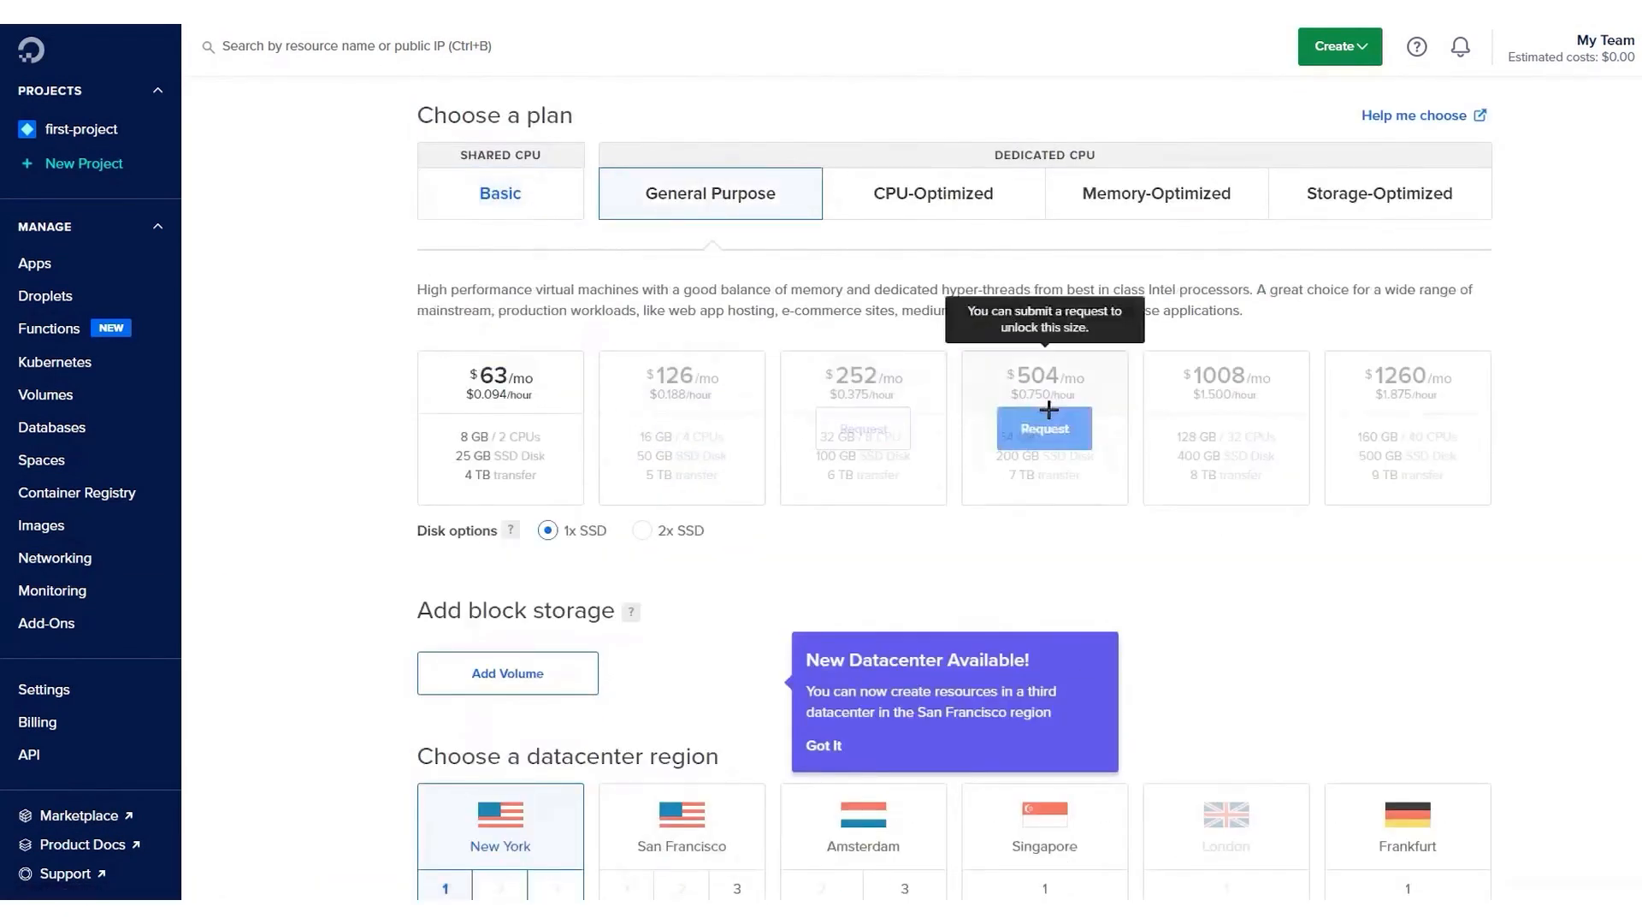
click(1379, 193)
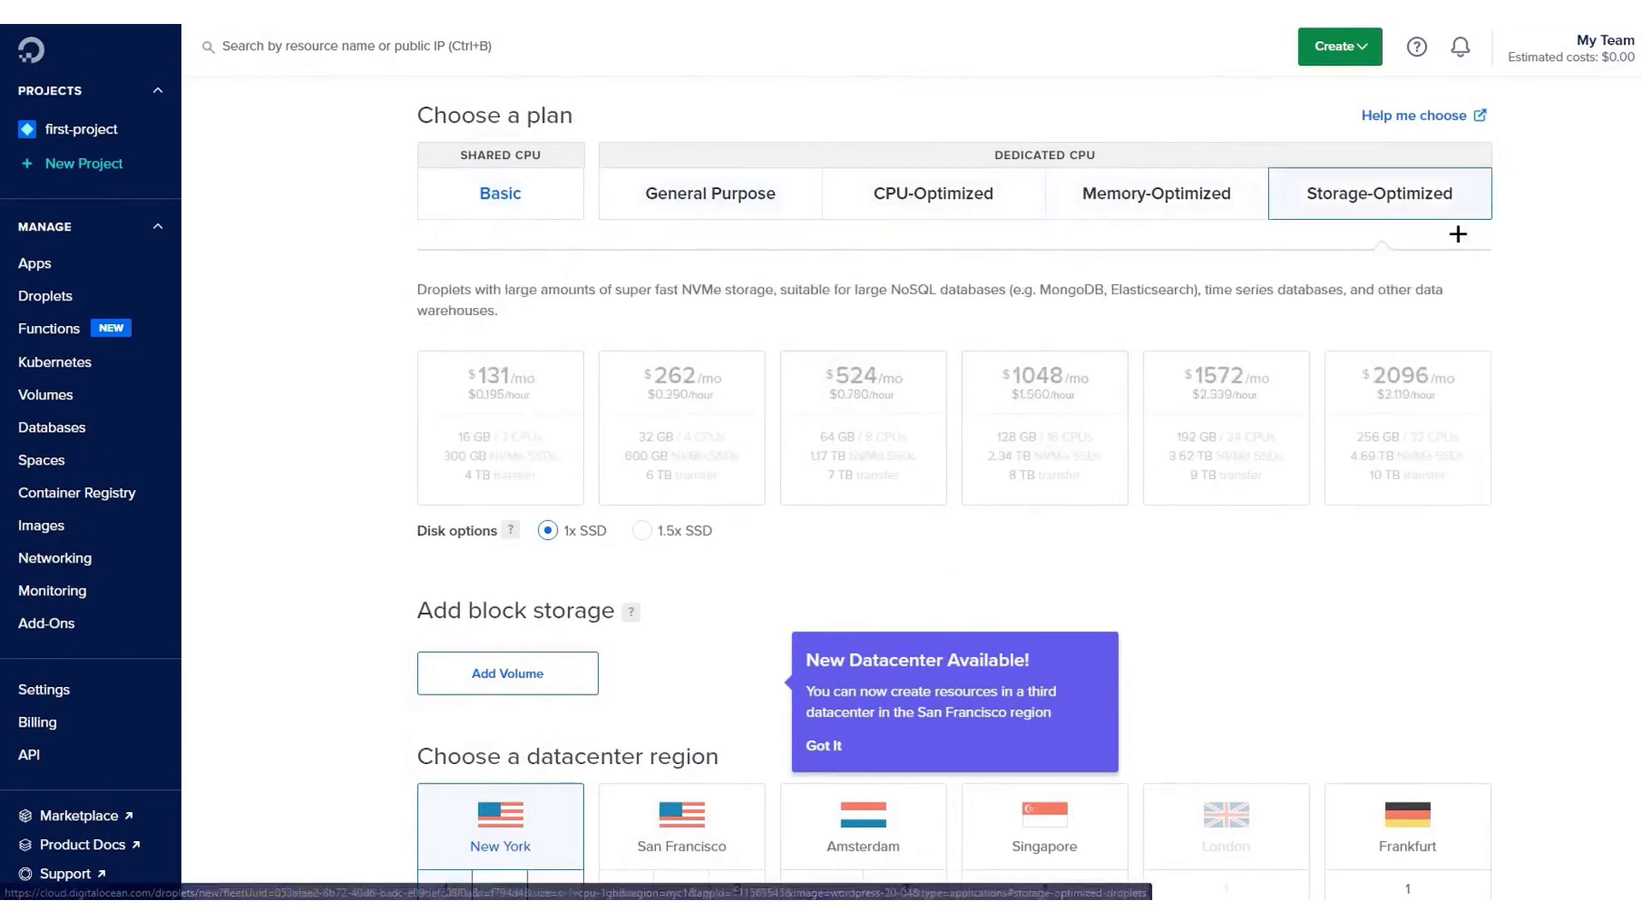
click(500, 194)
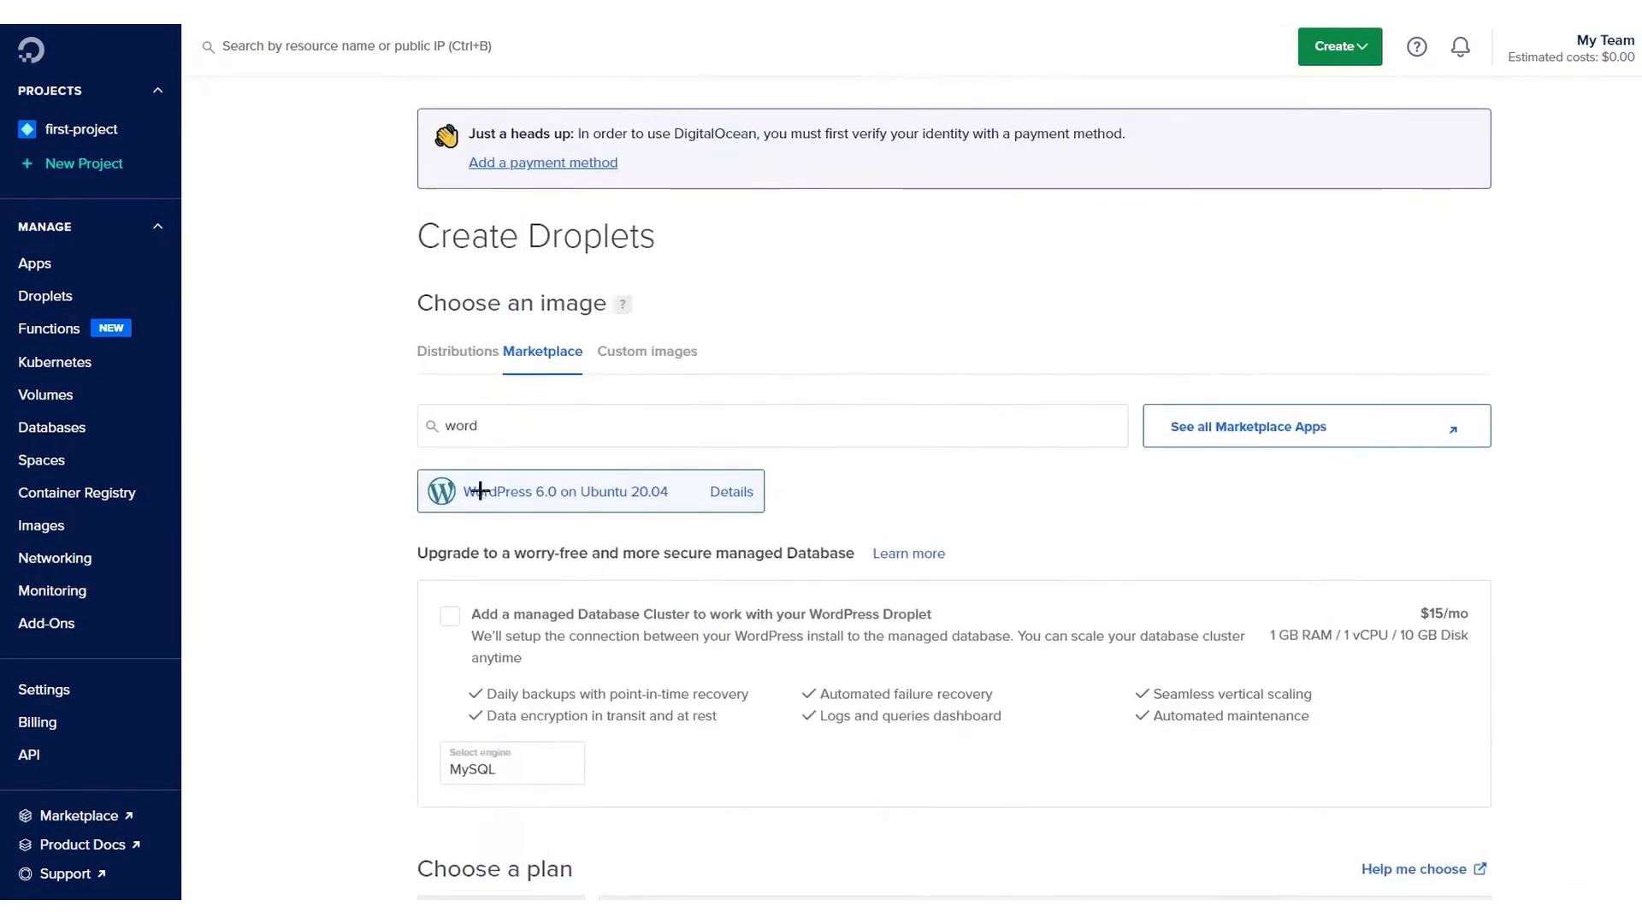
scroll(down, 3)
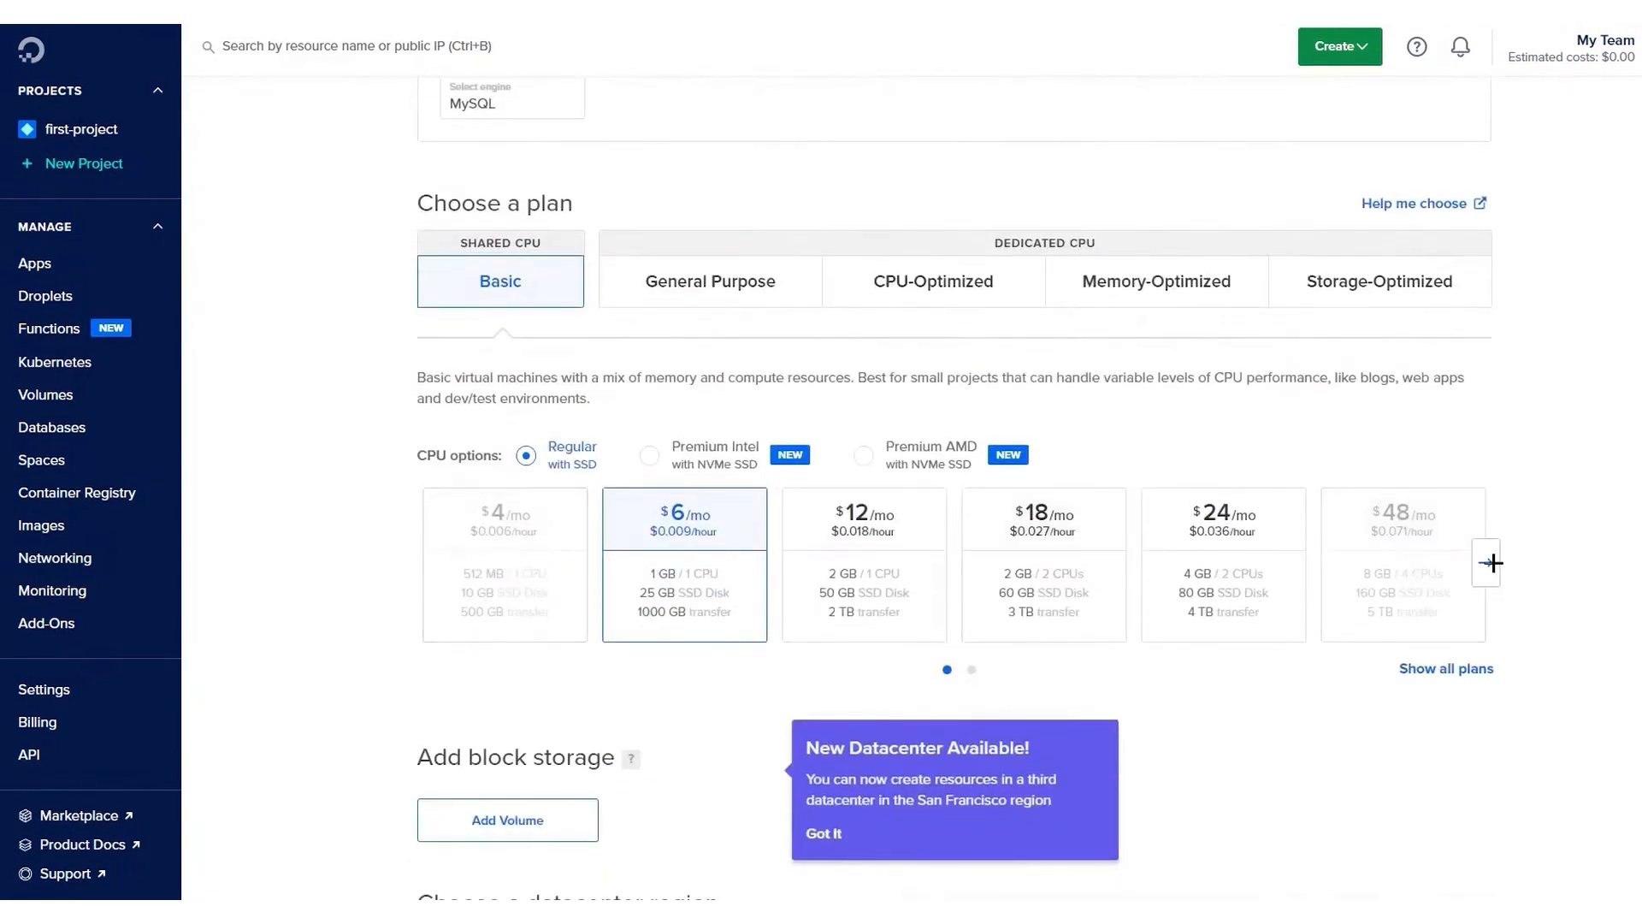
mouse_move(1402, 565)
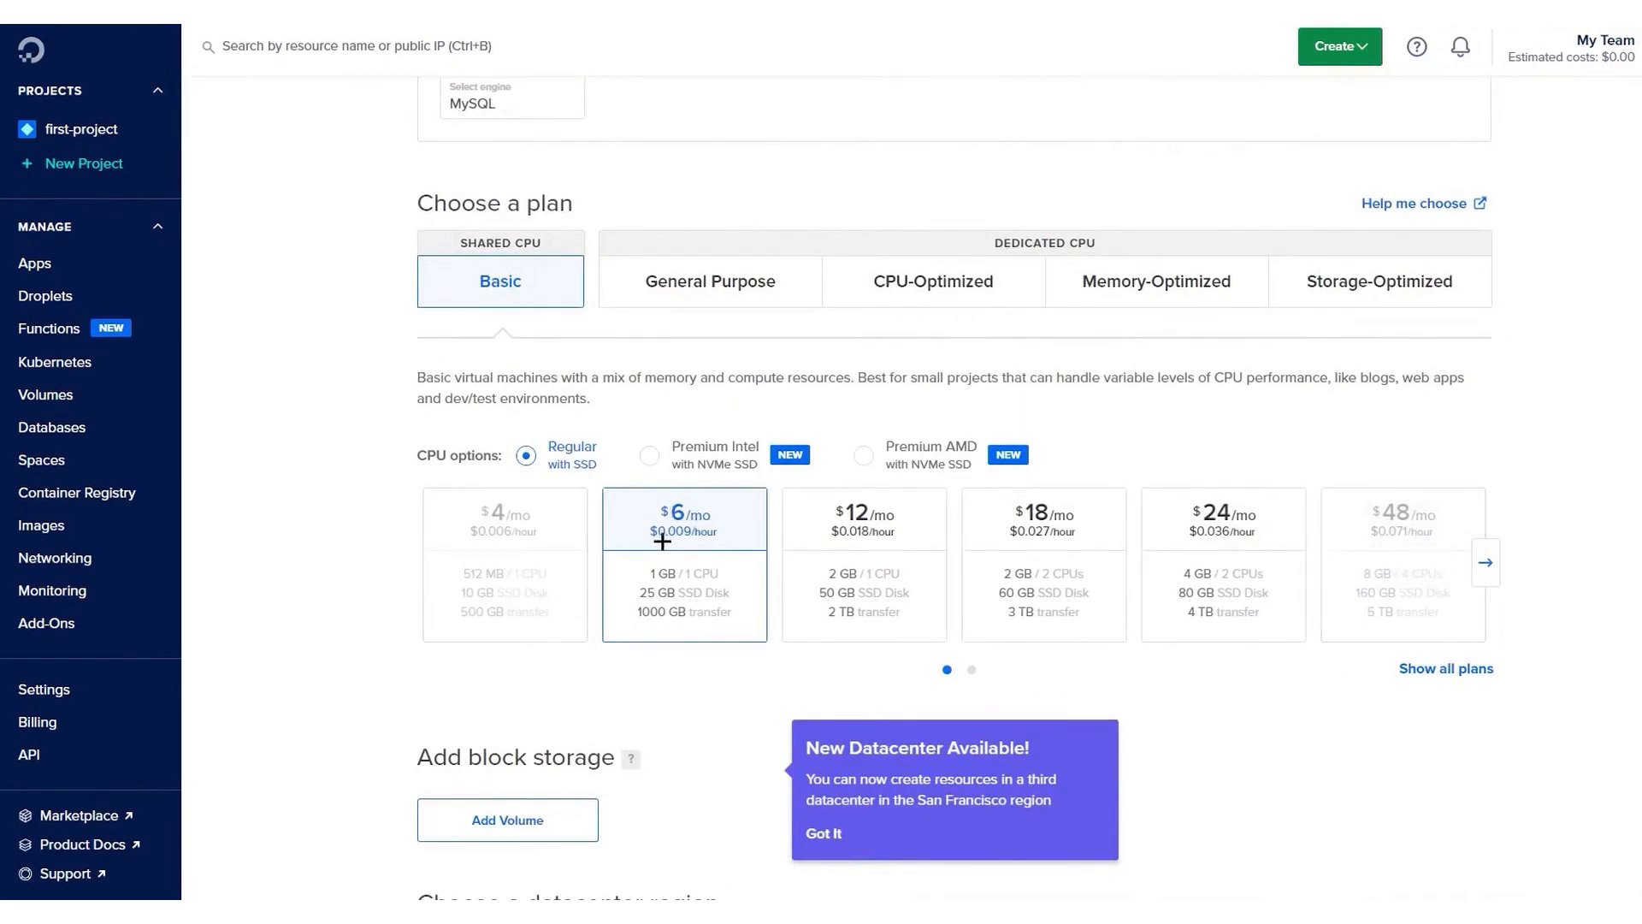
double_click(681, 573)
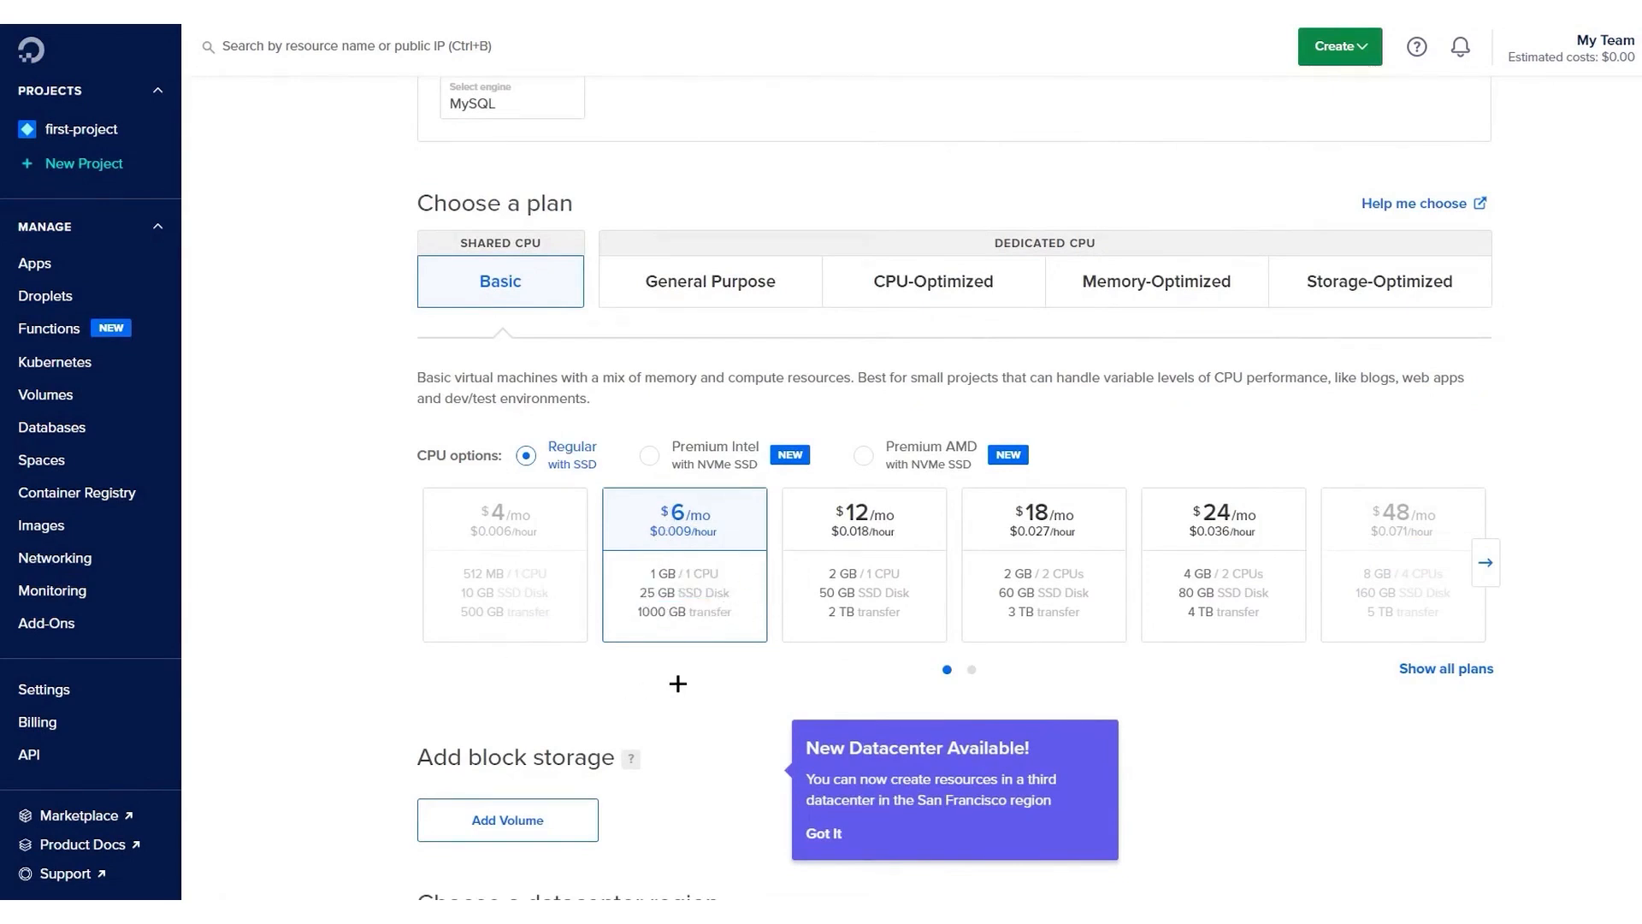
click(864, 518)
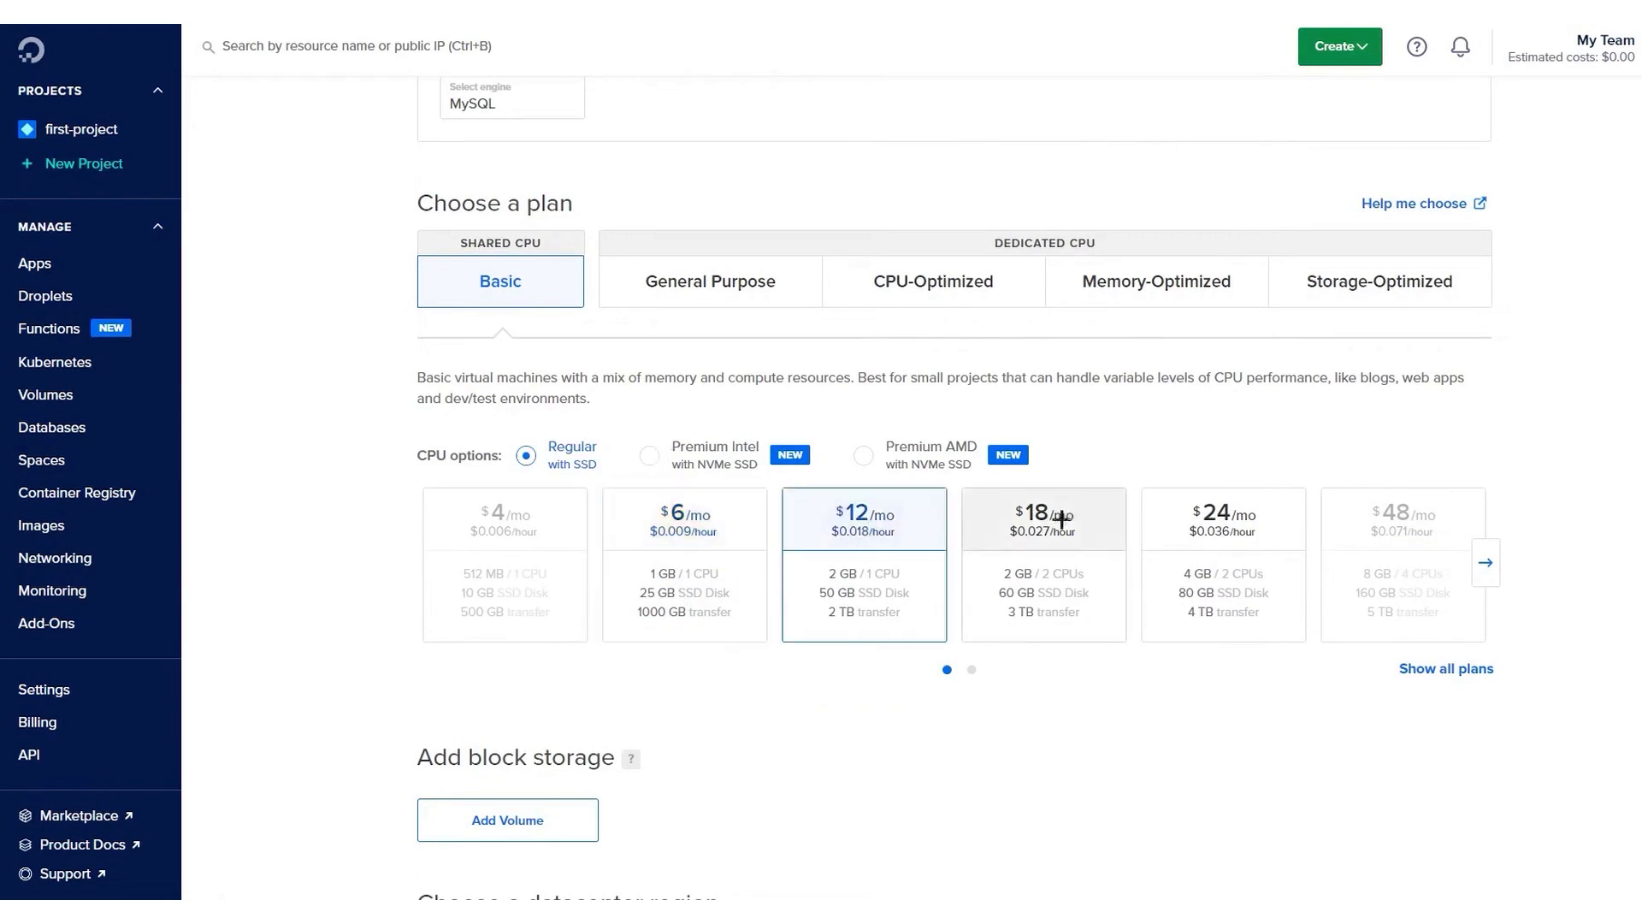
mouse_move(542, 460)
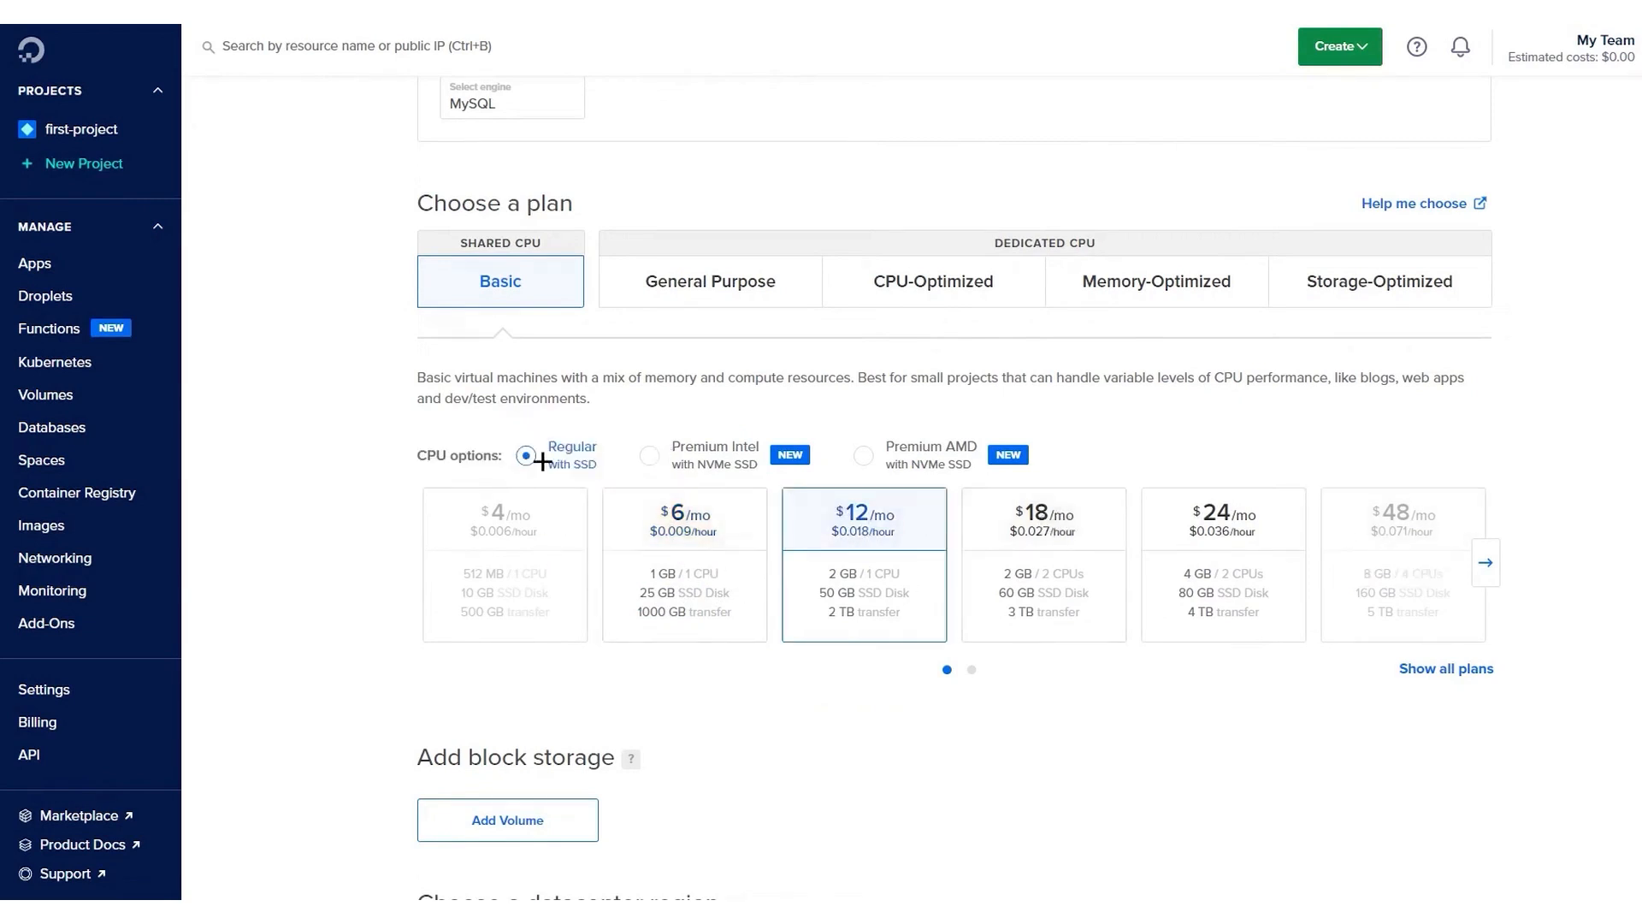
click(650, 455)
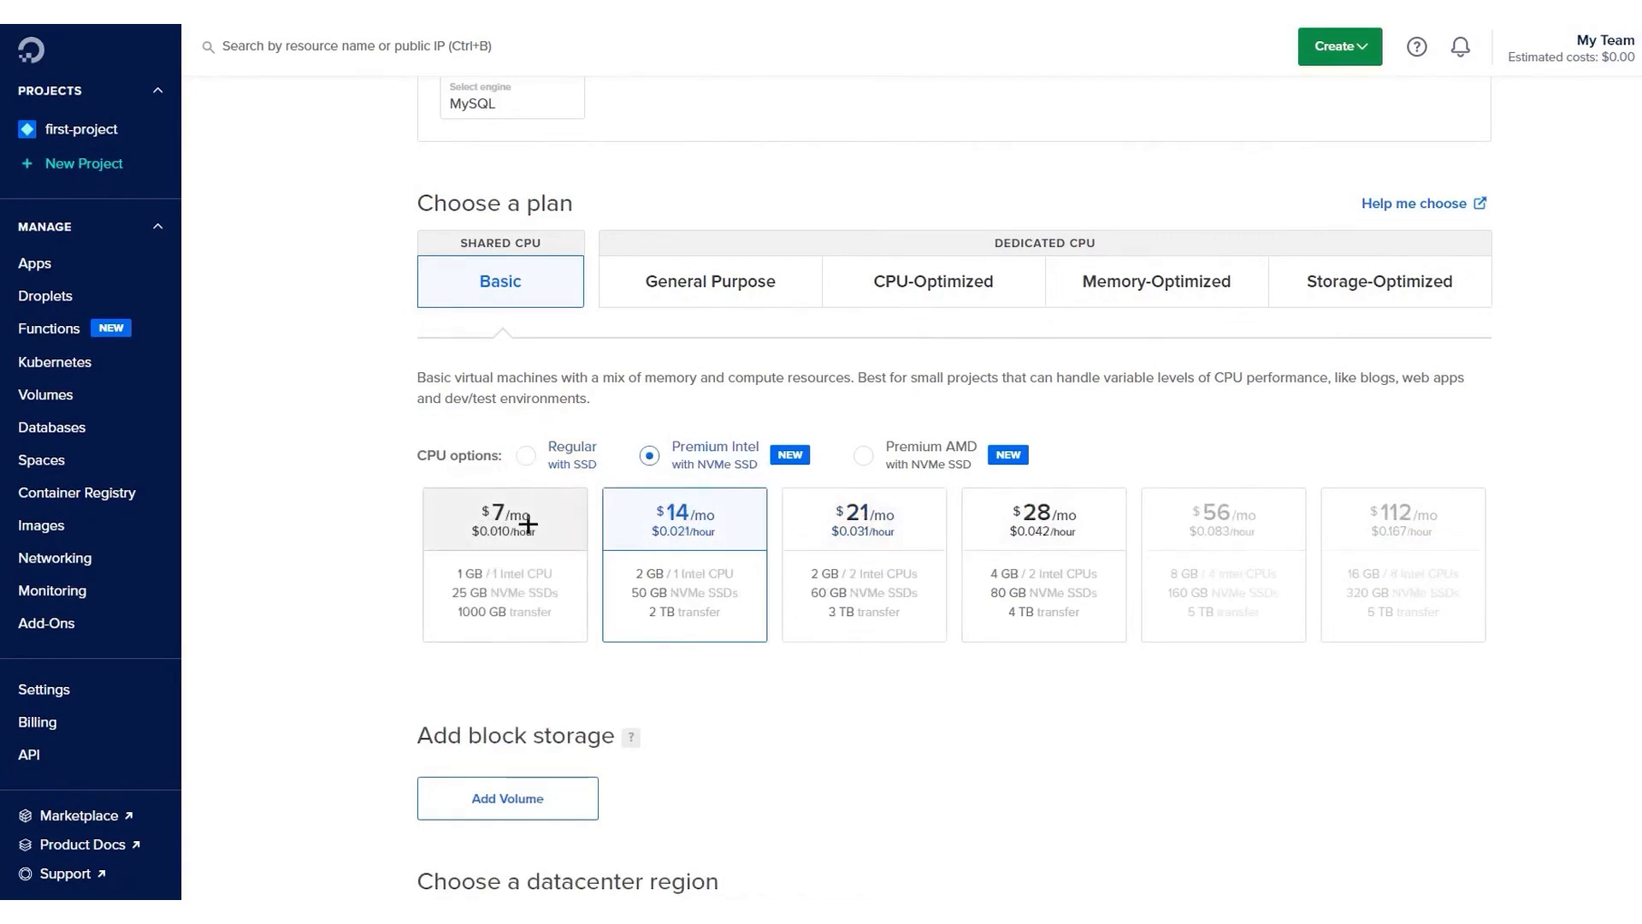
click(503, 518)
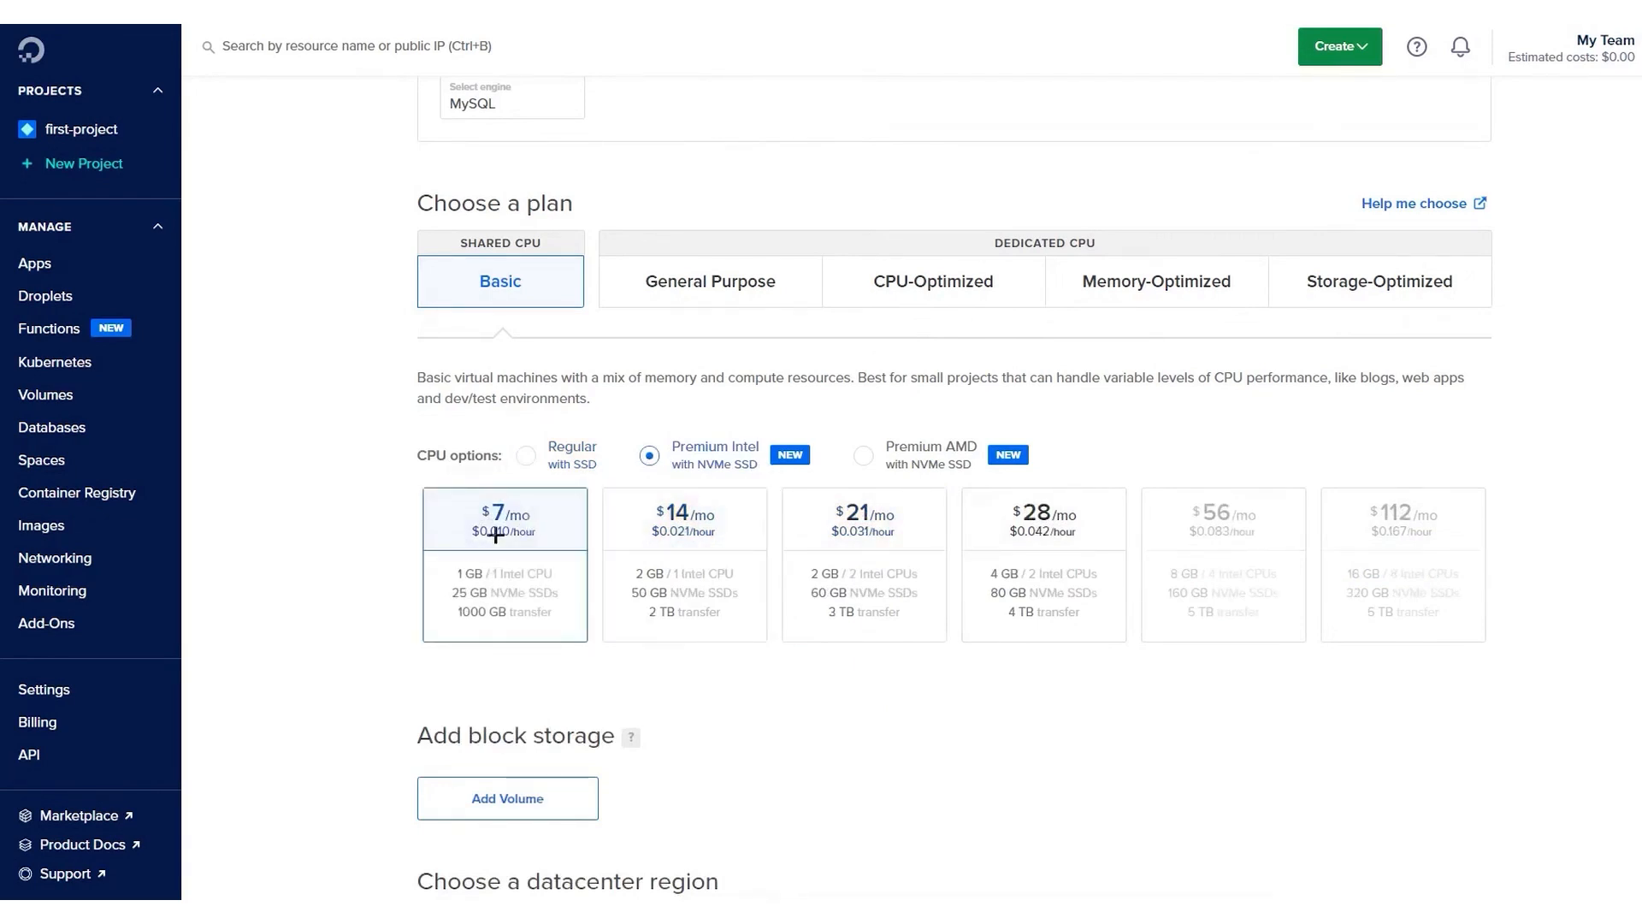
click(861, 455)
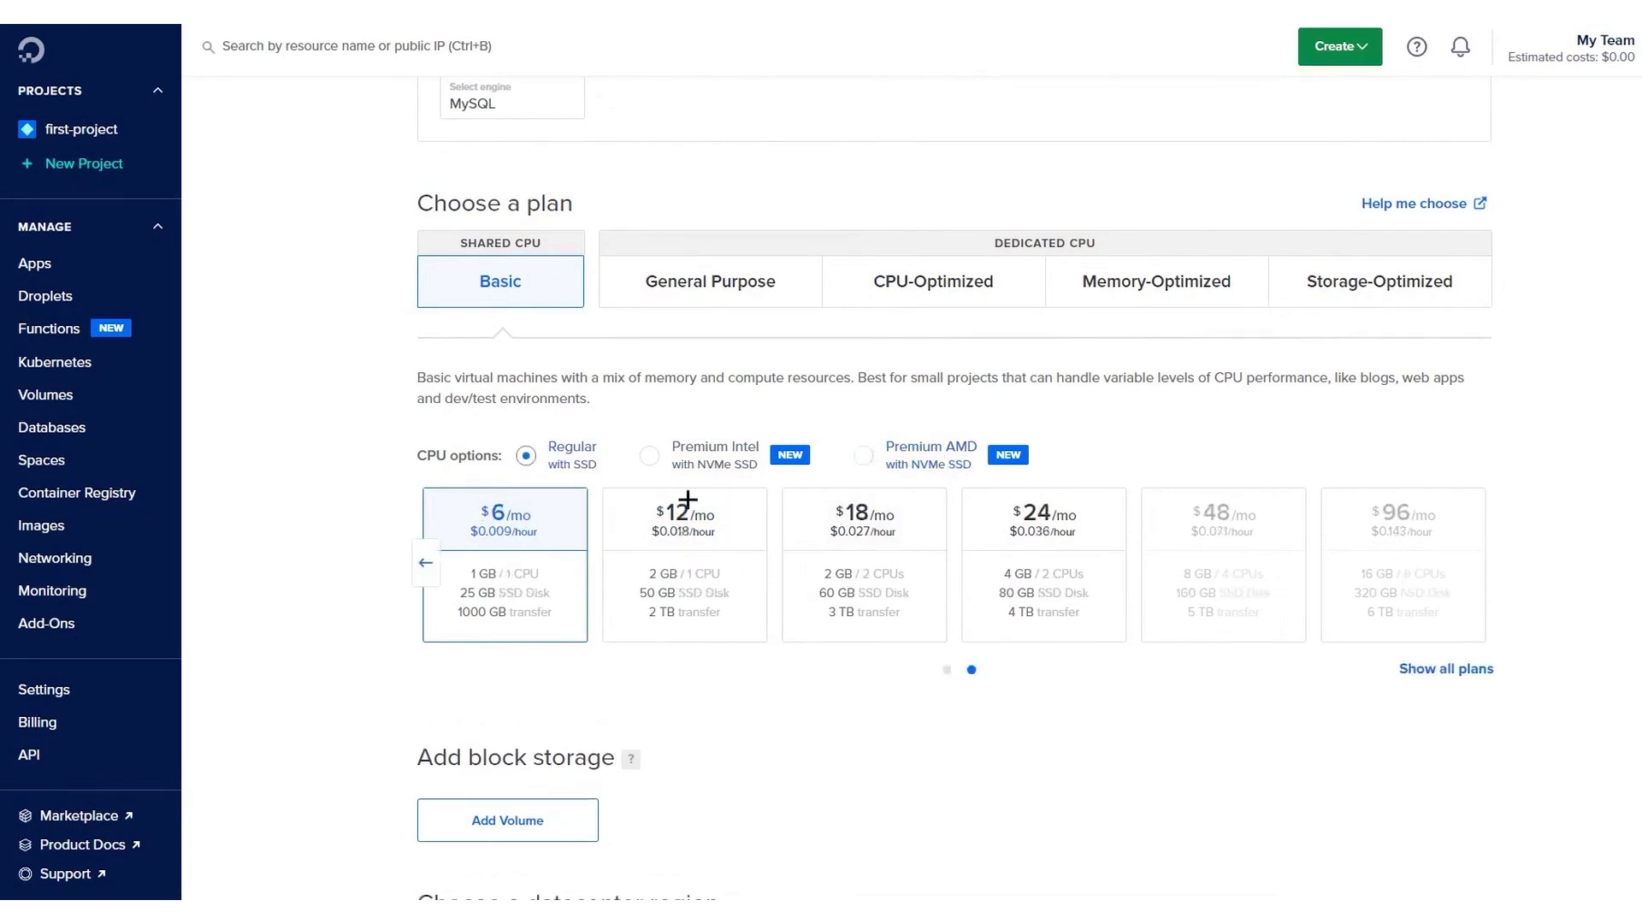
scroll(down, 3)
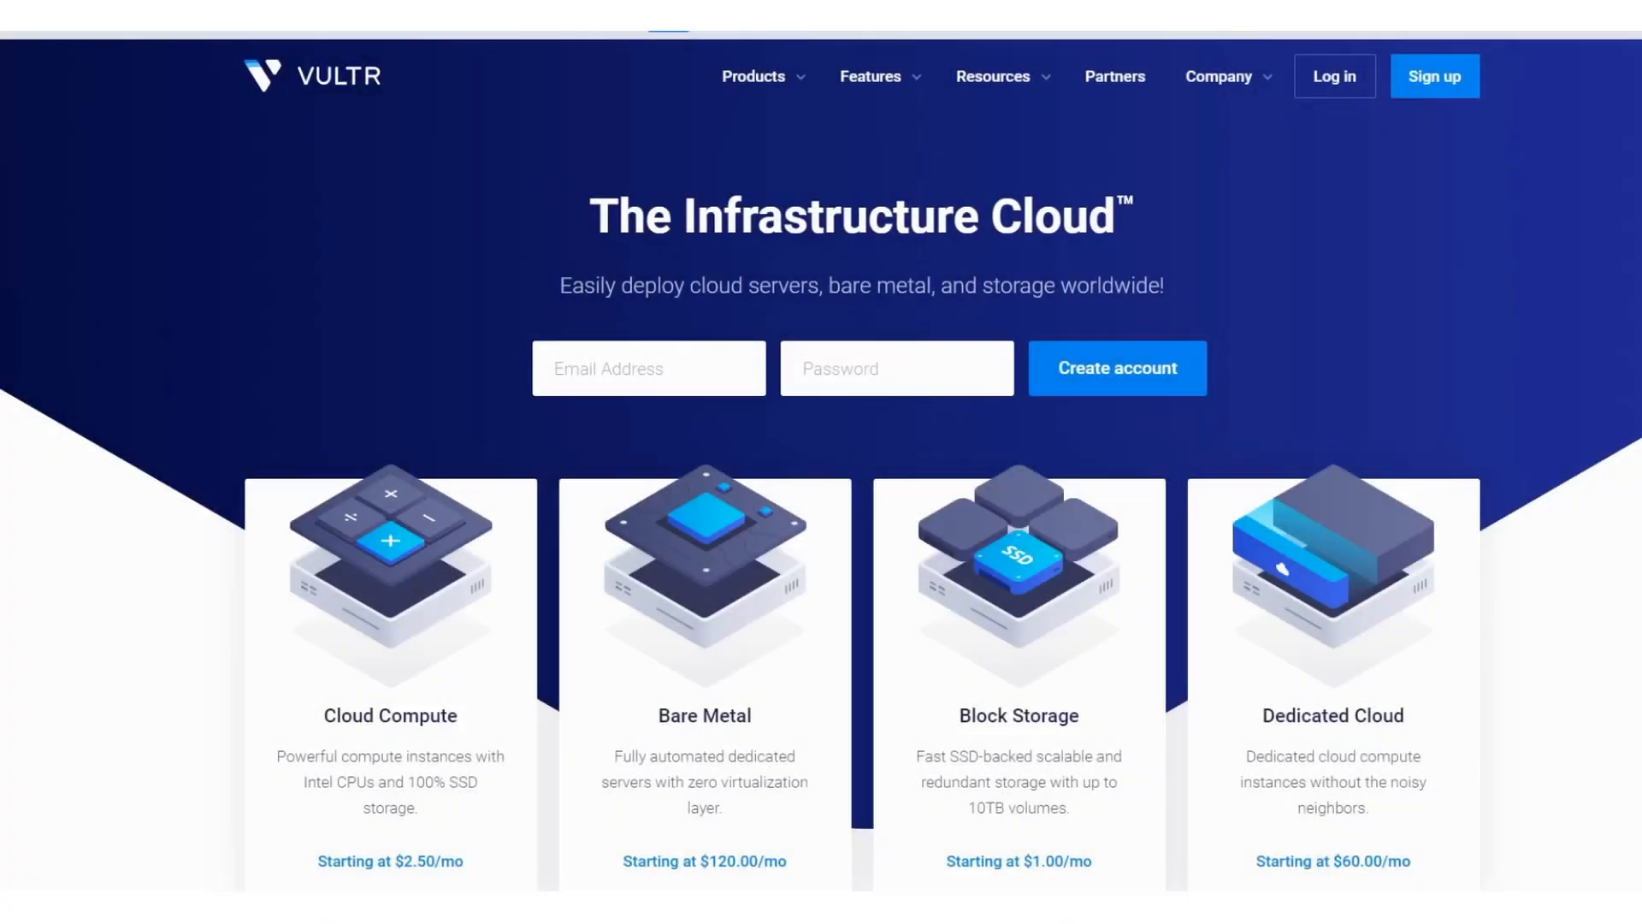
Step: Sign in to Vultr and open the add-product menu on the Products page
click(1334, 75)
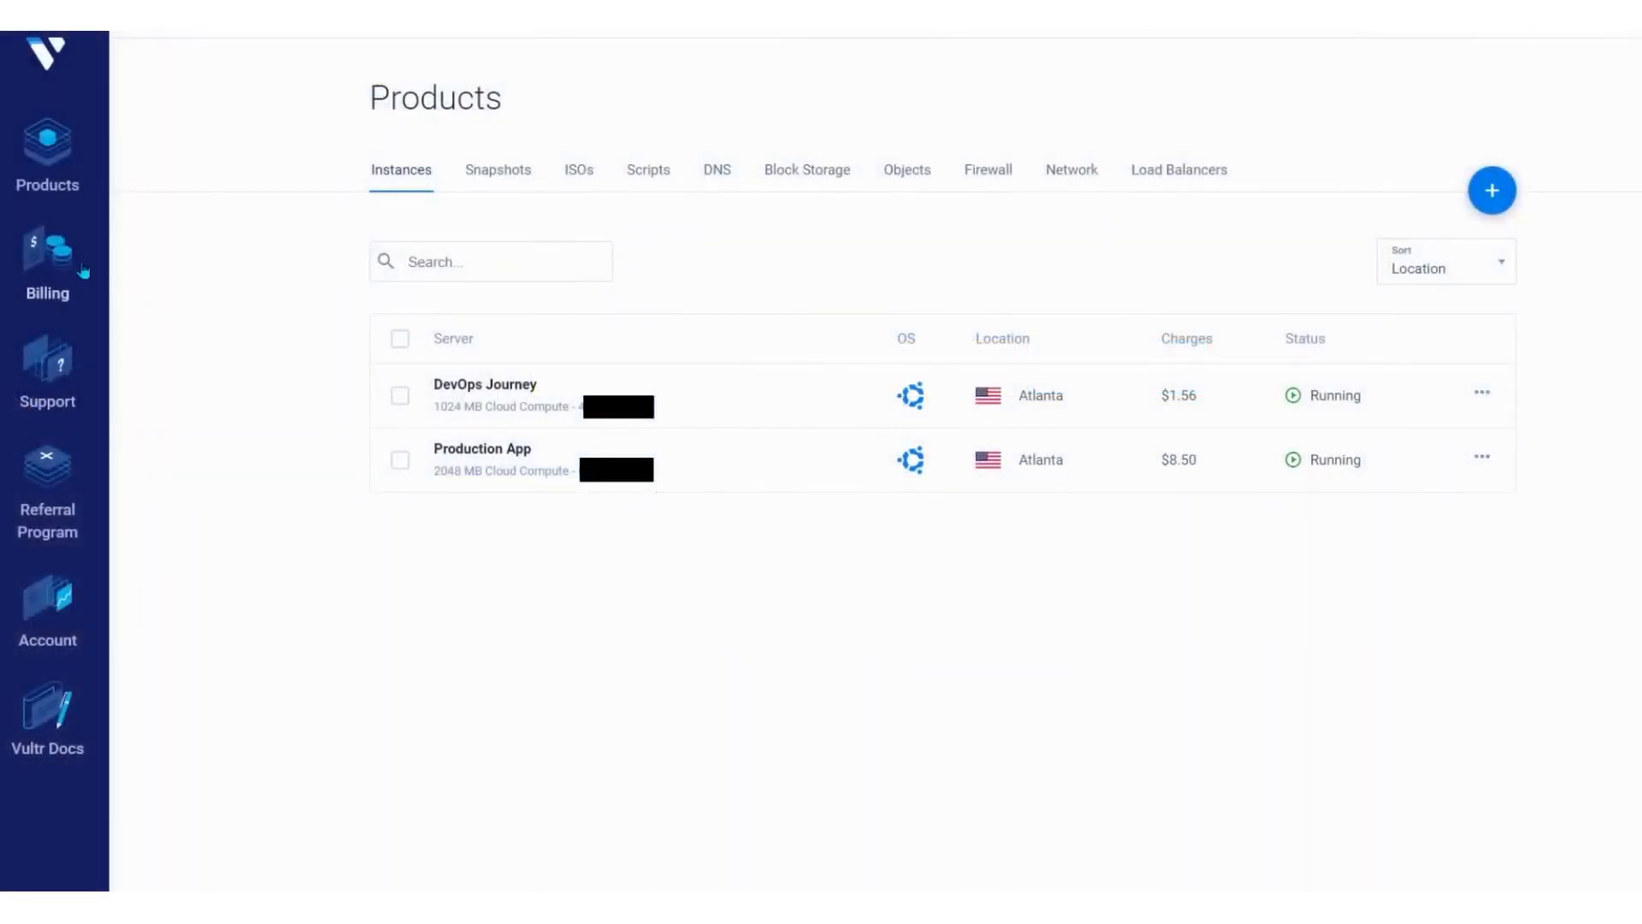
mouse_move(389, 347)
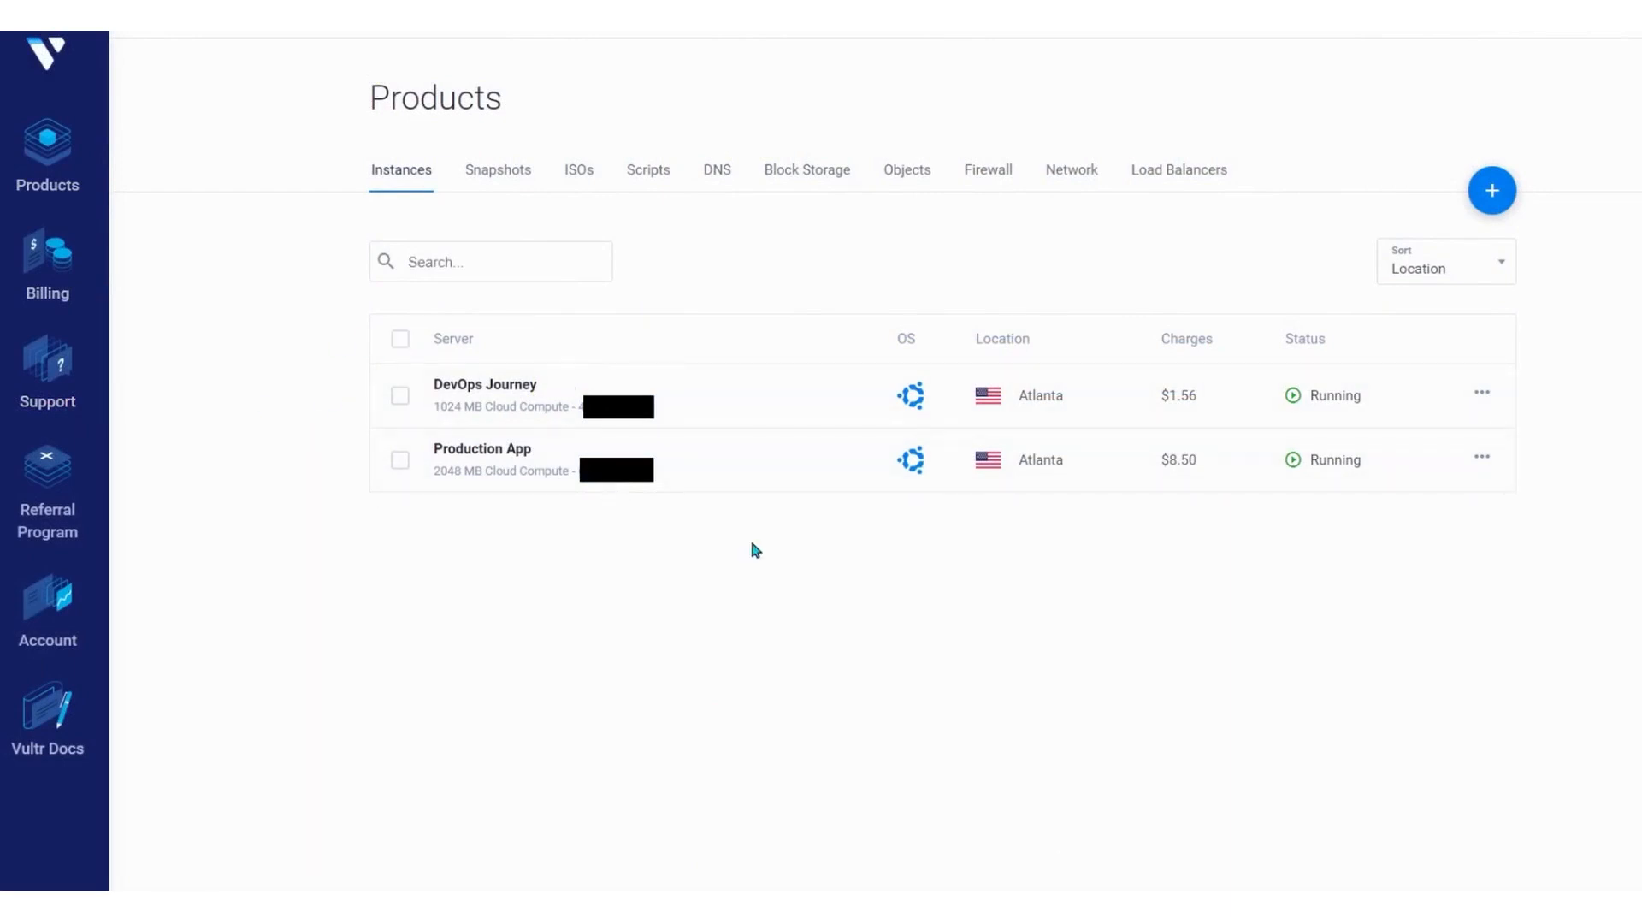
click(1492, 190)
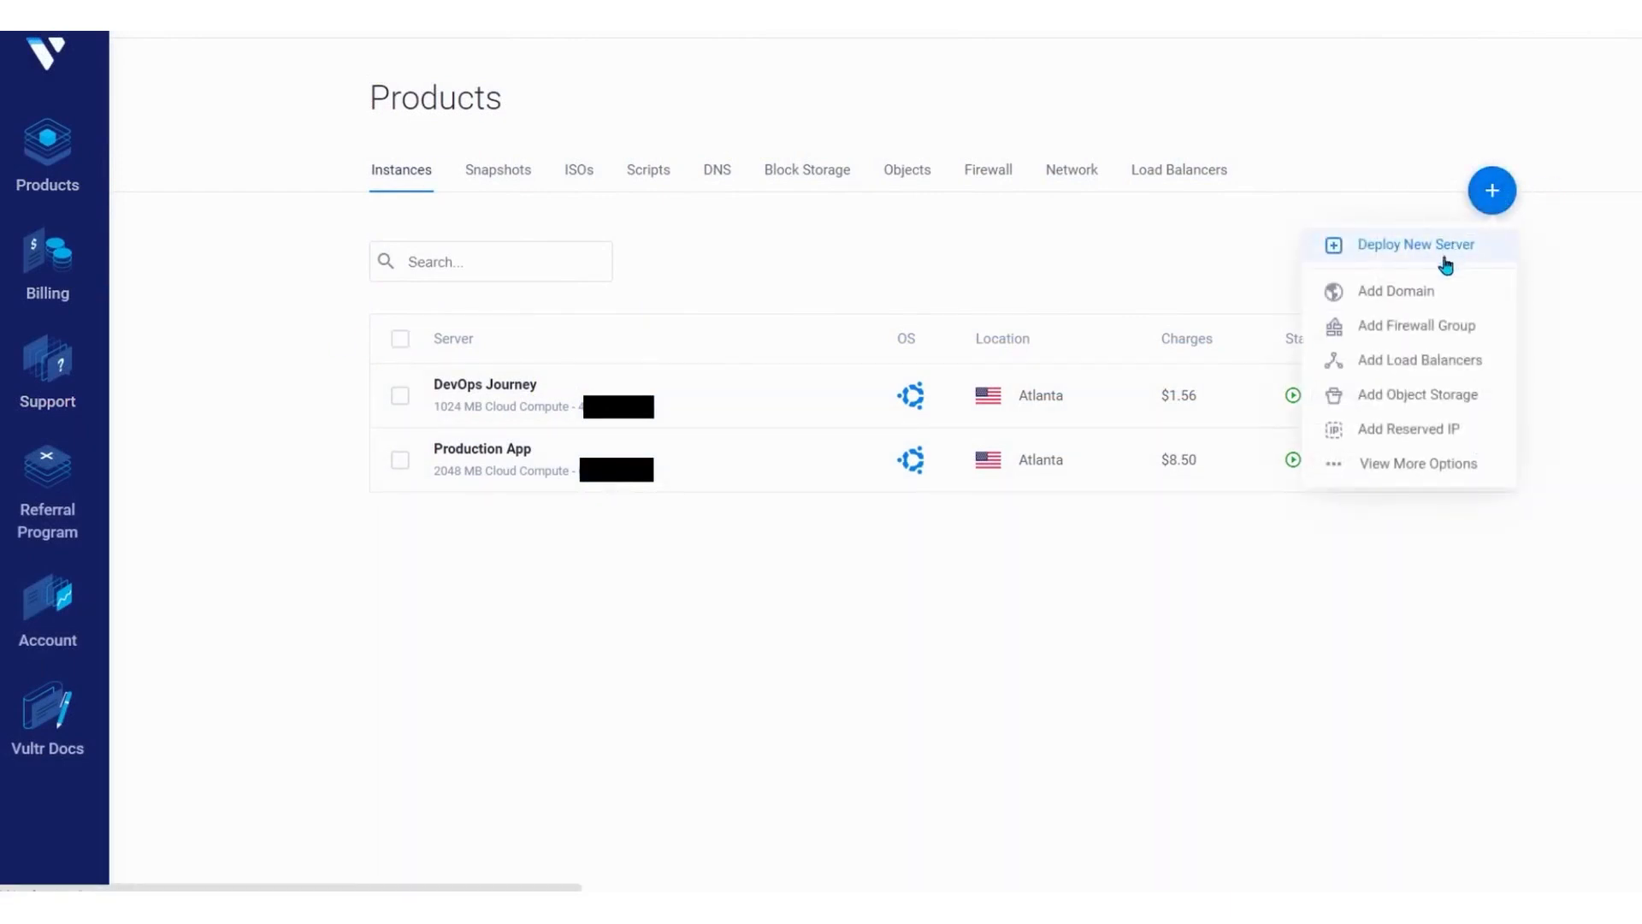
Step: Deploy a new server and move down to the Server Type choices
click(1415, 245)
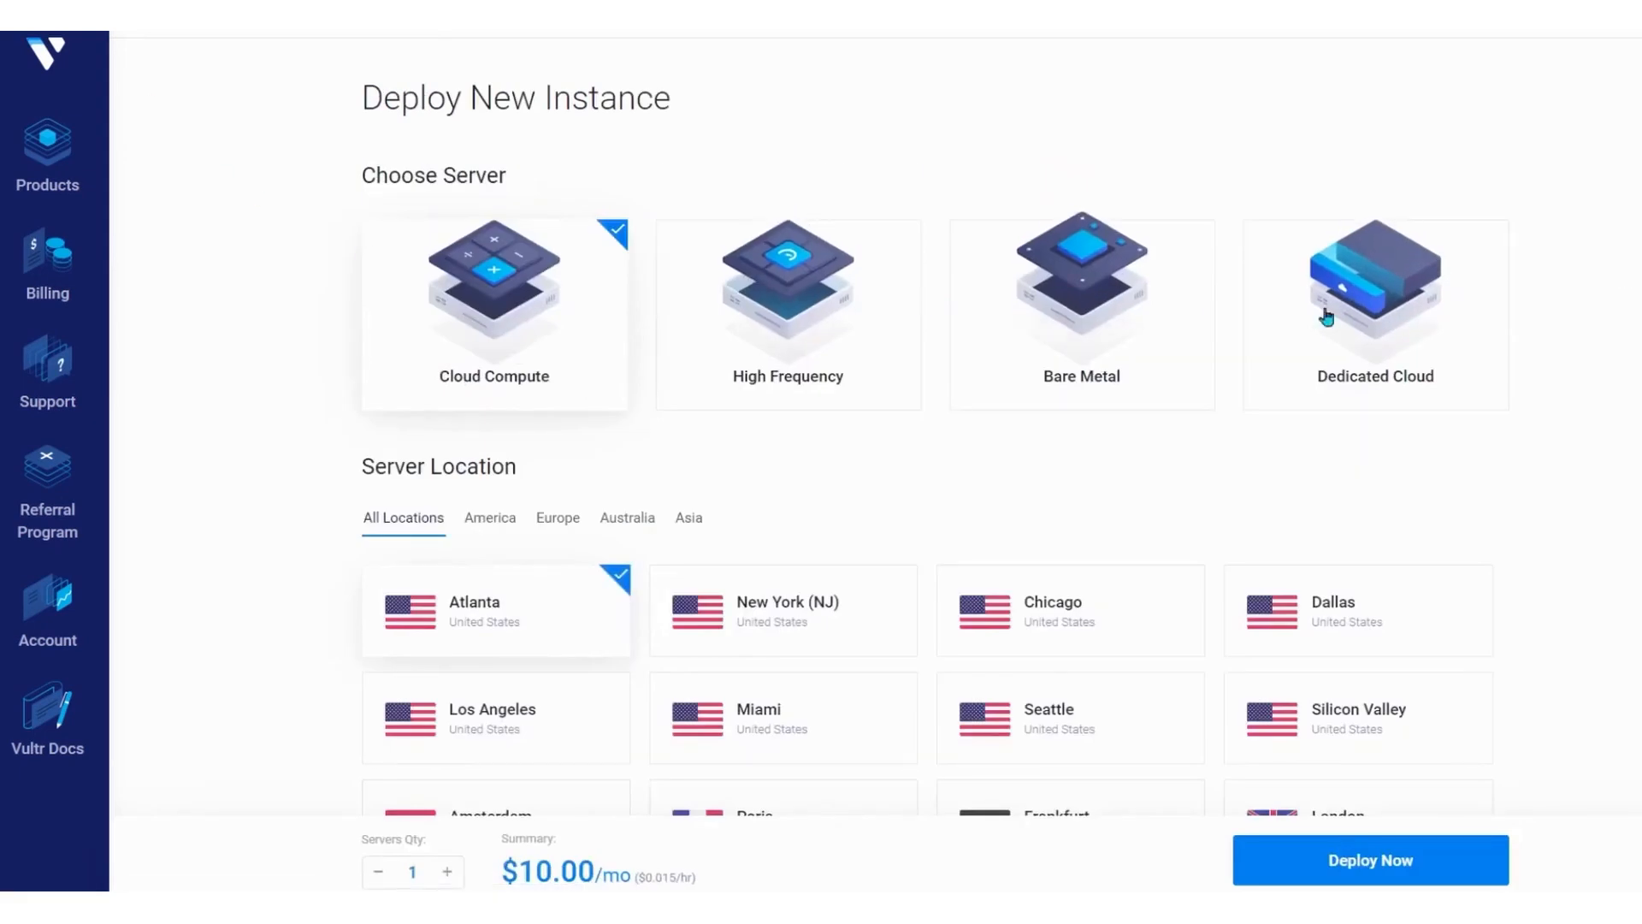
mouse_move(720, 540)
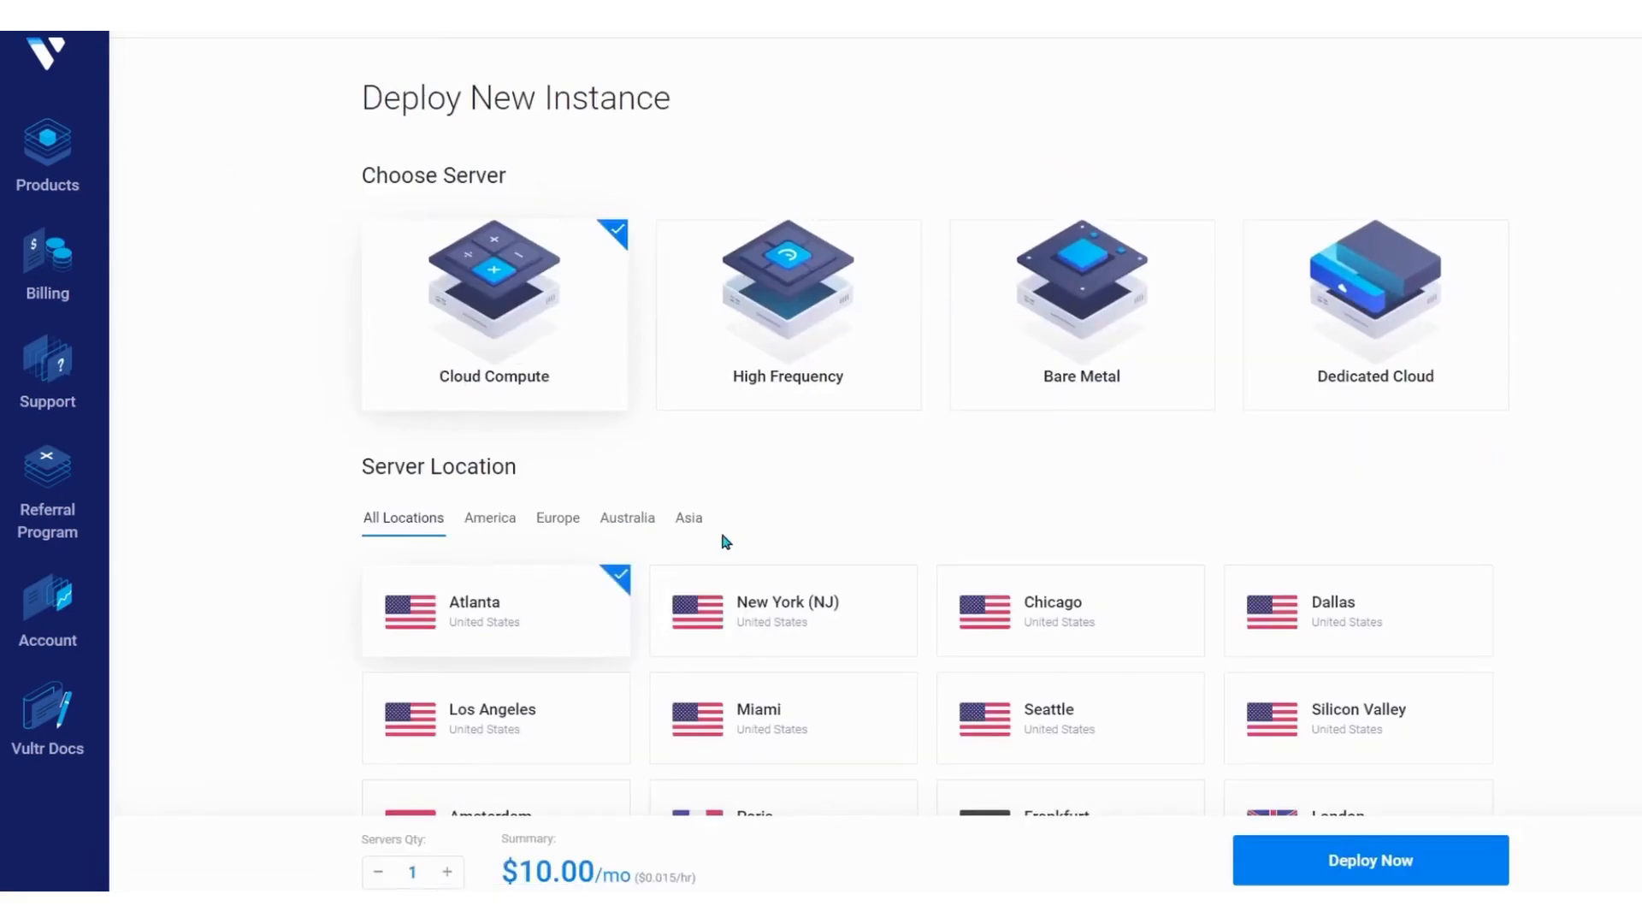
mouse_move(647, 486)
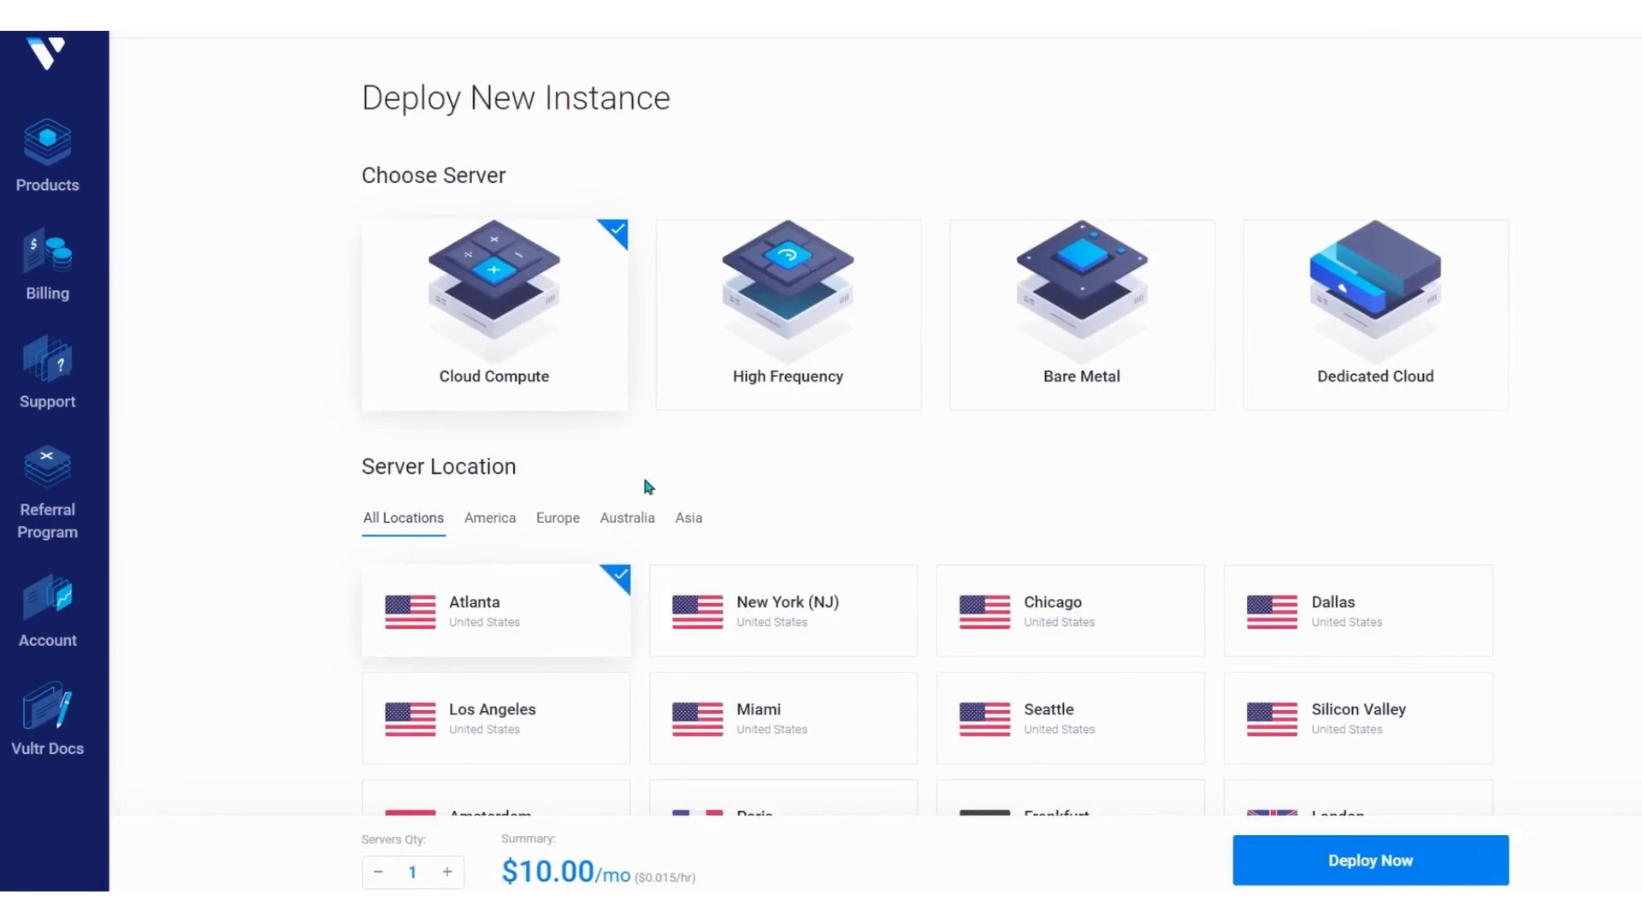
mouse_move(371, 474)
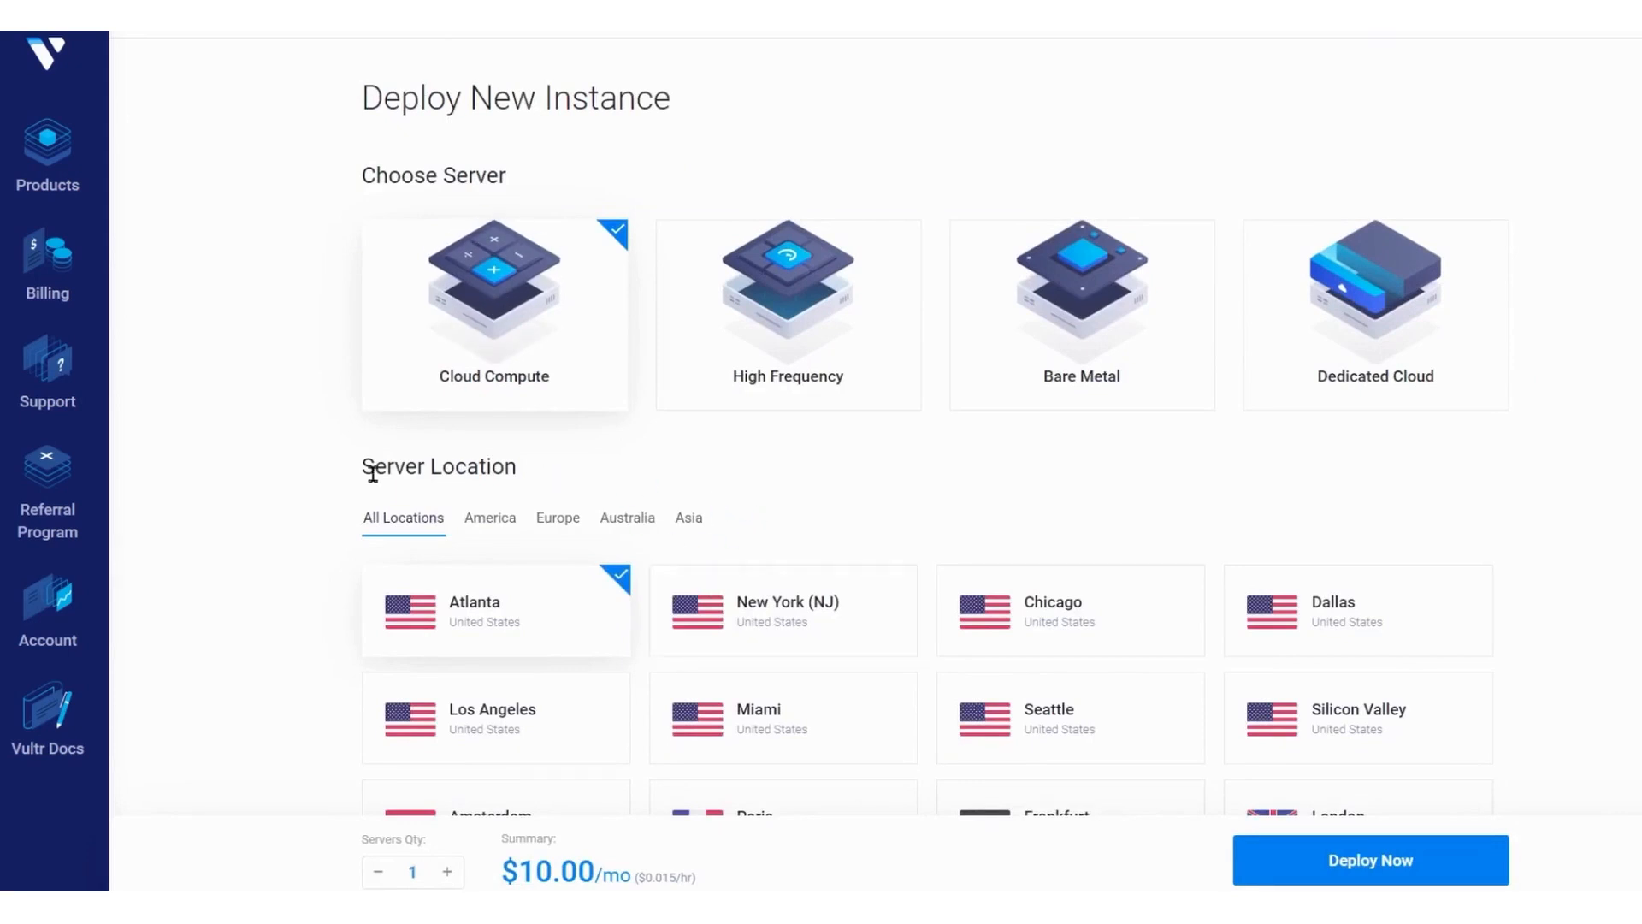
scroll(down, 3)
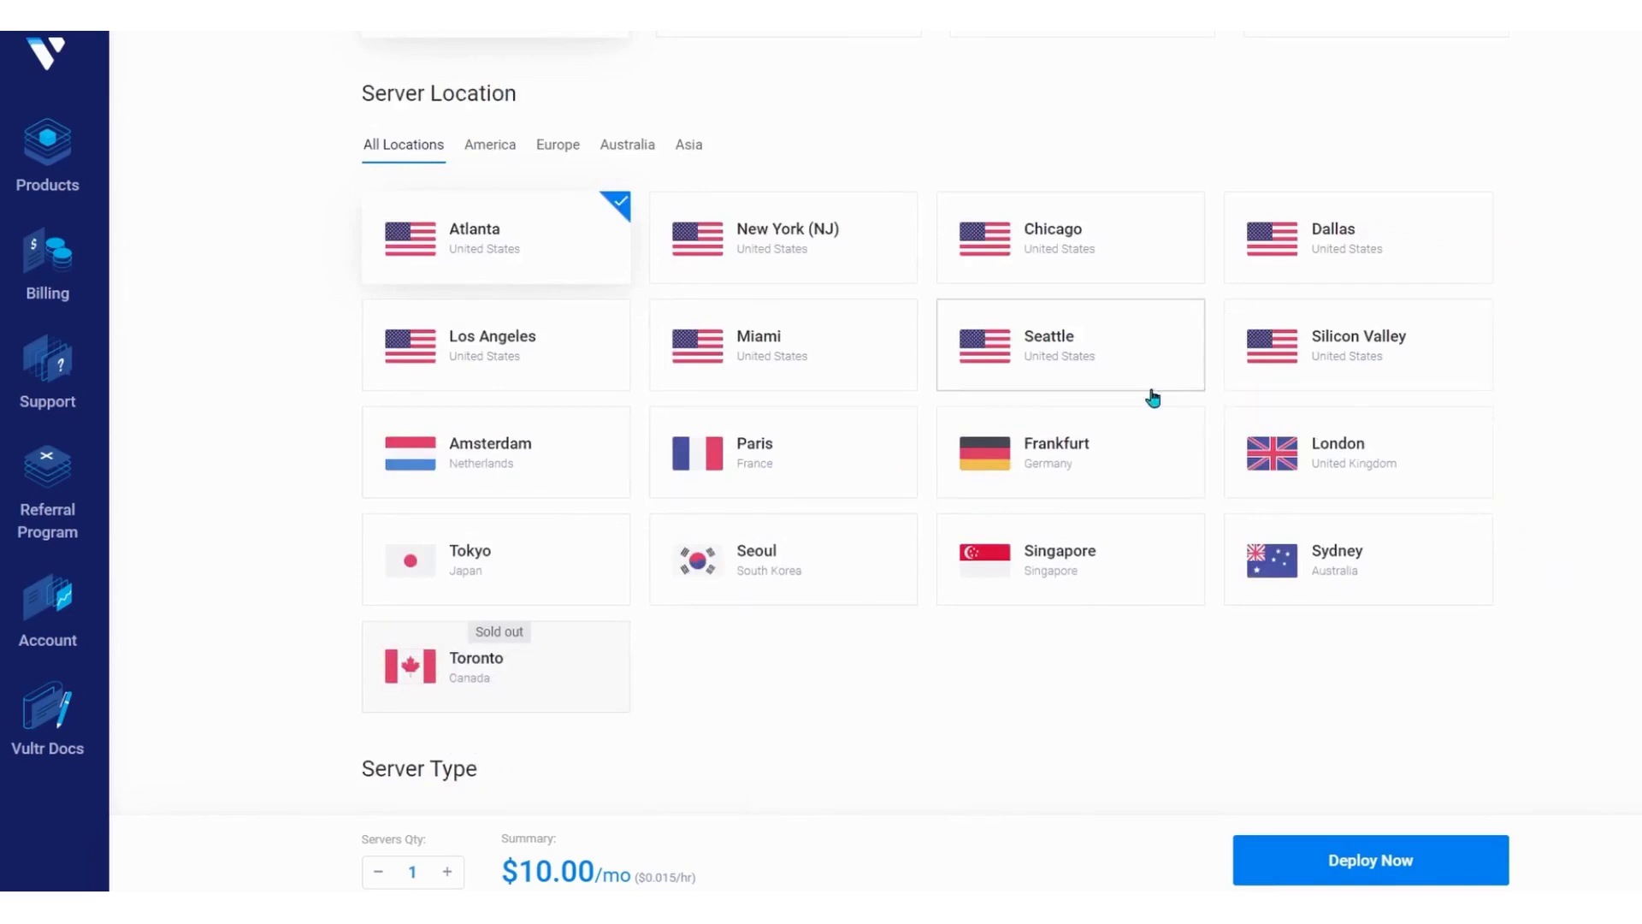
scroll(down, 3)
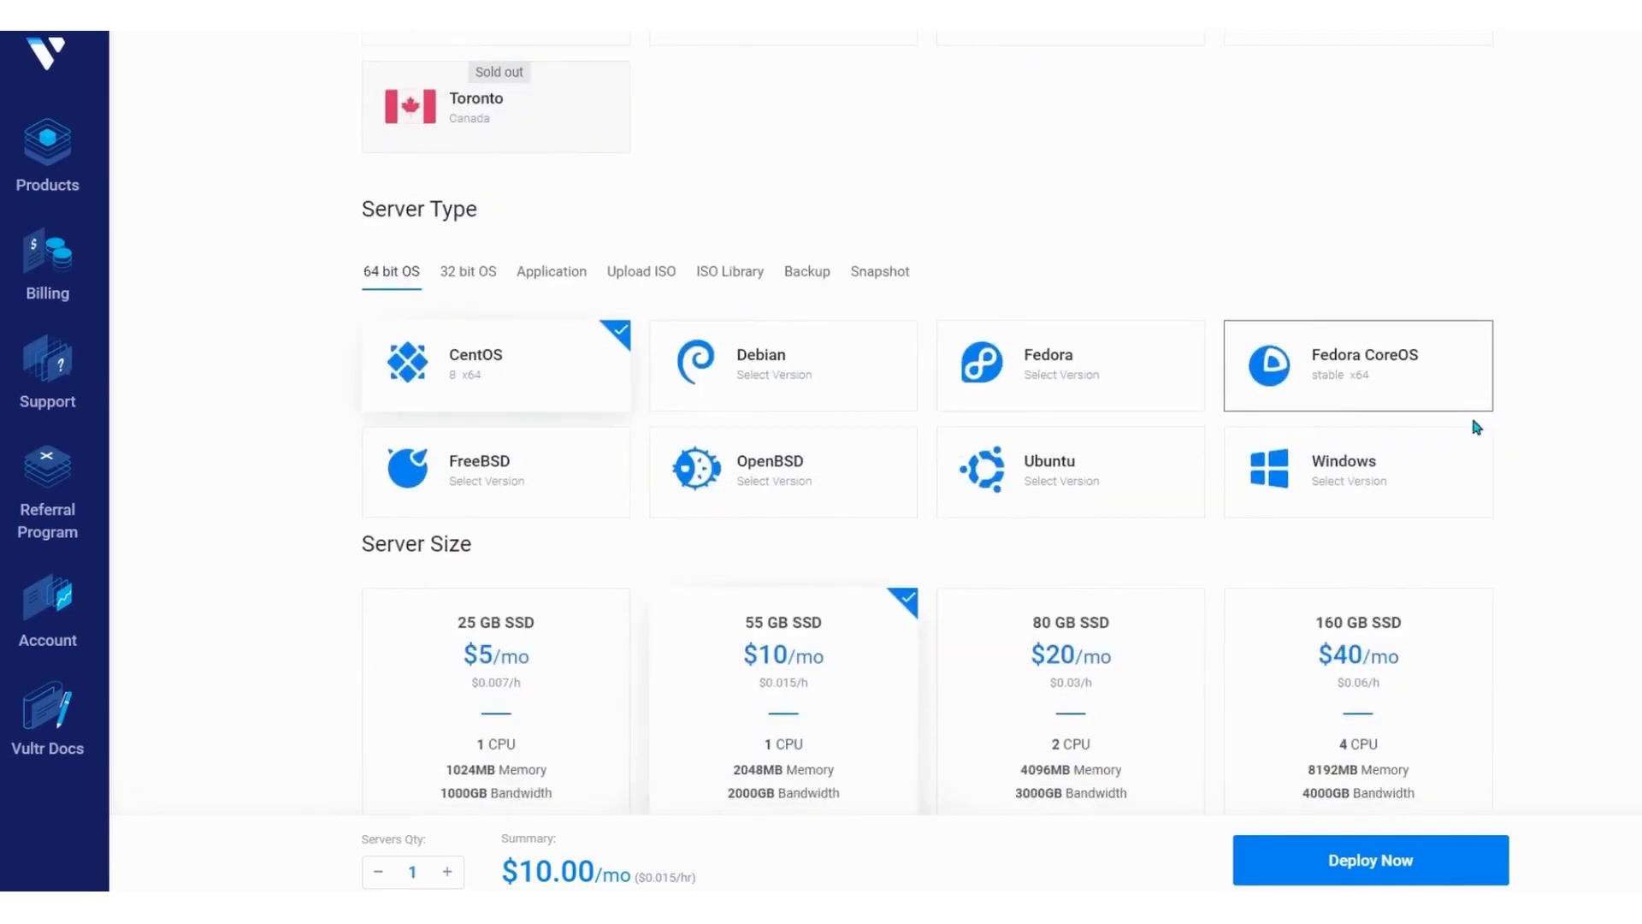
scroll(down, 3)
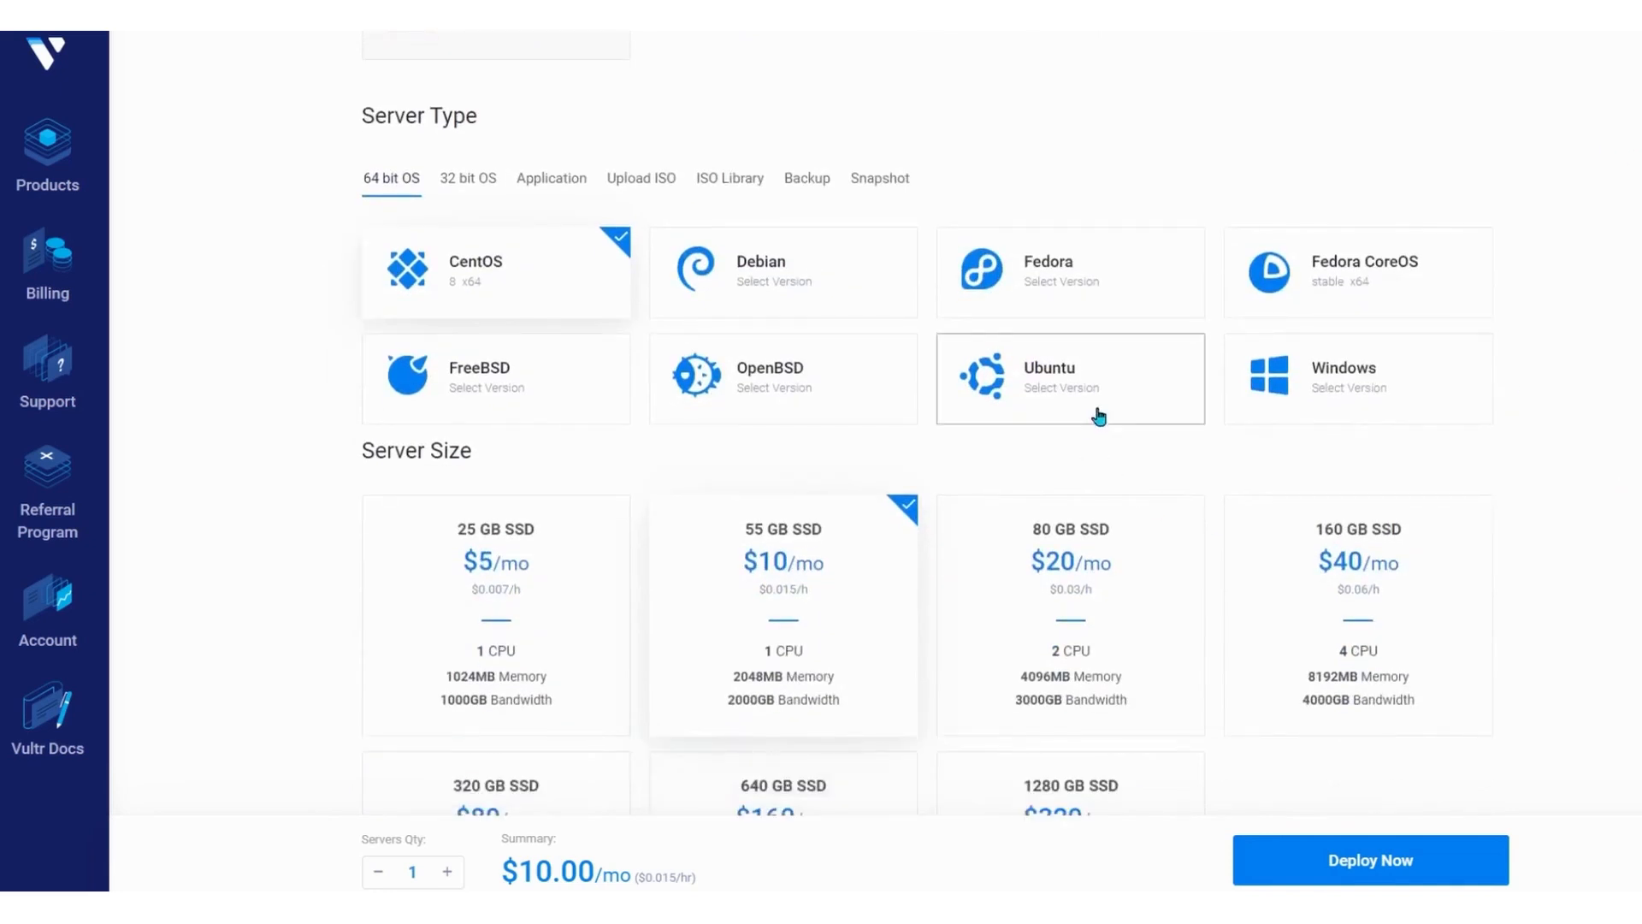
Step: Select Ubuntu 18.04 x64 as the server's operating system
click(1069, 378)
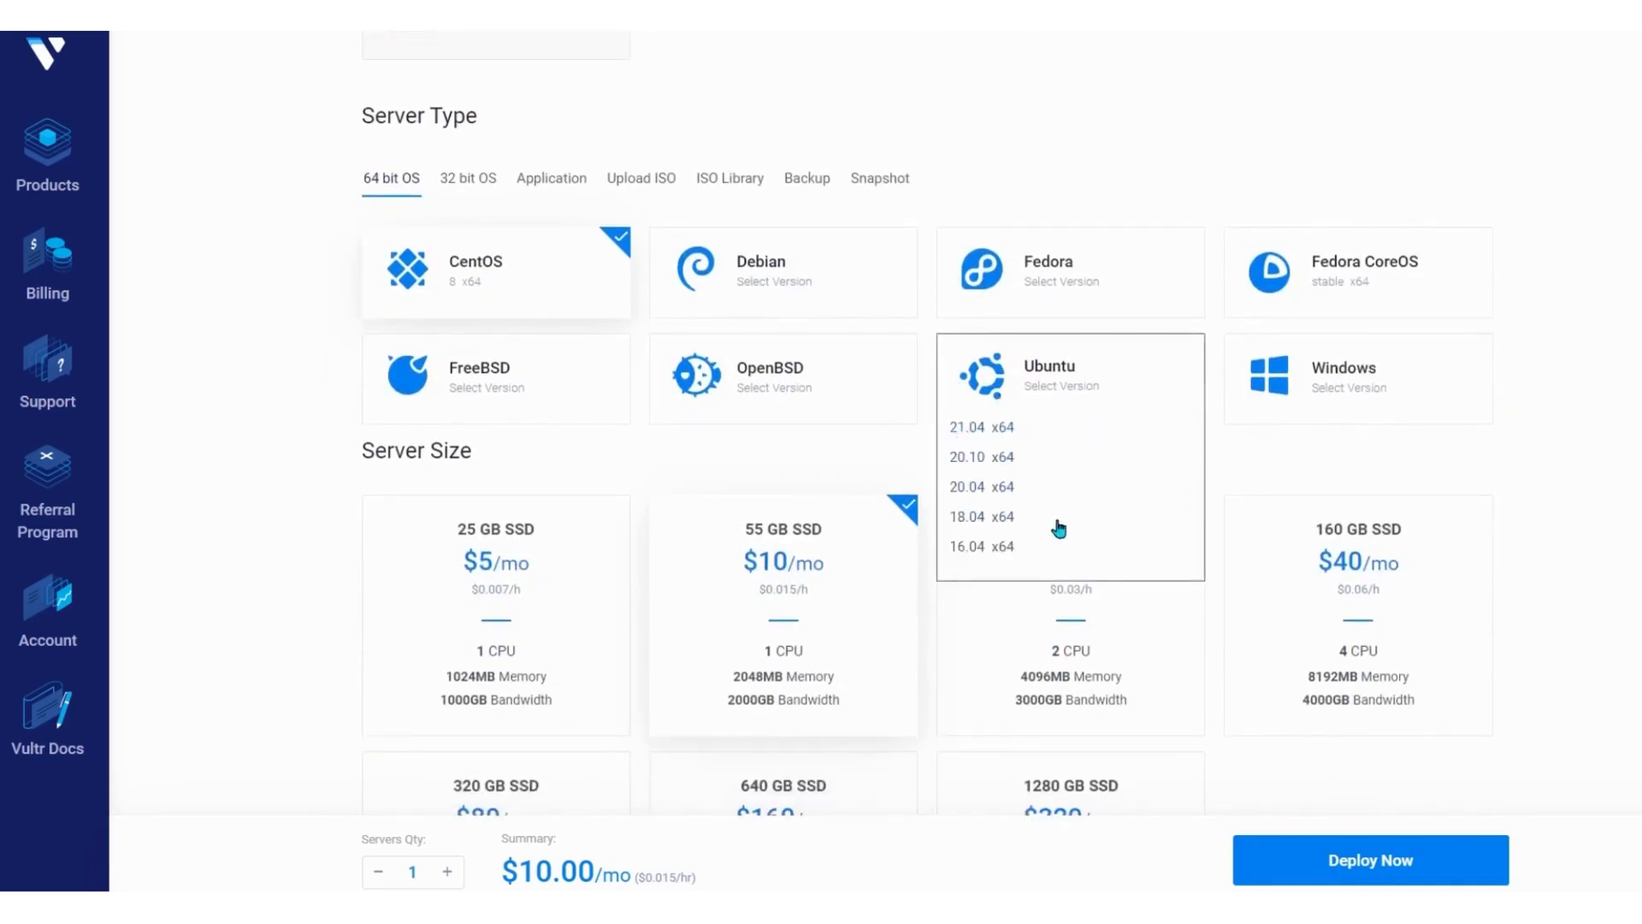
click(982, 517)
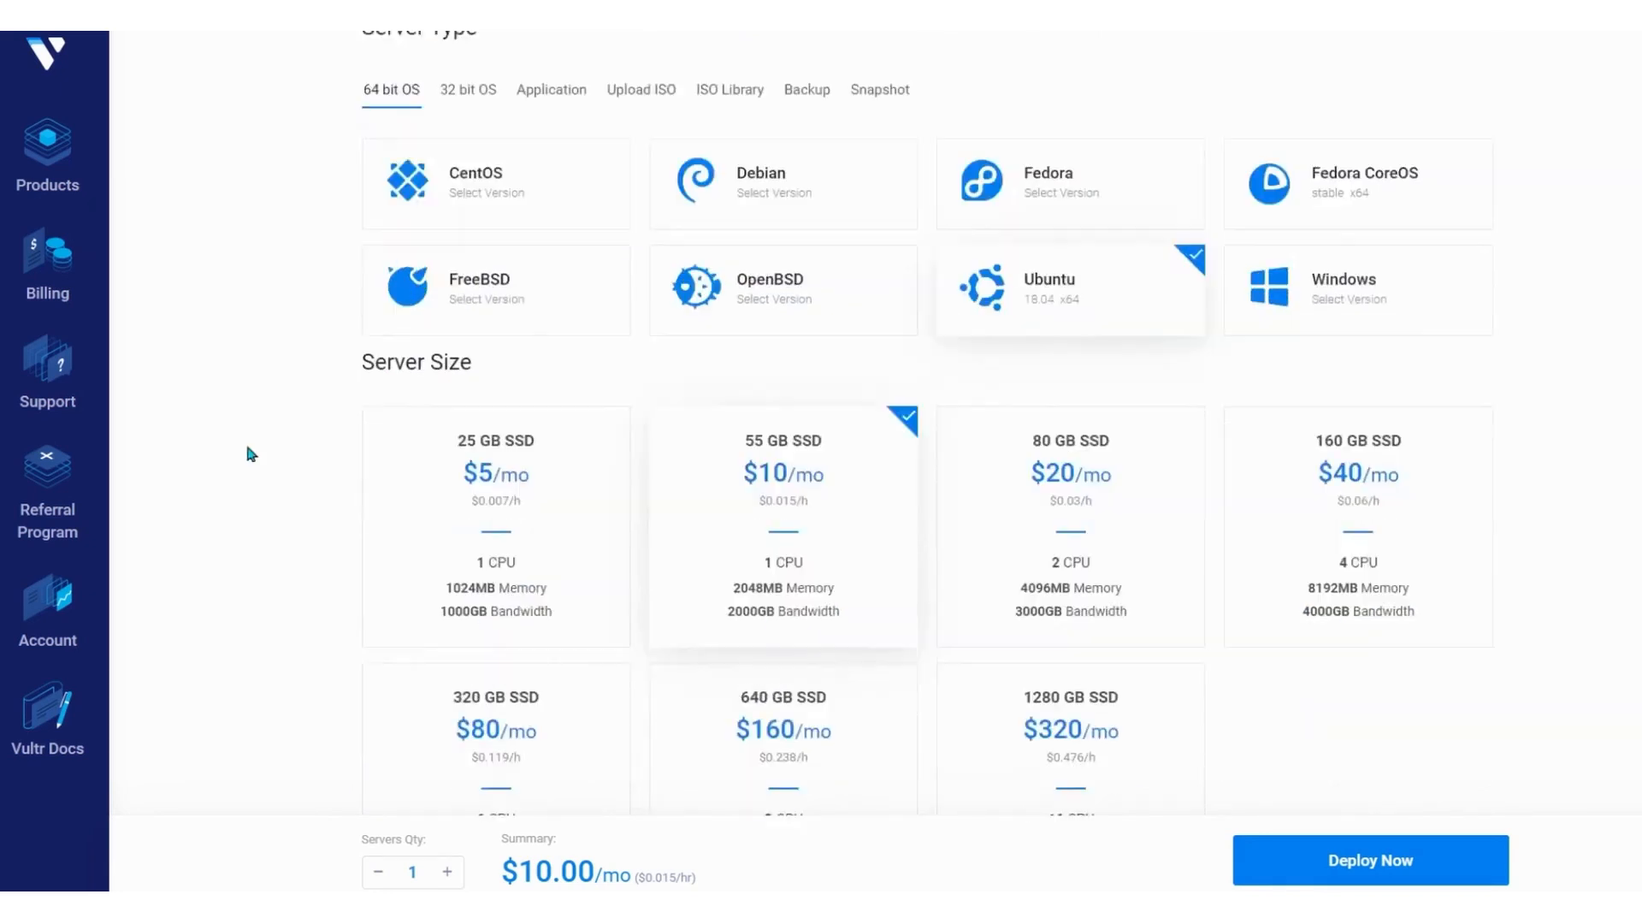
scroll(down, 3)
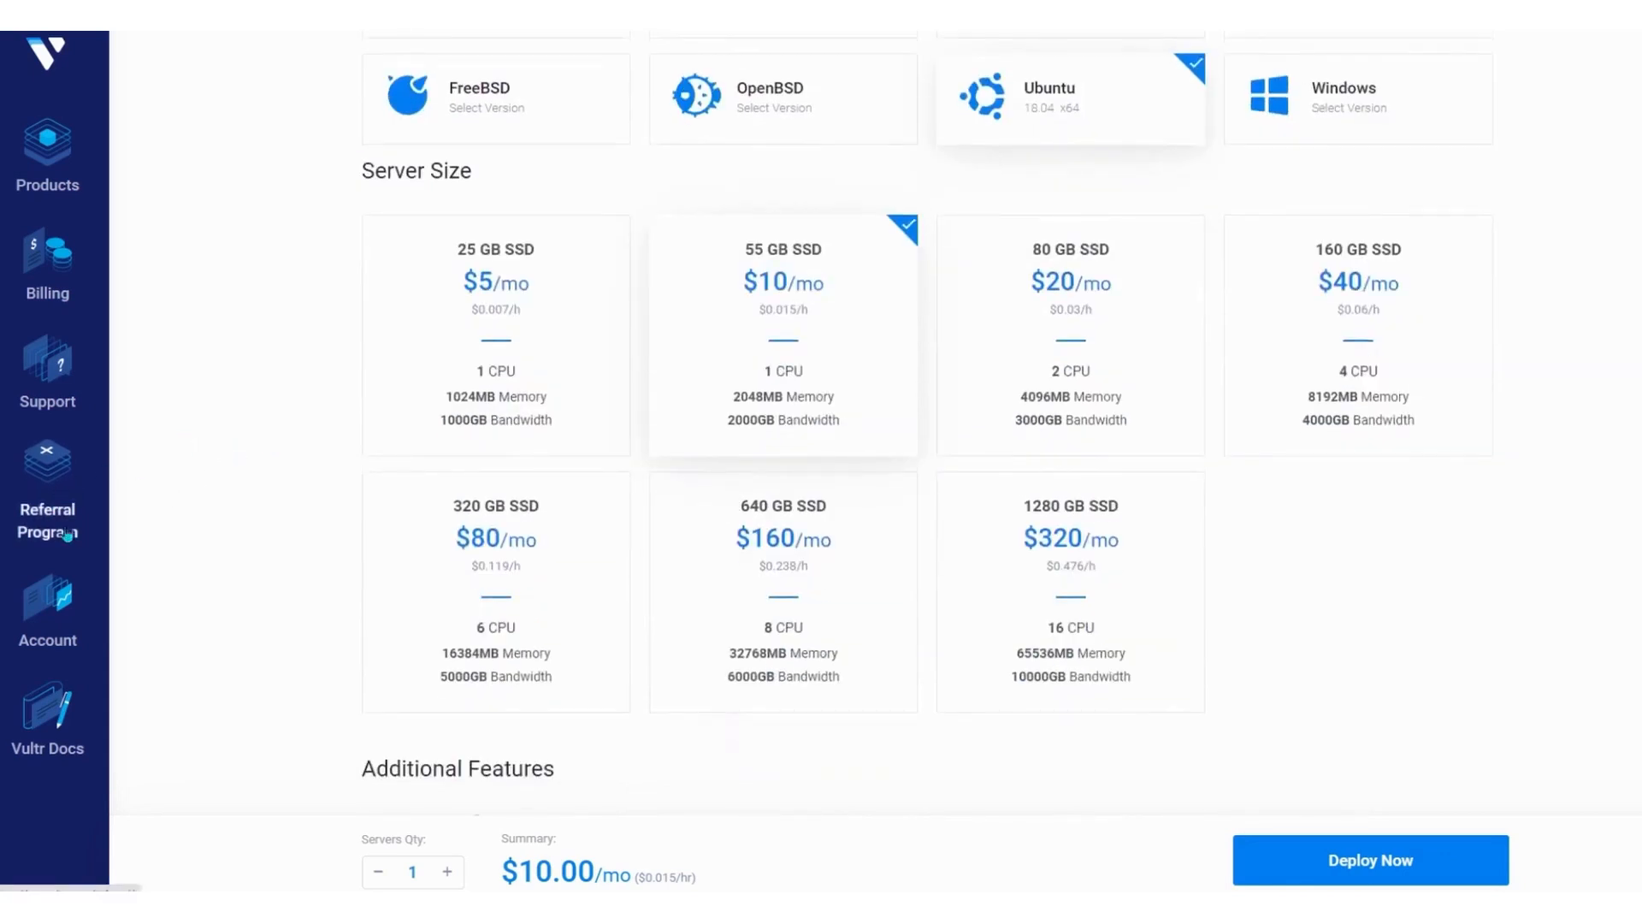
click(494, 335)
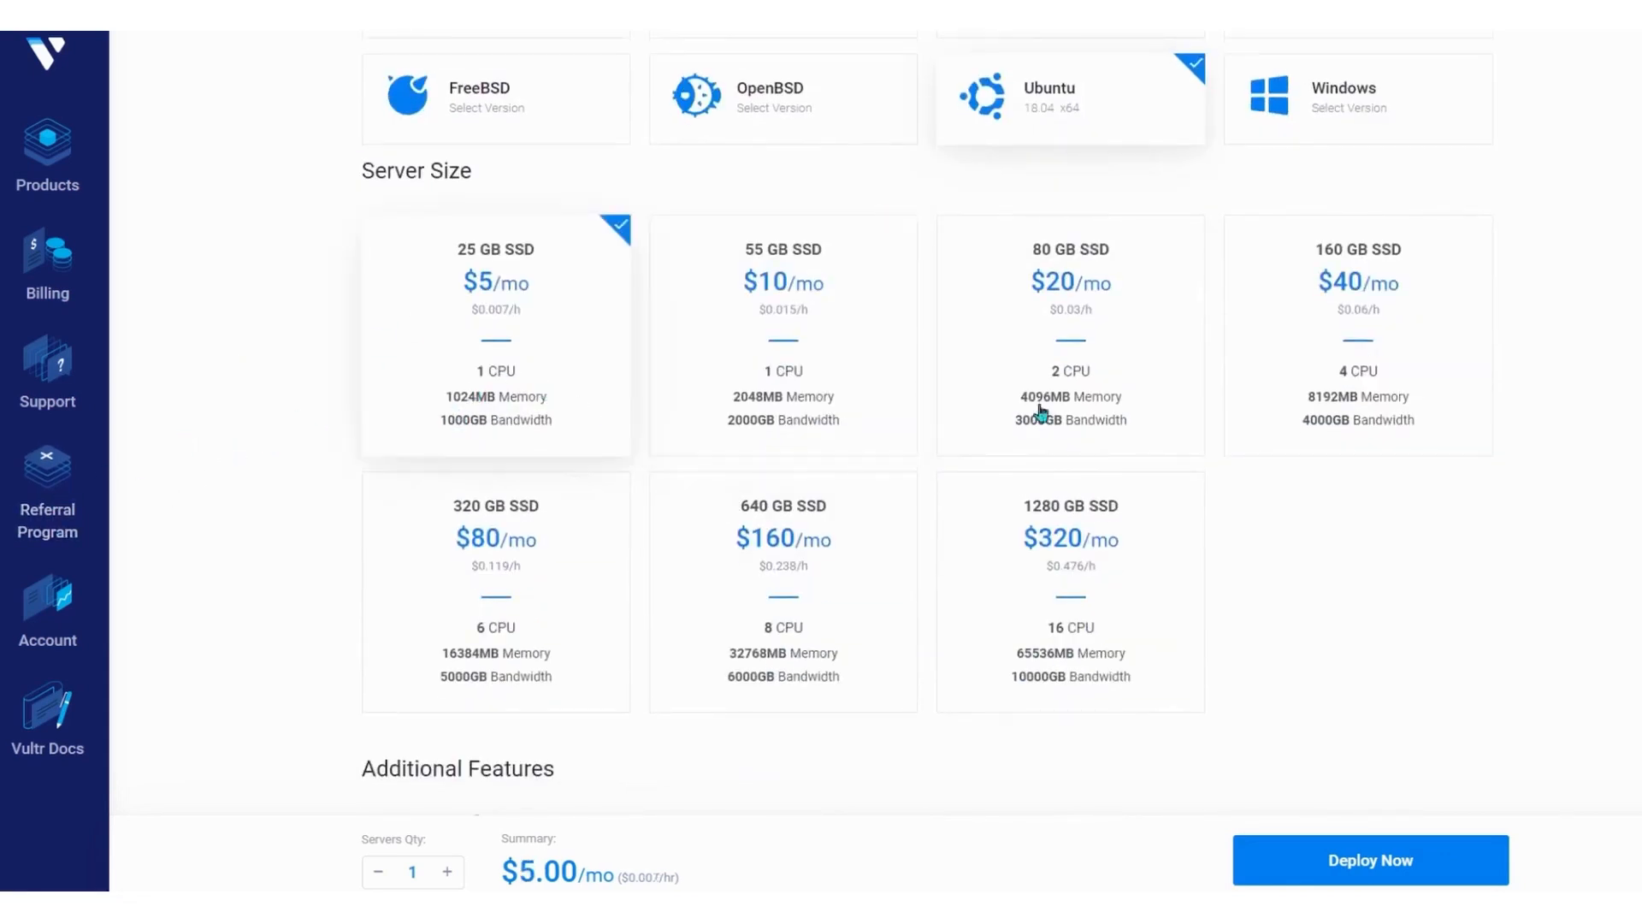
mouse_move(1327, 409)
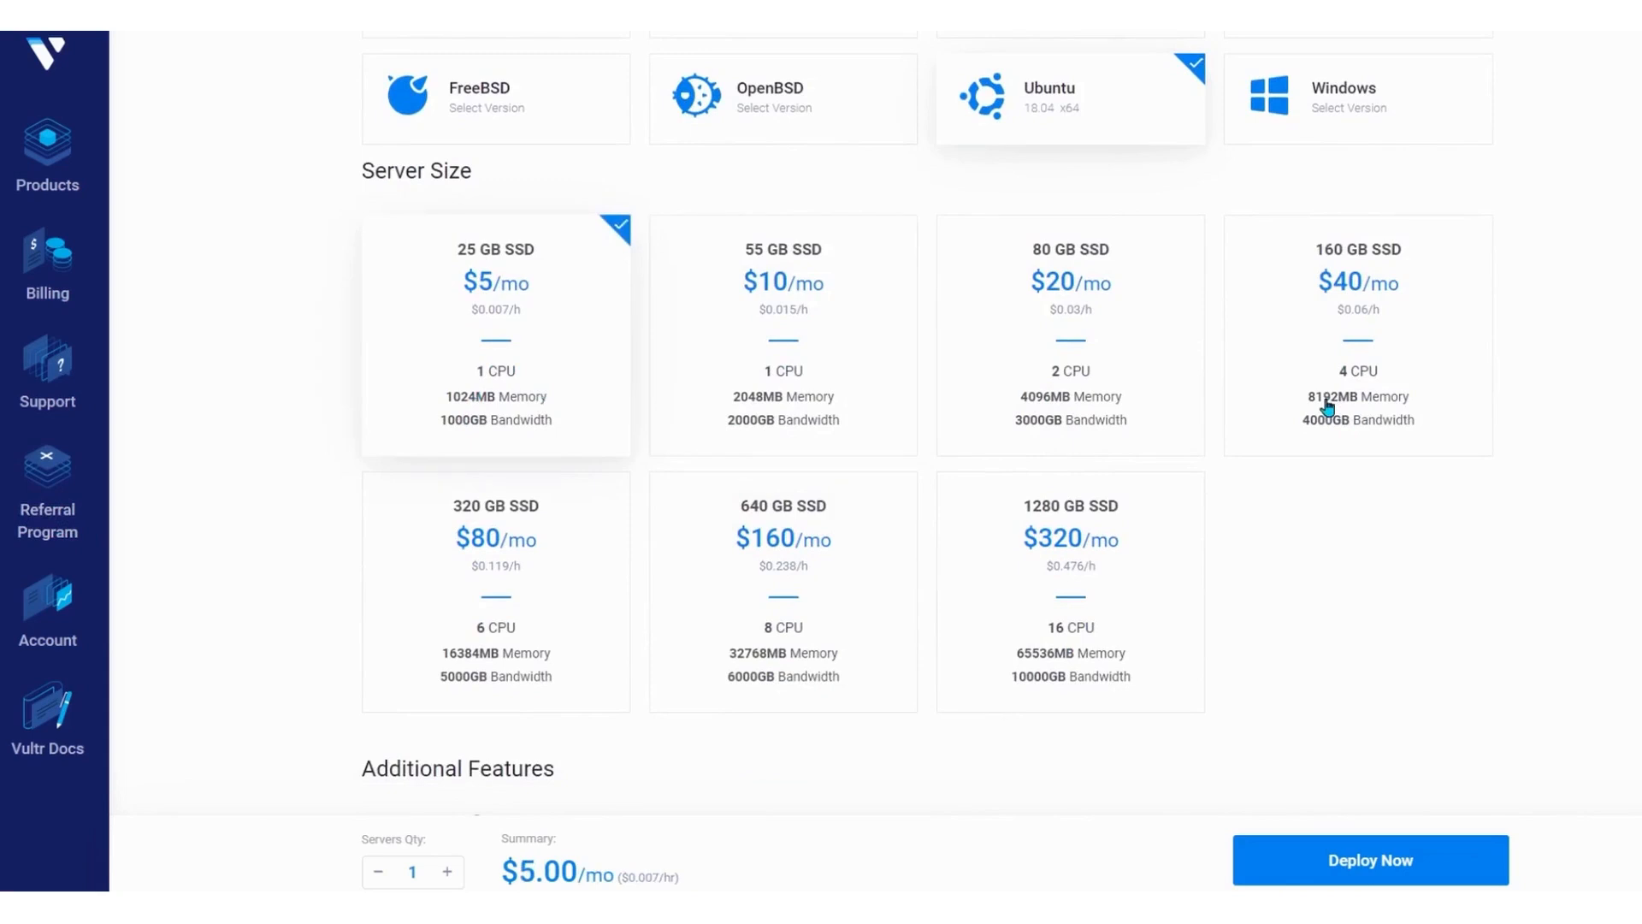
mouse_move(1327, 409)
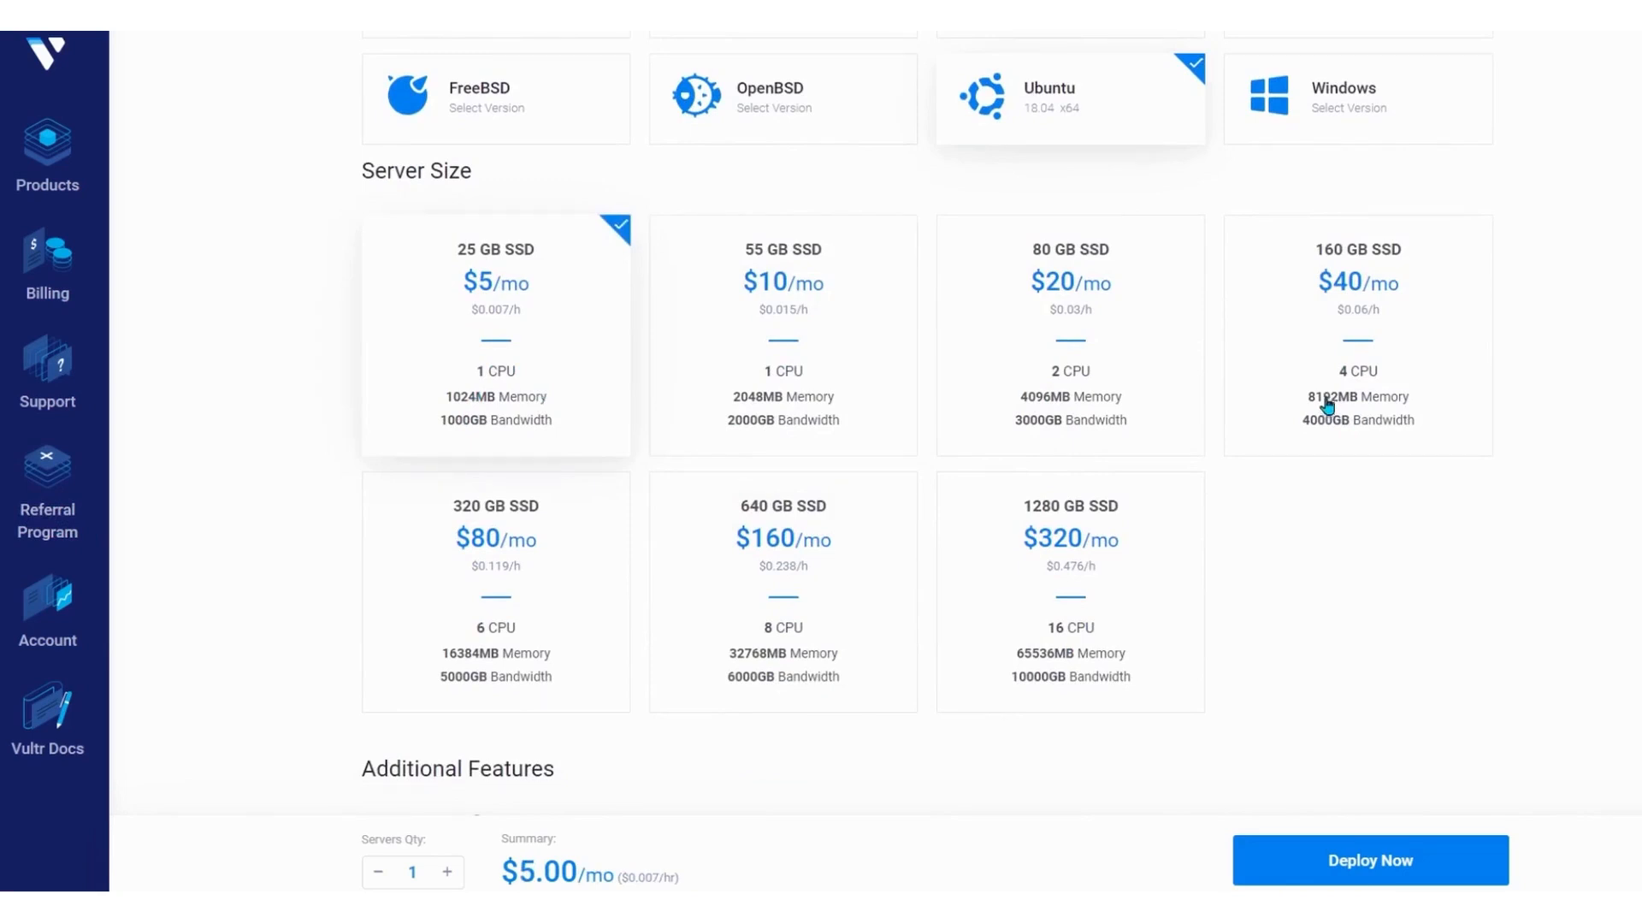
scroll(down, 3)
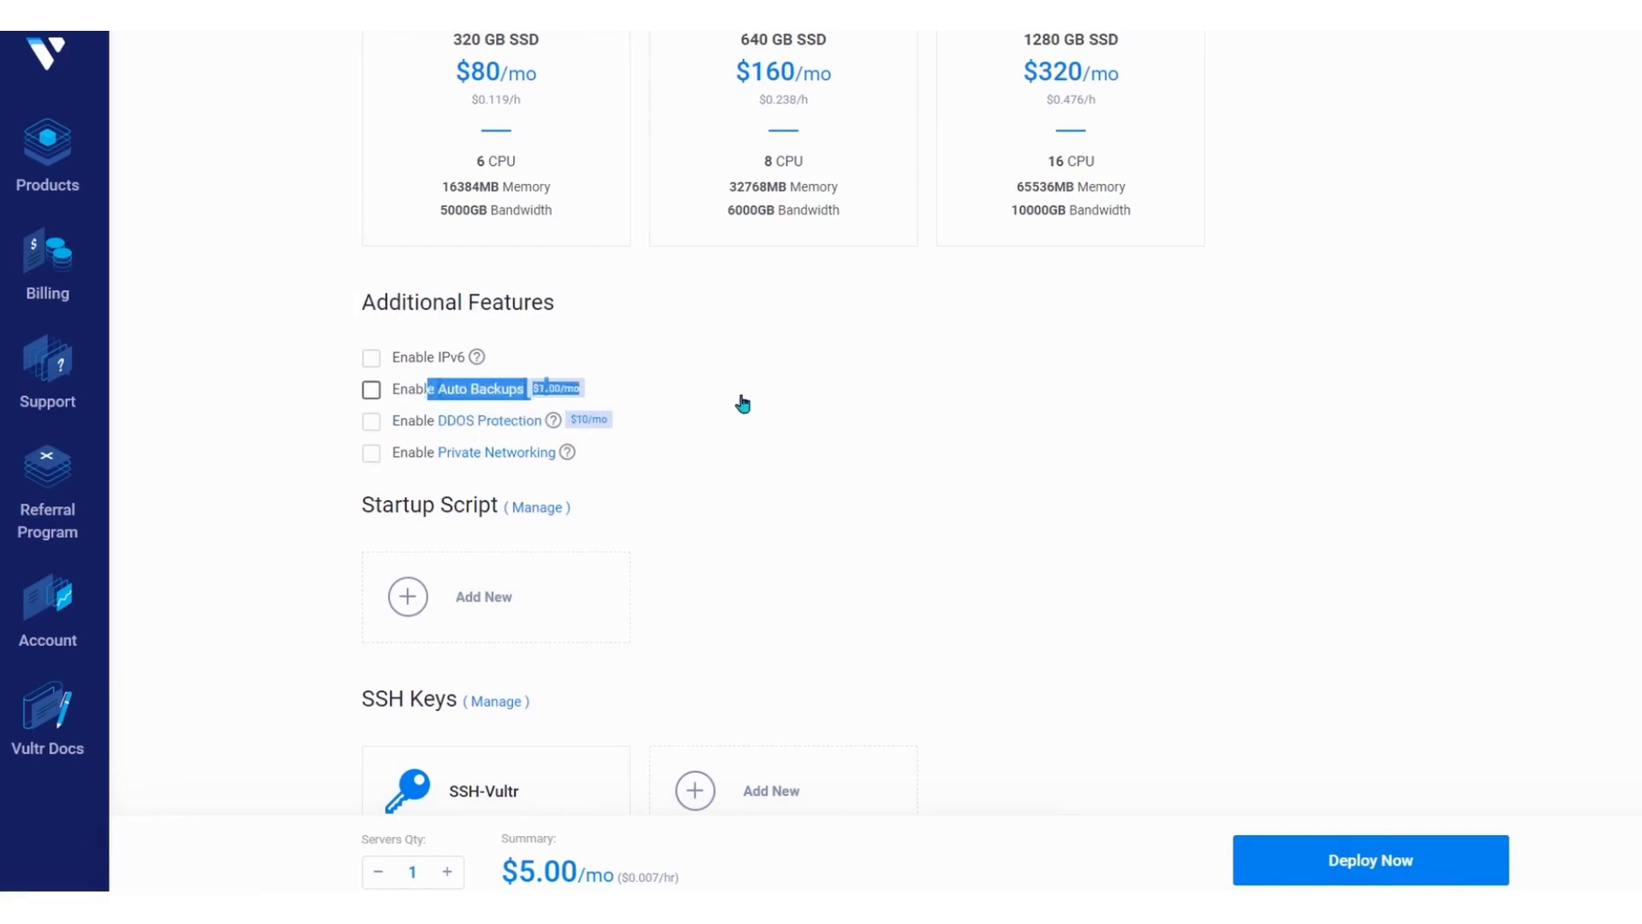
scroll(down, 3)
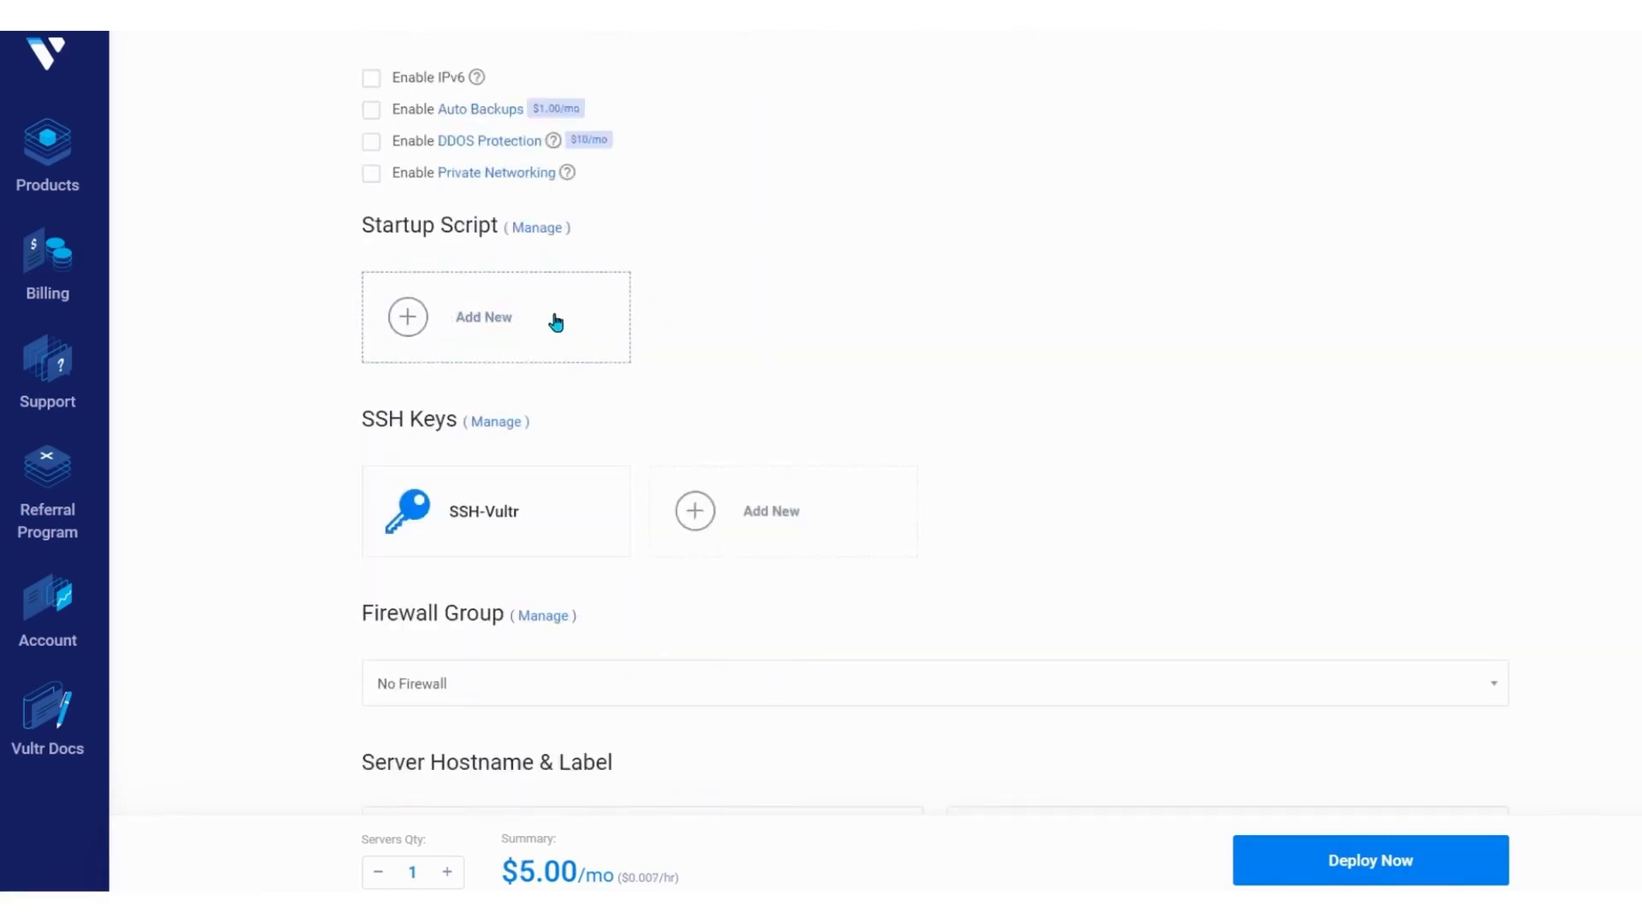
mouse_move(665, 330)
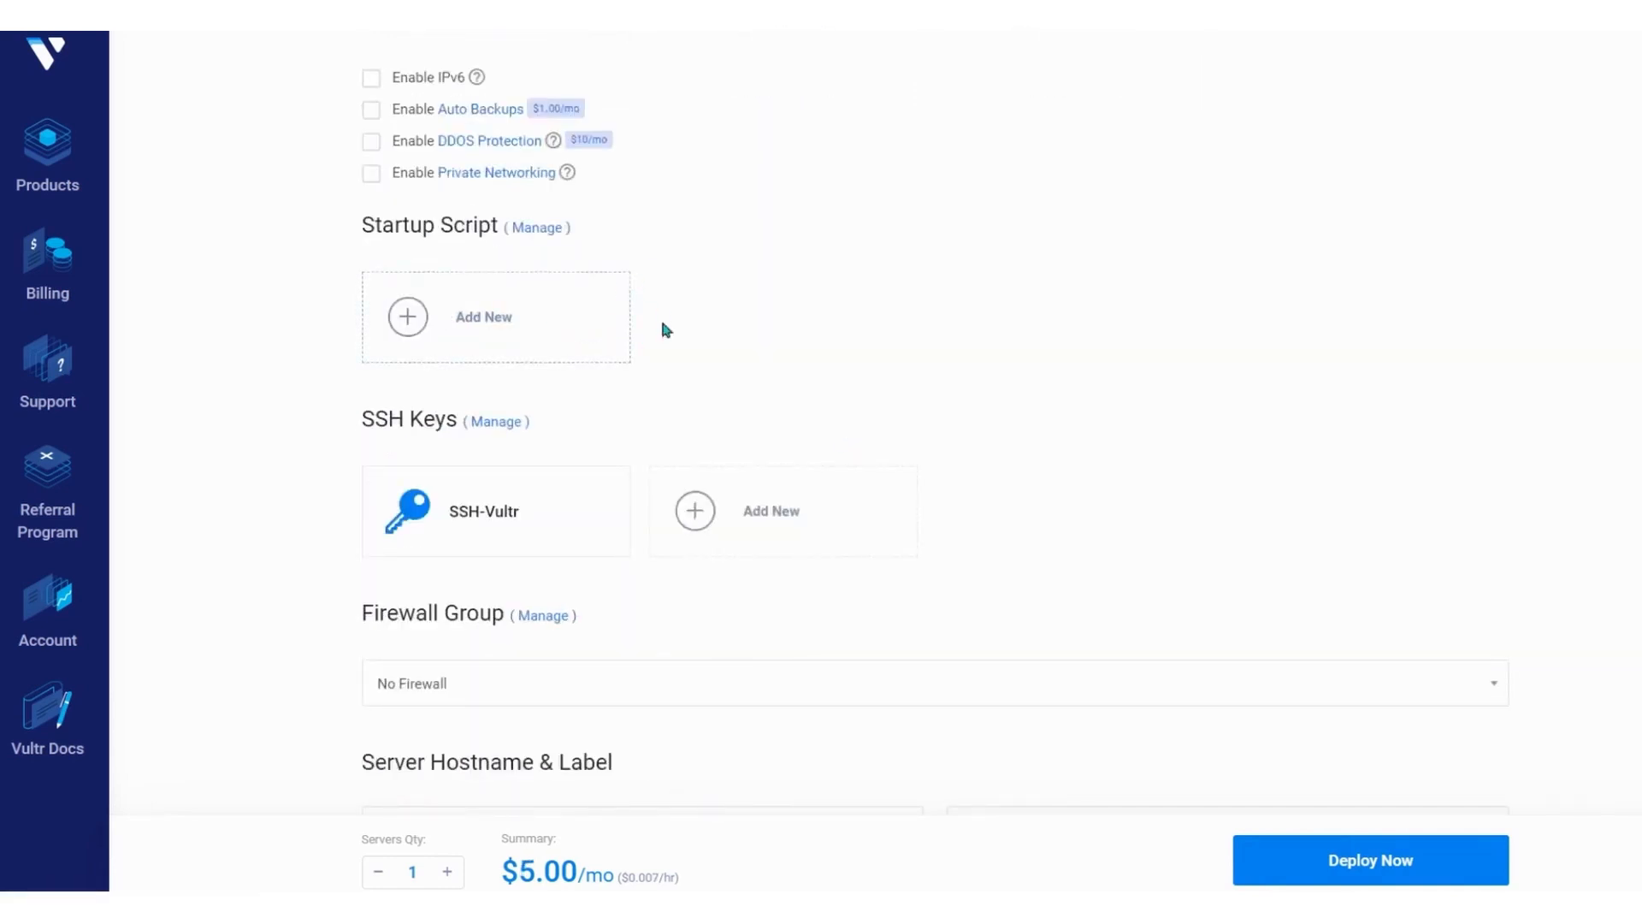
scroll(down, 3)
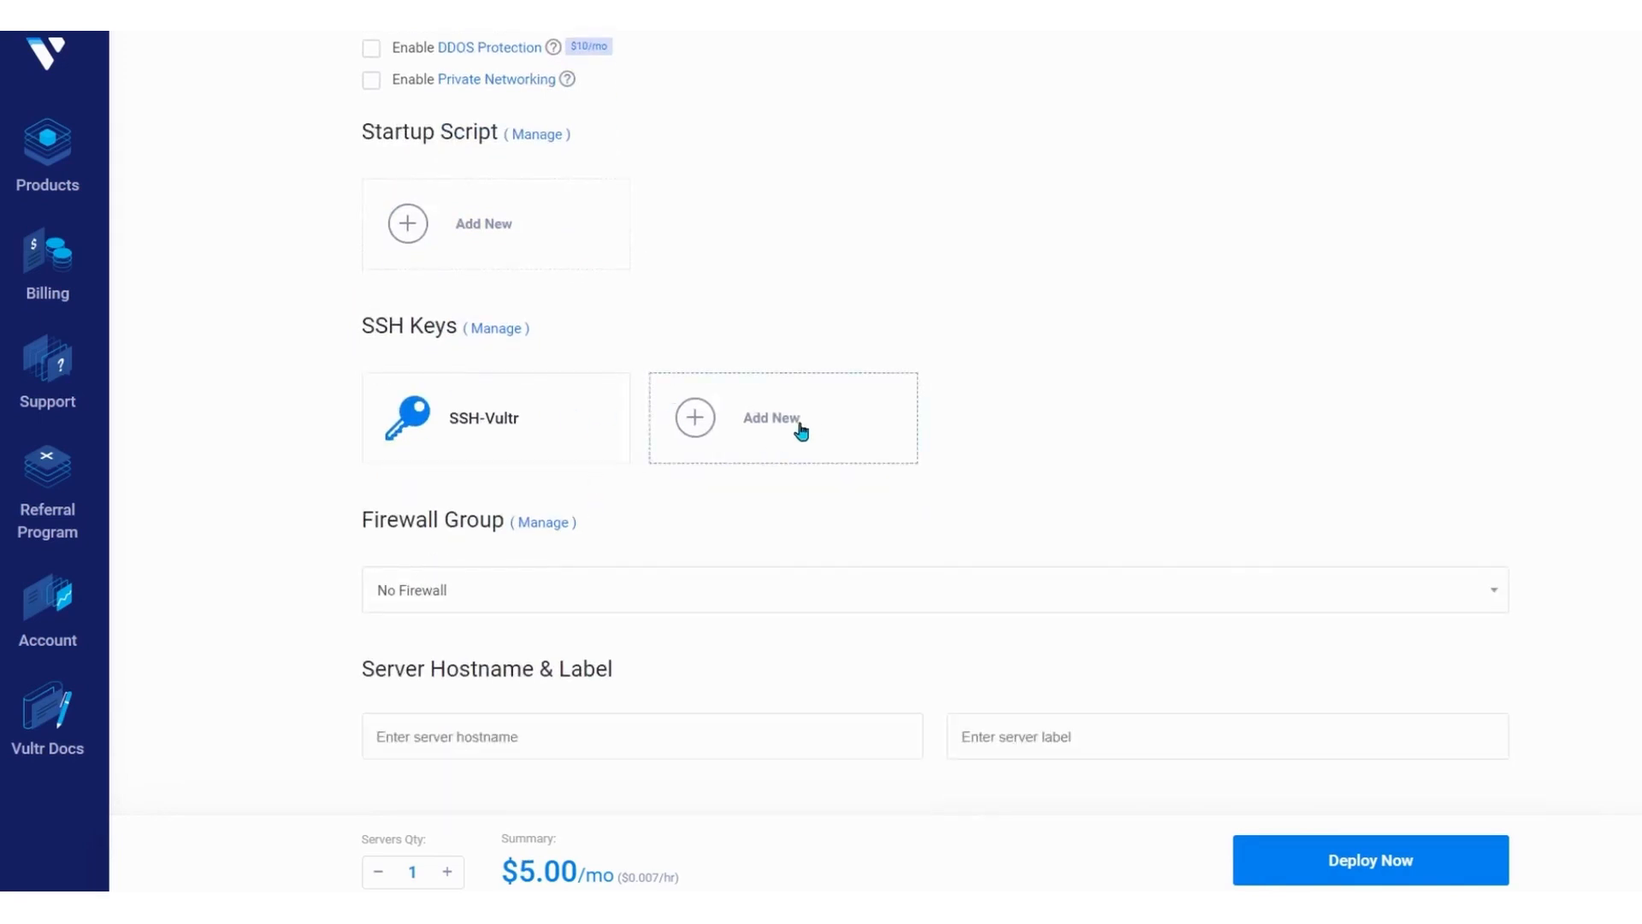
Step: Look at Add SSH Key, then attach the existing SSH-Vultr key to the server
click(772, 417)
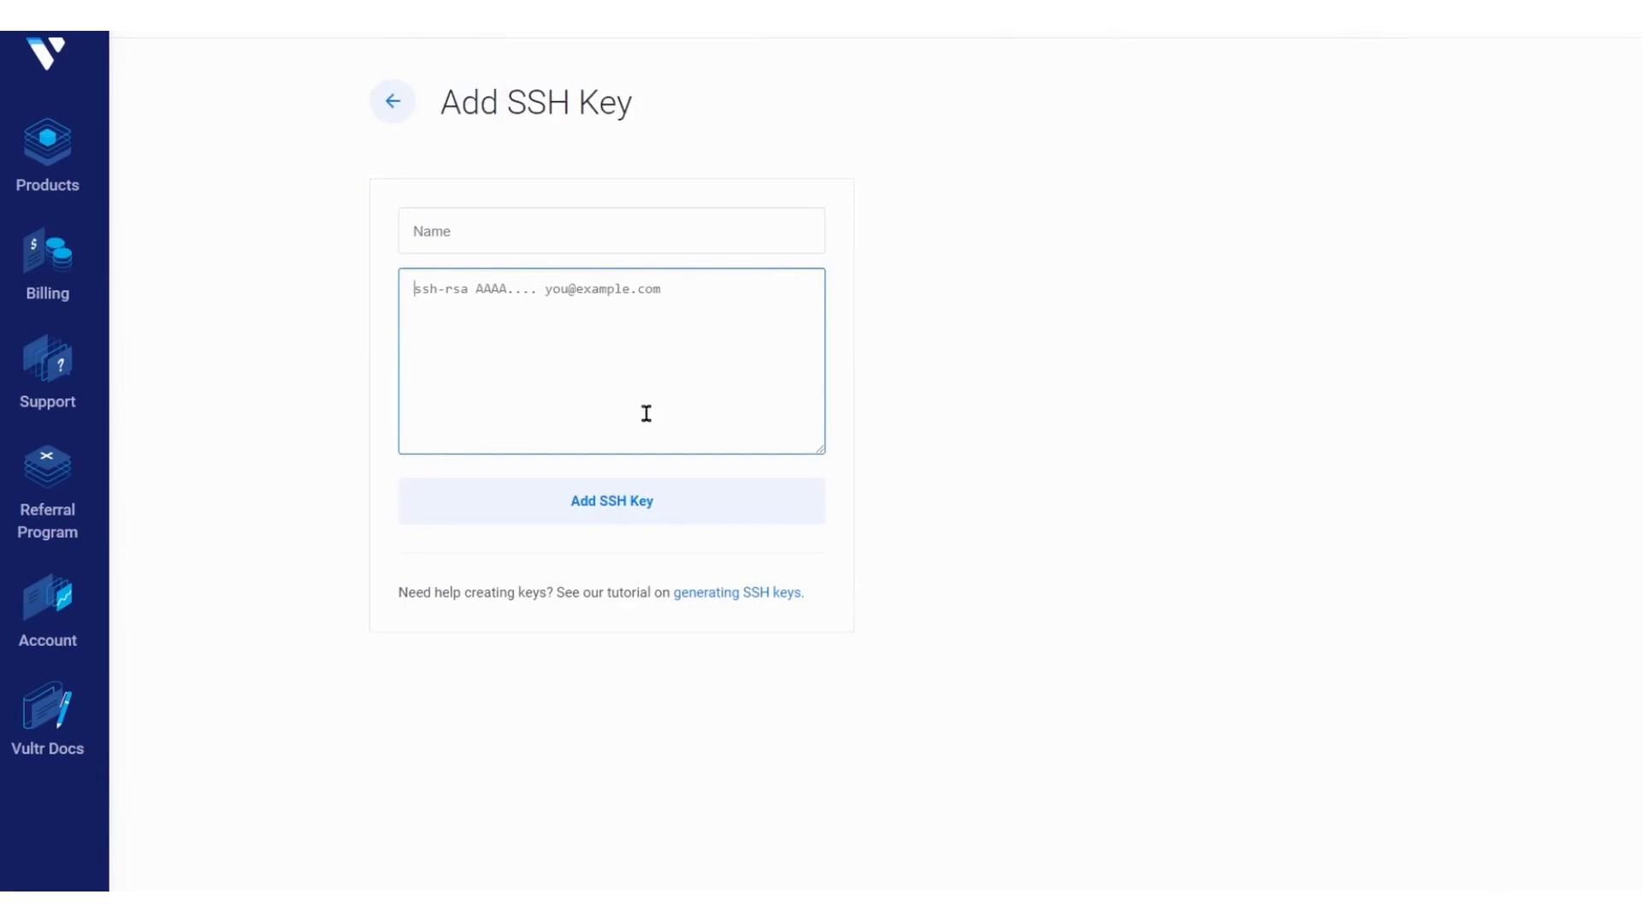
mouse_move(684, 763)
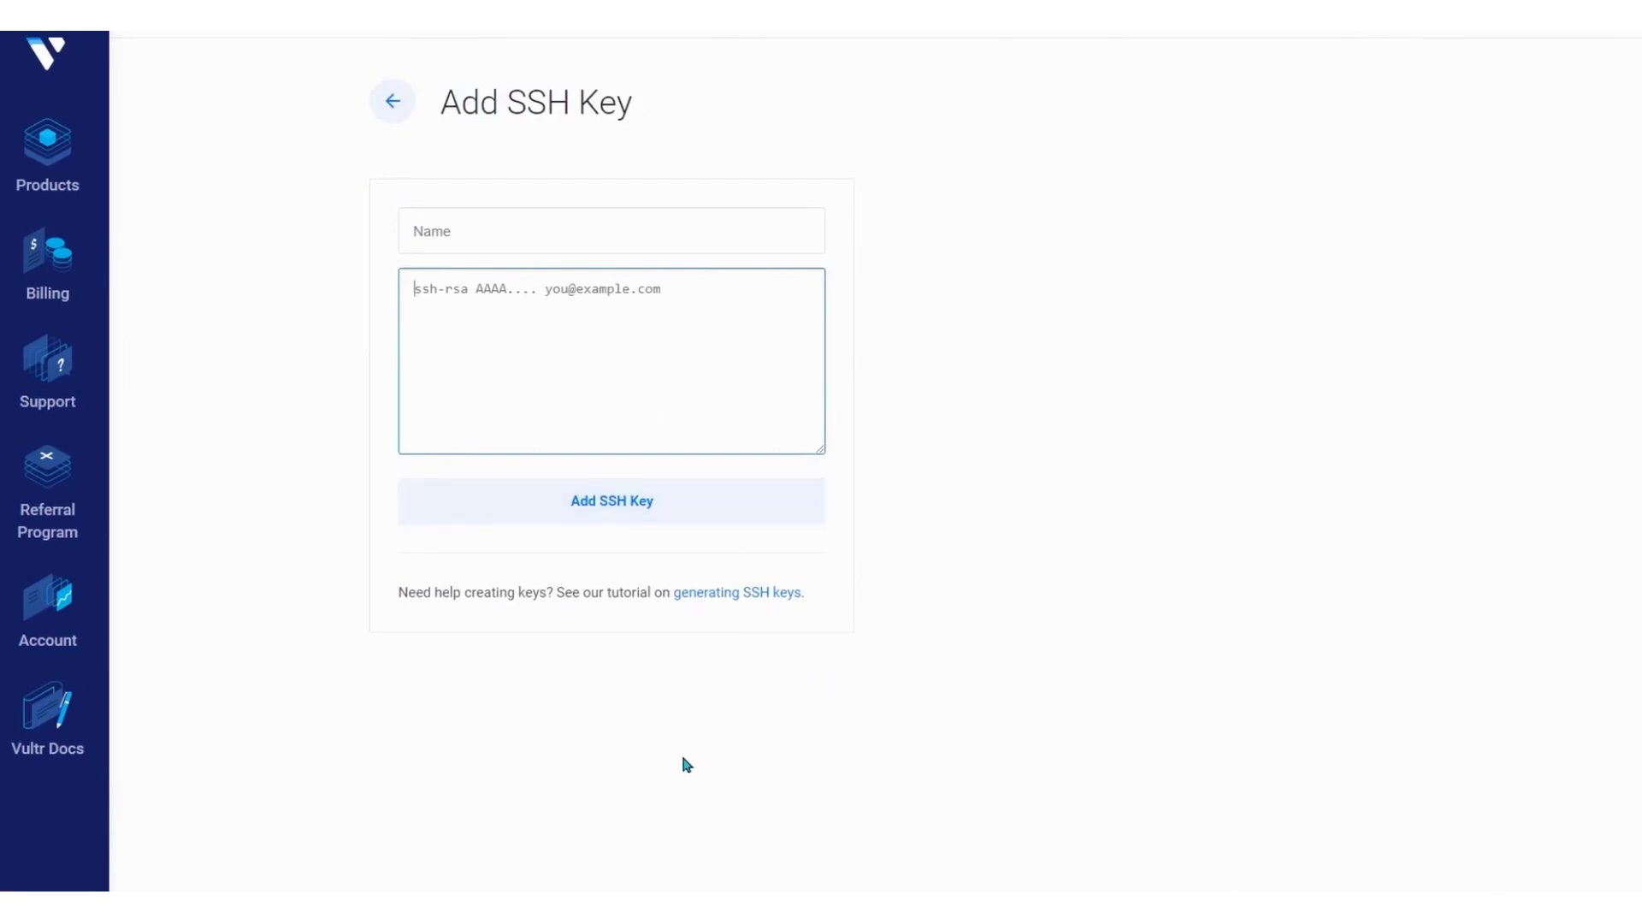
mouse_move(775, 593)
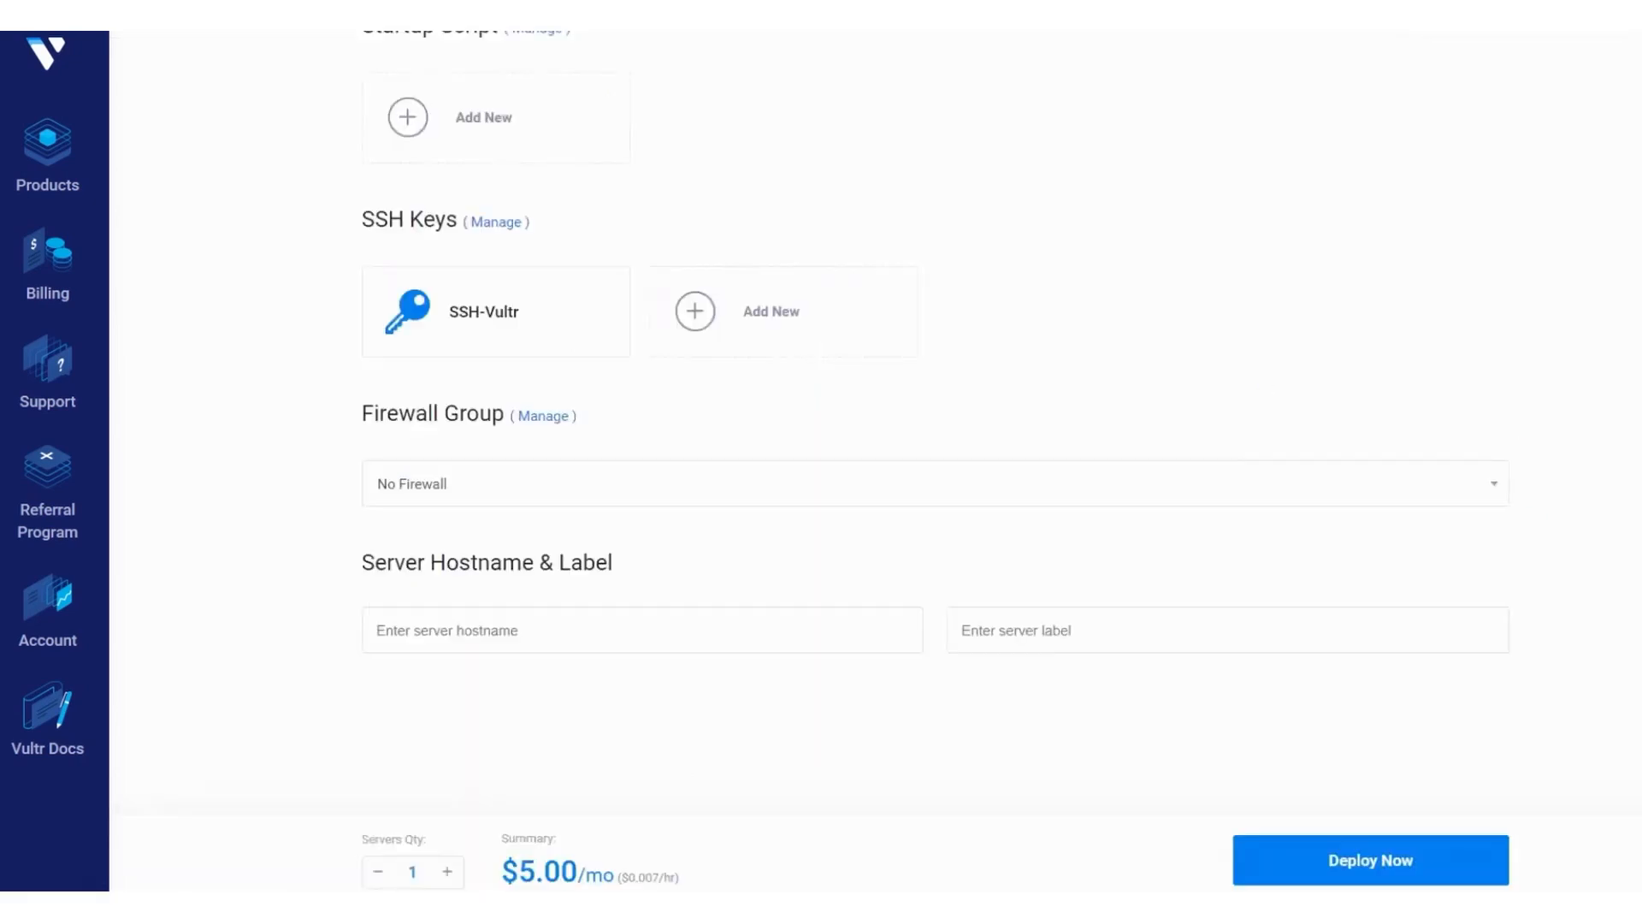
click(496, 311)
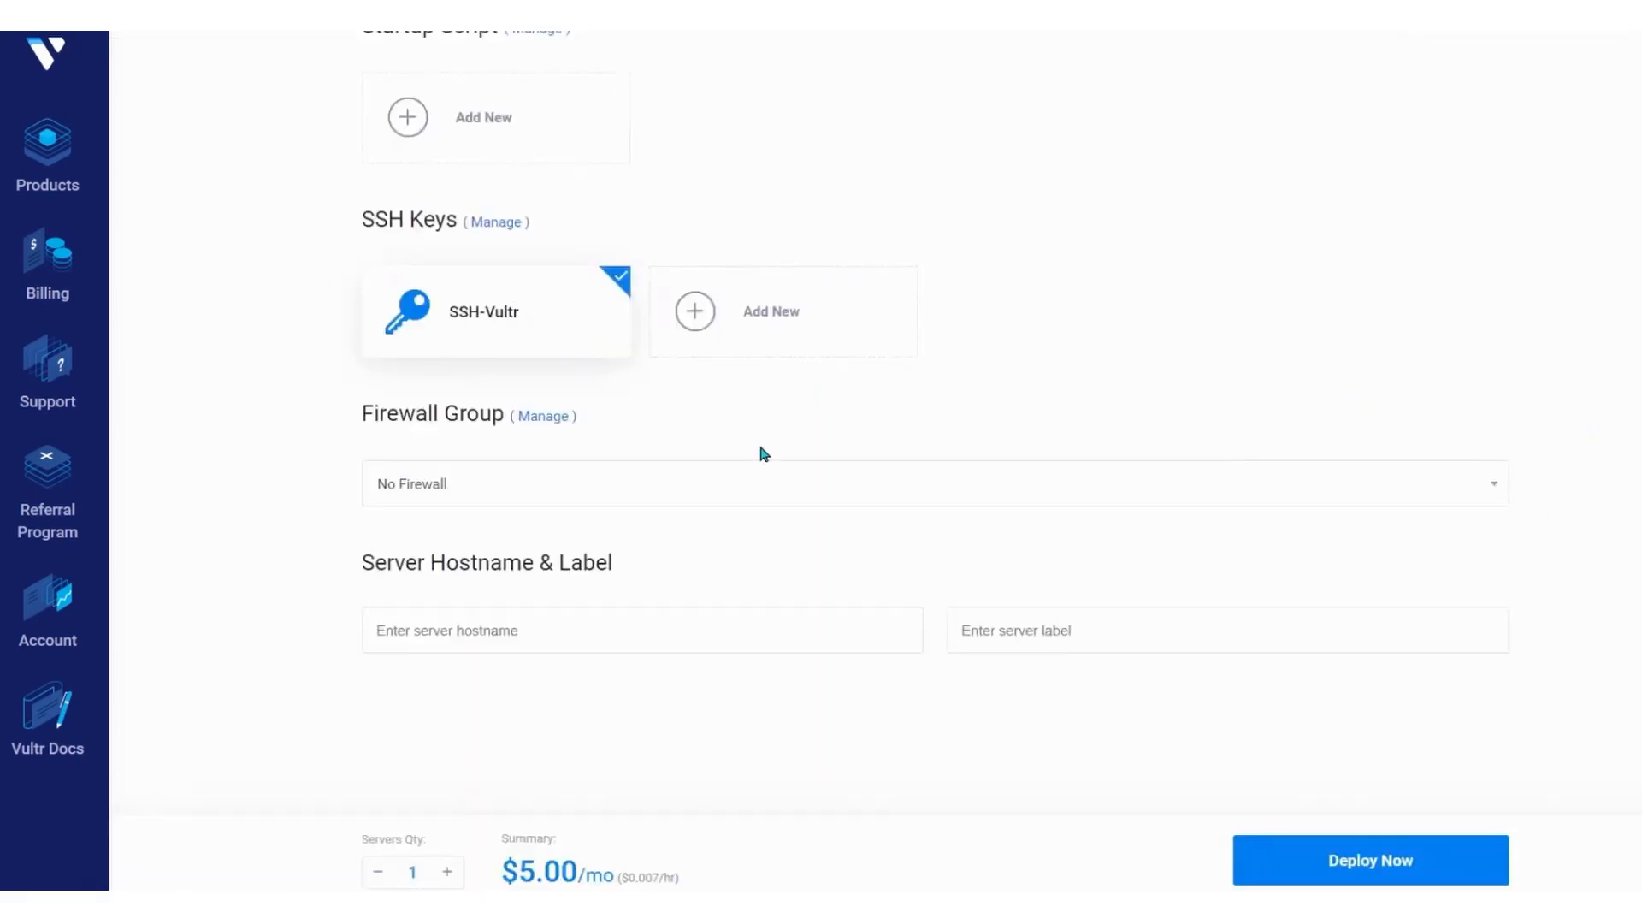
mouse_move(587, 430)
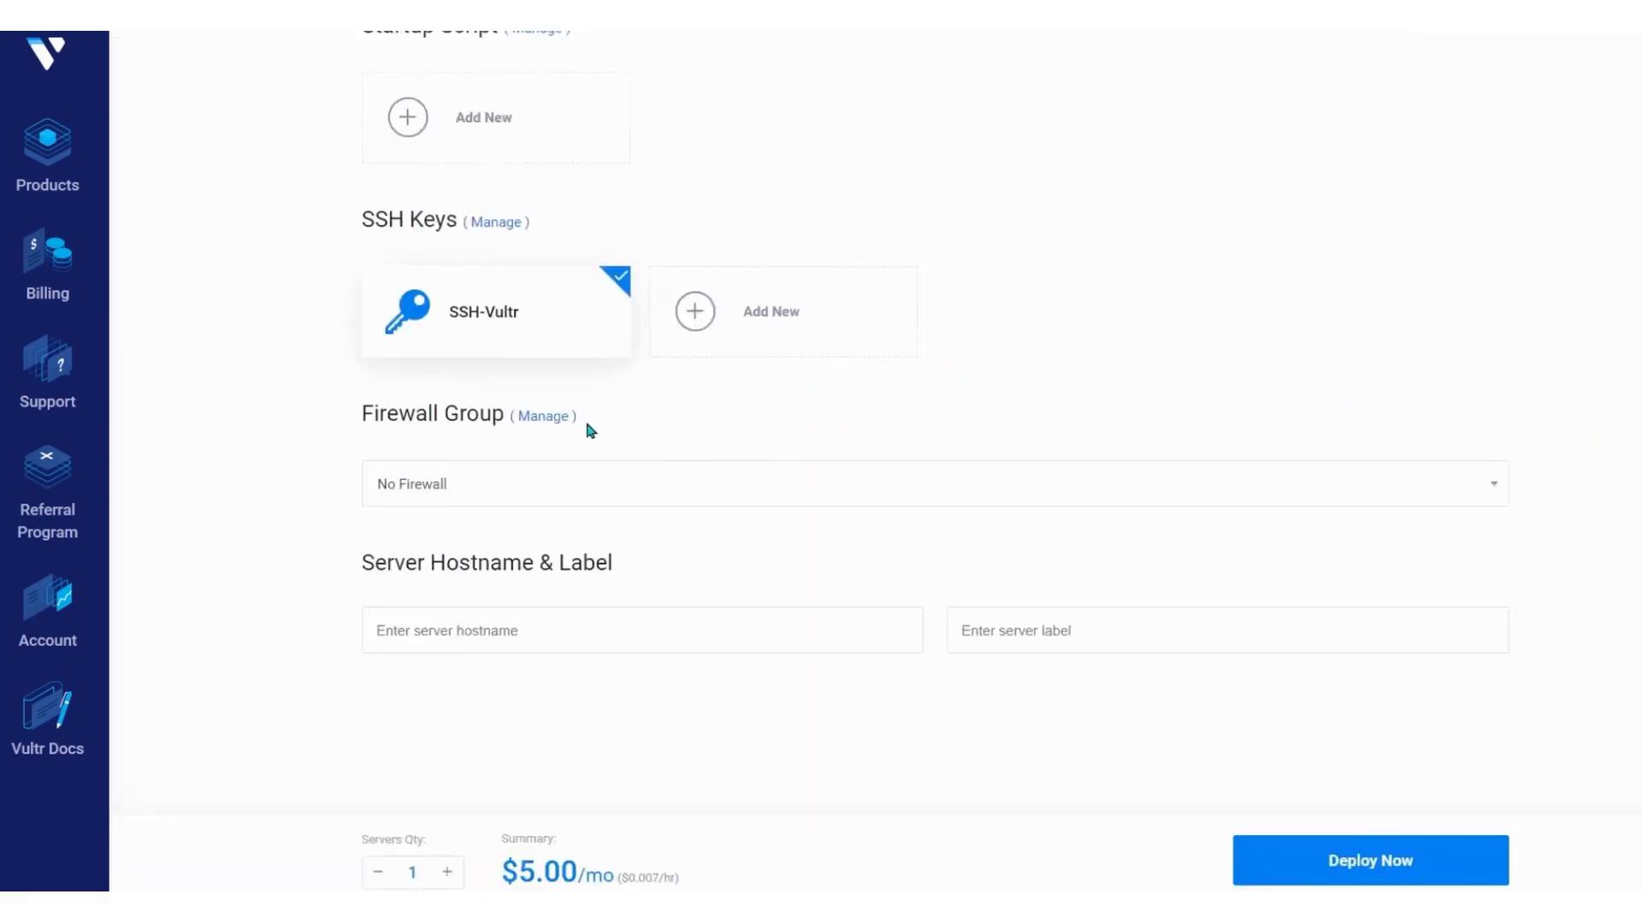
mouse_move(604, 520)
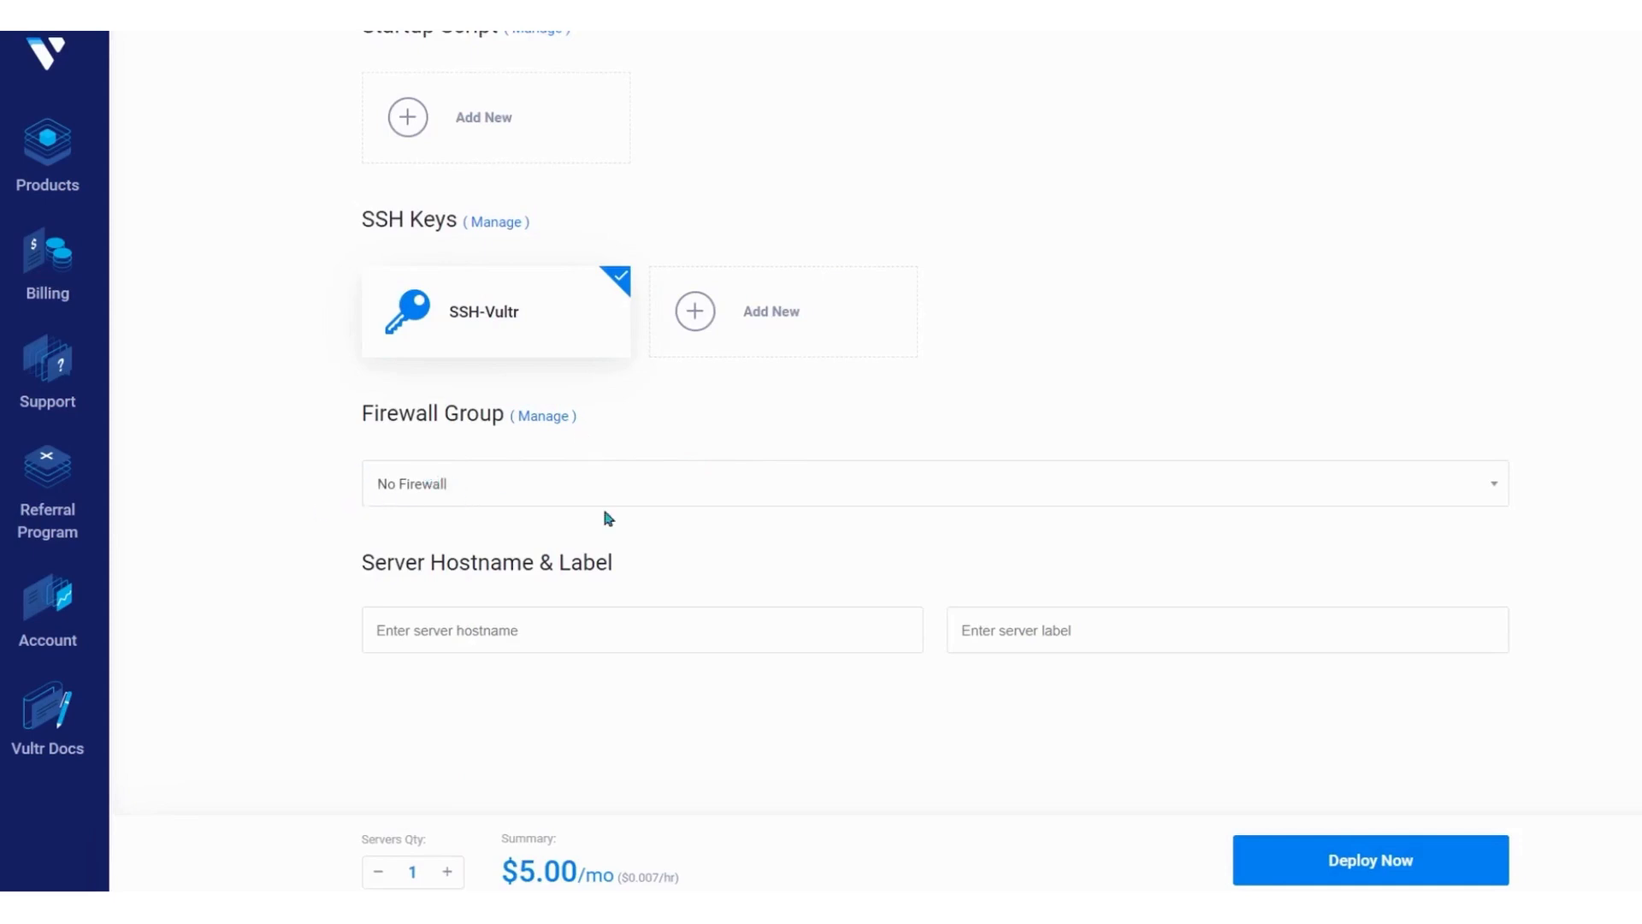
mouse_move(670, 448)
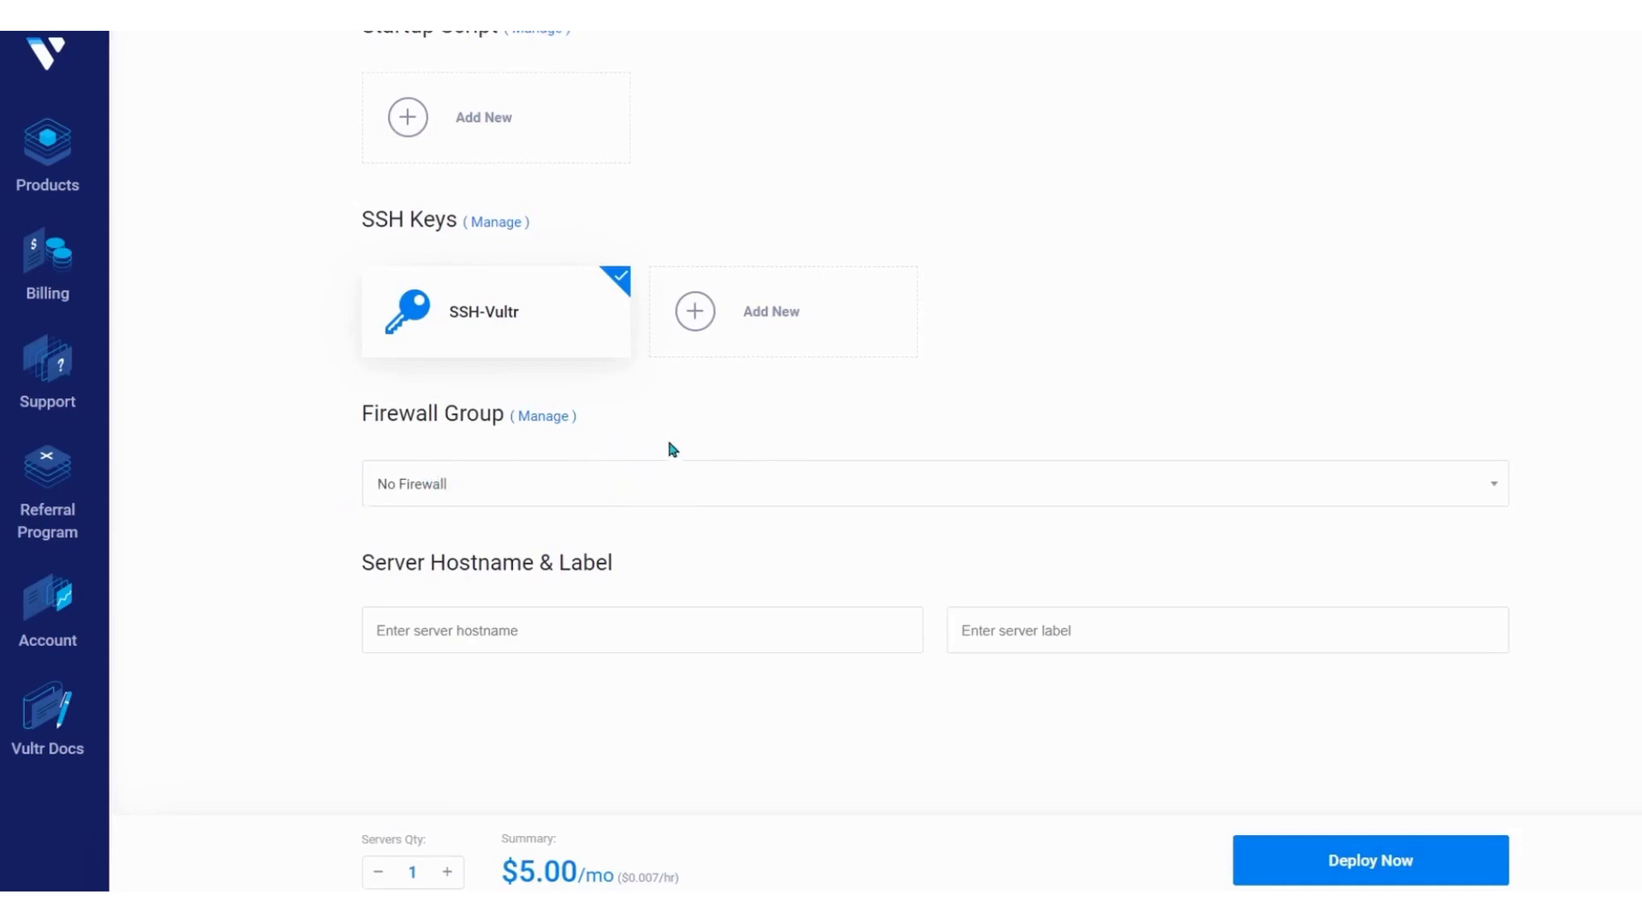
mouse_move(626, 460)
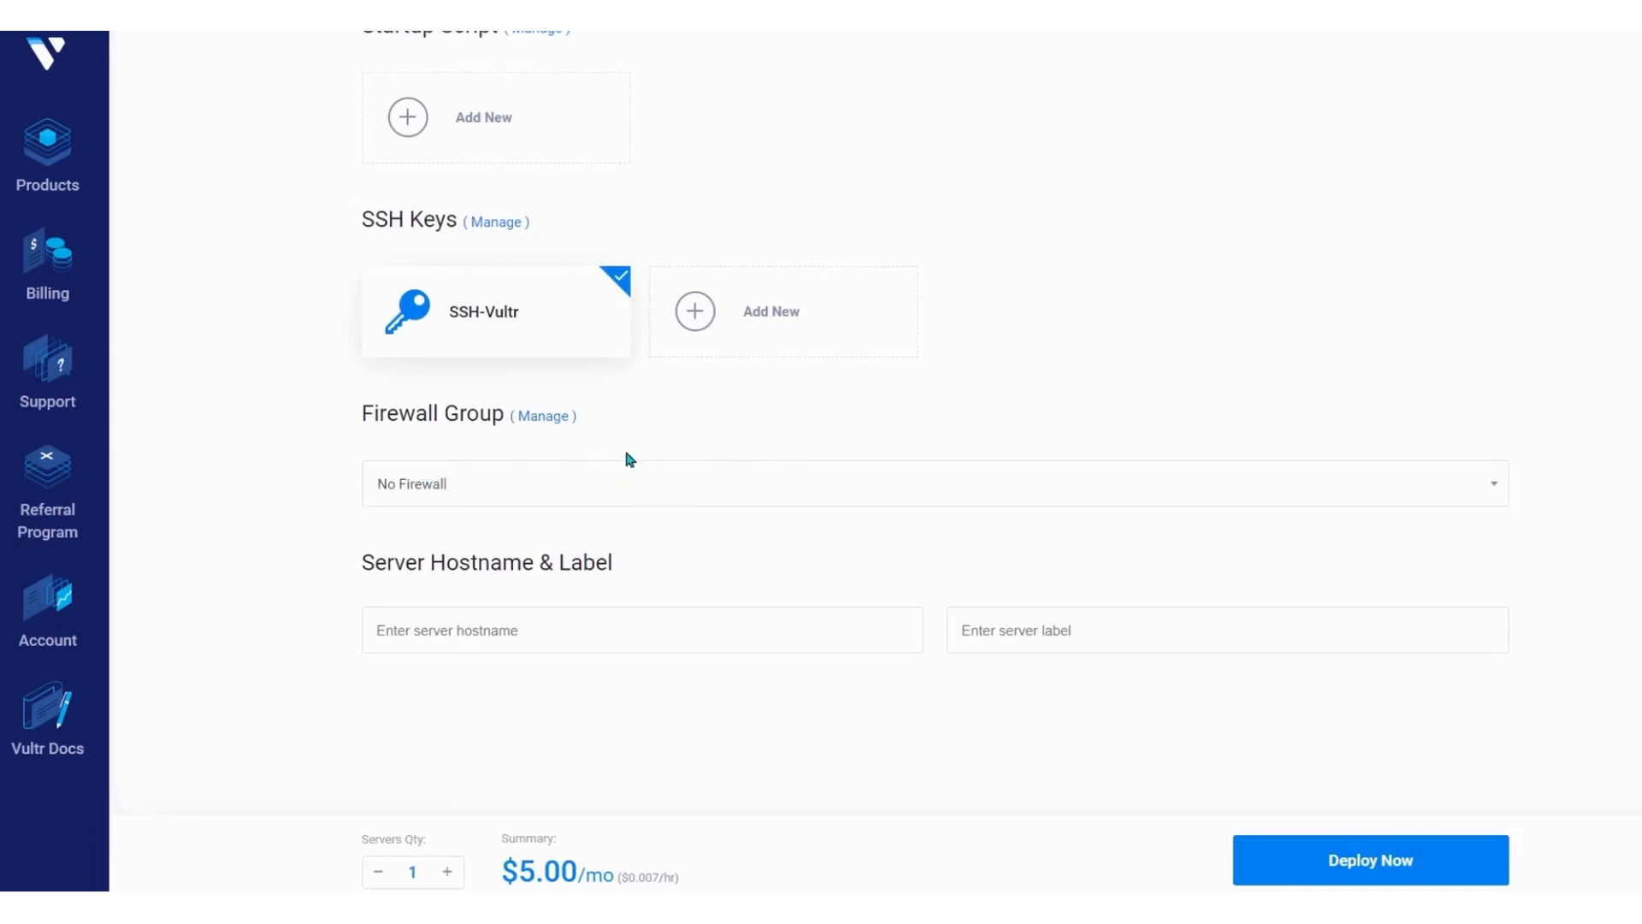
mouse_move(572, 423)
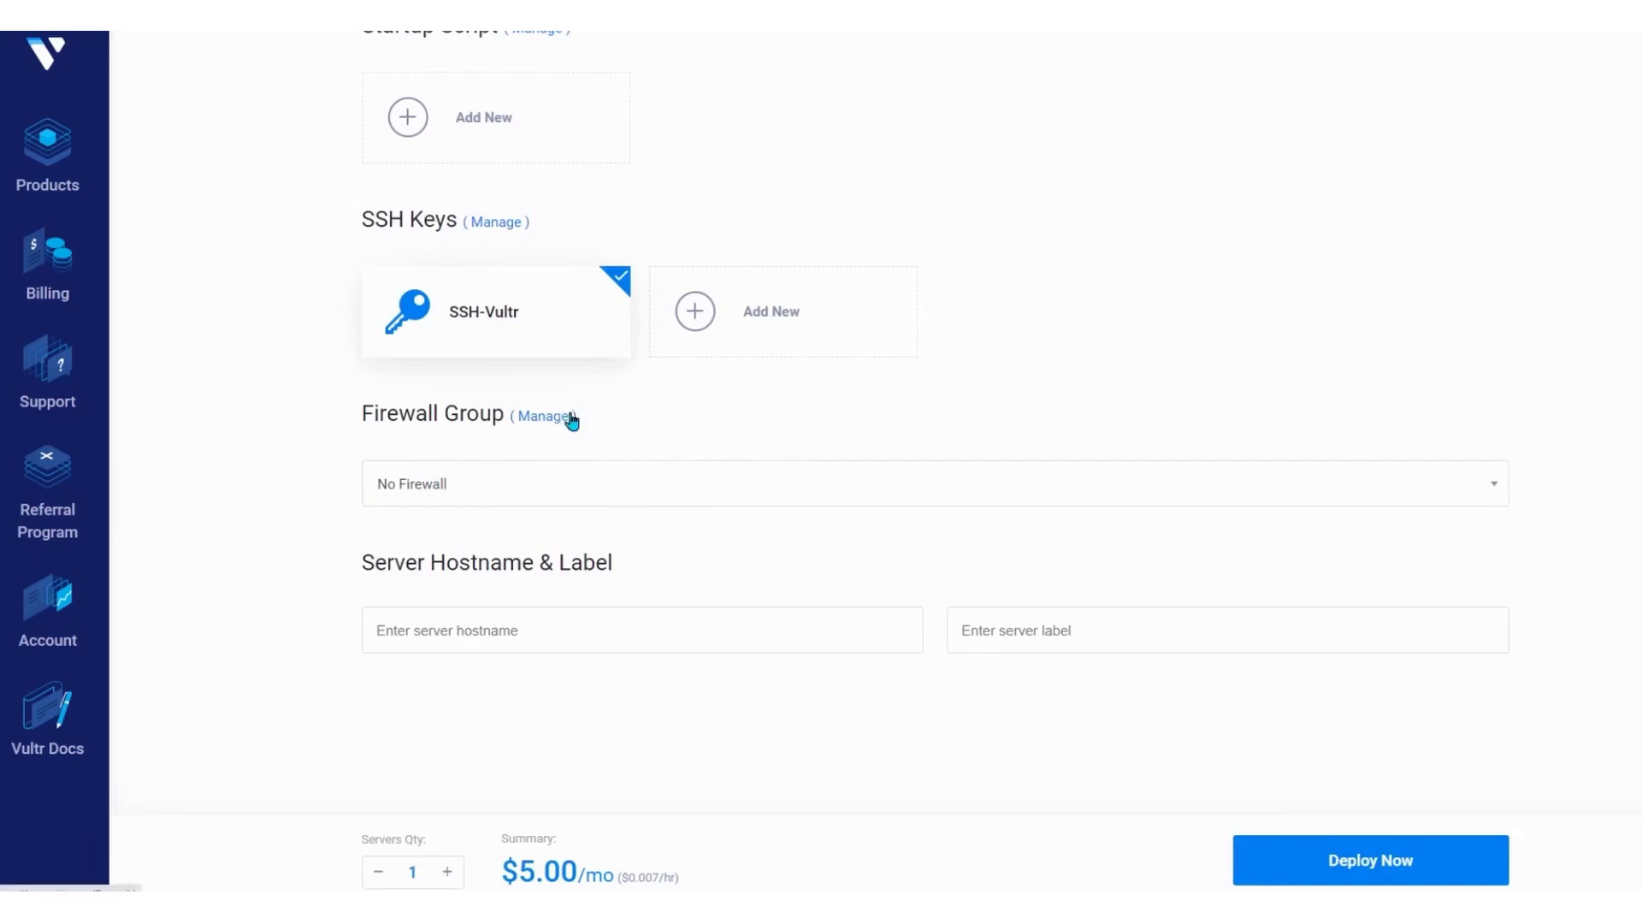
mouse_move(552, 409)
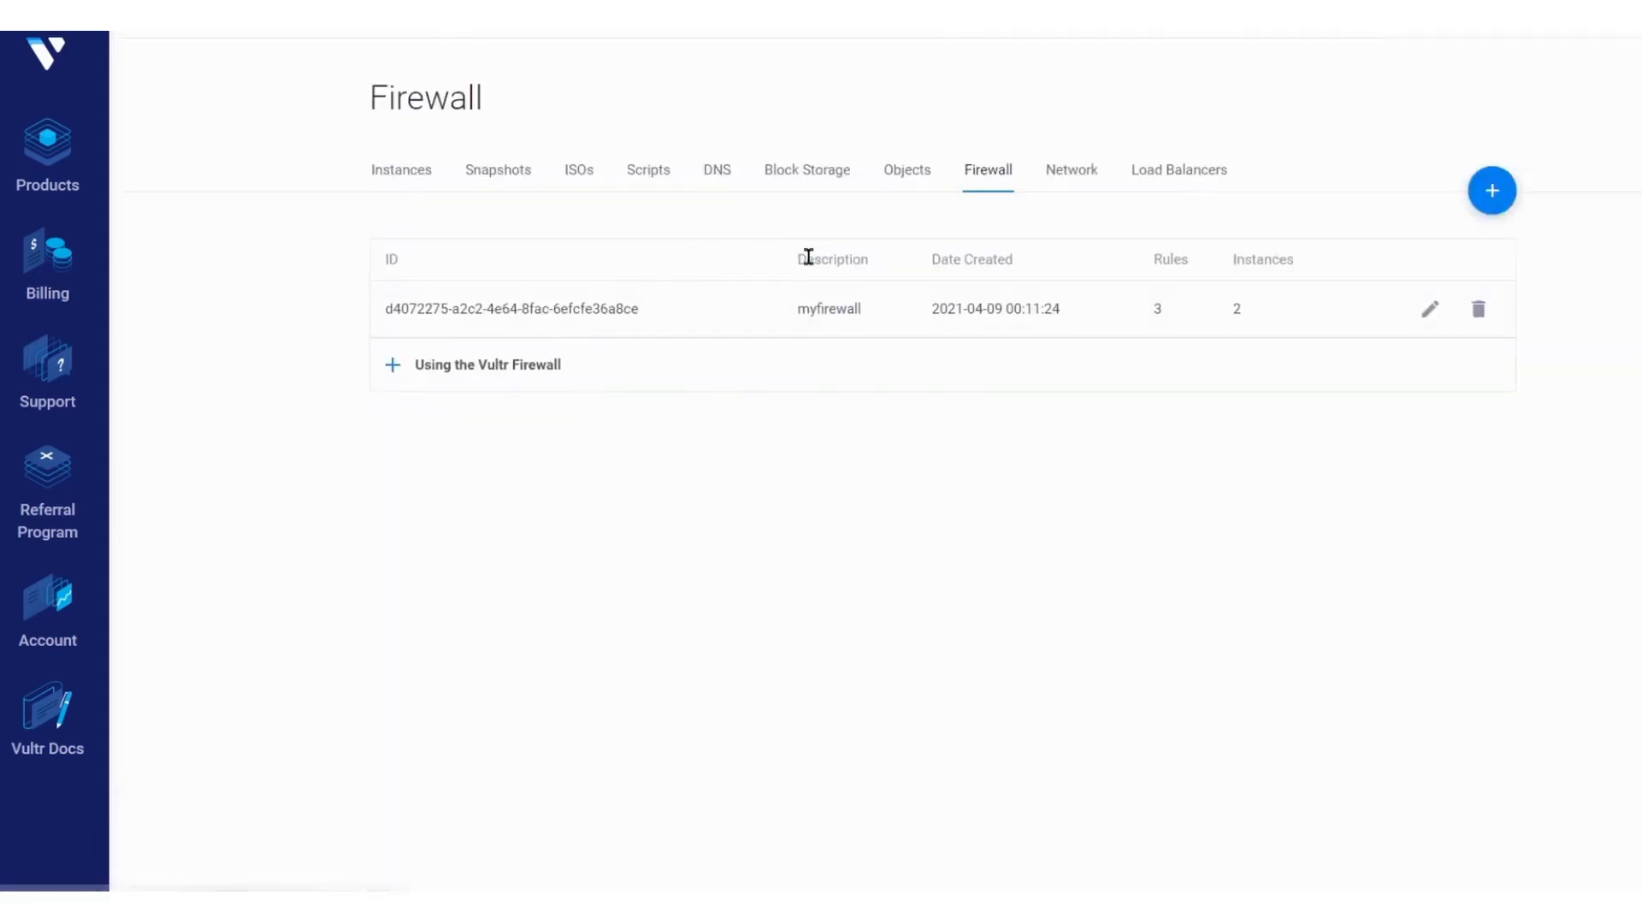
Step: Inspect myfirewall's SSH, HTTP and HTTPS accept rules and choose it as the server's firewall
click(513, 308)
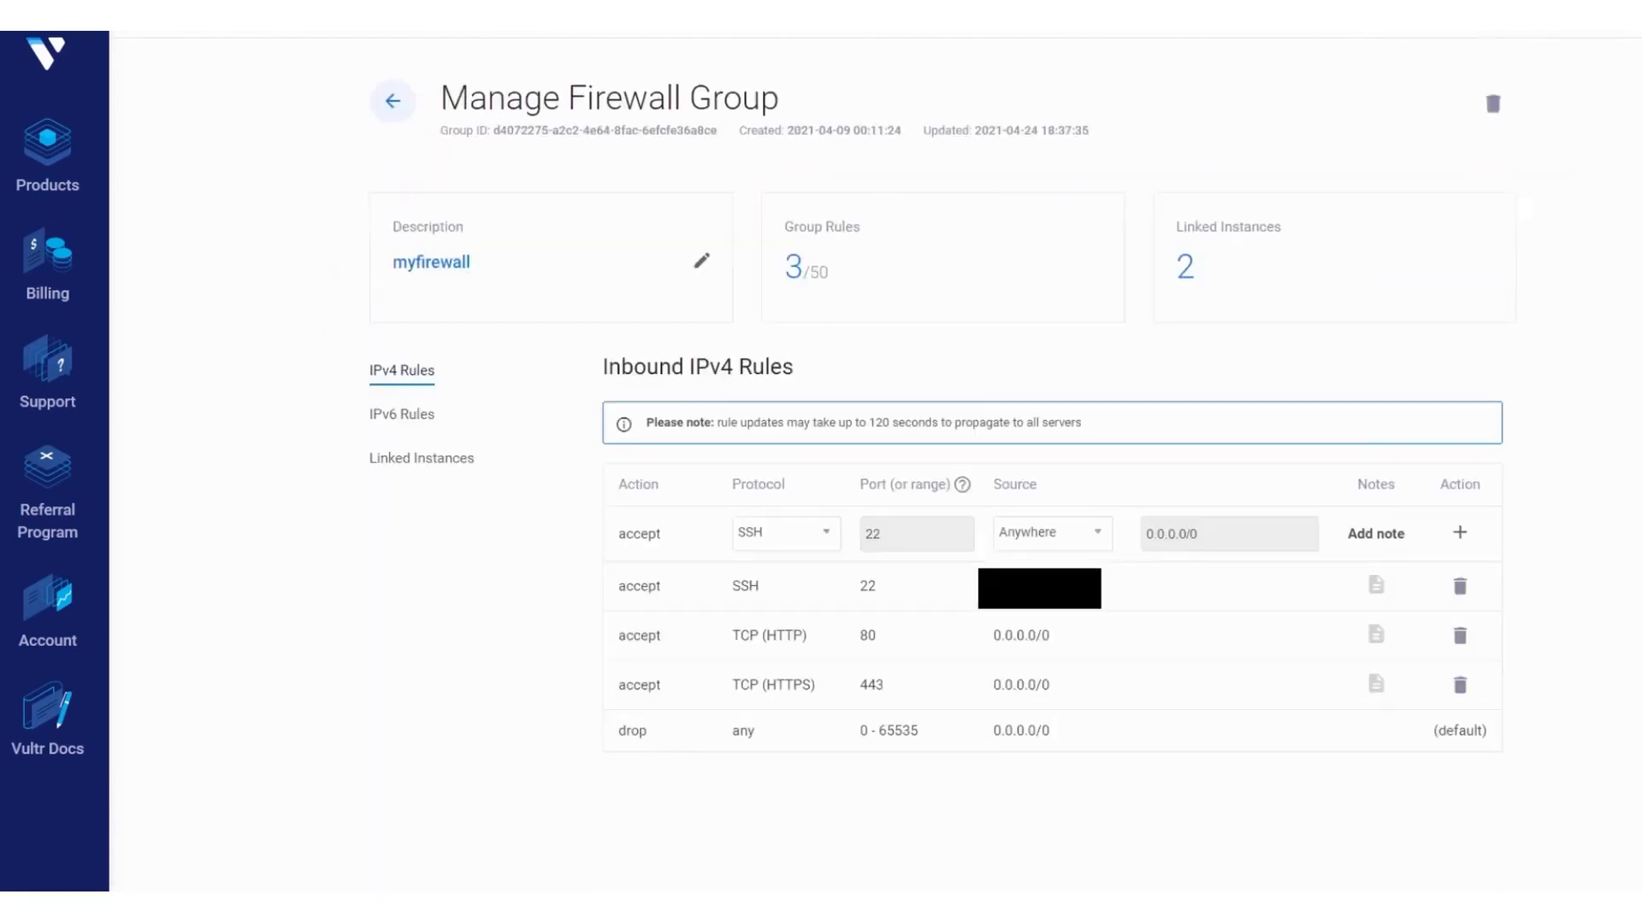
mouse_move(1594, 585)
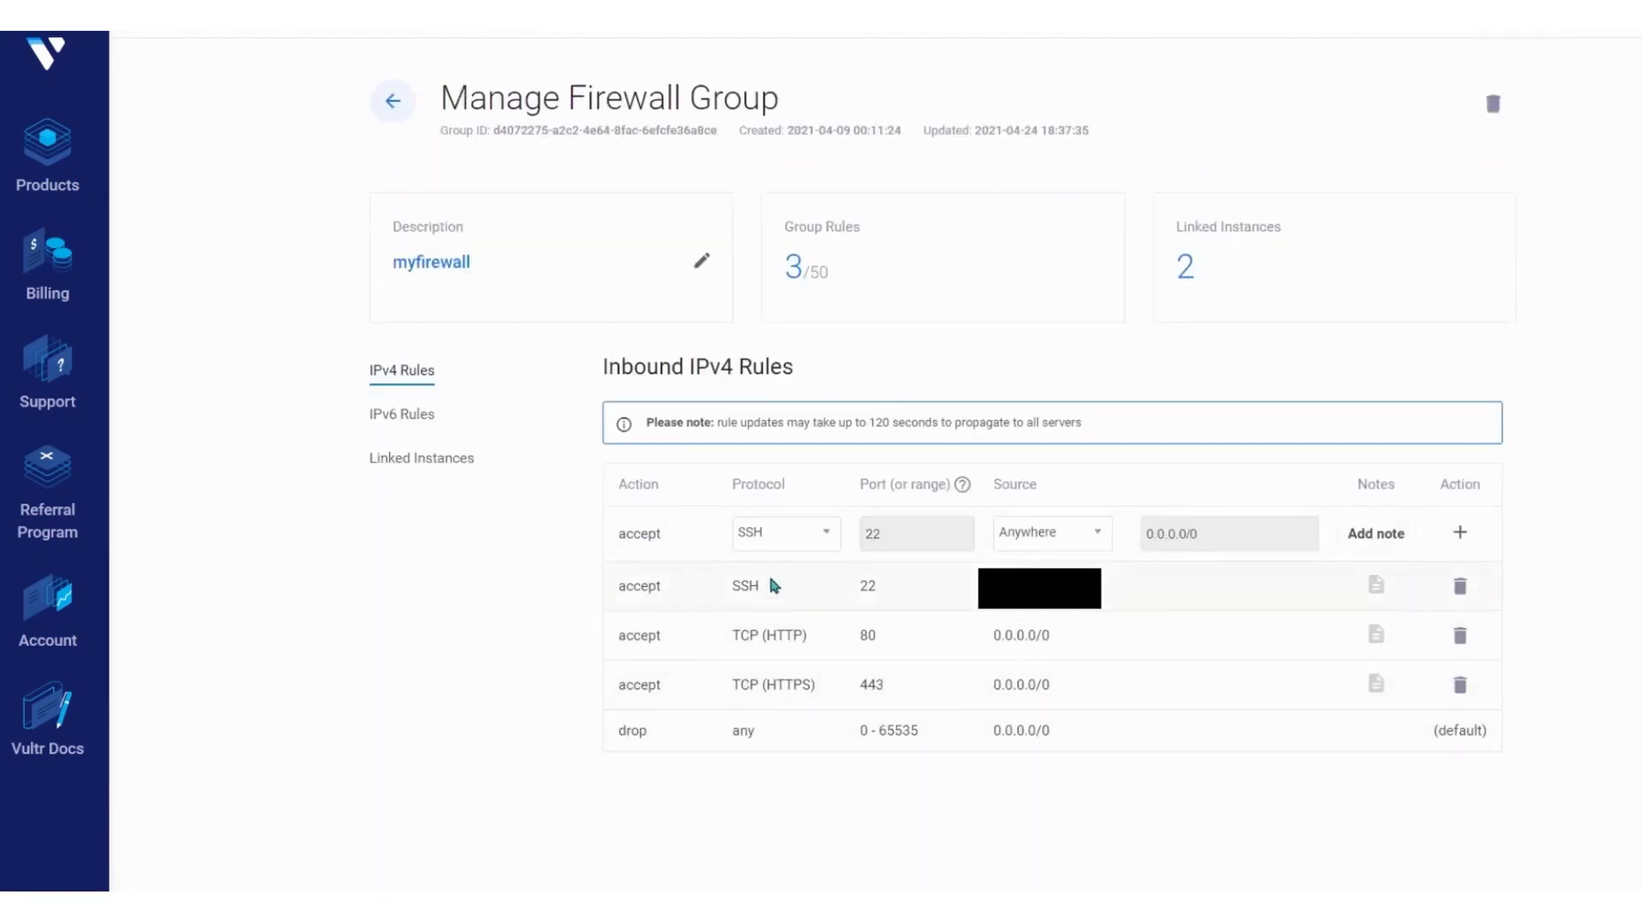
mouse_move(1422, 714)
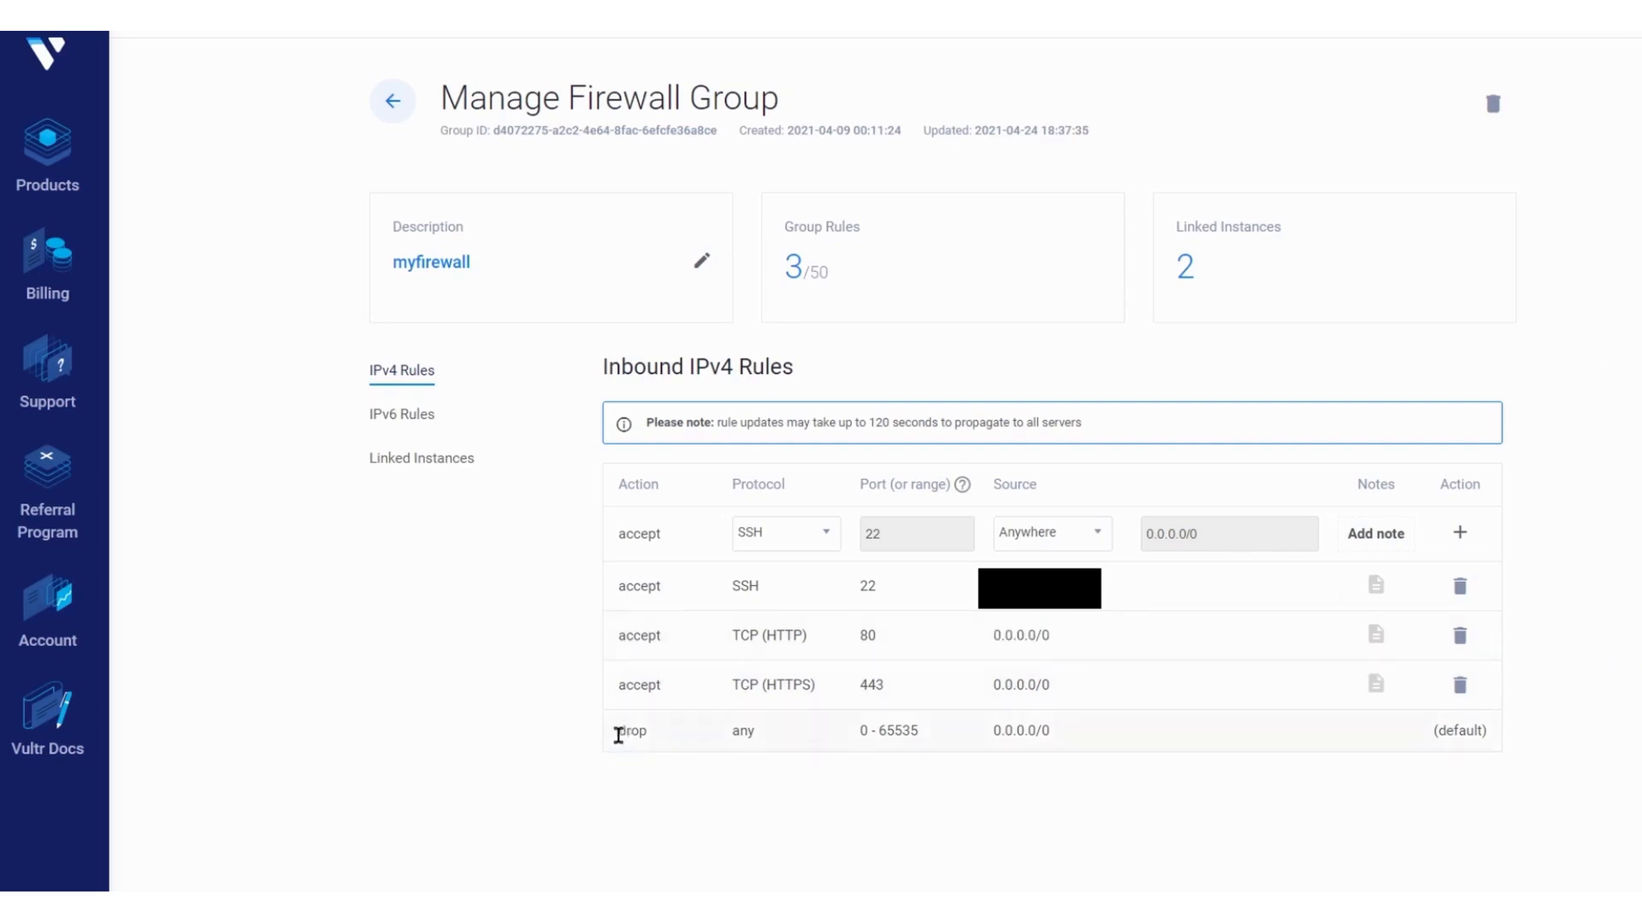
double_click(1019, 684)
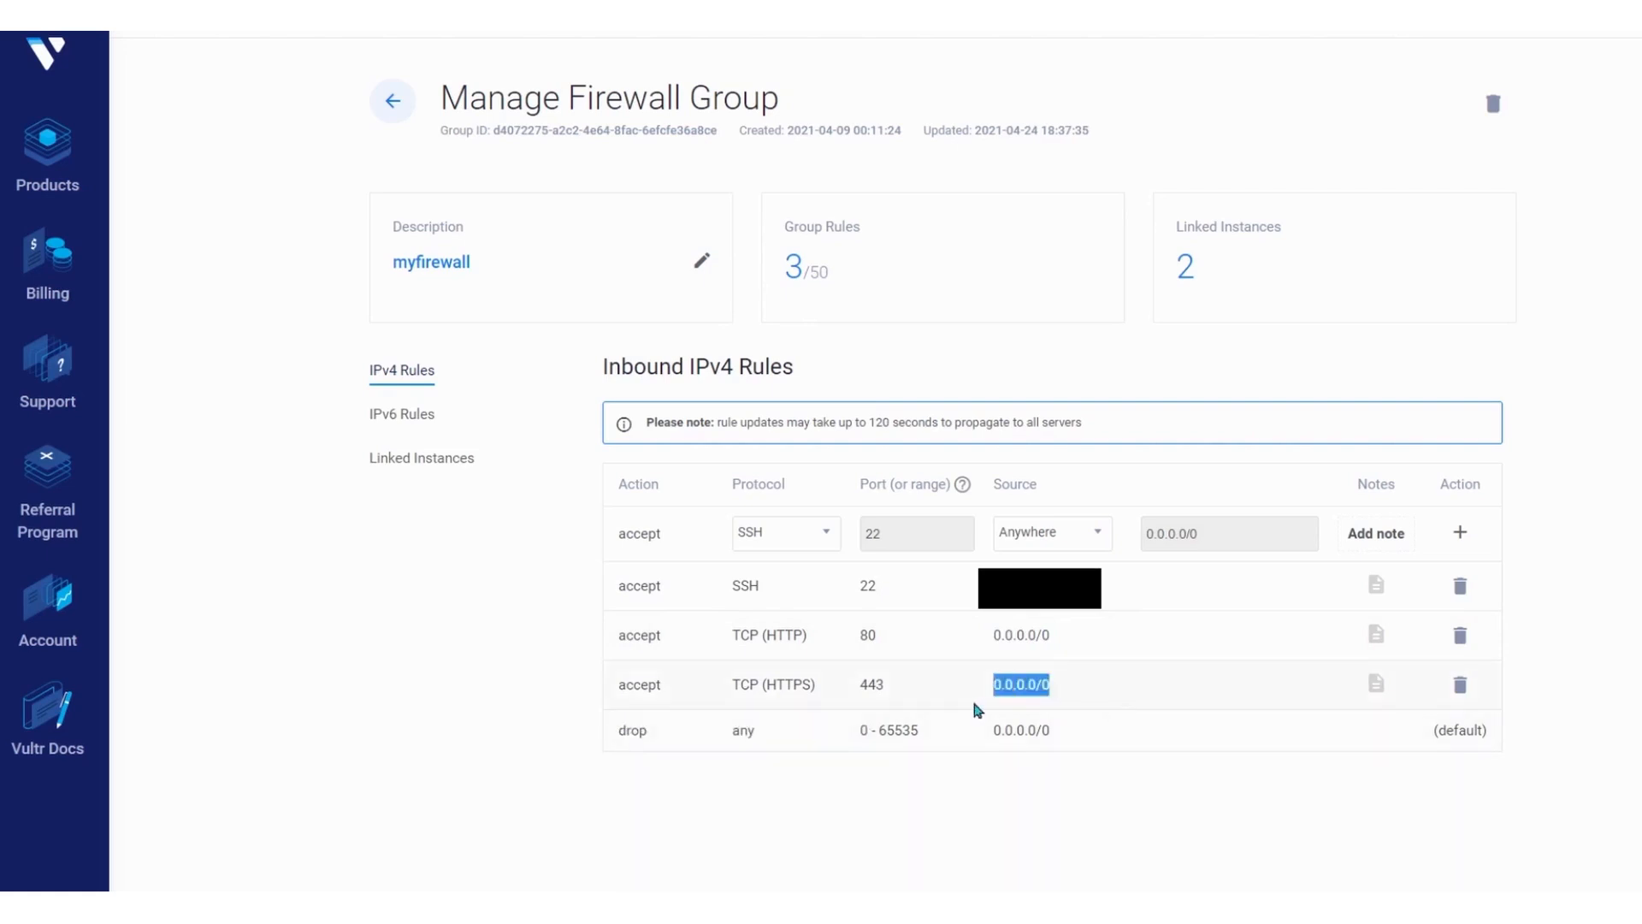
click(393, 101)
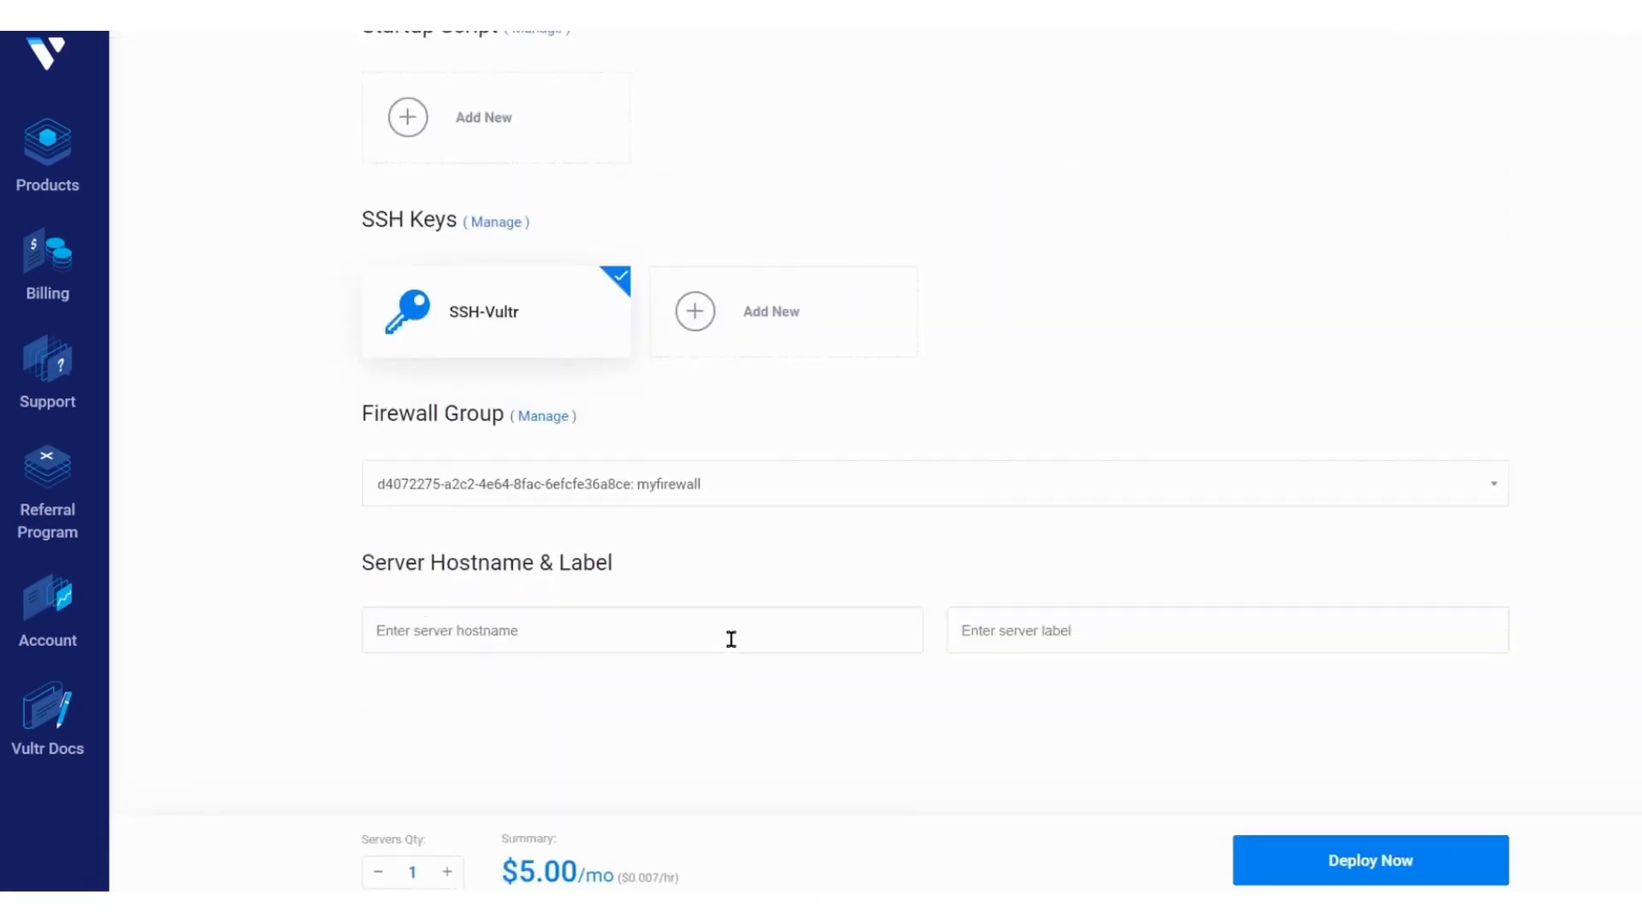
Step: Name the host Mynewserver, keep quantity at one, and deploy it to Seattle
text(Mynewserve)
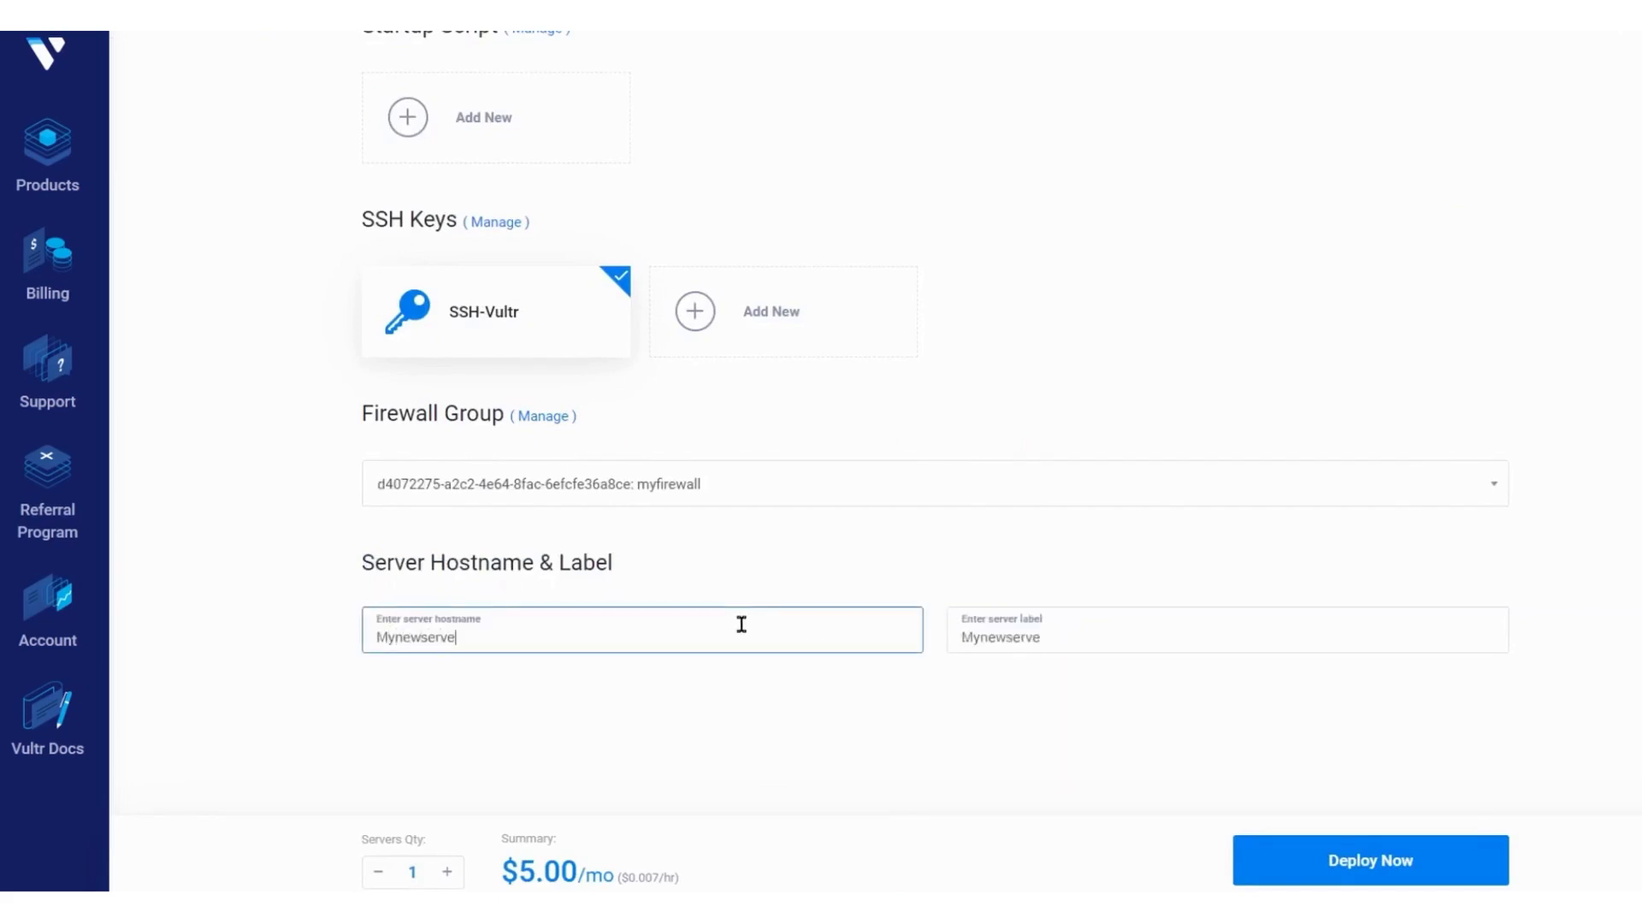
click(445, 871)
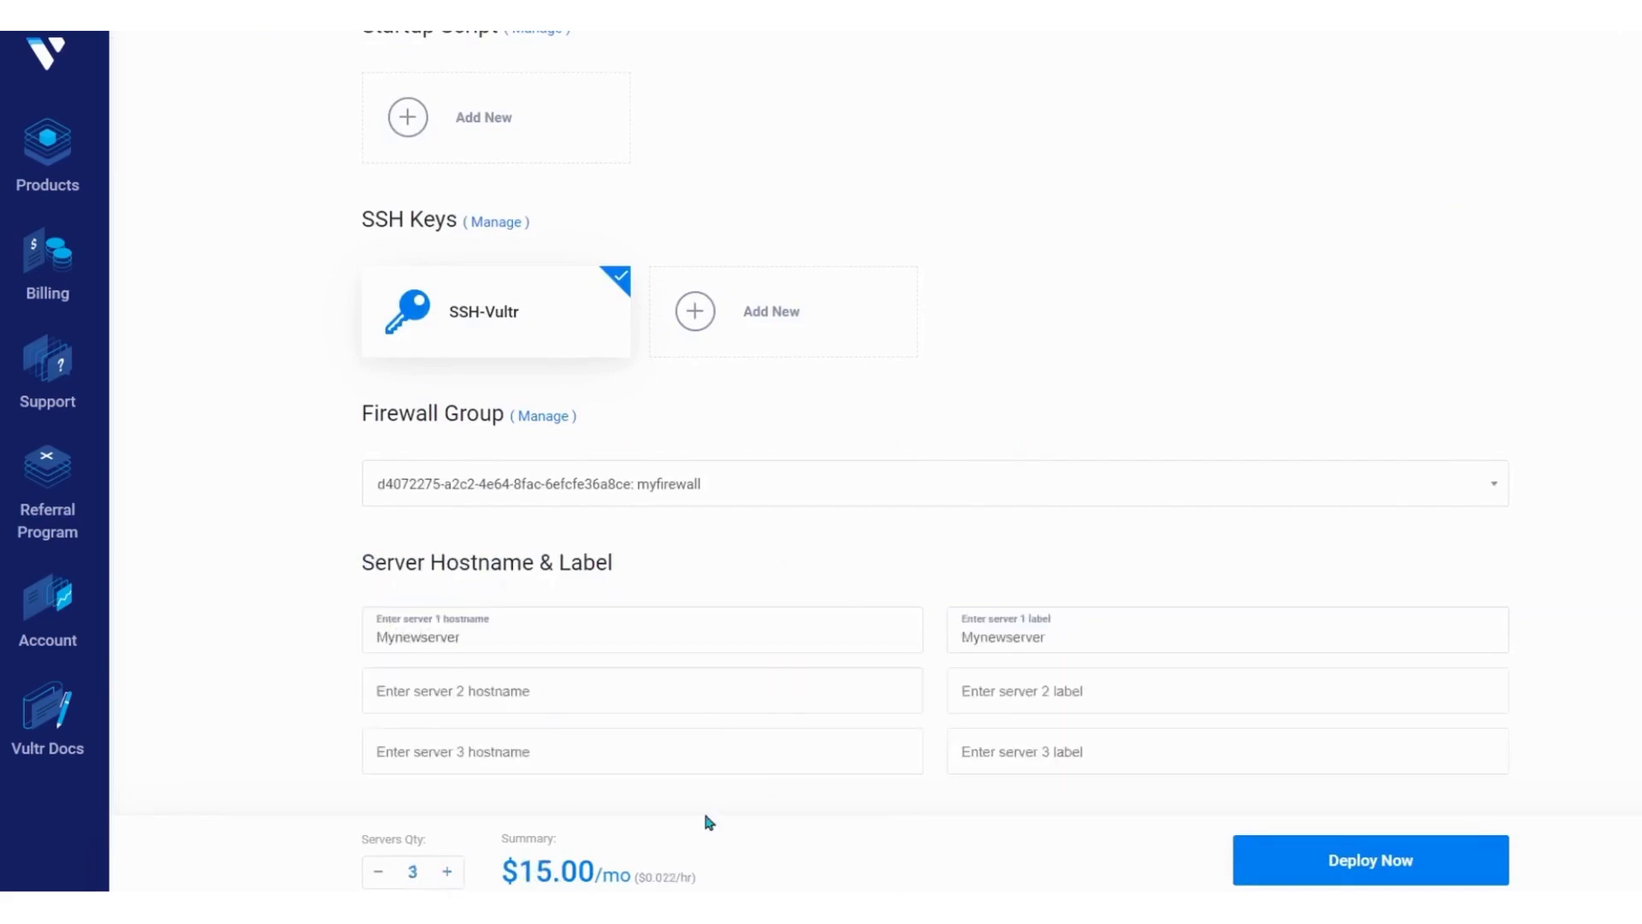
click(376, 870)
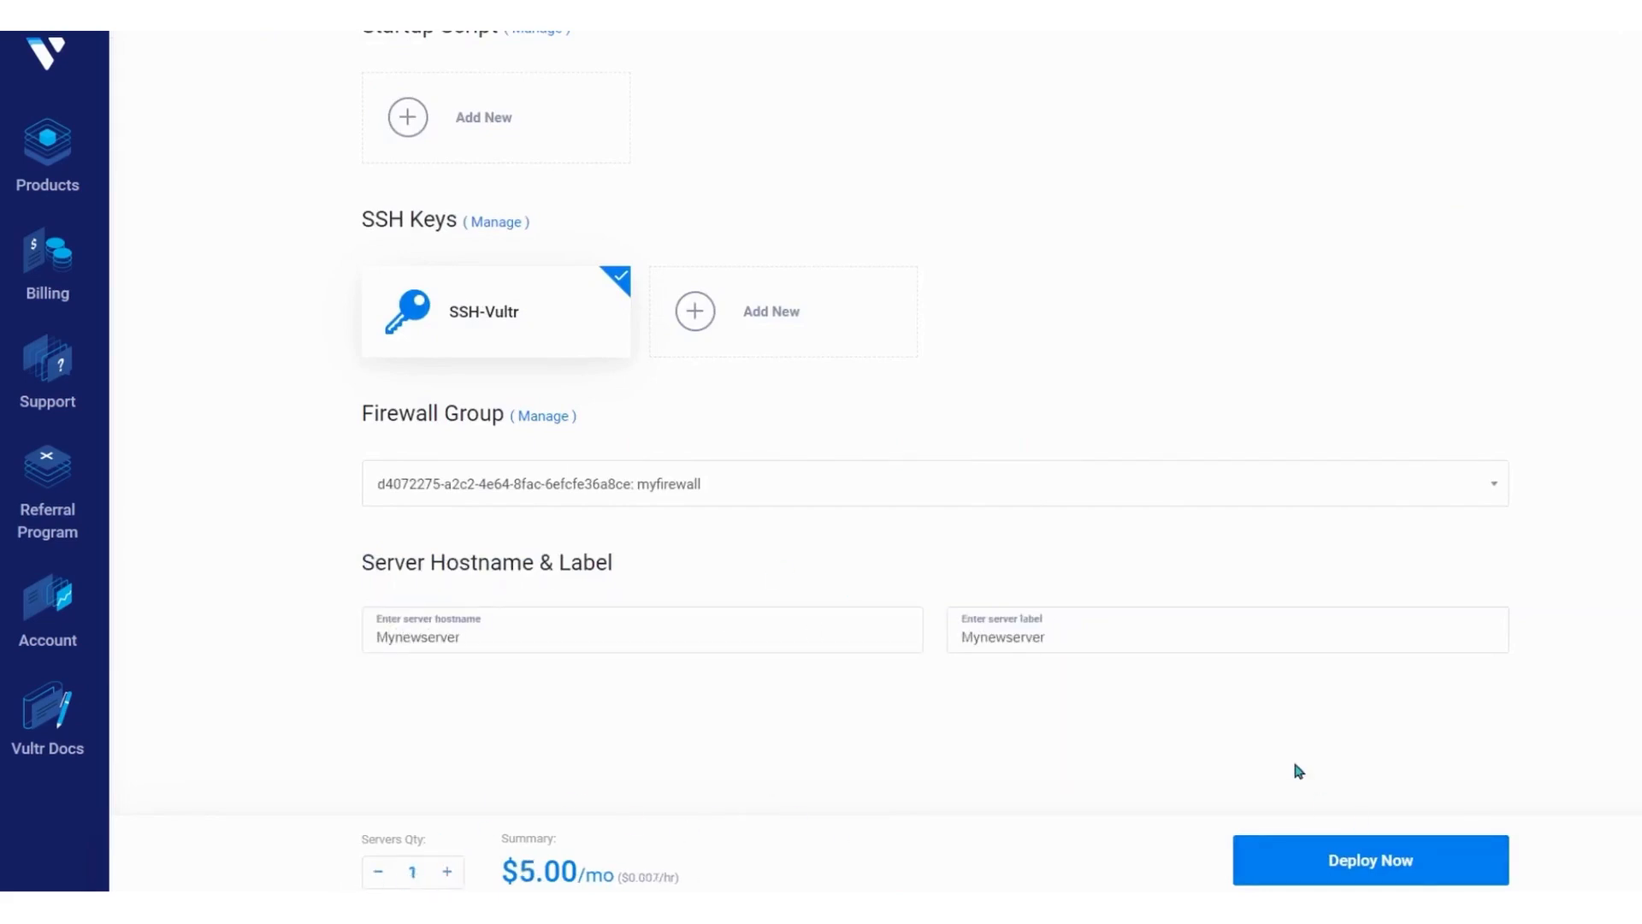
click(1368, 860)
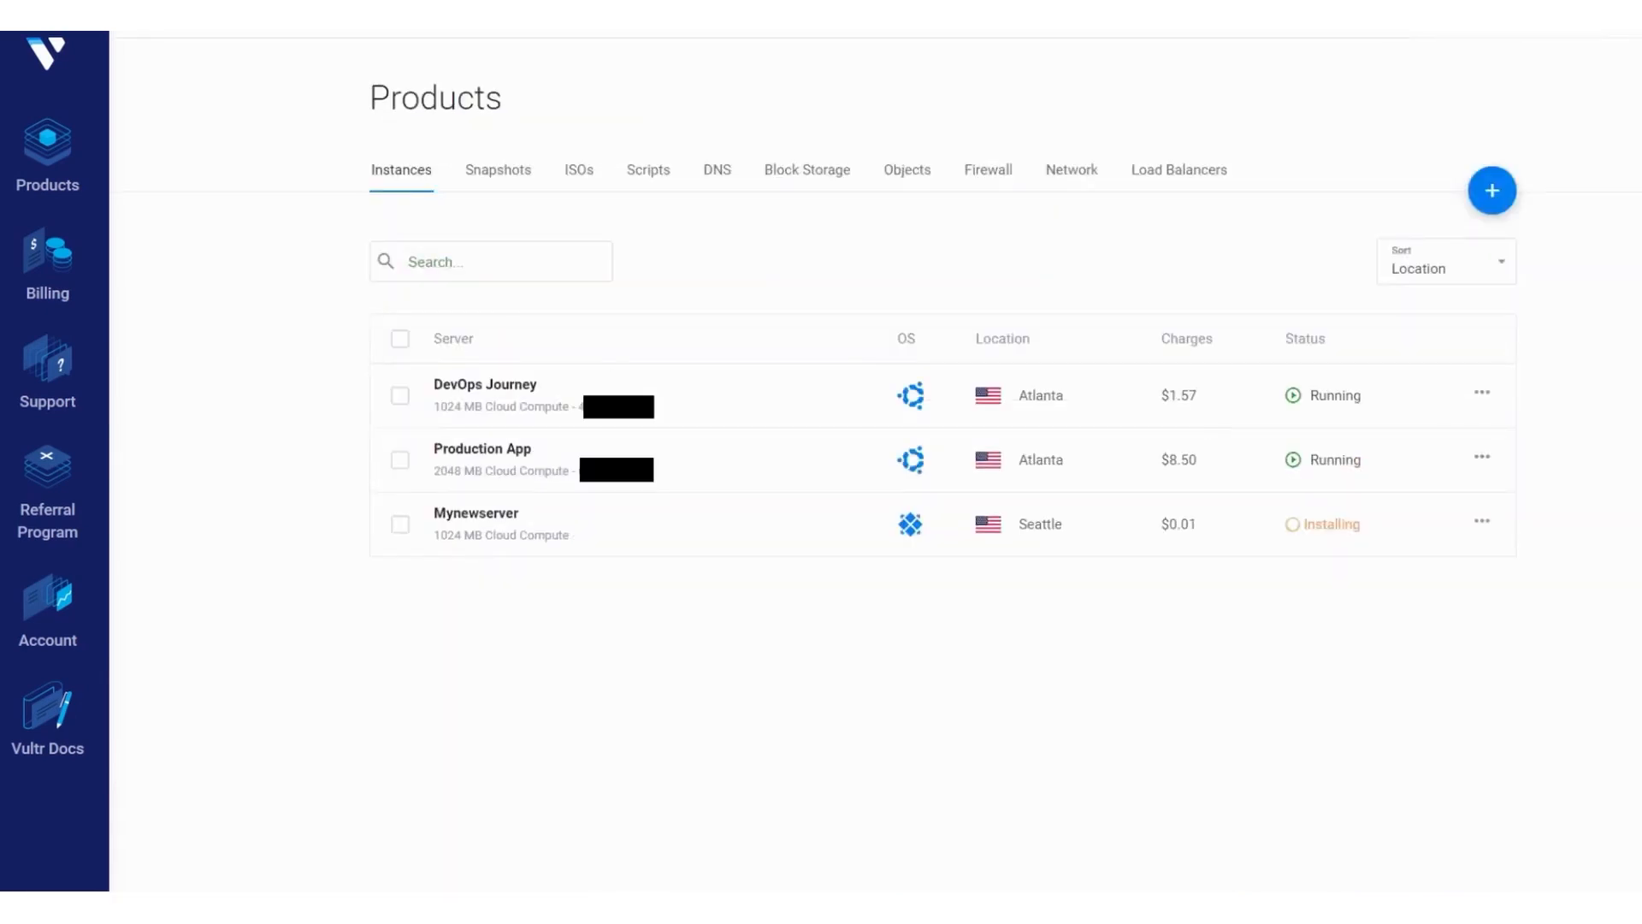
mouse_move(920, 537)
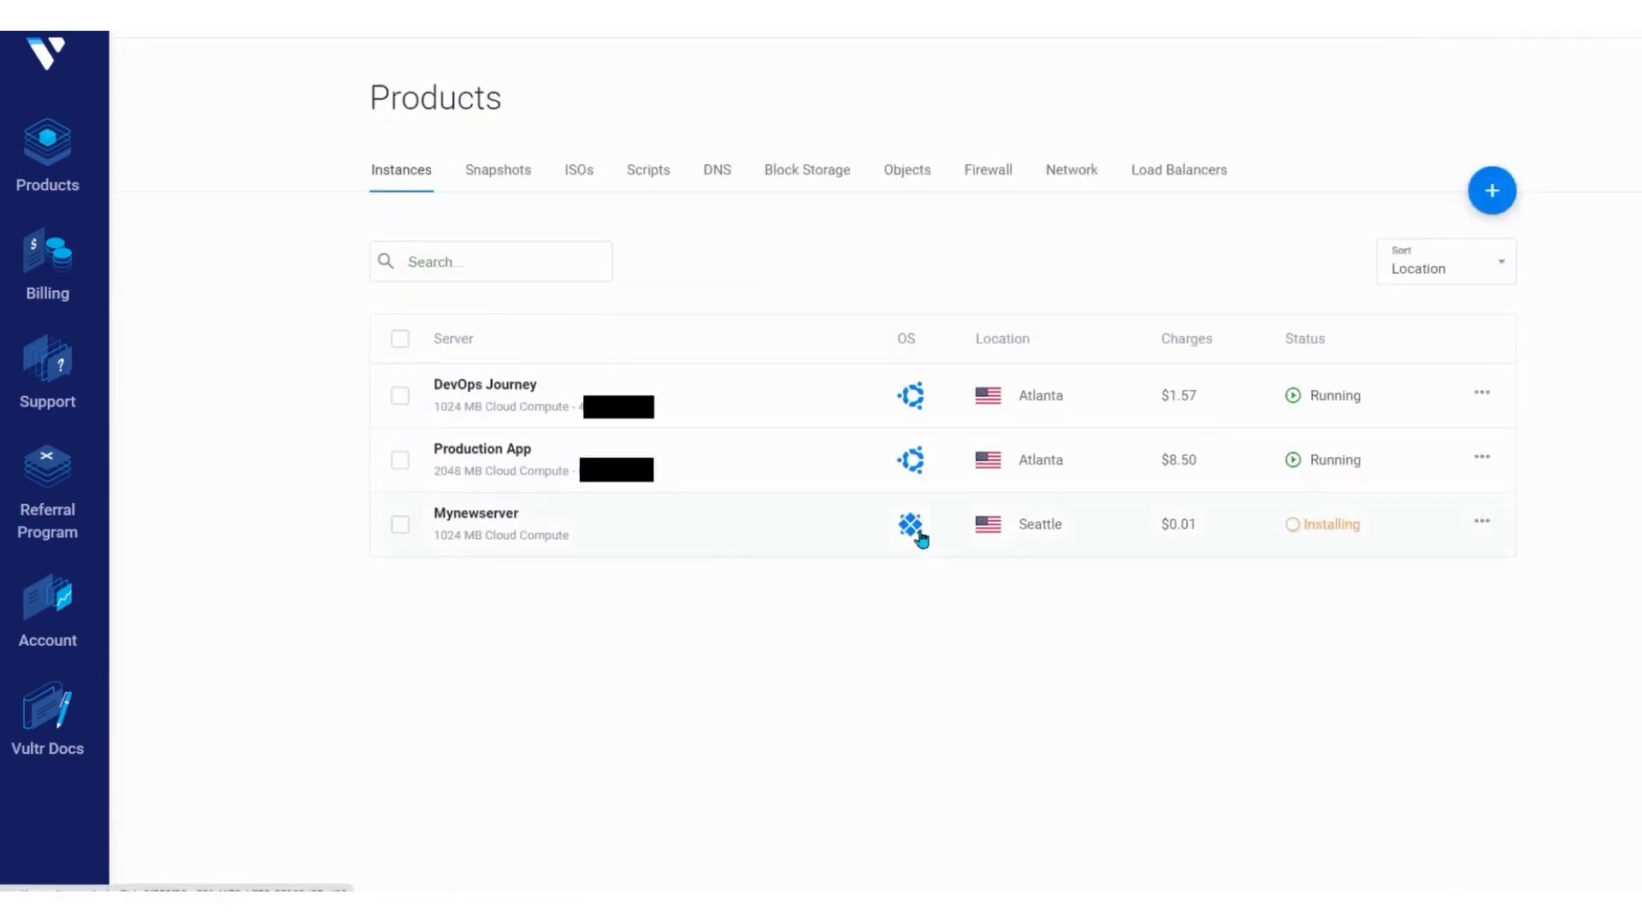
mouse_move(922, 566)
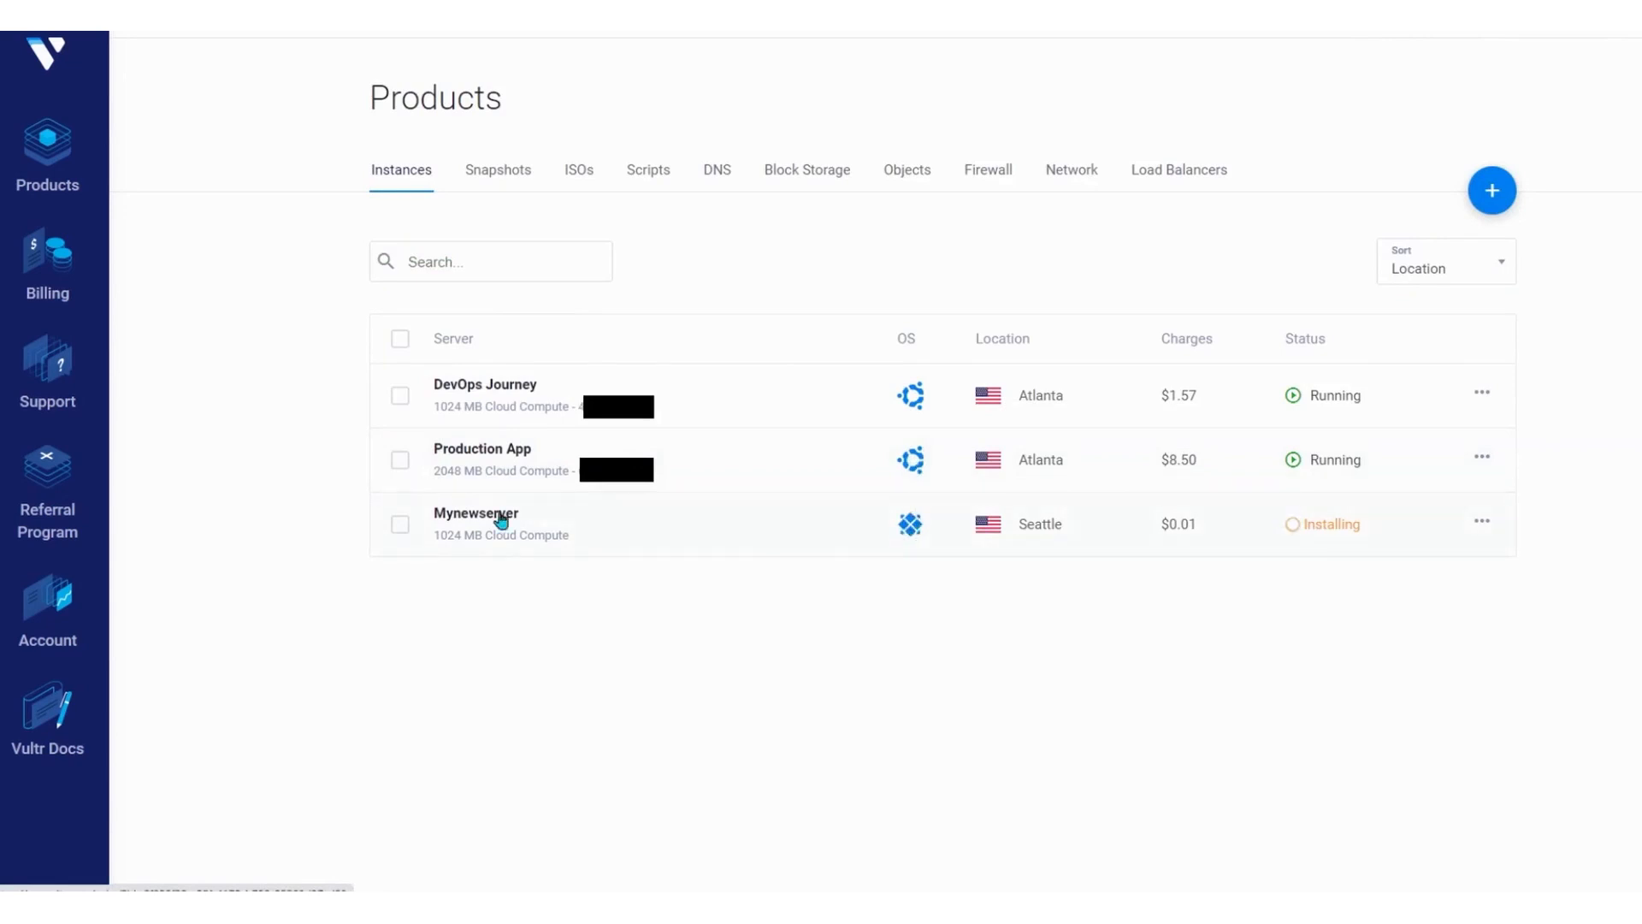
Step: Show Mynewserver's details and its empty Snapshots page with Take Snapshot available
click(477, 513)
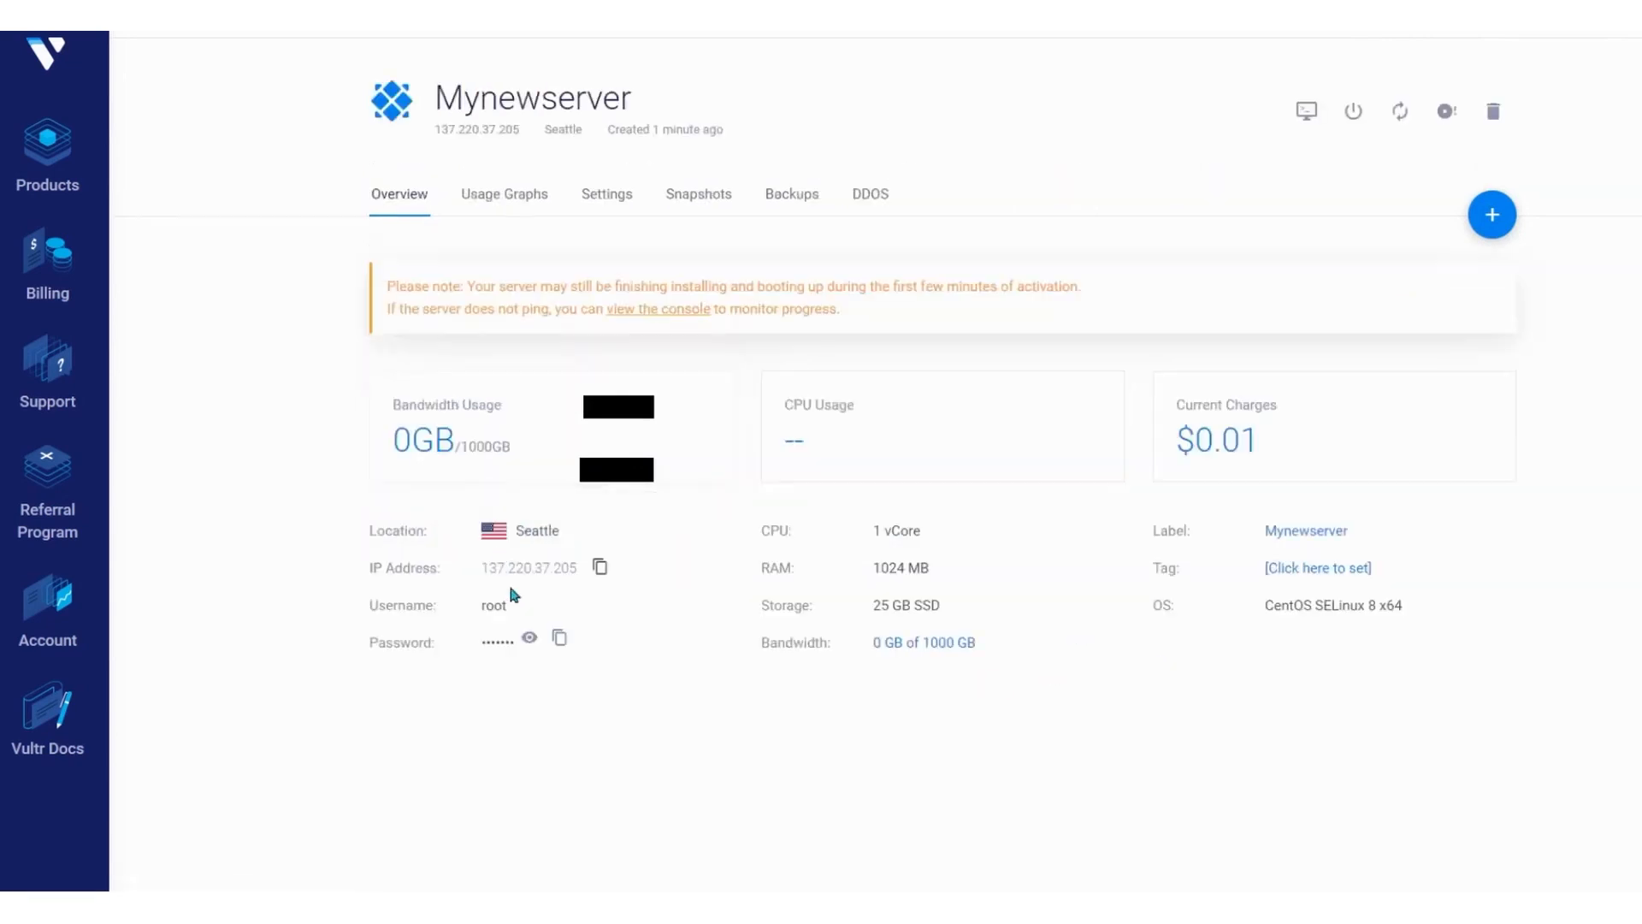
double_click(403, 605)
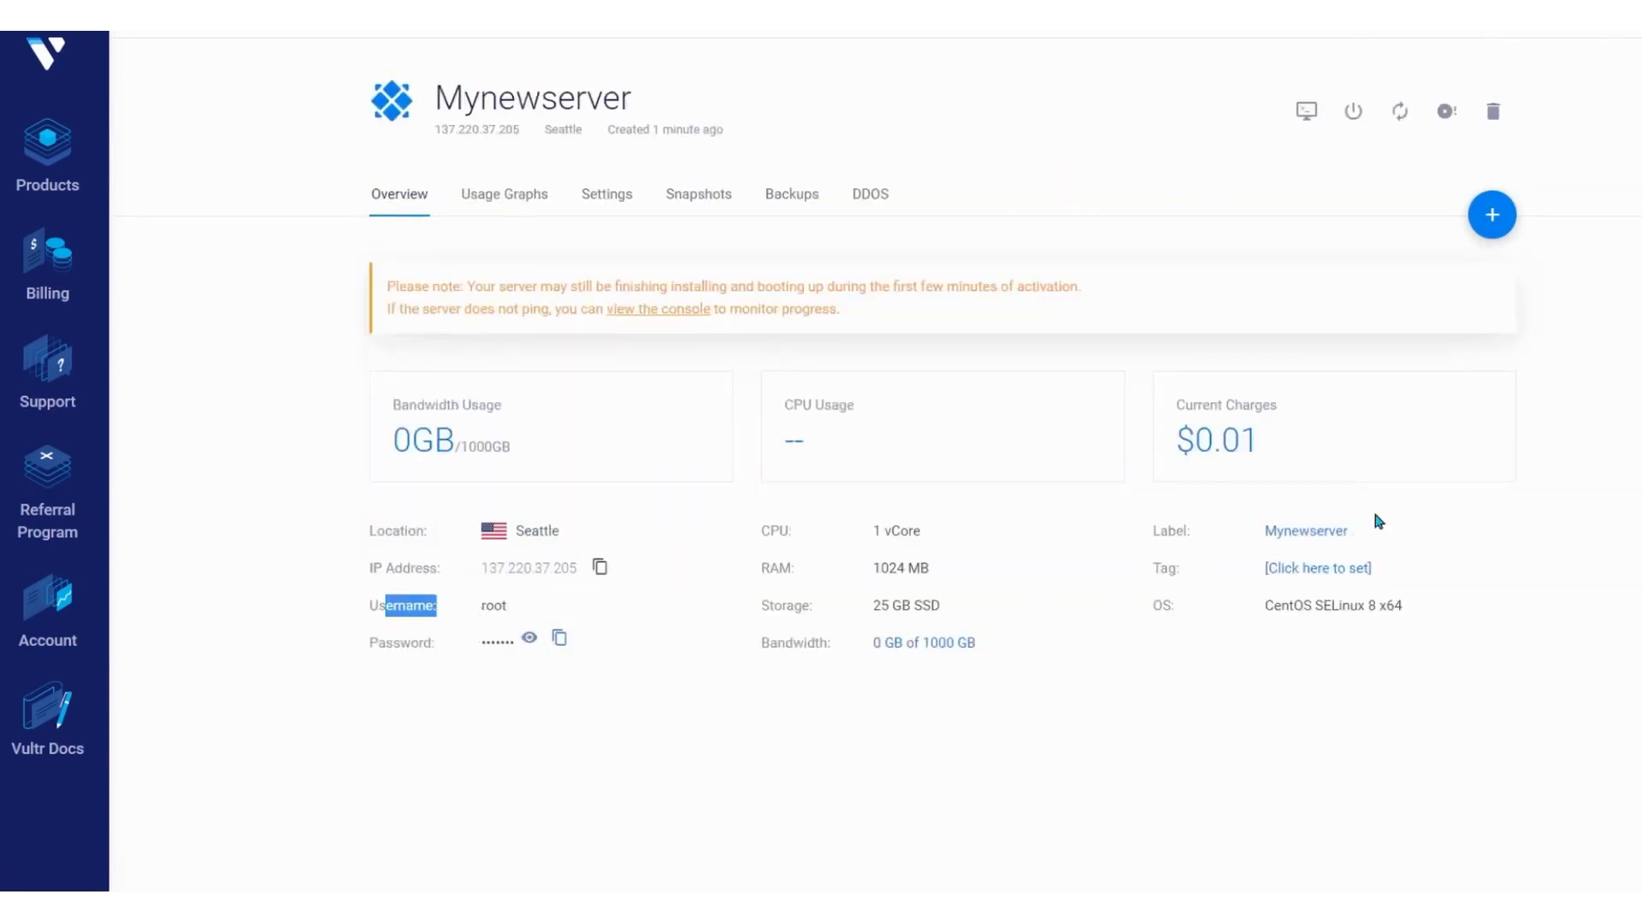
click(697, 193)
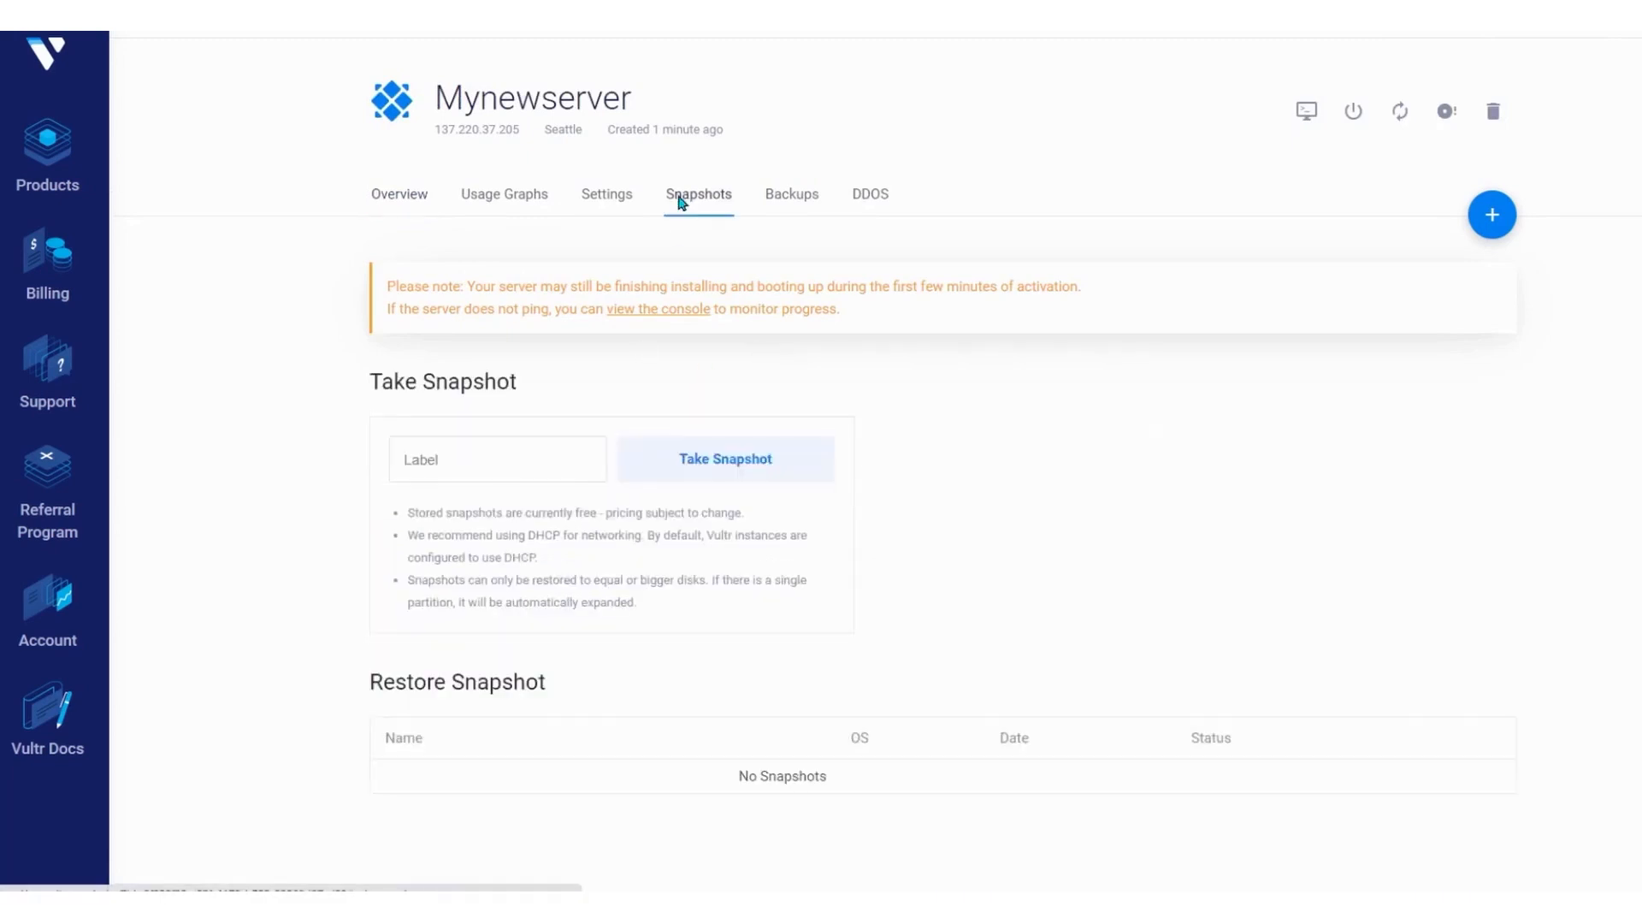